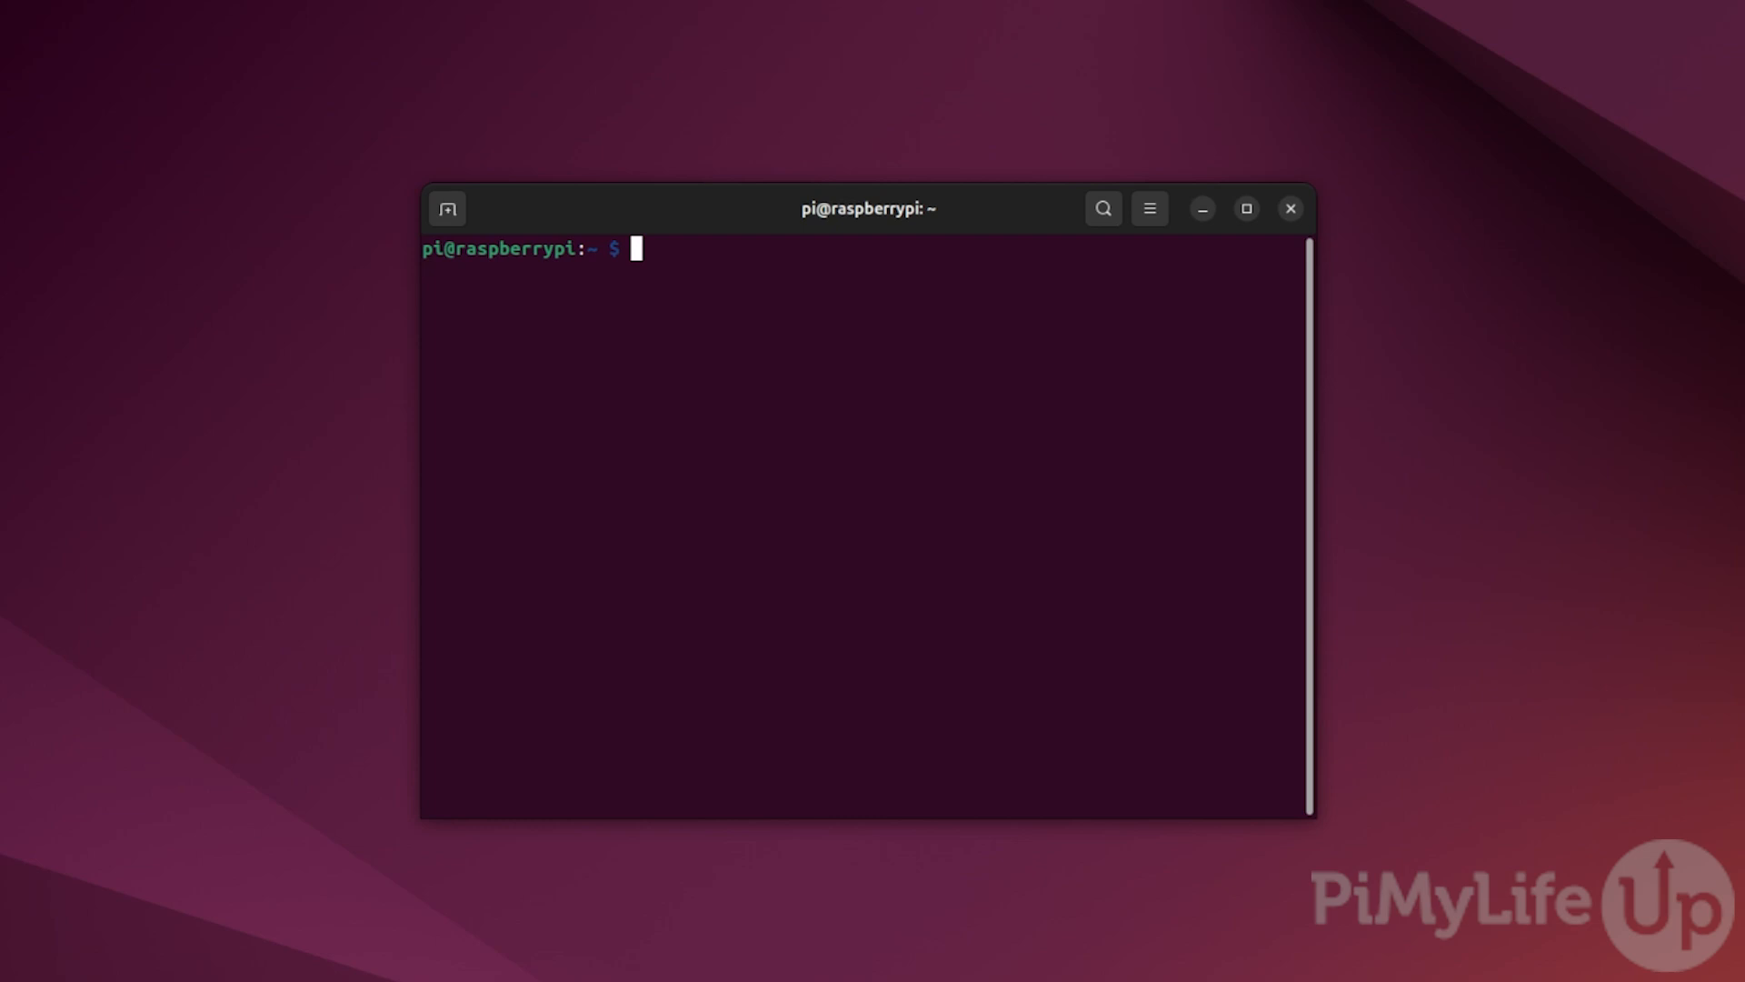
mouse_move(702, 613)
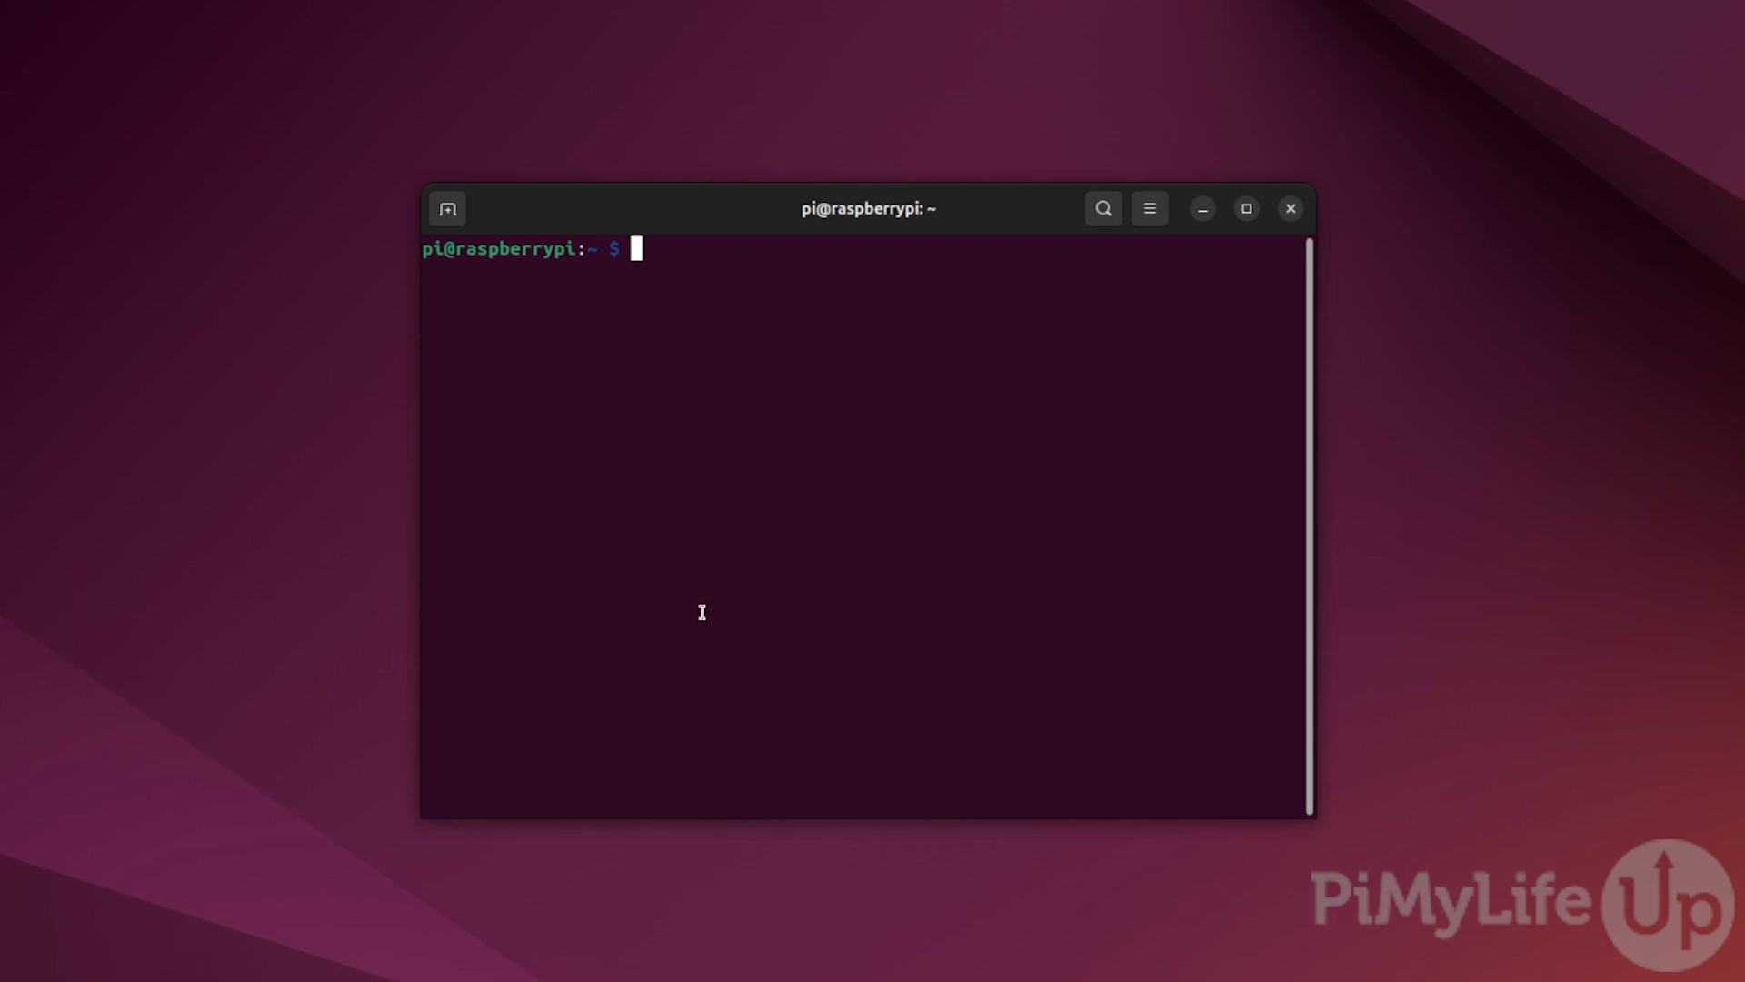
mouse_move(460, 602)
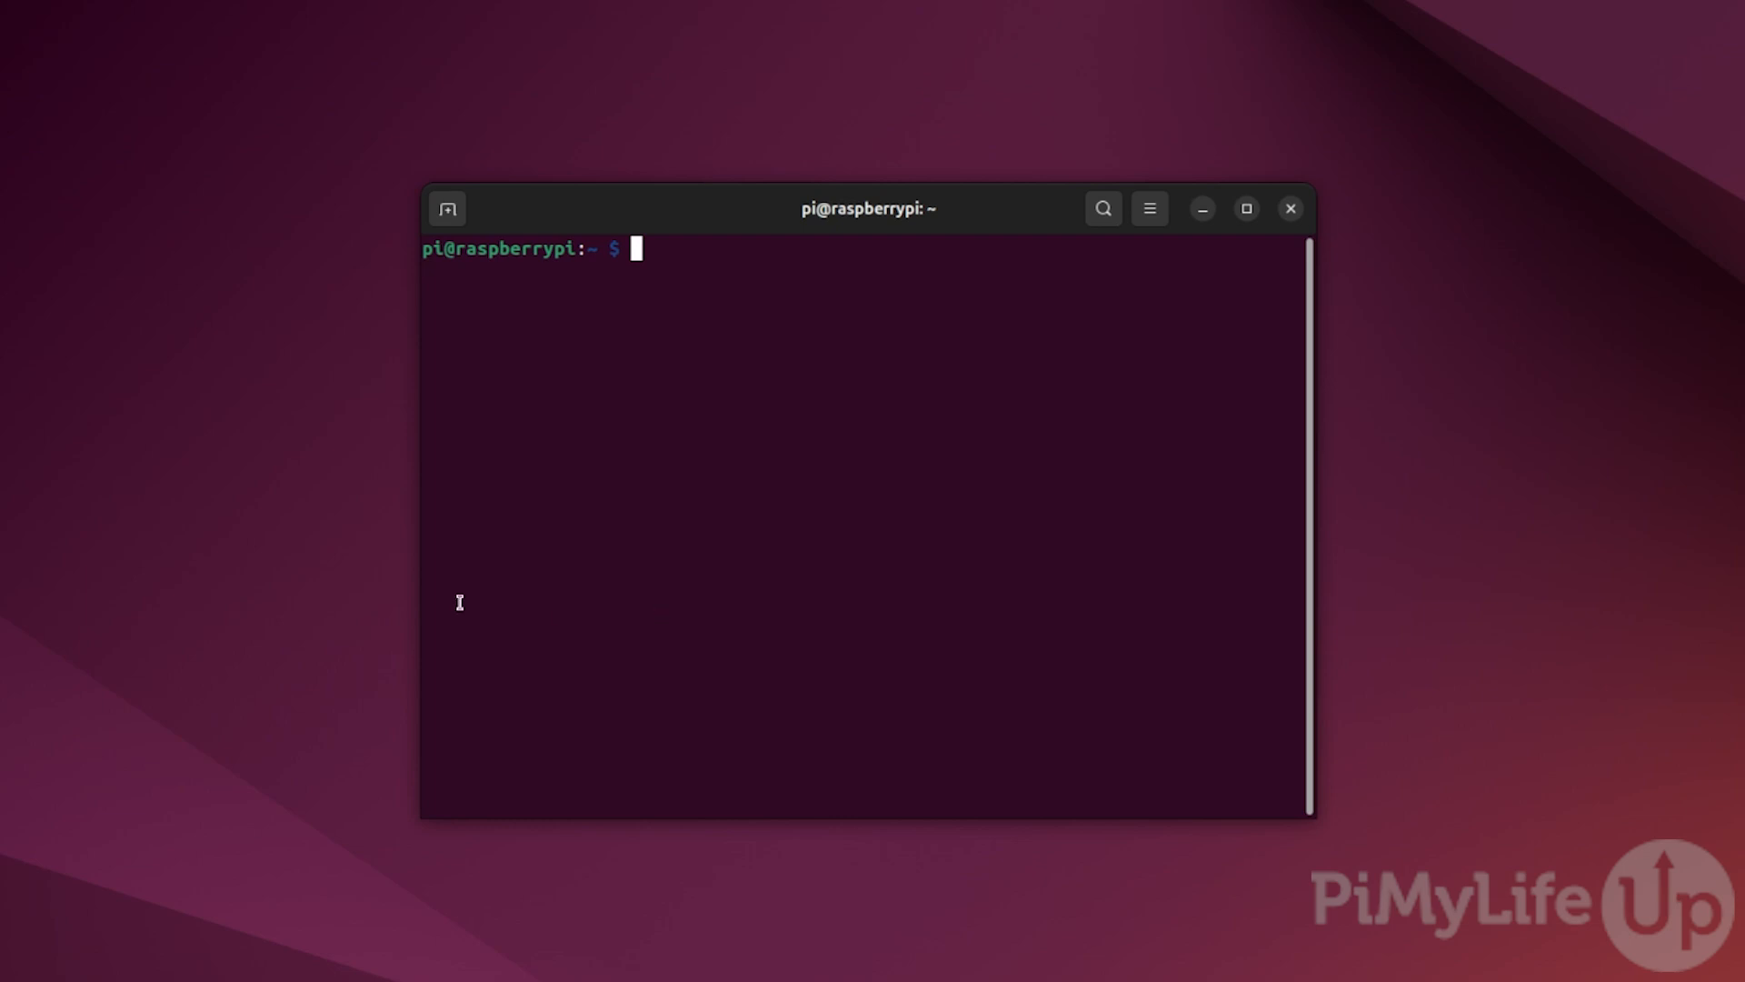
mouse_move(327, 598)
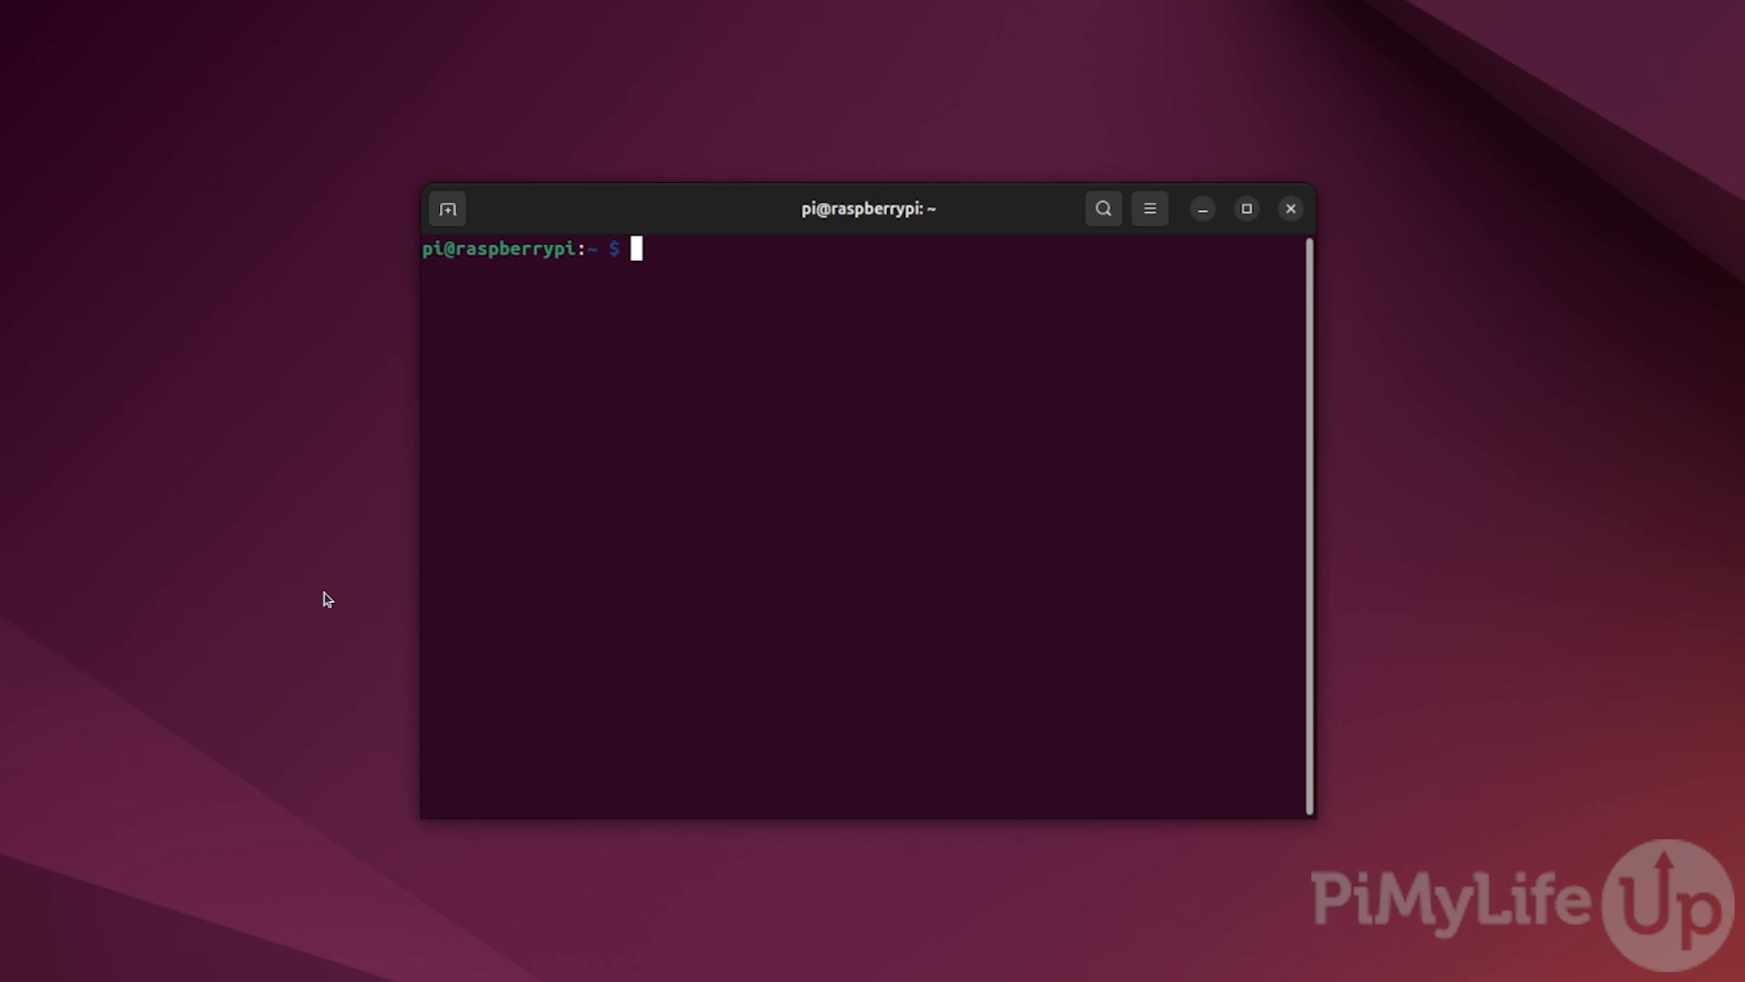
mouse_move(294, 591)
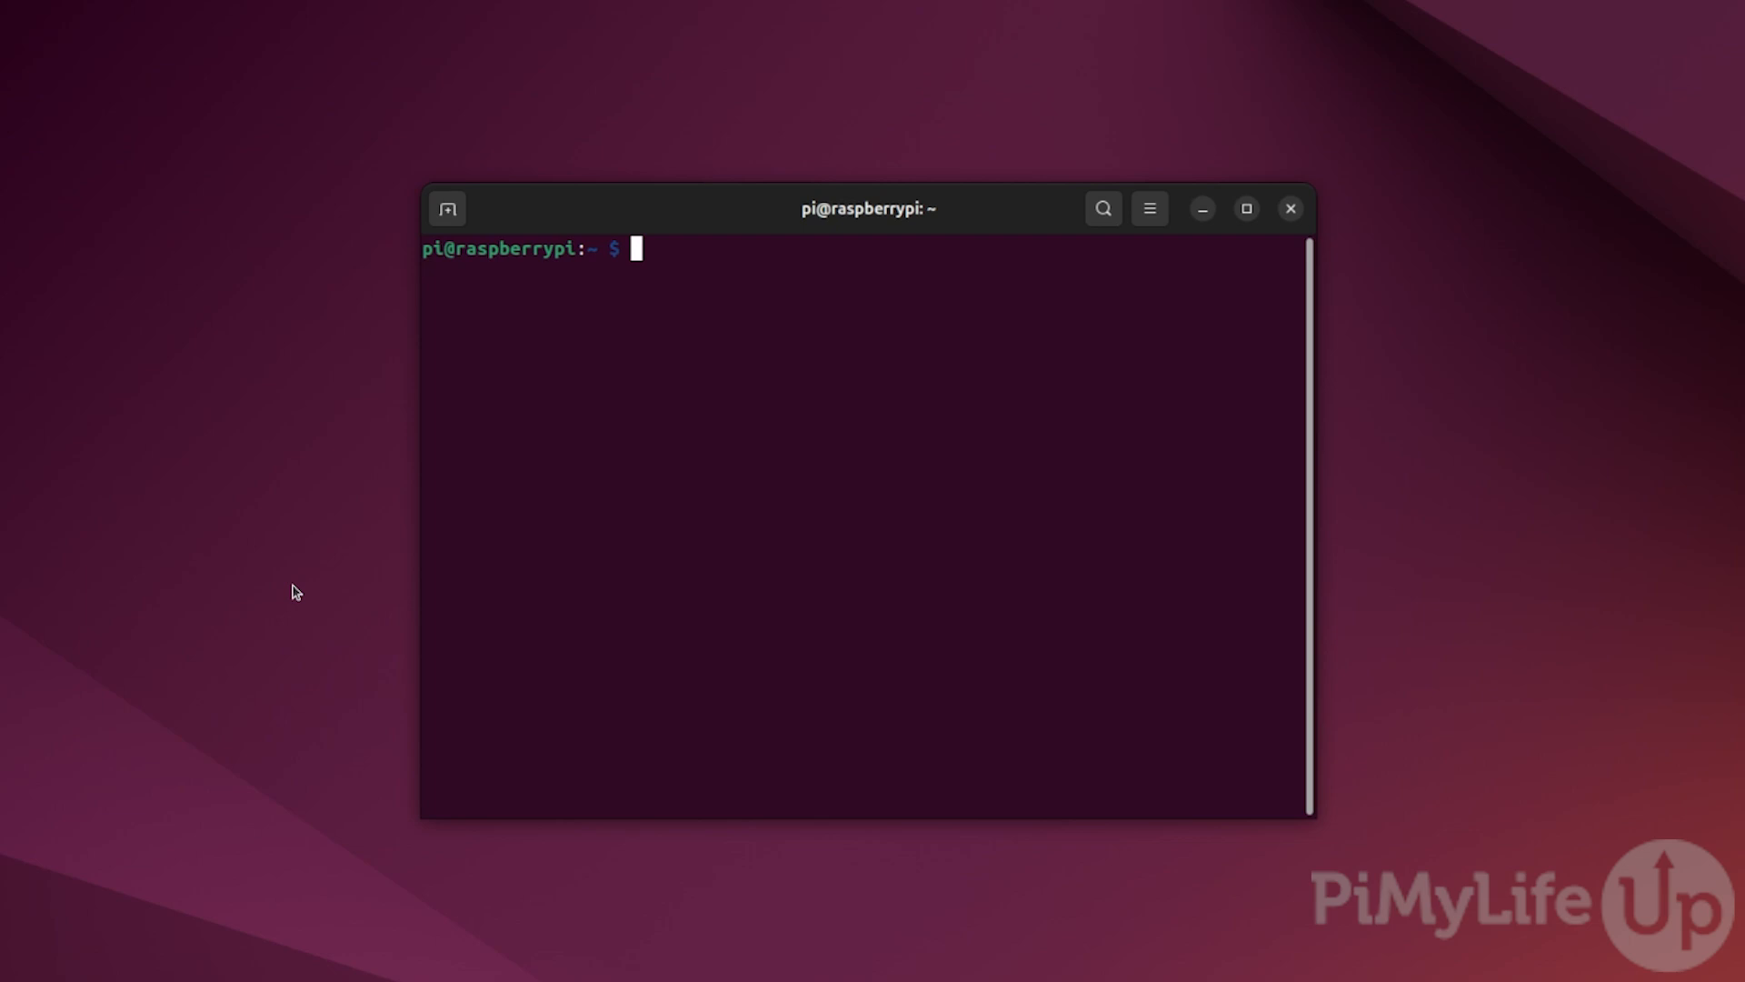
Upgrade all installed packages with sudo apt upgrade -y.
type("sudo apt up")
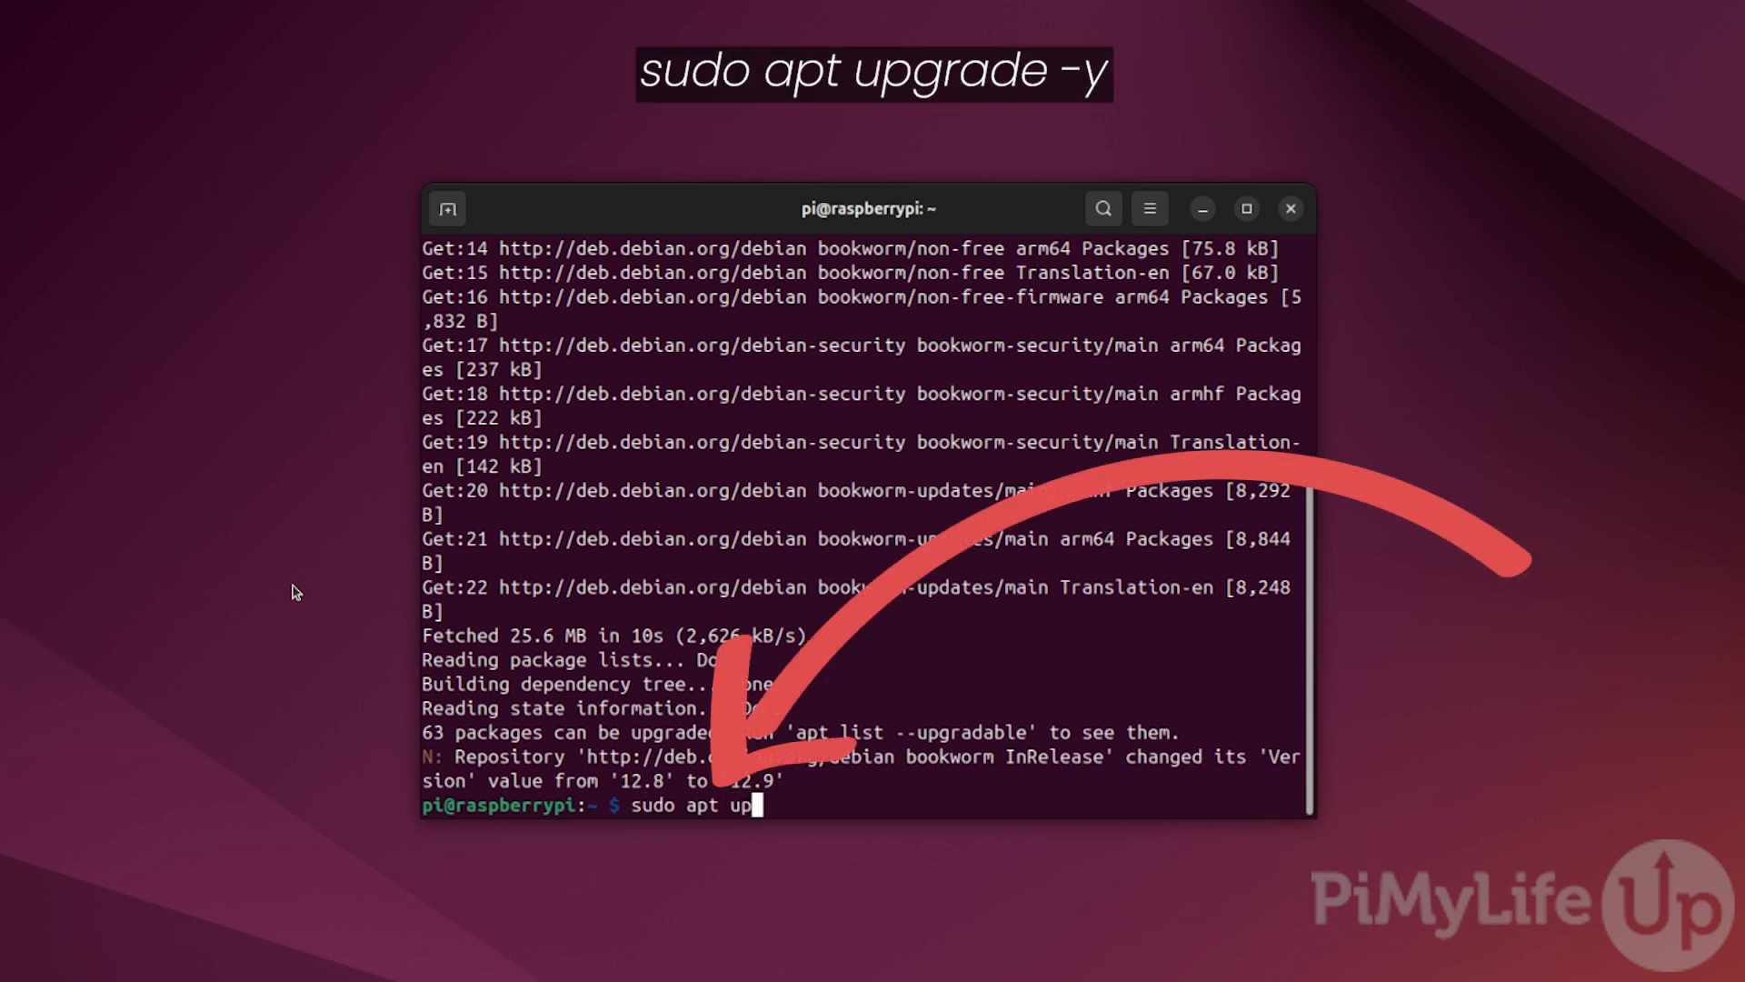
type("grade -y")
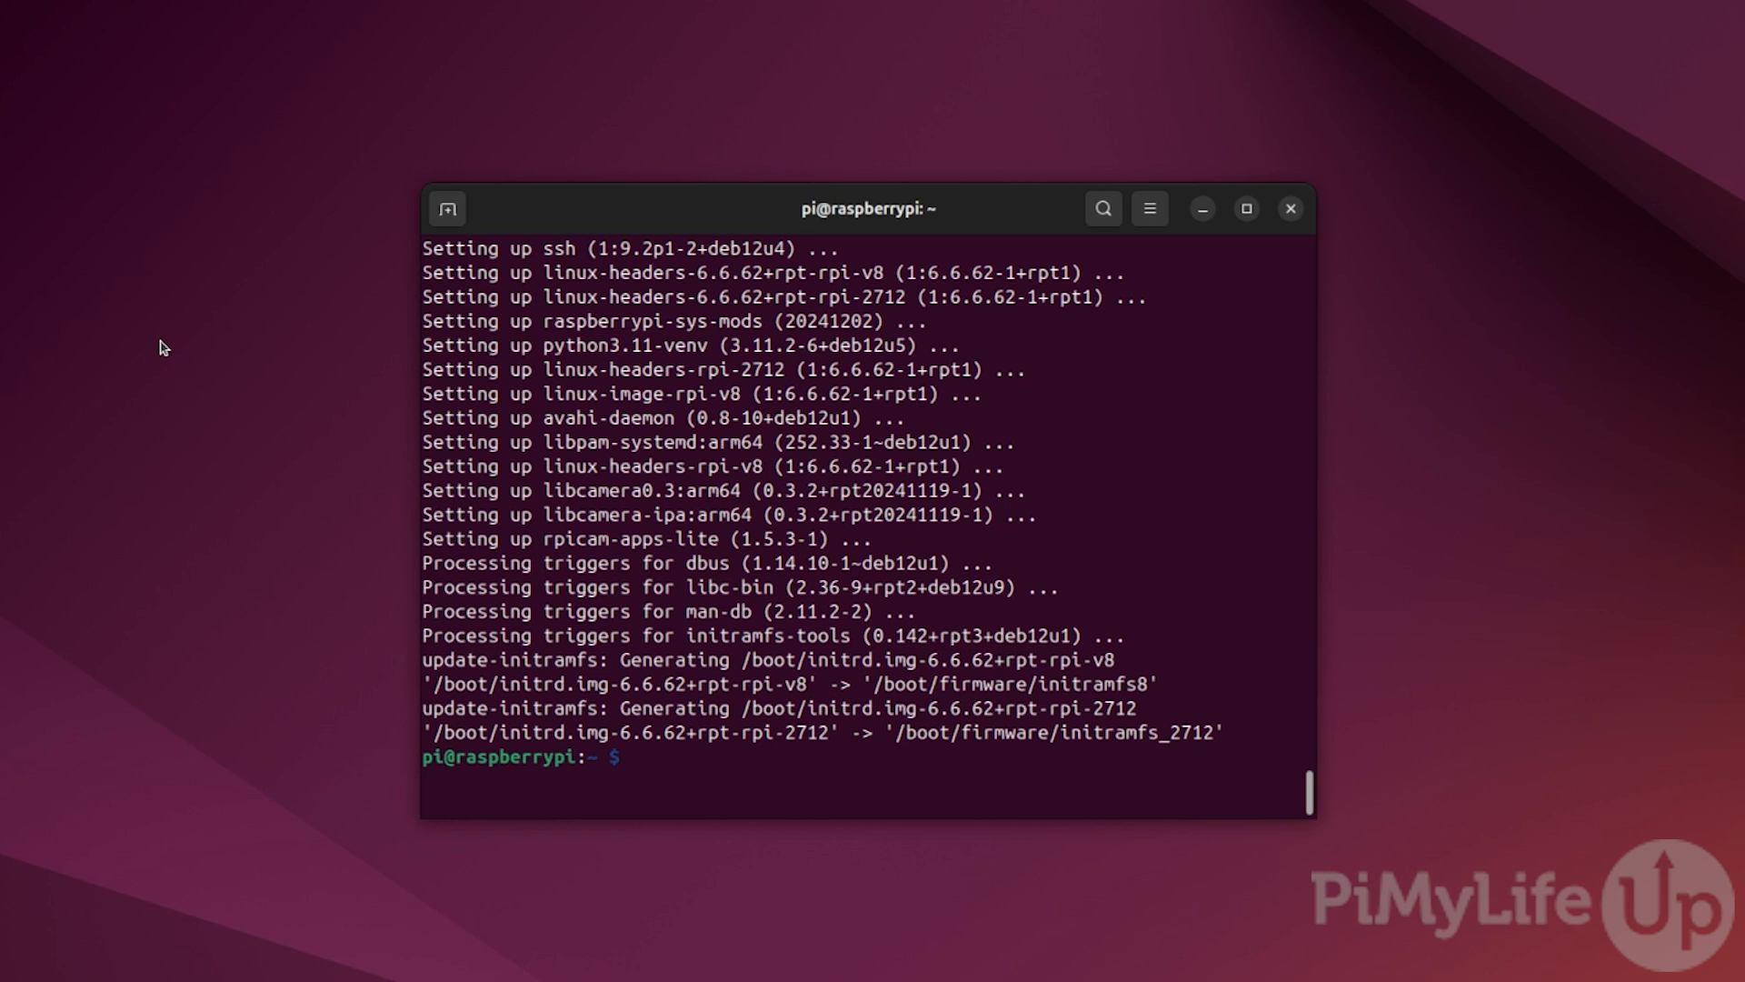
Install the nut package with sudo apt install nut, confirming with Y.
type("s")
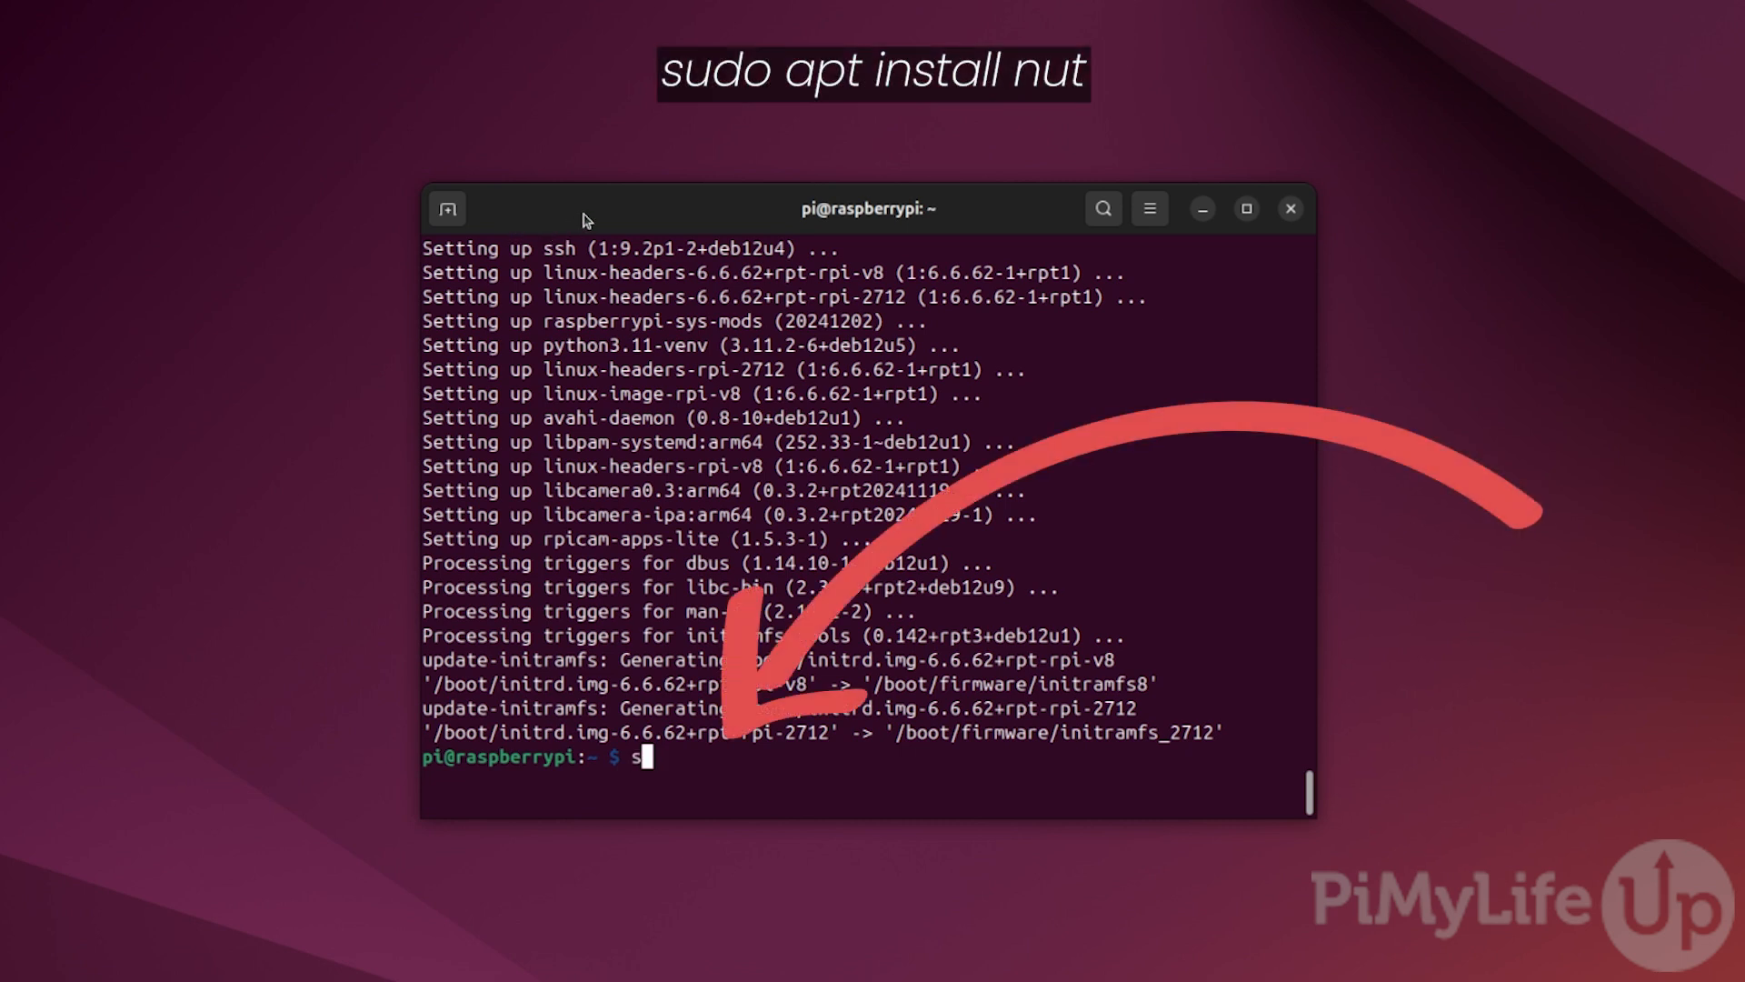
type("udo apt install")
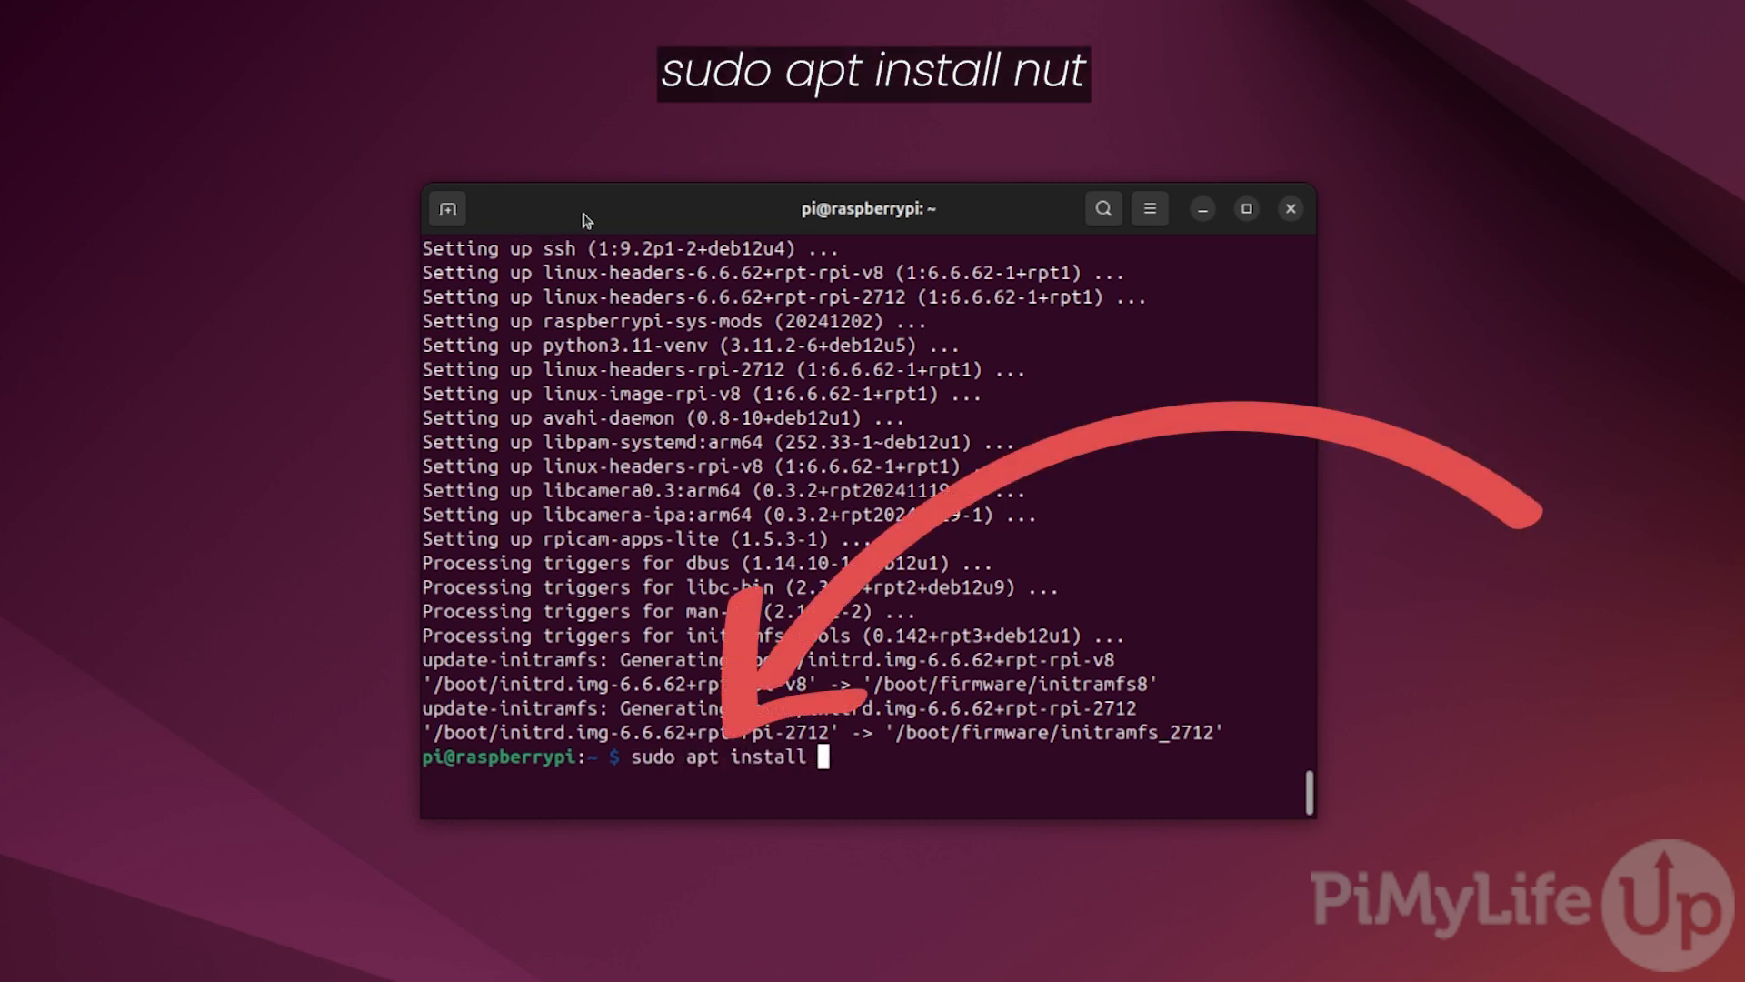
type("nut")
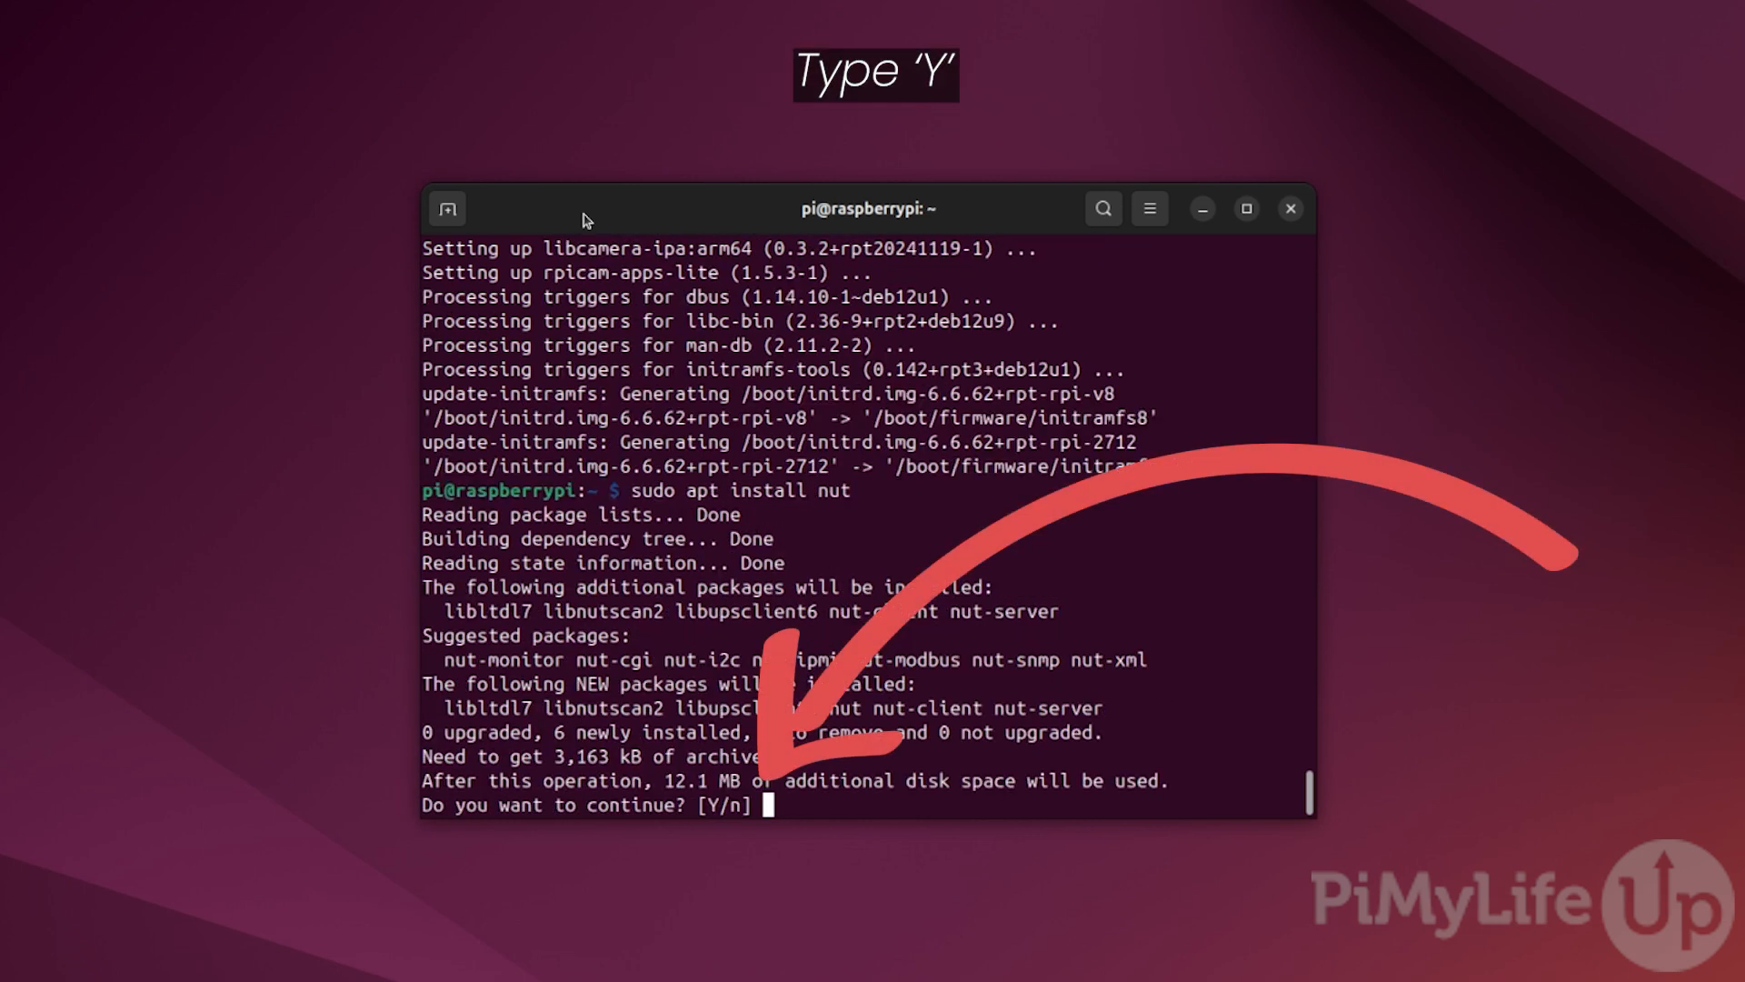
type("Y")
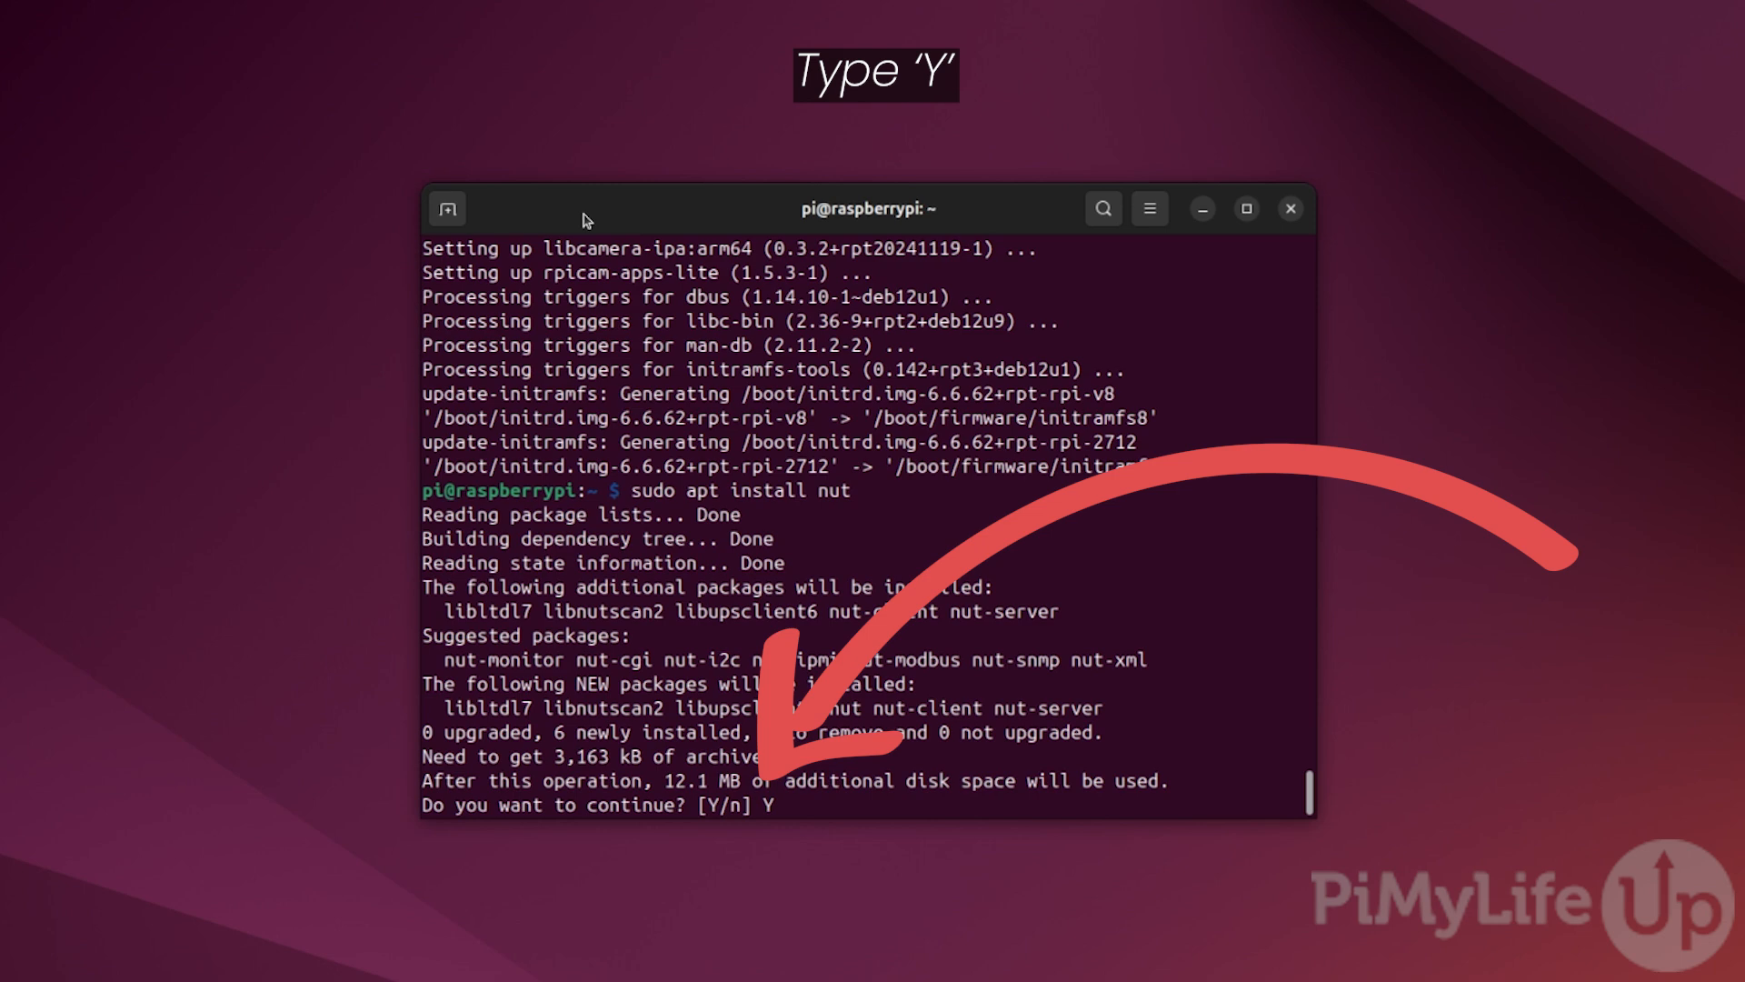
key("Return")
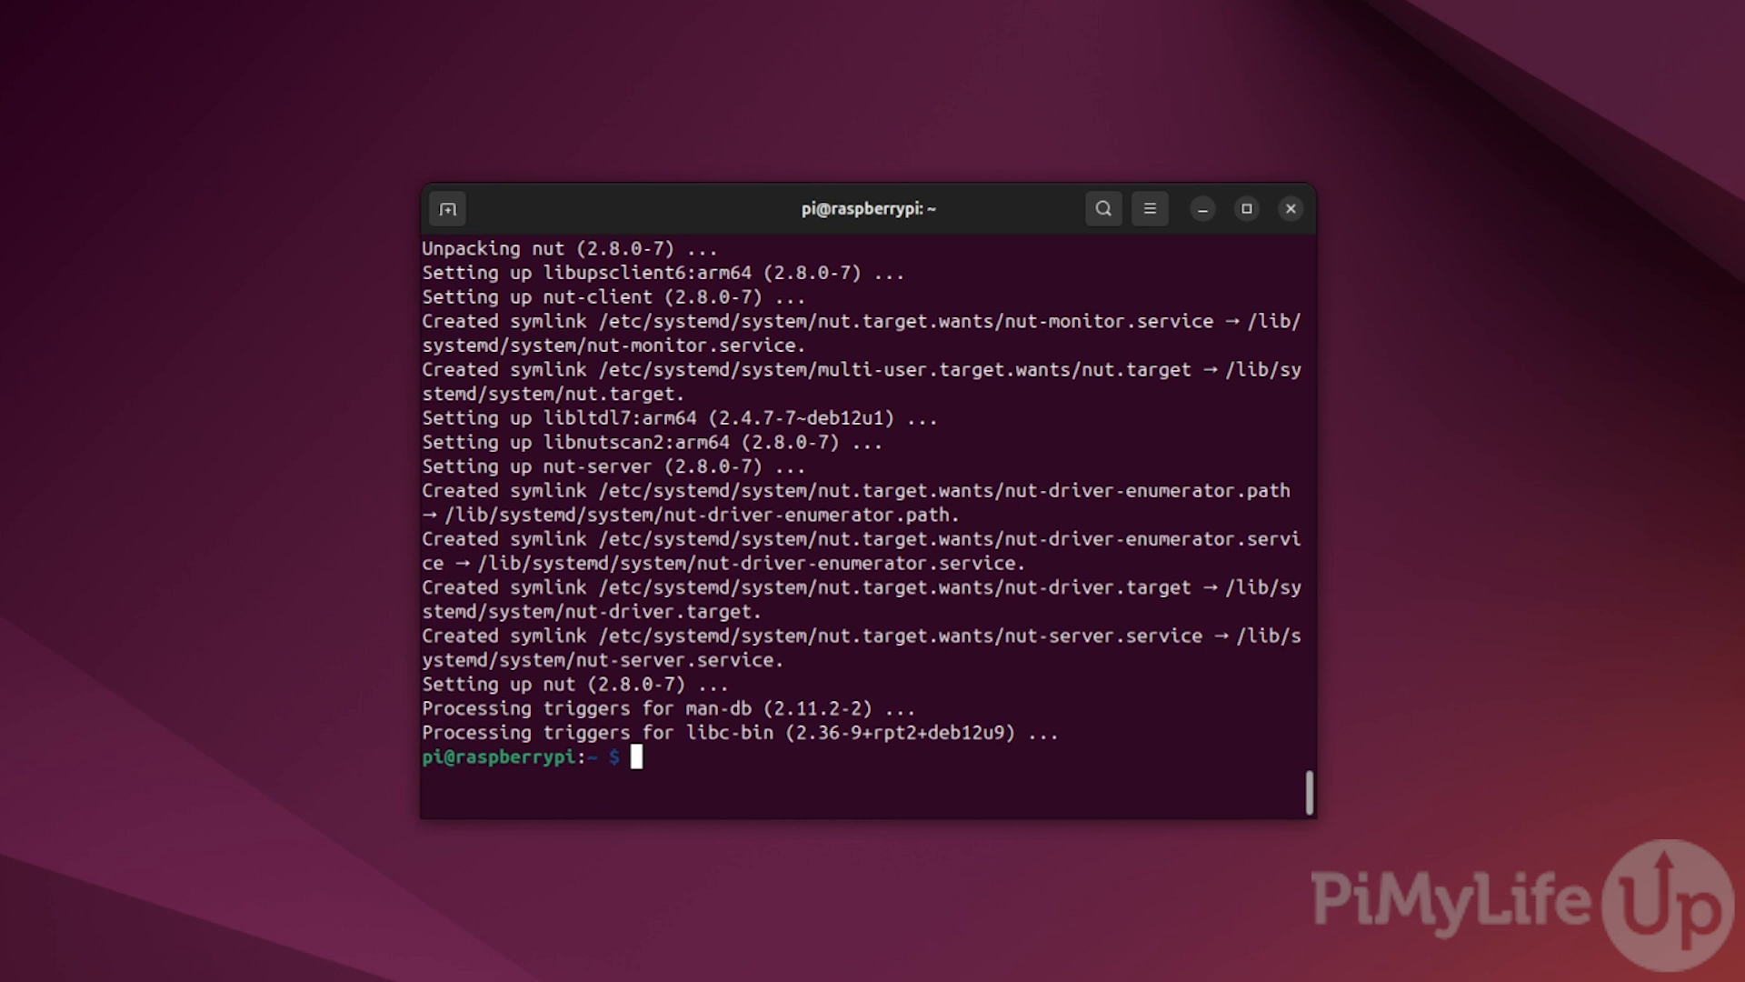
List USB devices with lsusb to find the Cyber Power CP1500 AVR UPS and its ID.
type("lsusb")
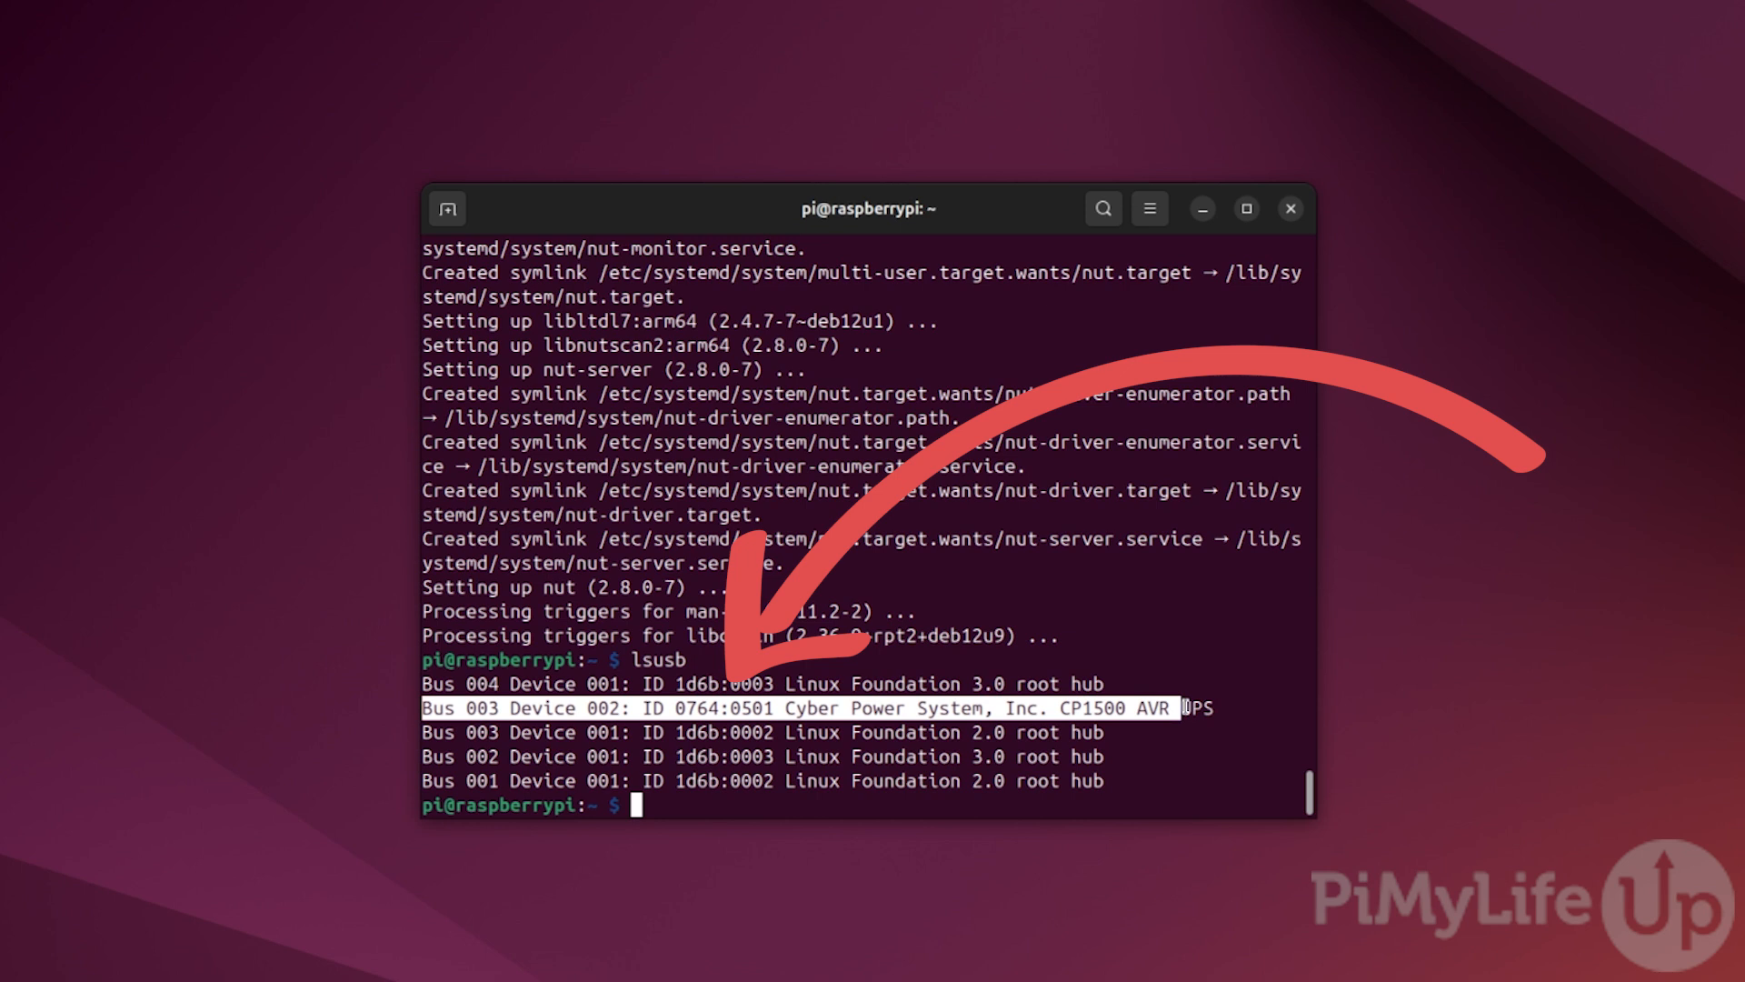
mouse_move(1192, 818)
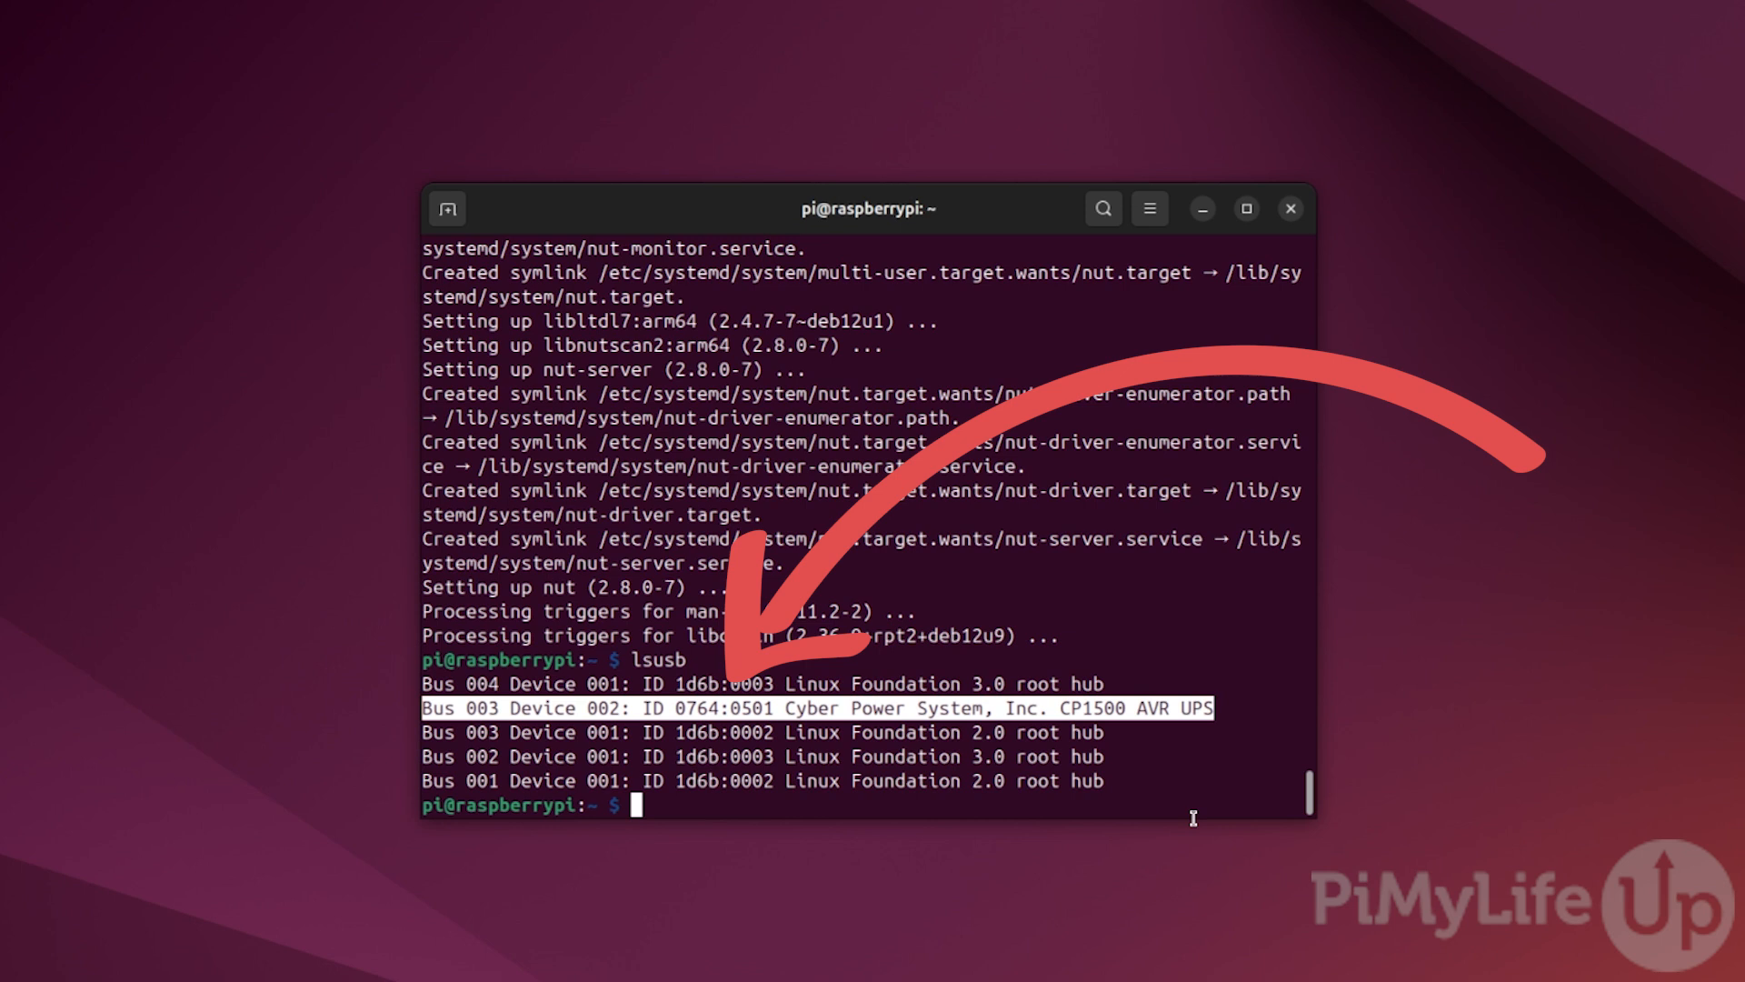
mouse_move(1196, 787)
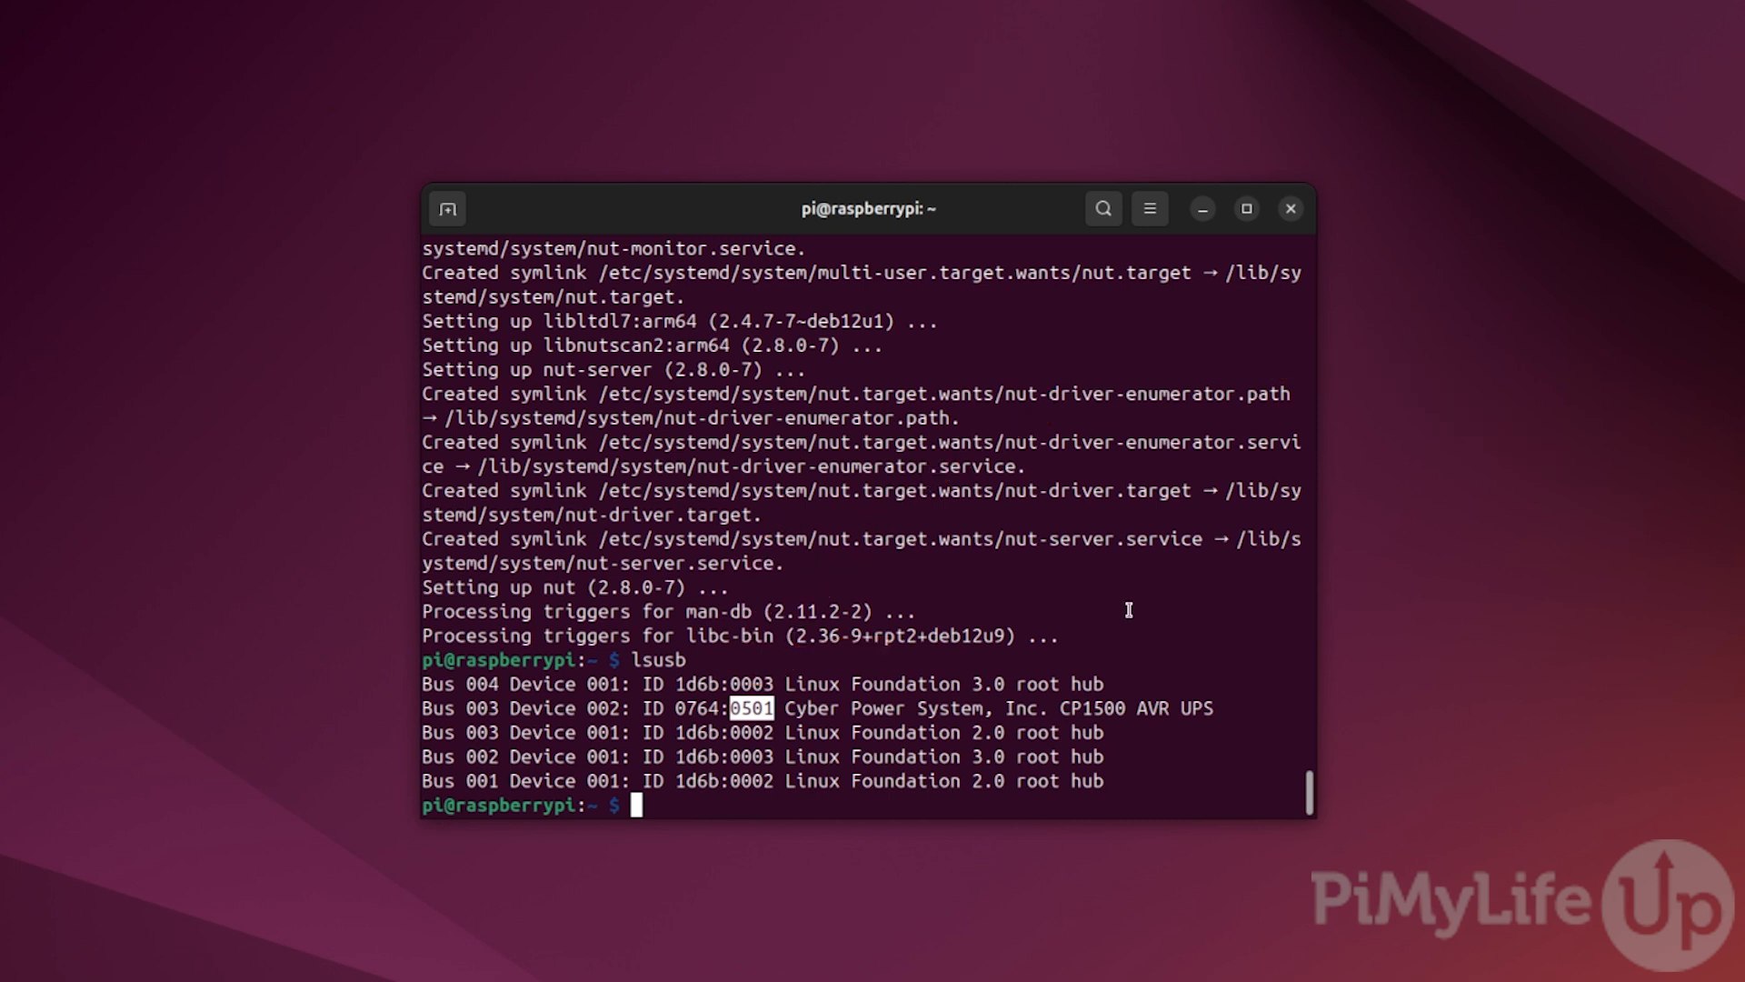
Open /etc/nut/ups.conf in nano with sudo.
type("sudo")
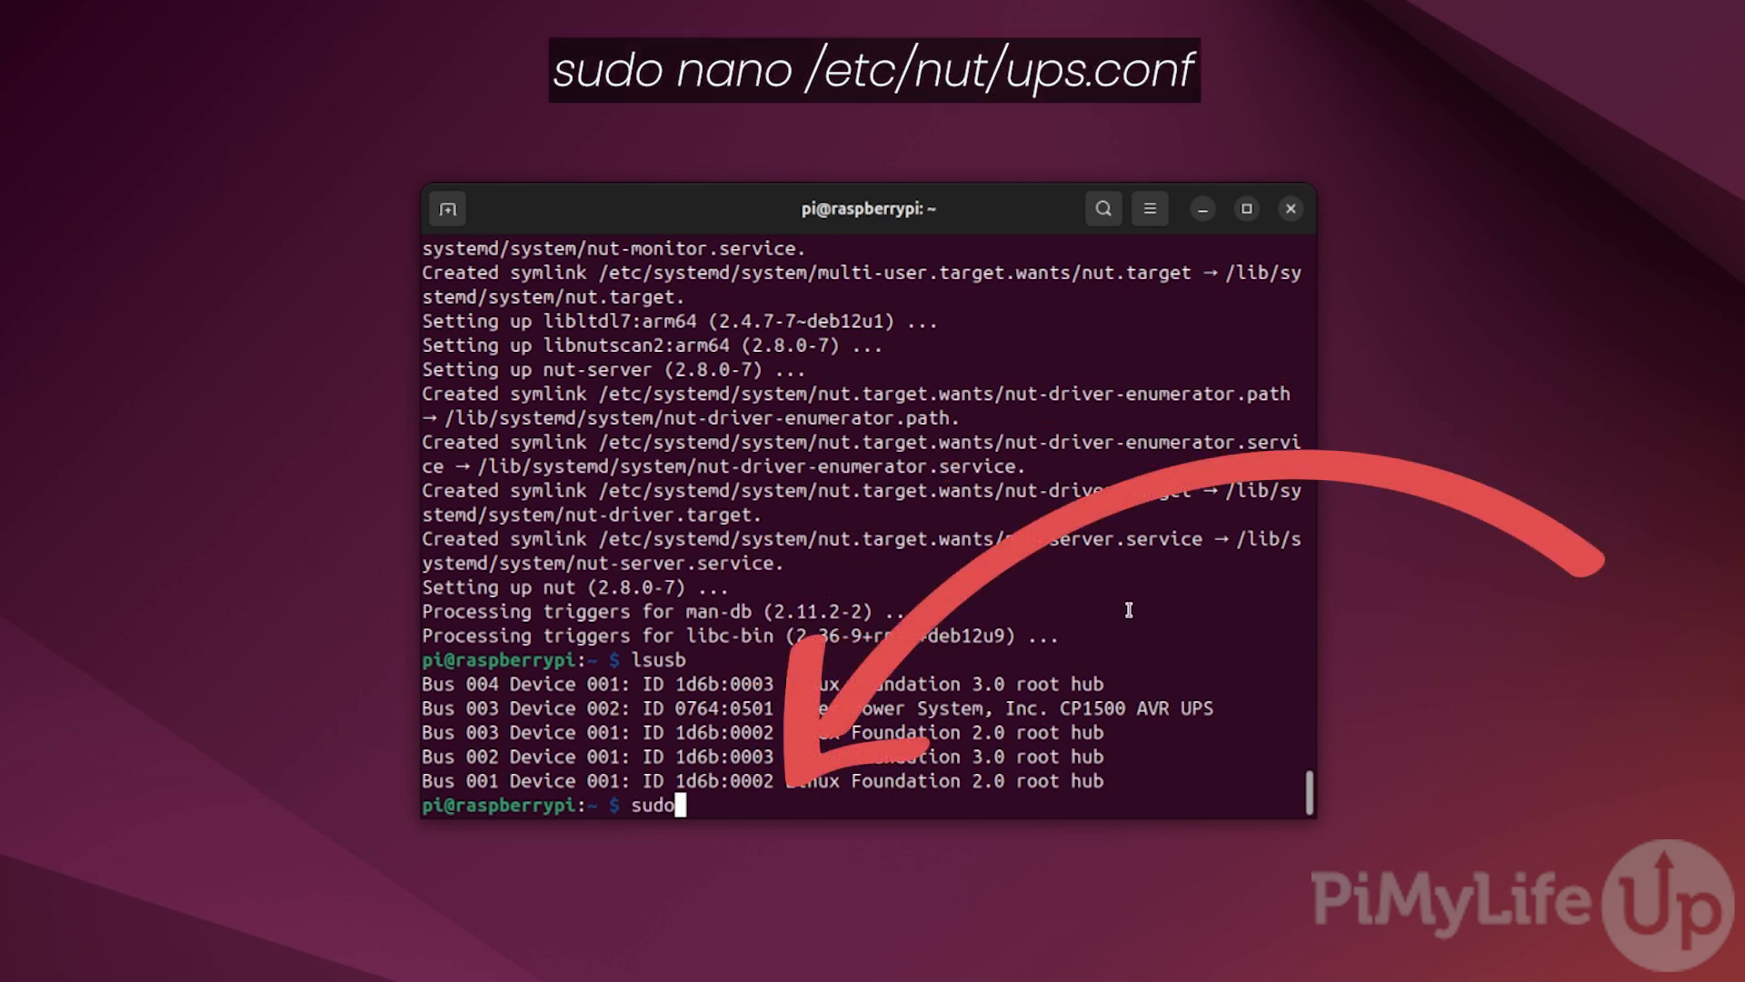
type("nano /etc/")
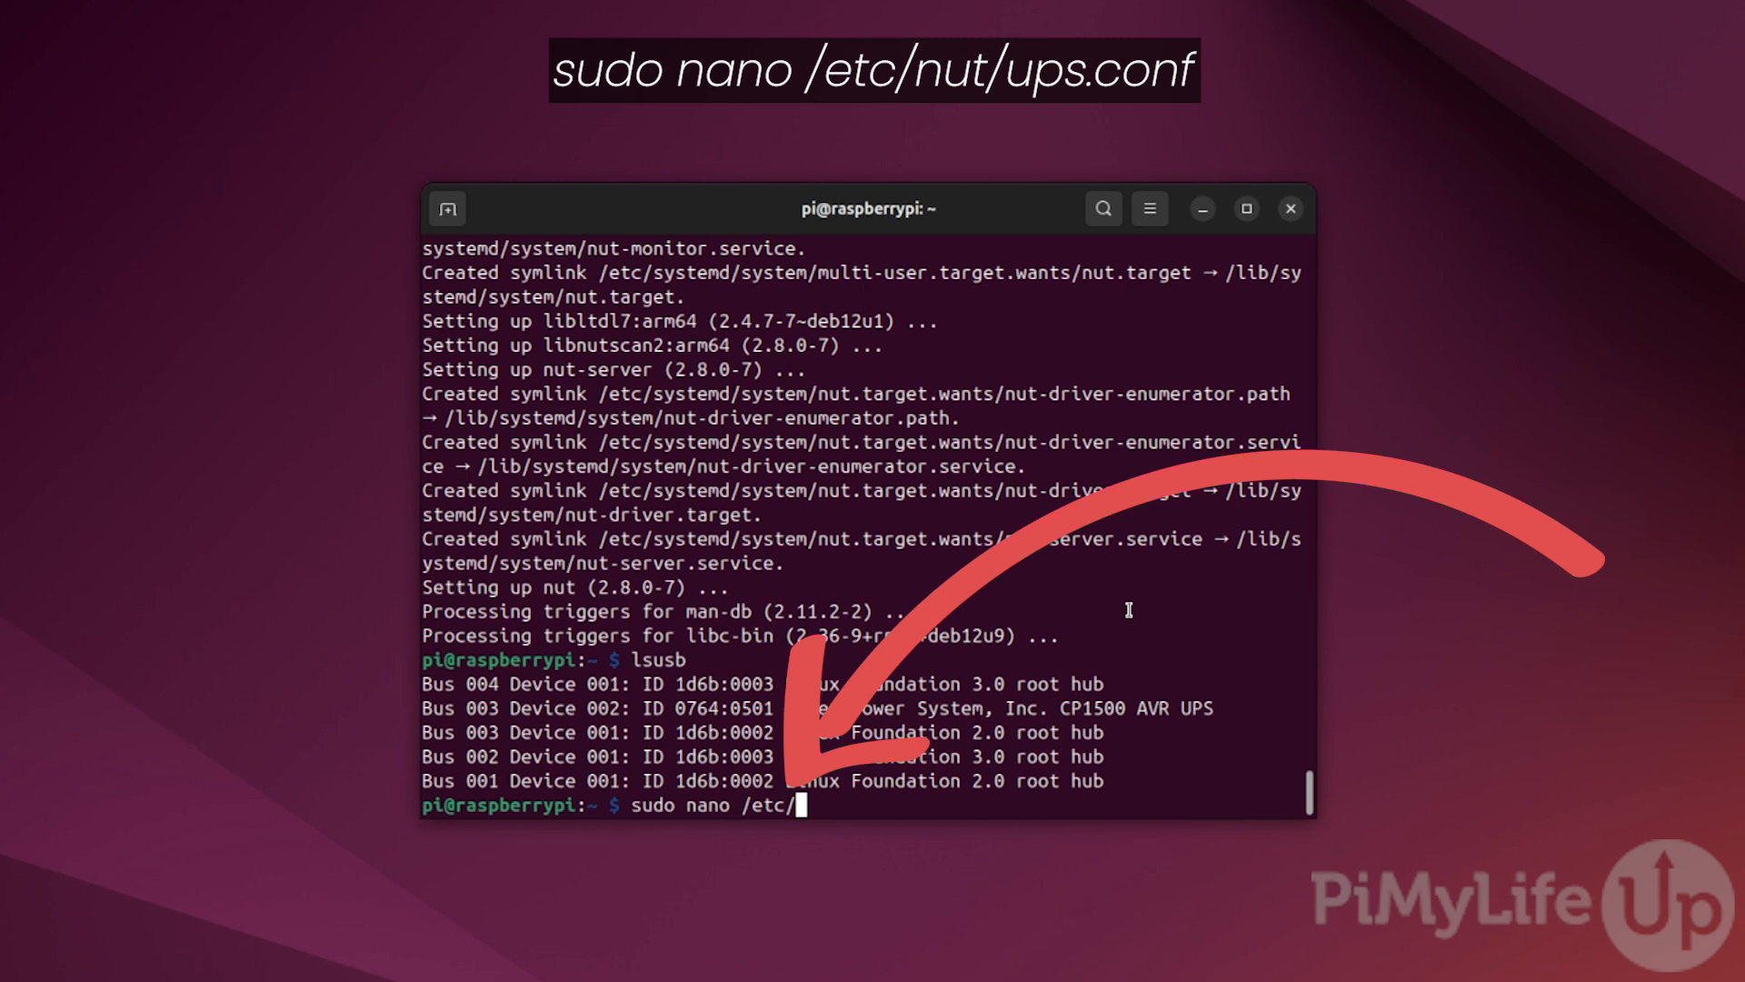
type("nut/ups")
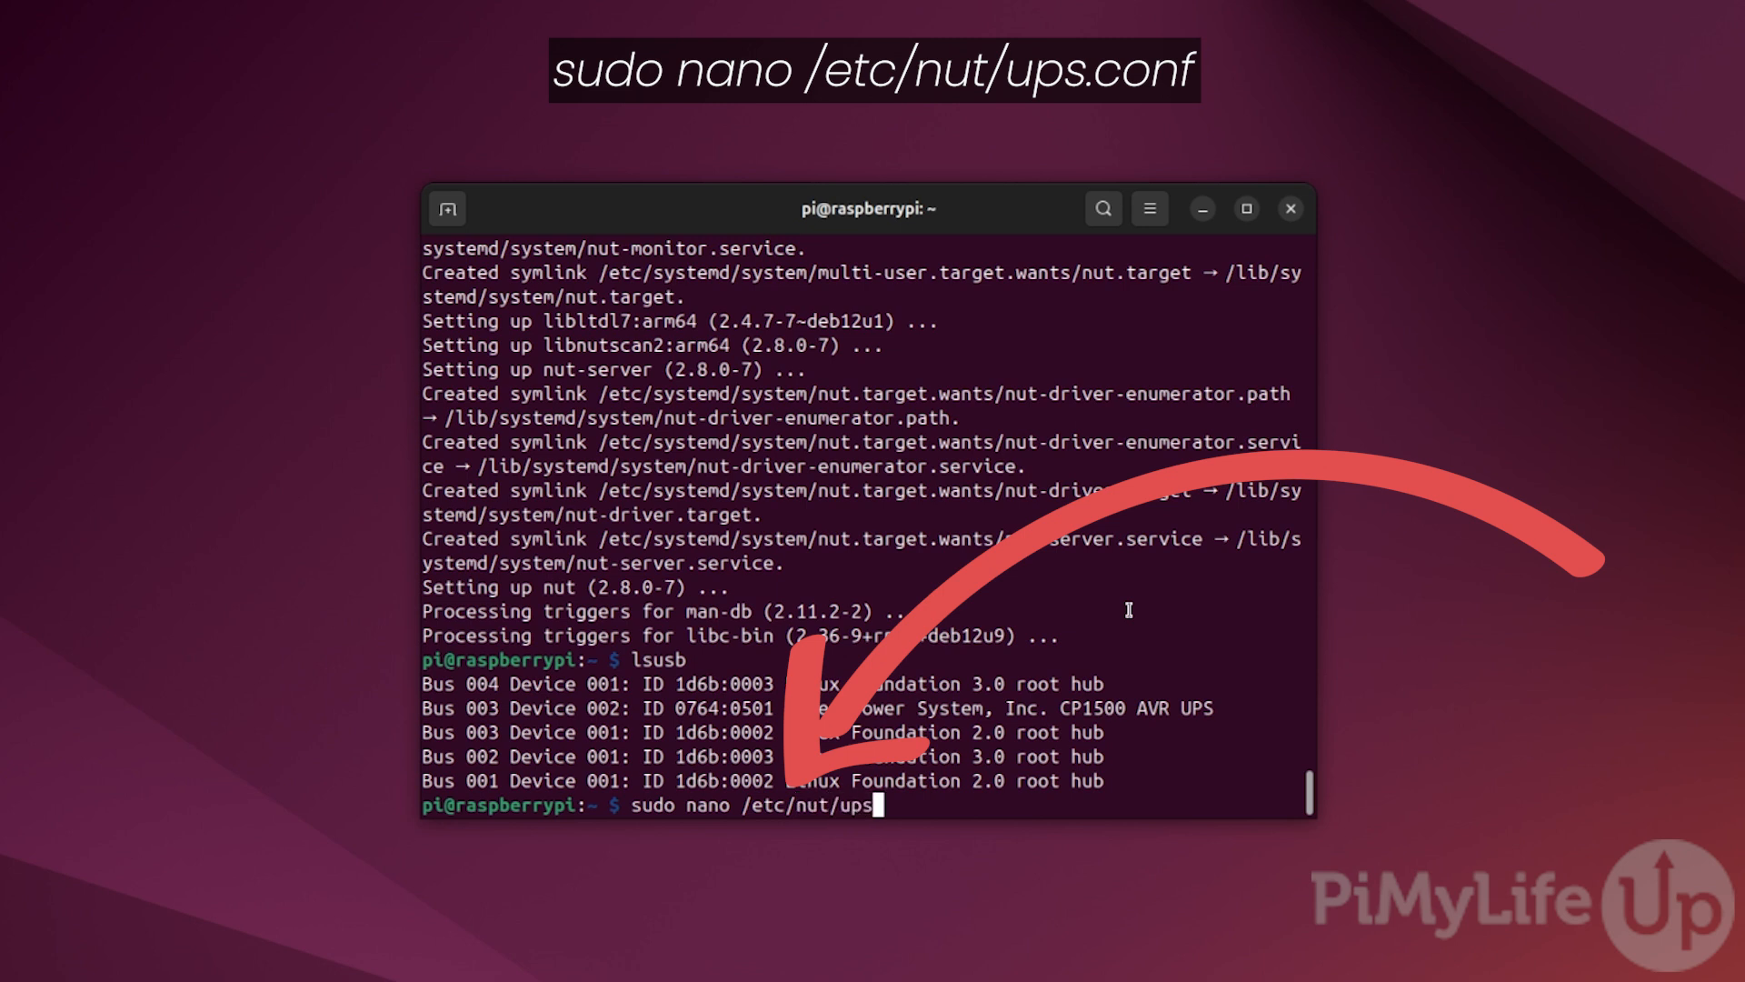
type(".conf")
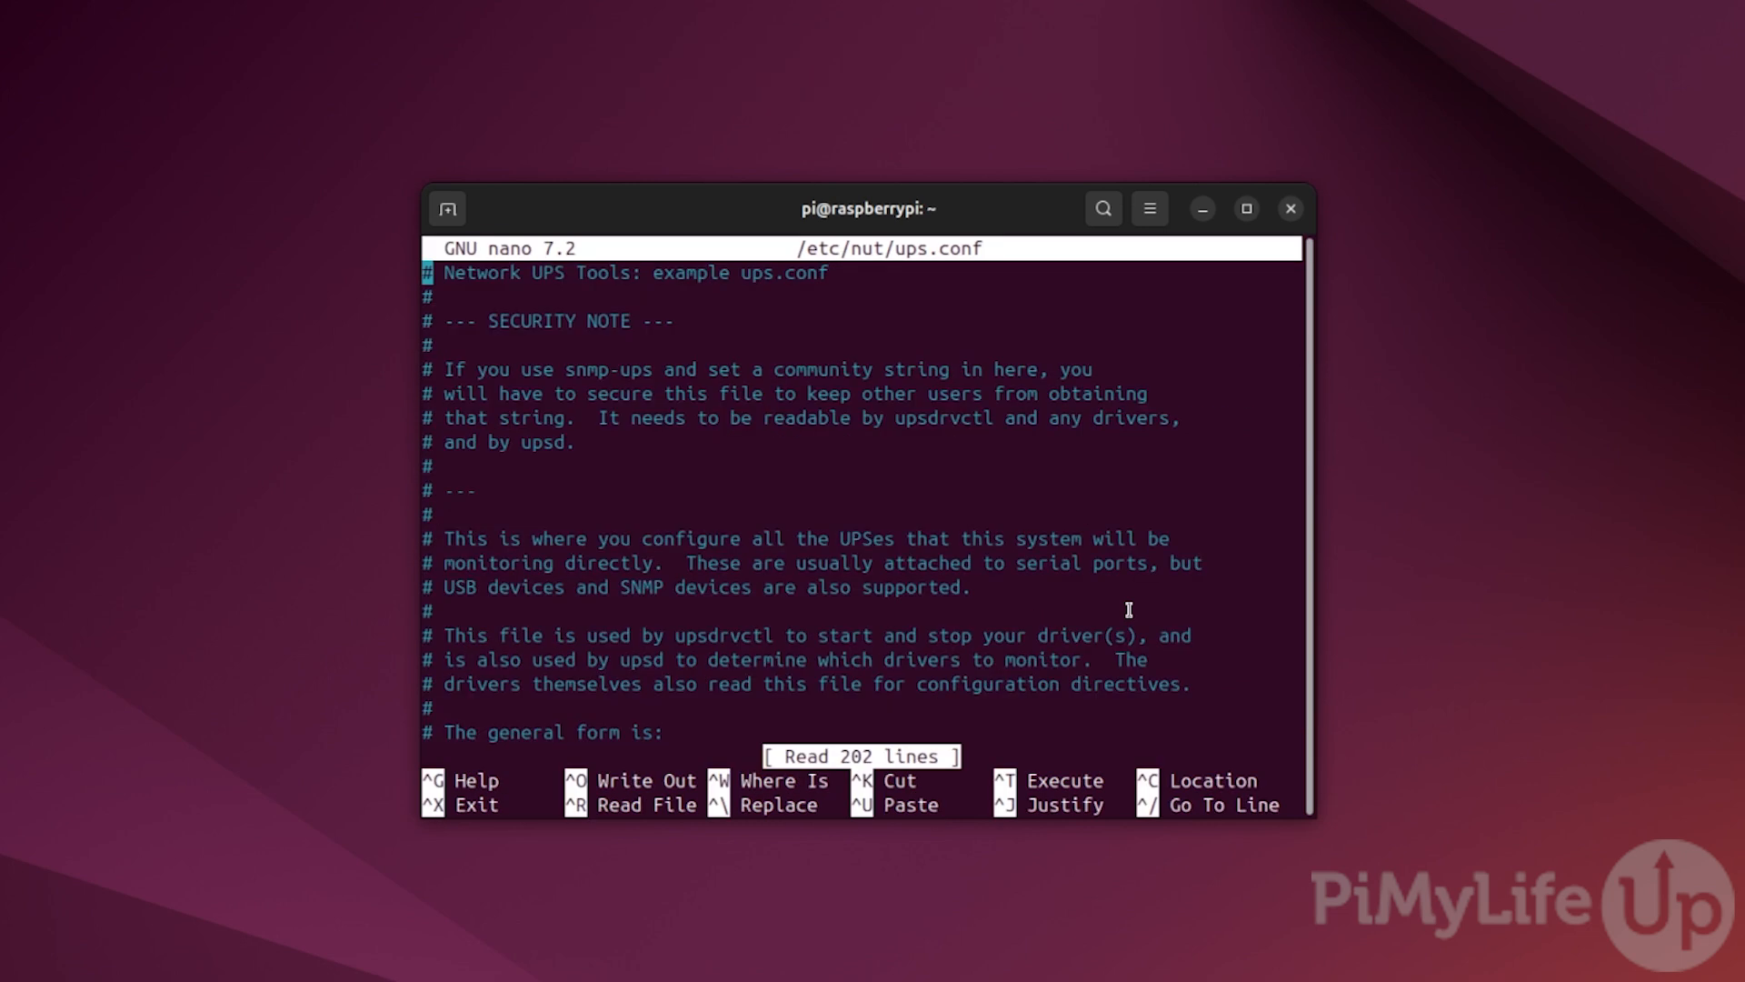
Add a [pinutmon] section header at the end of ups.conf with a new line below it.
scroll("down", 3)
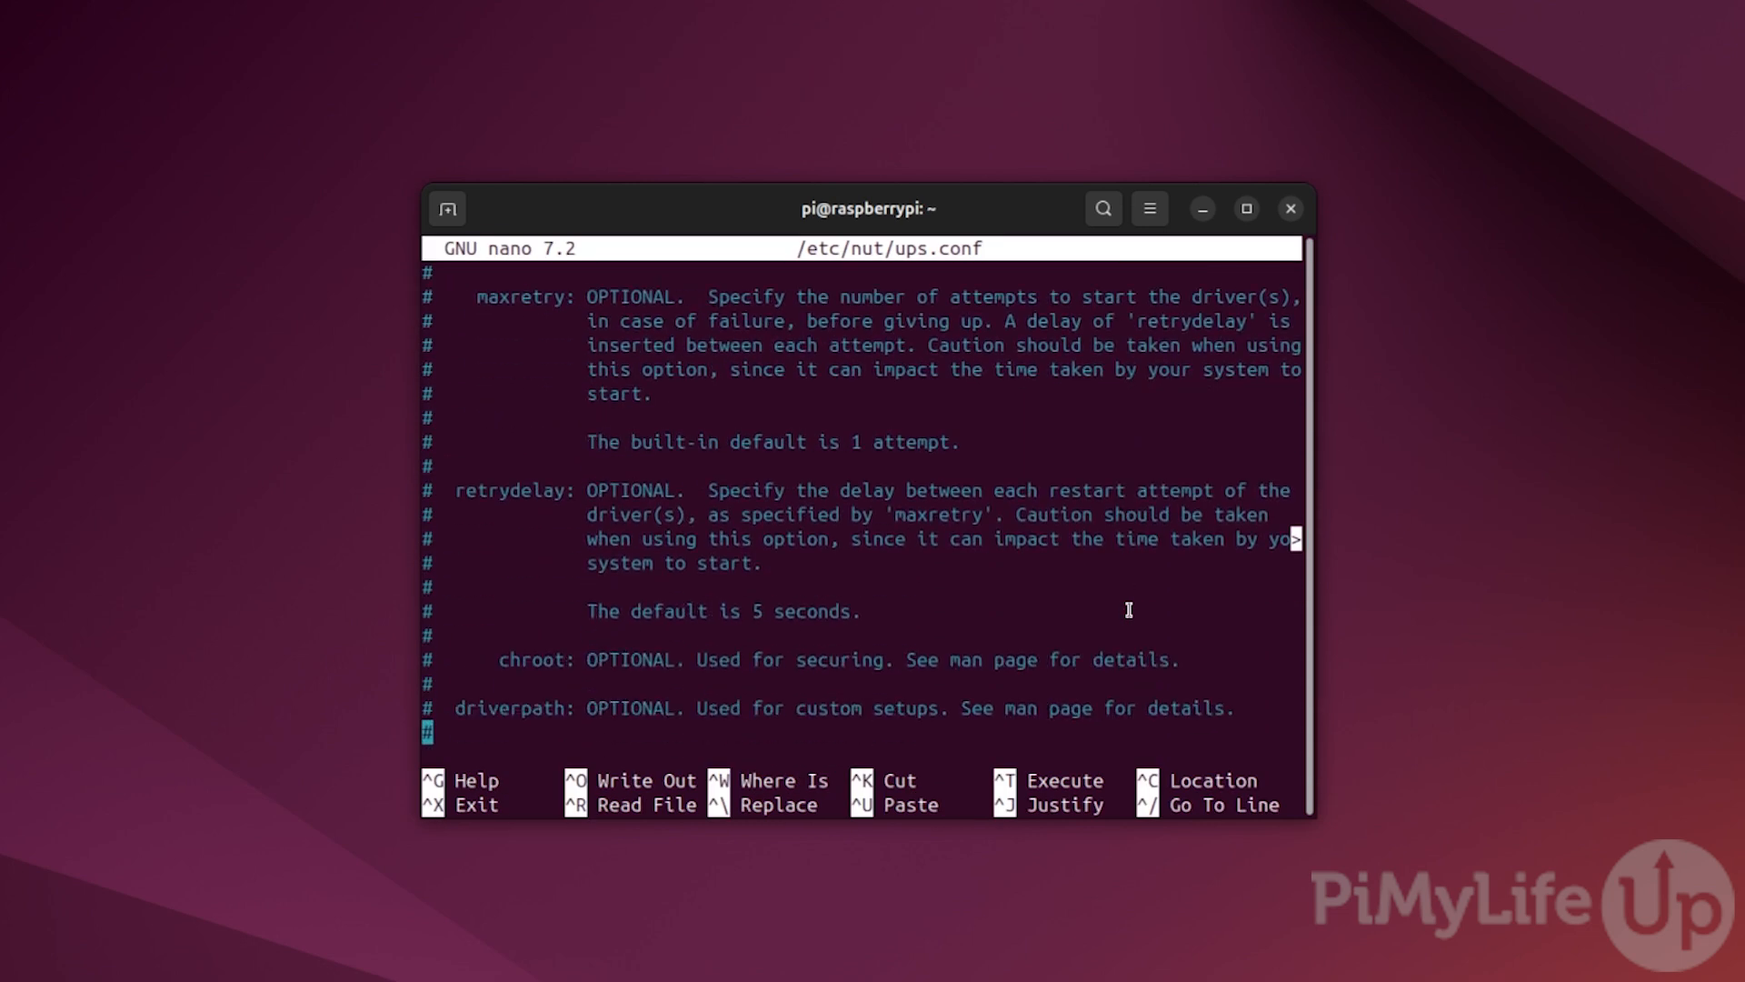
scroll("down", 3)
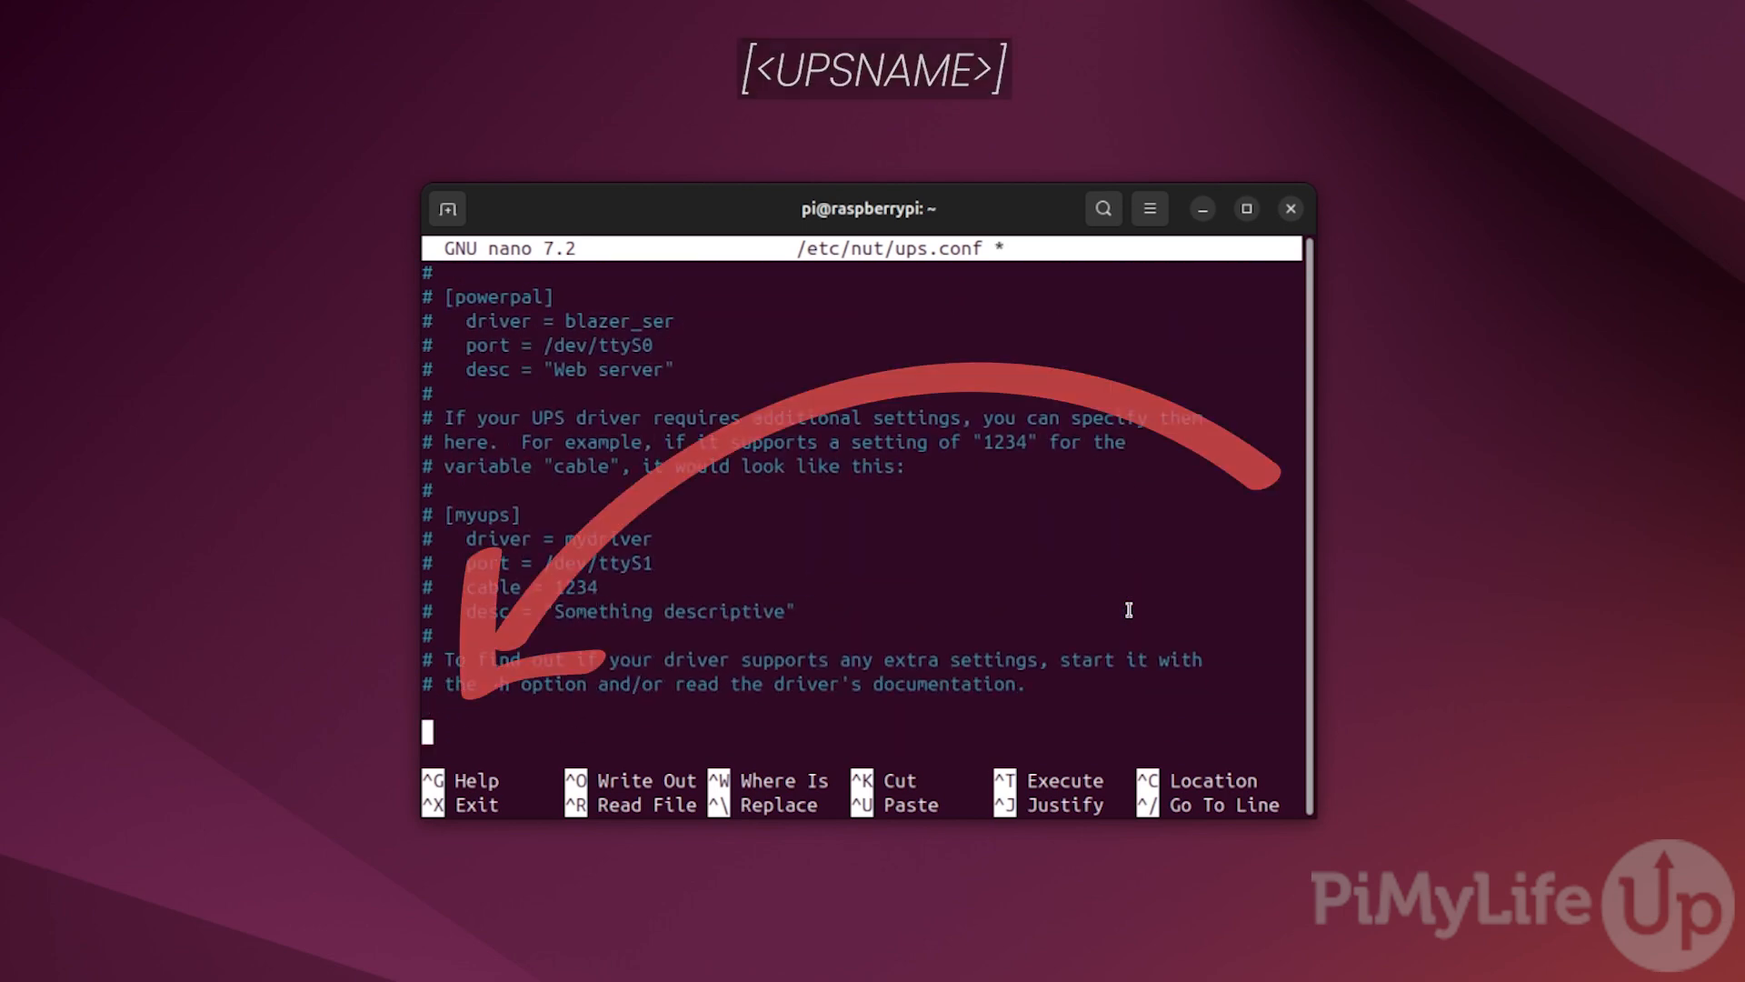
type("[")
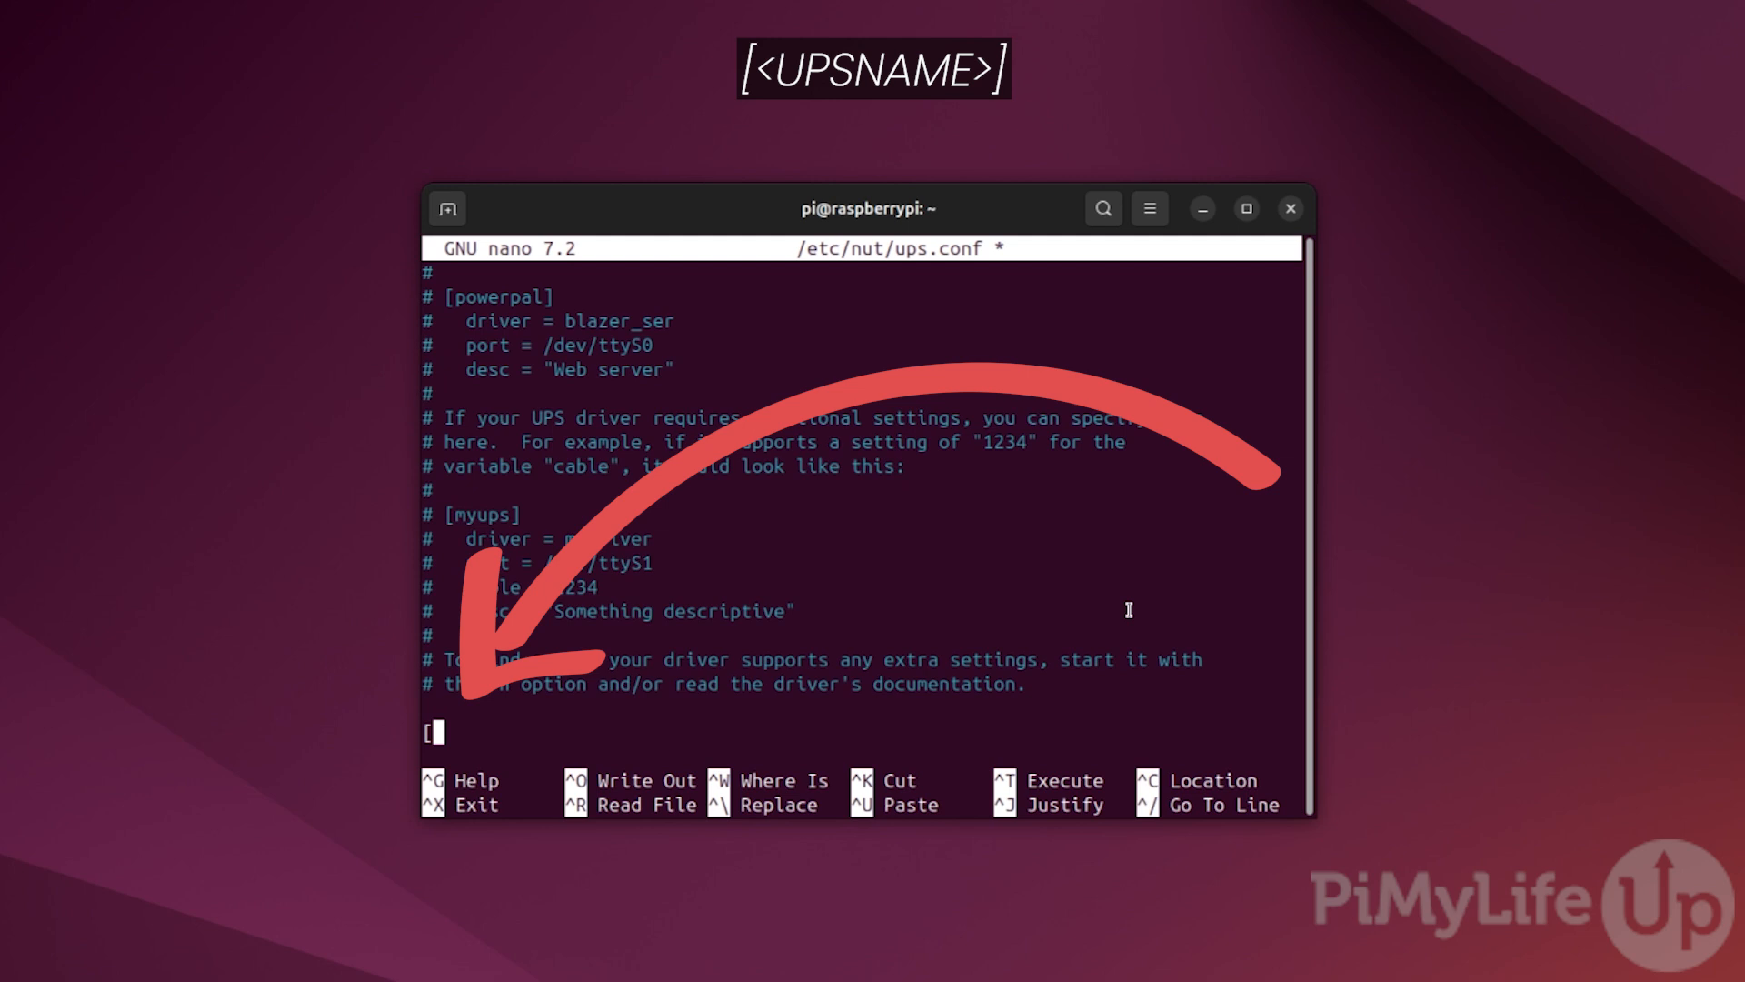
type("pi")
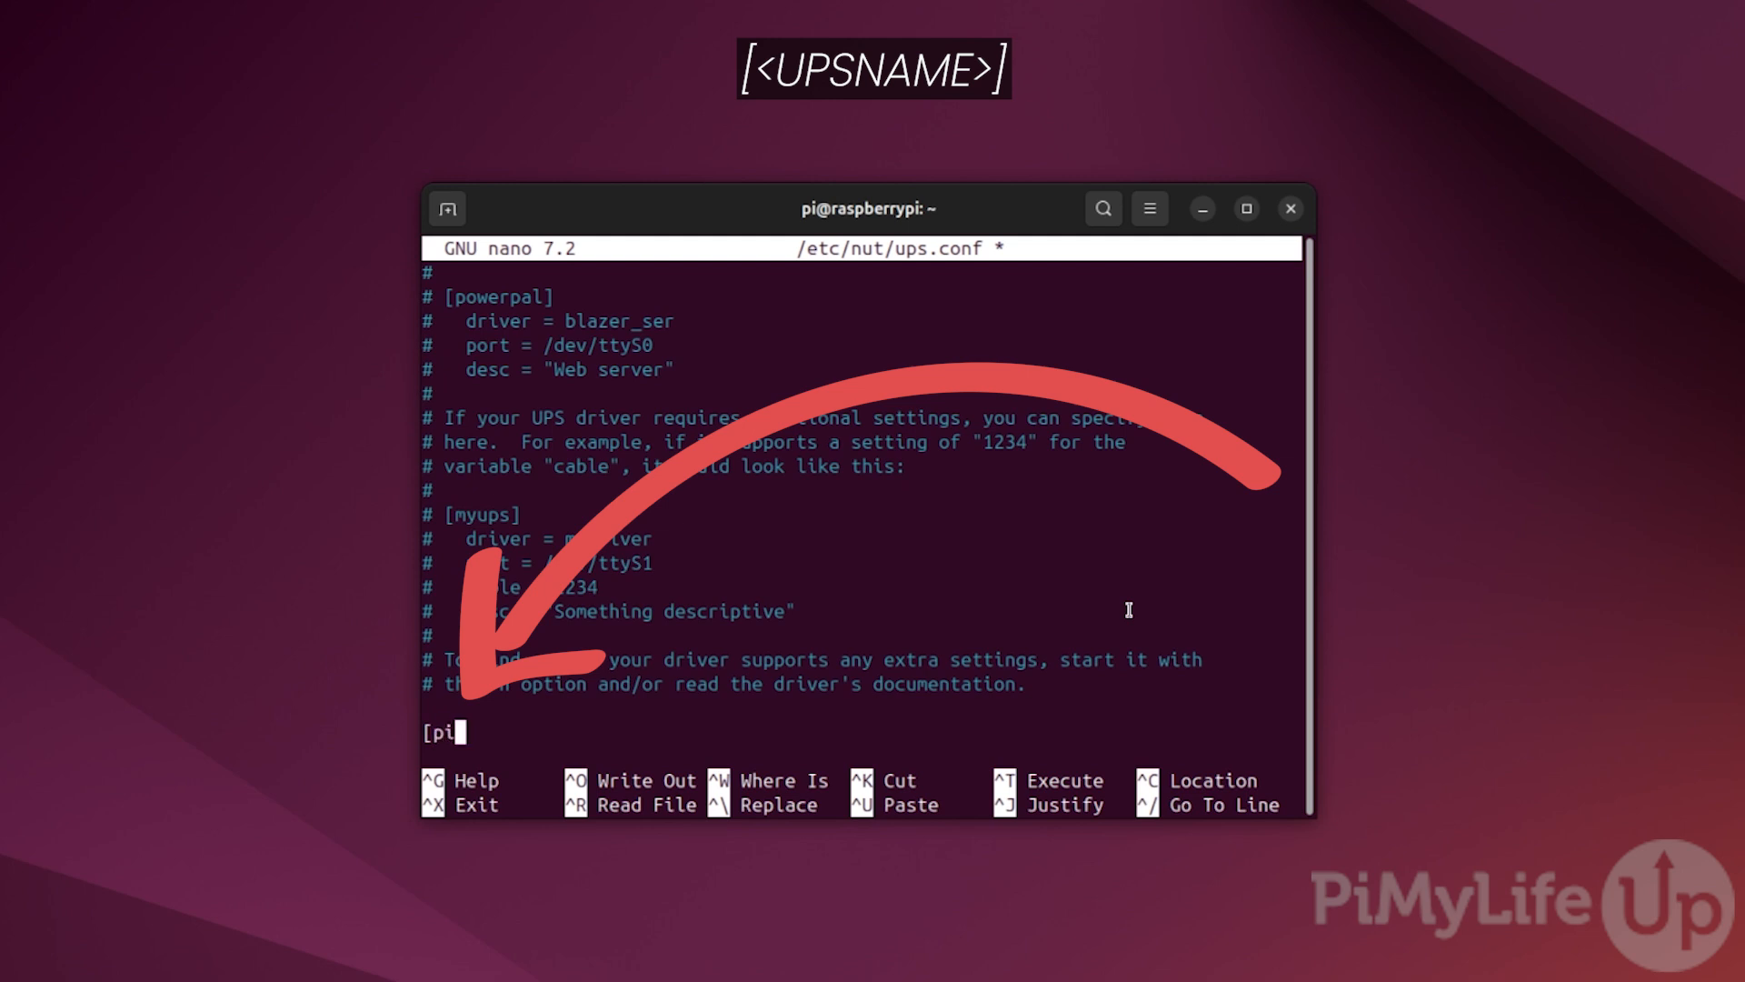
type("n")
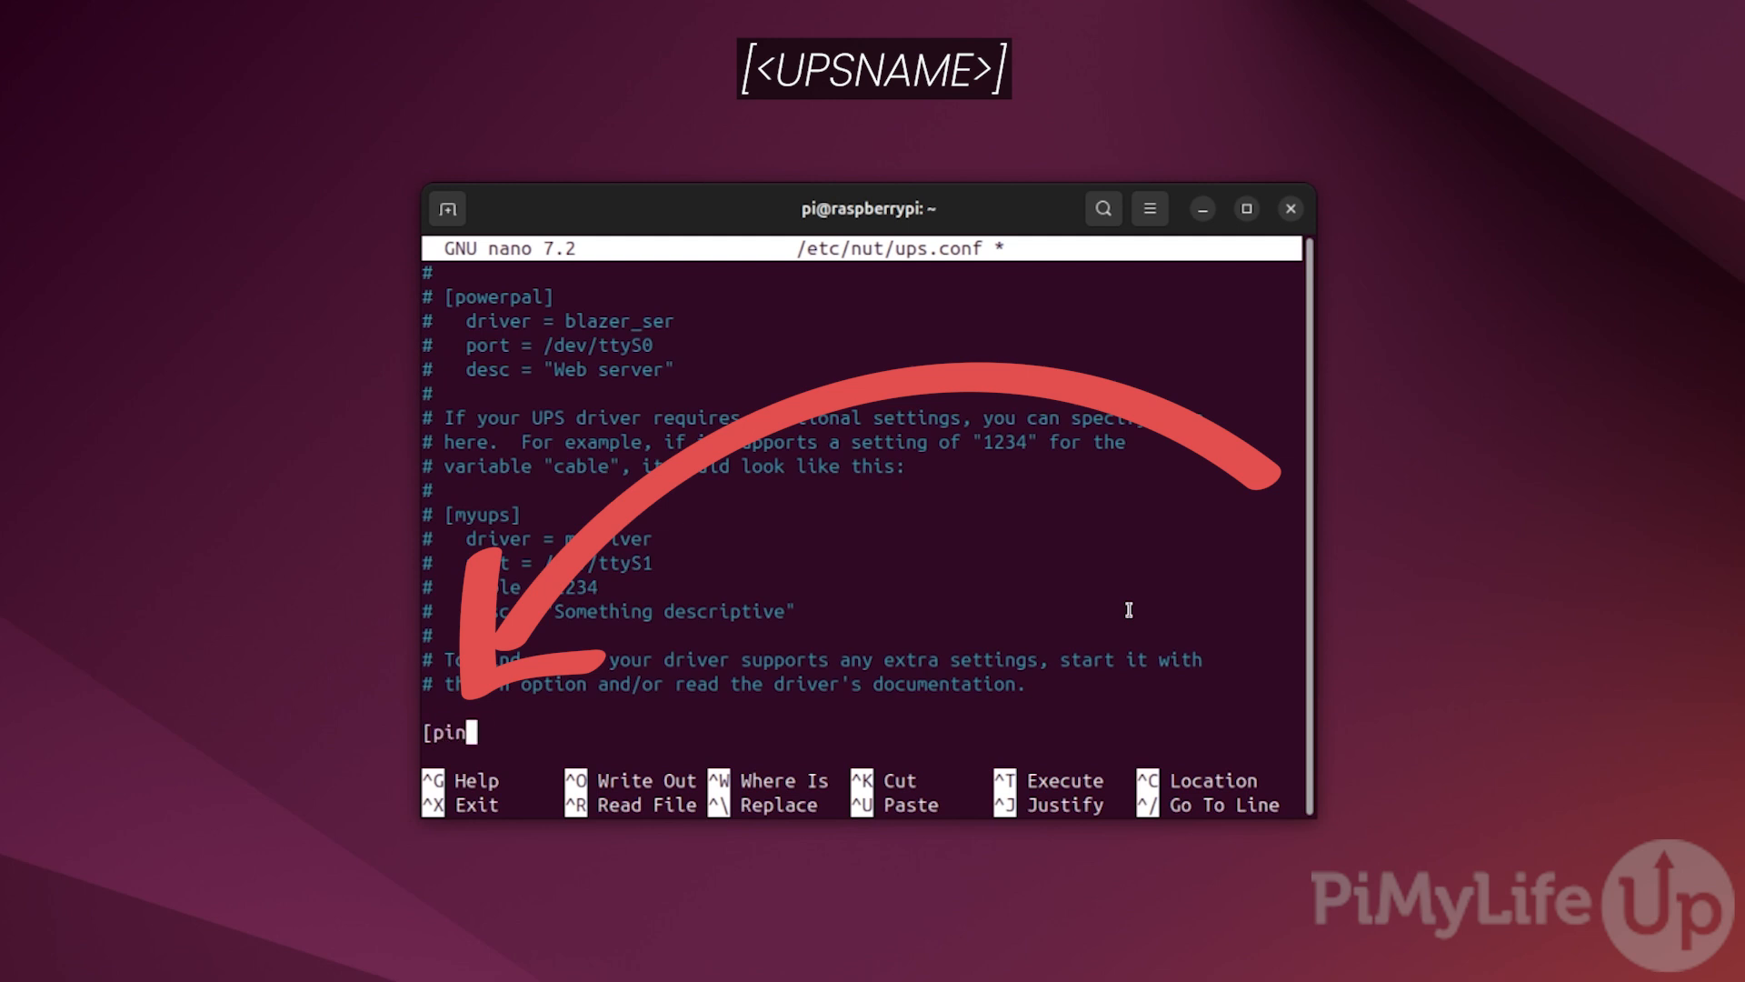
type("utmon")
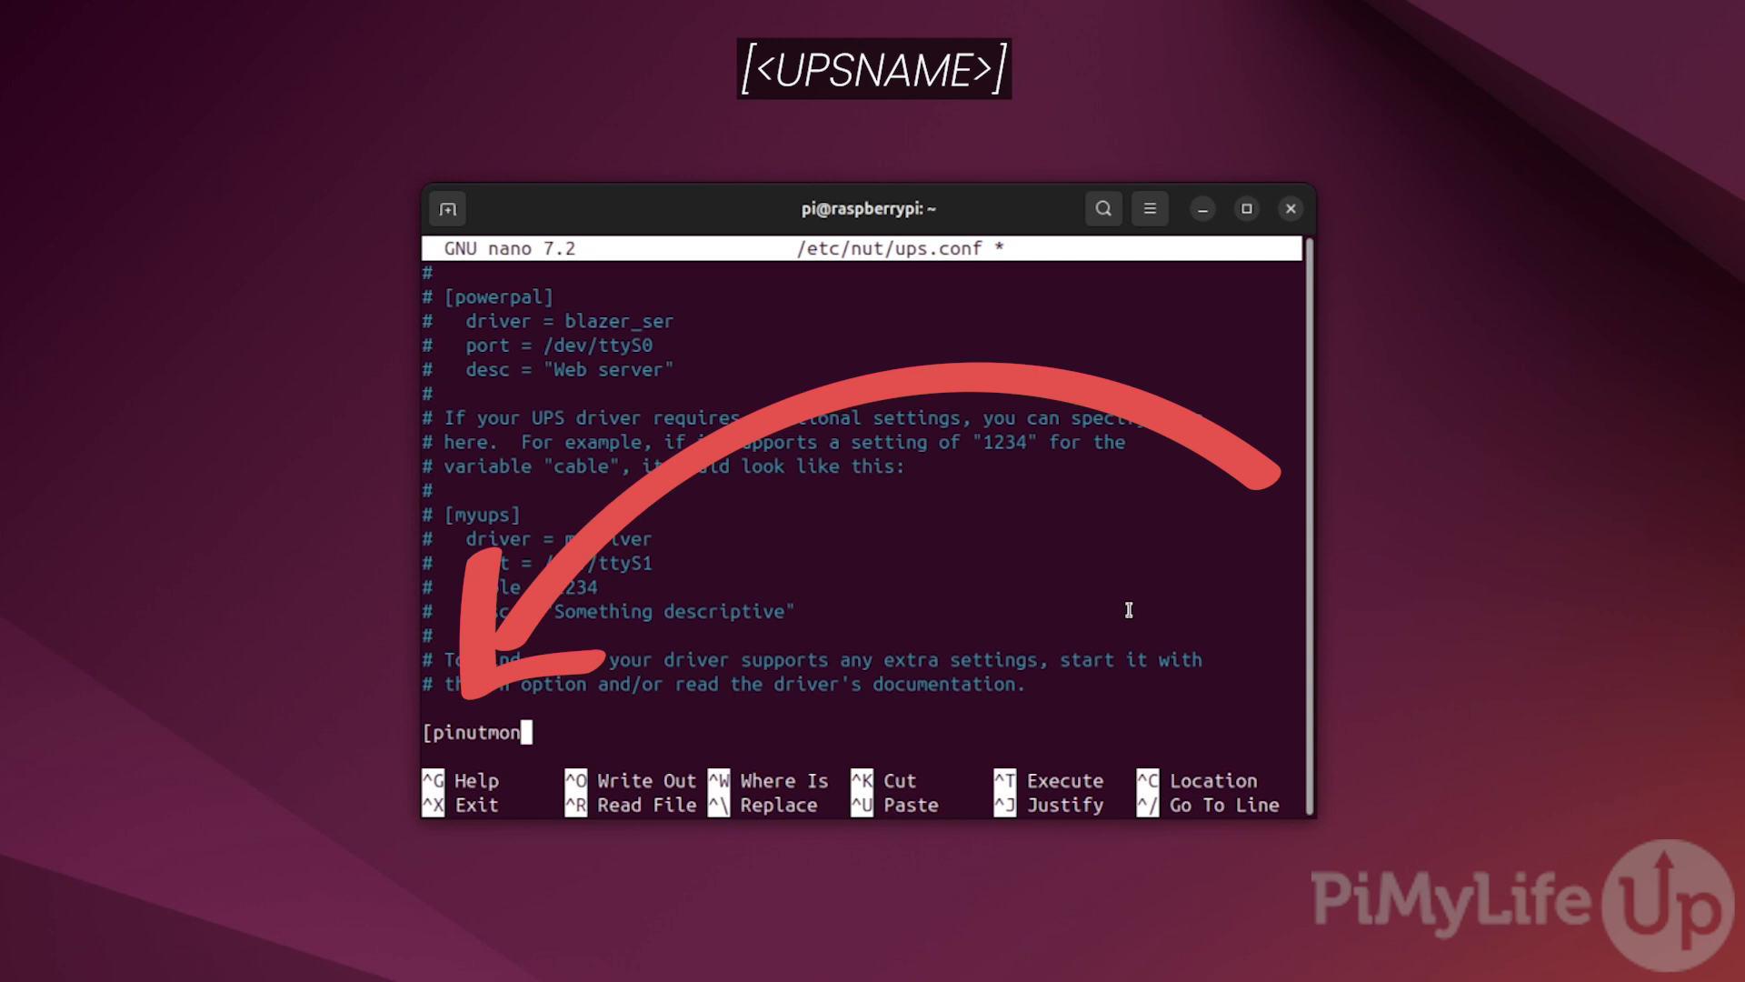
type("]")
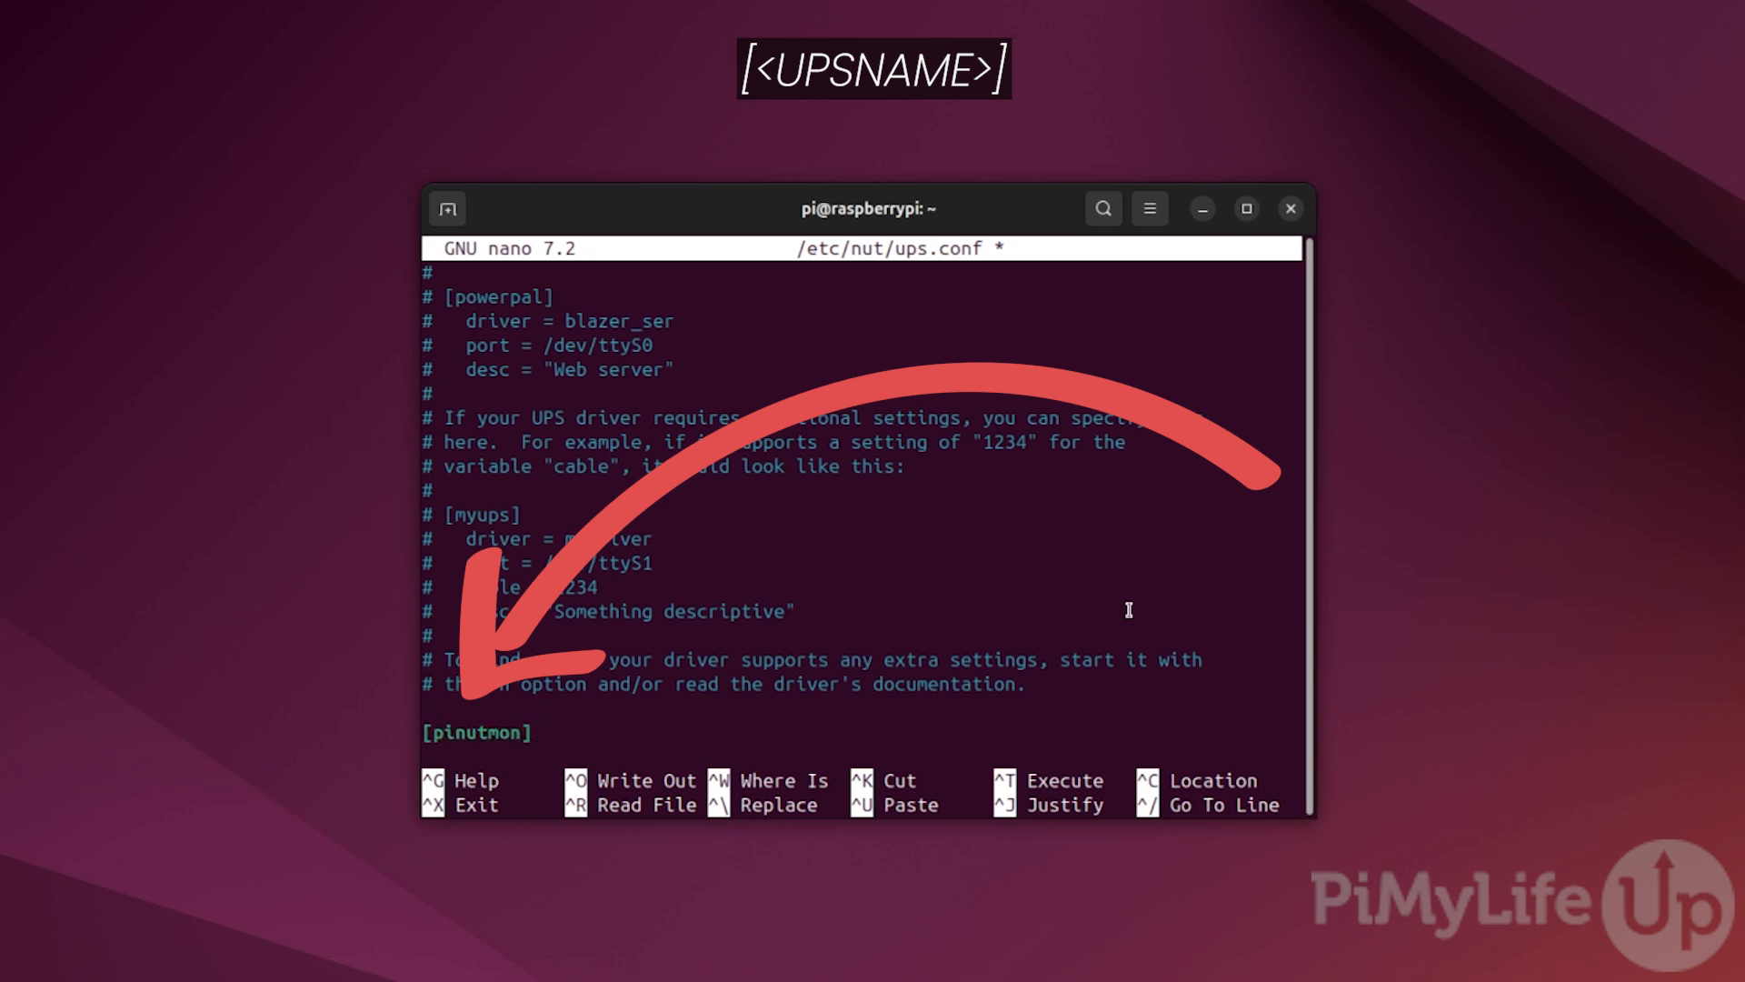
key("Enter")
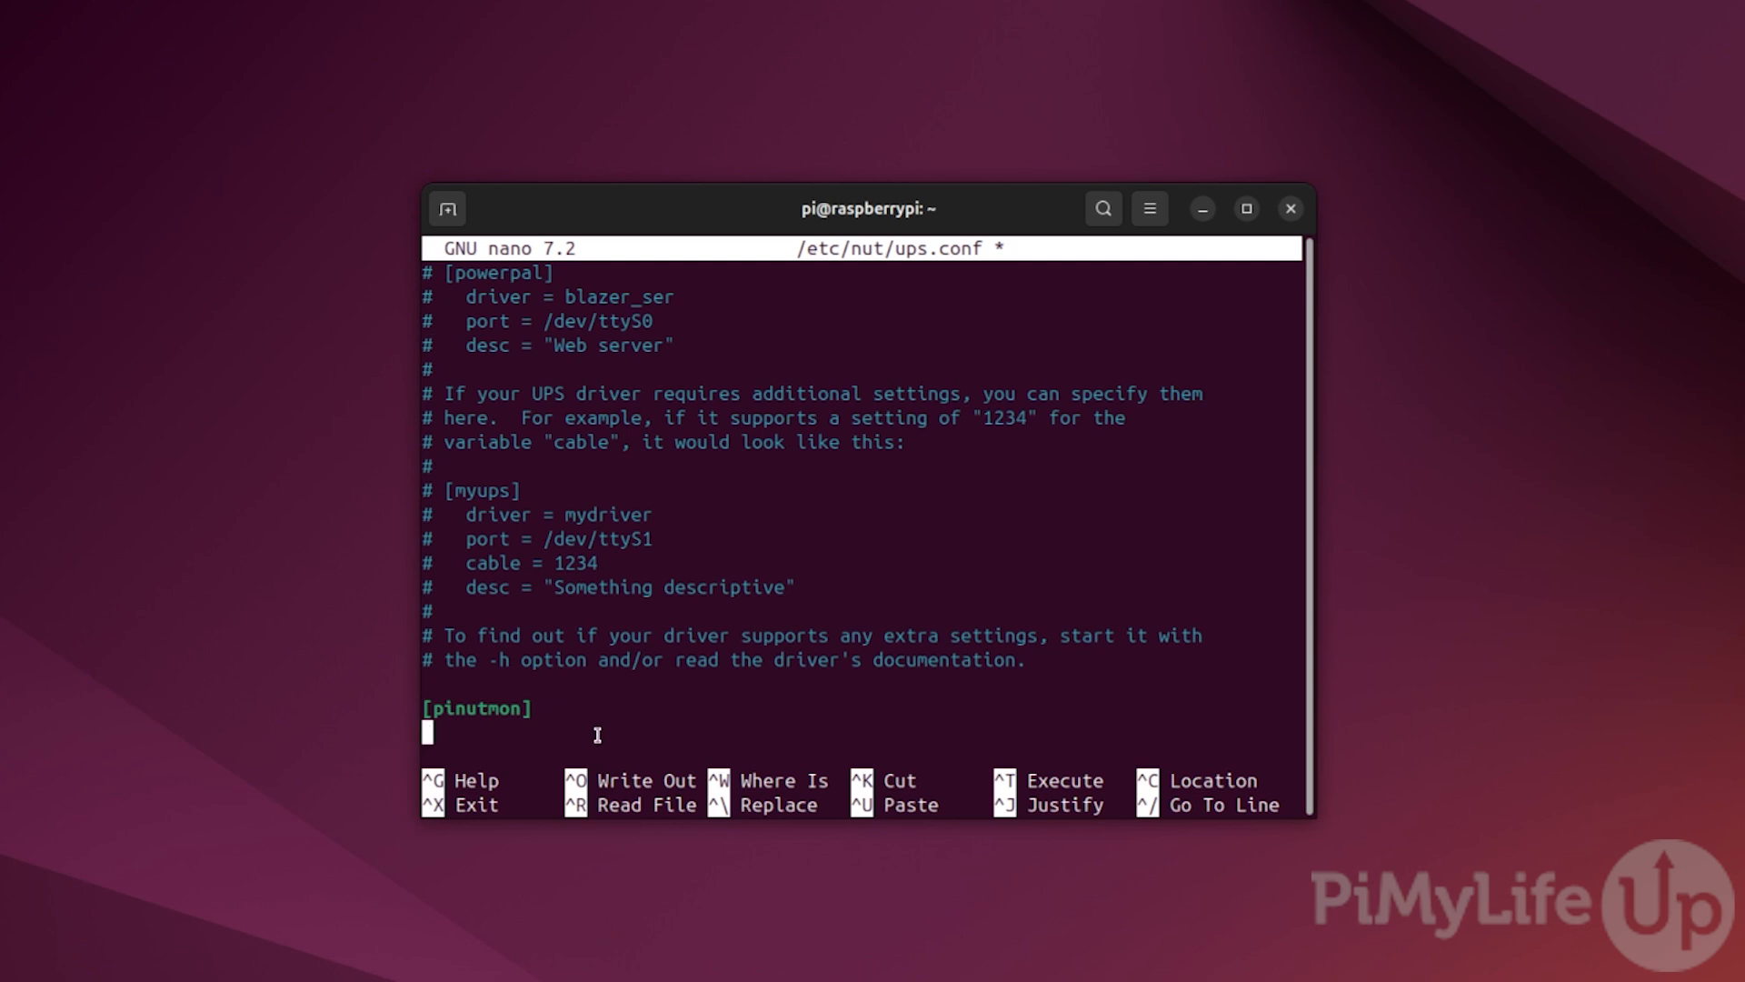
mouse_move(582, 736)
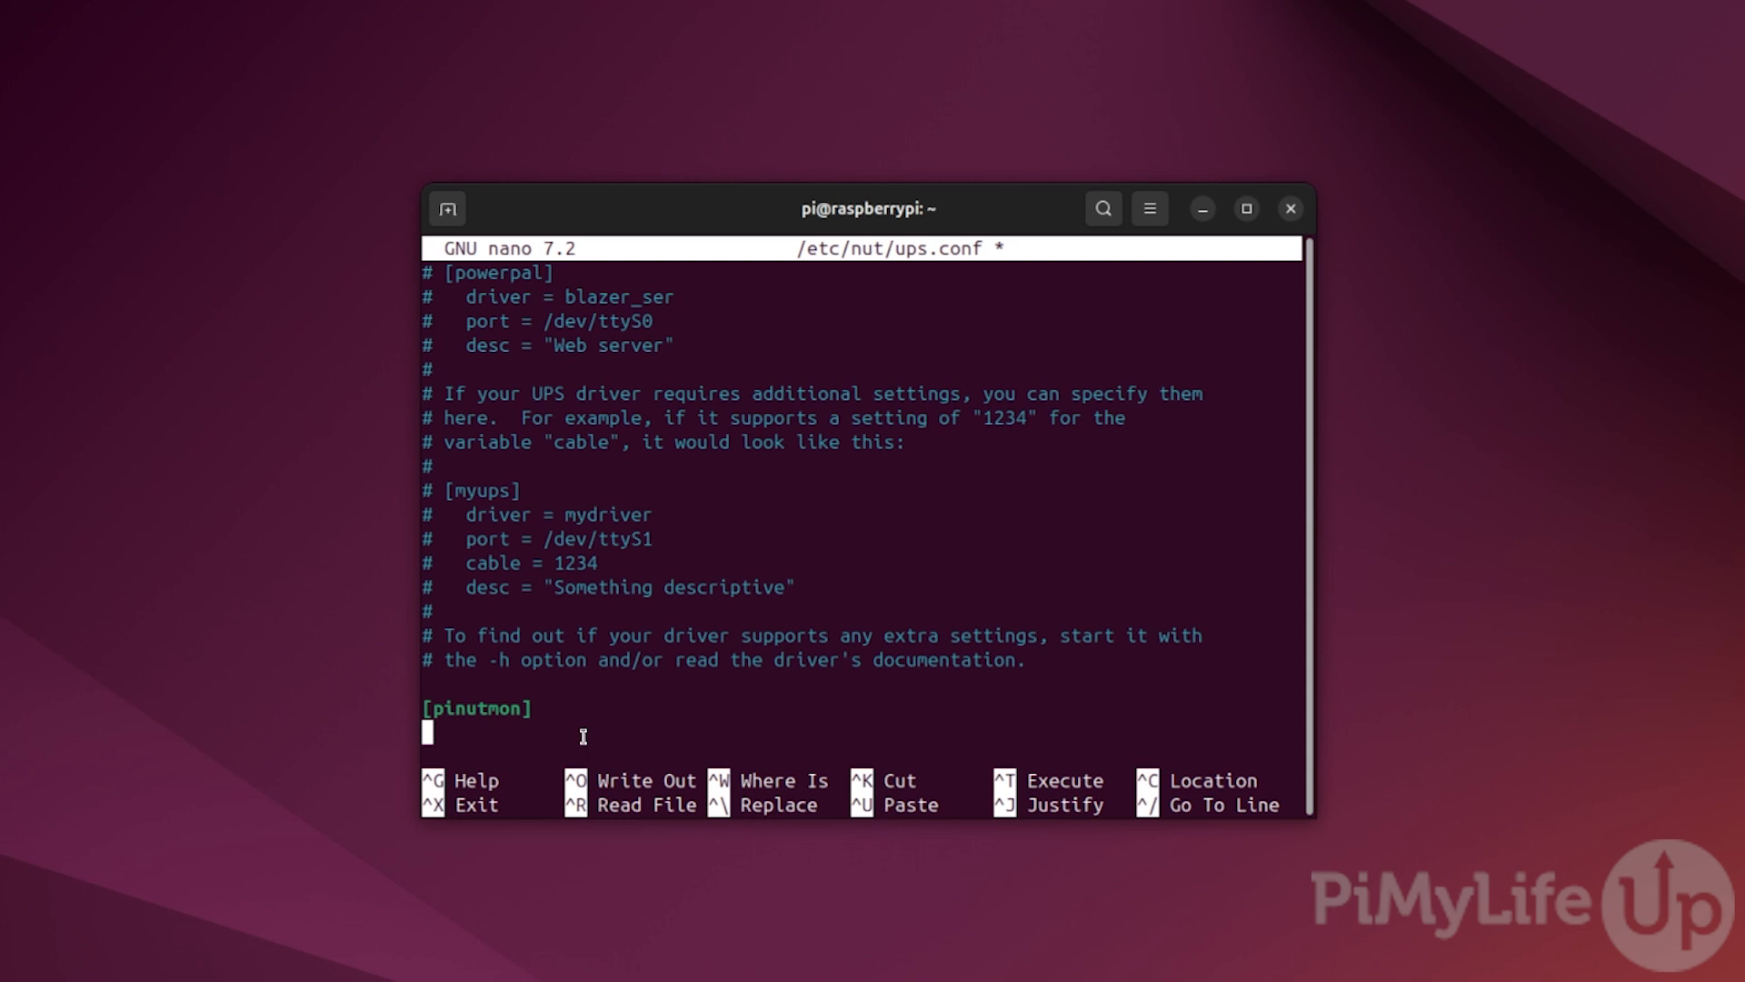
Enter driver = usbhid-ups, port = auto and vendorid = 0764 under [pinutmon].
type("driver =")
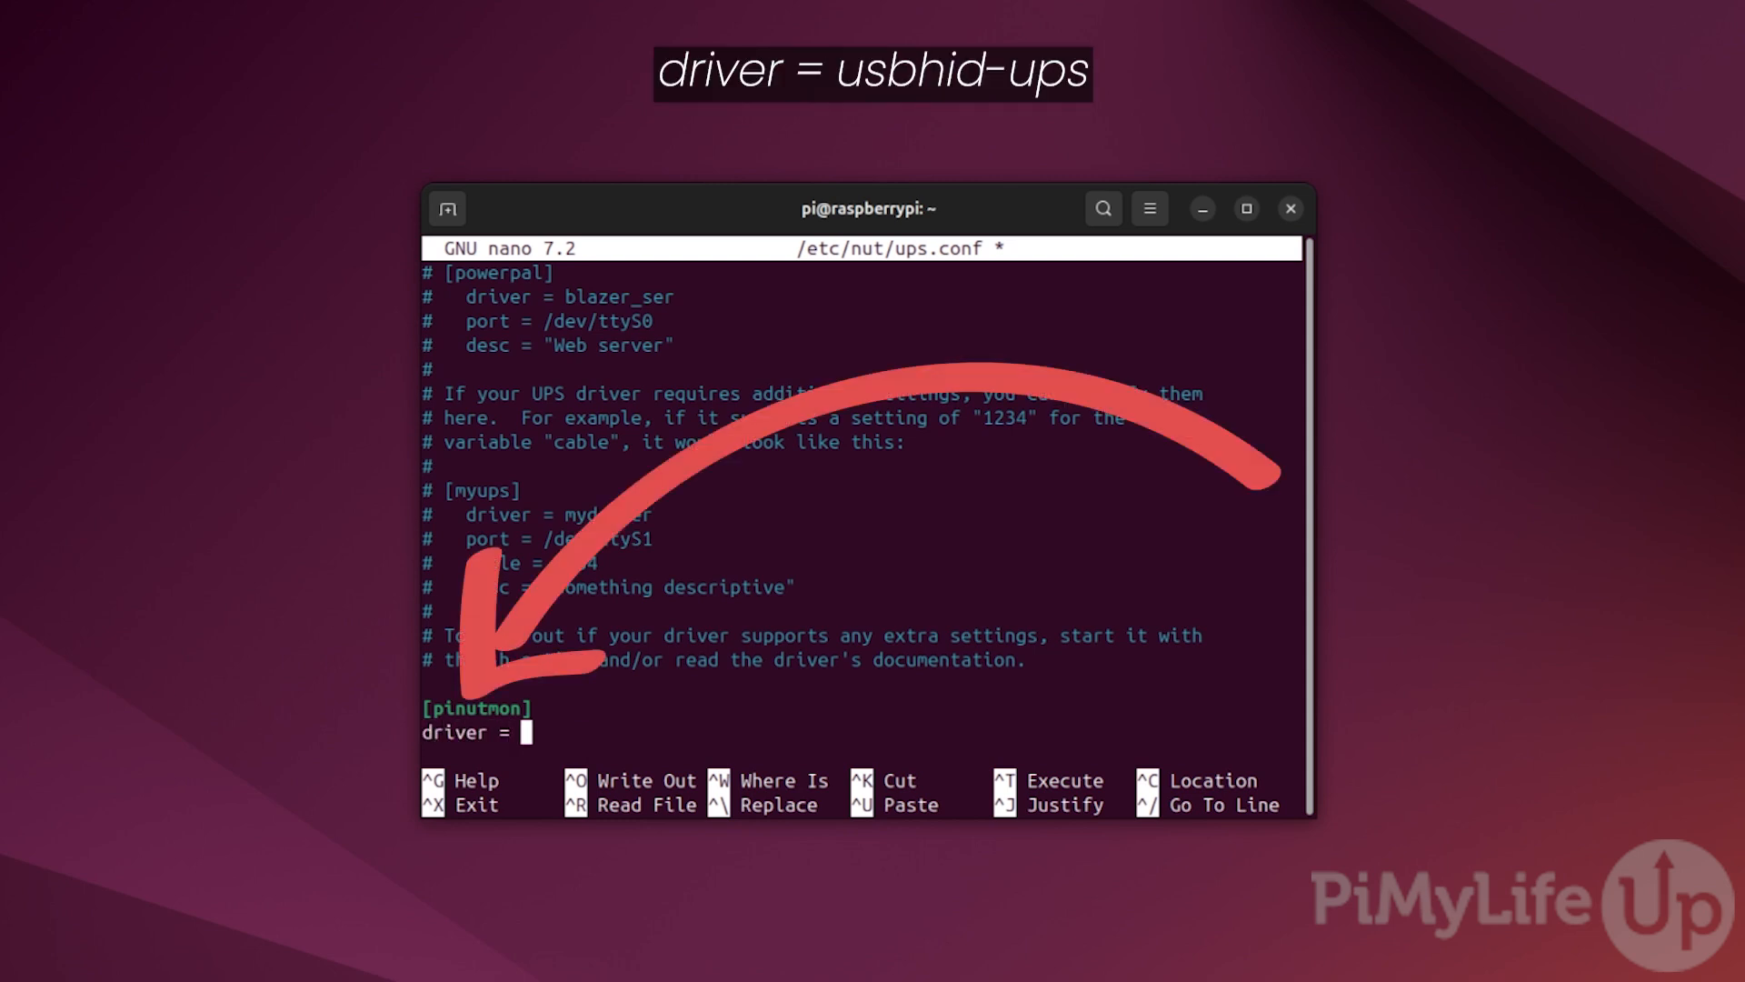
type("usbhid-")
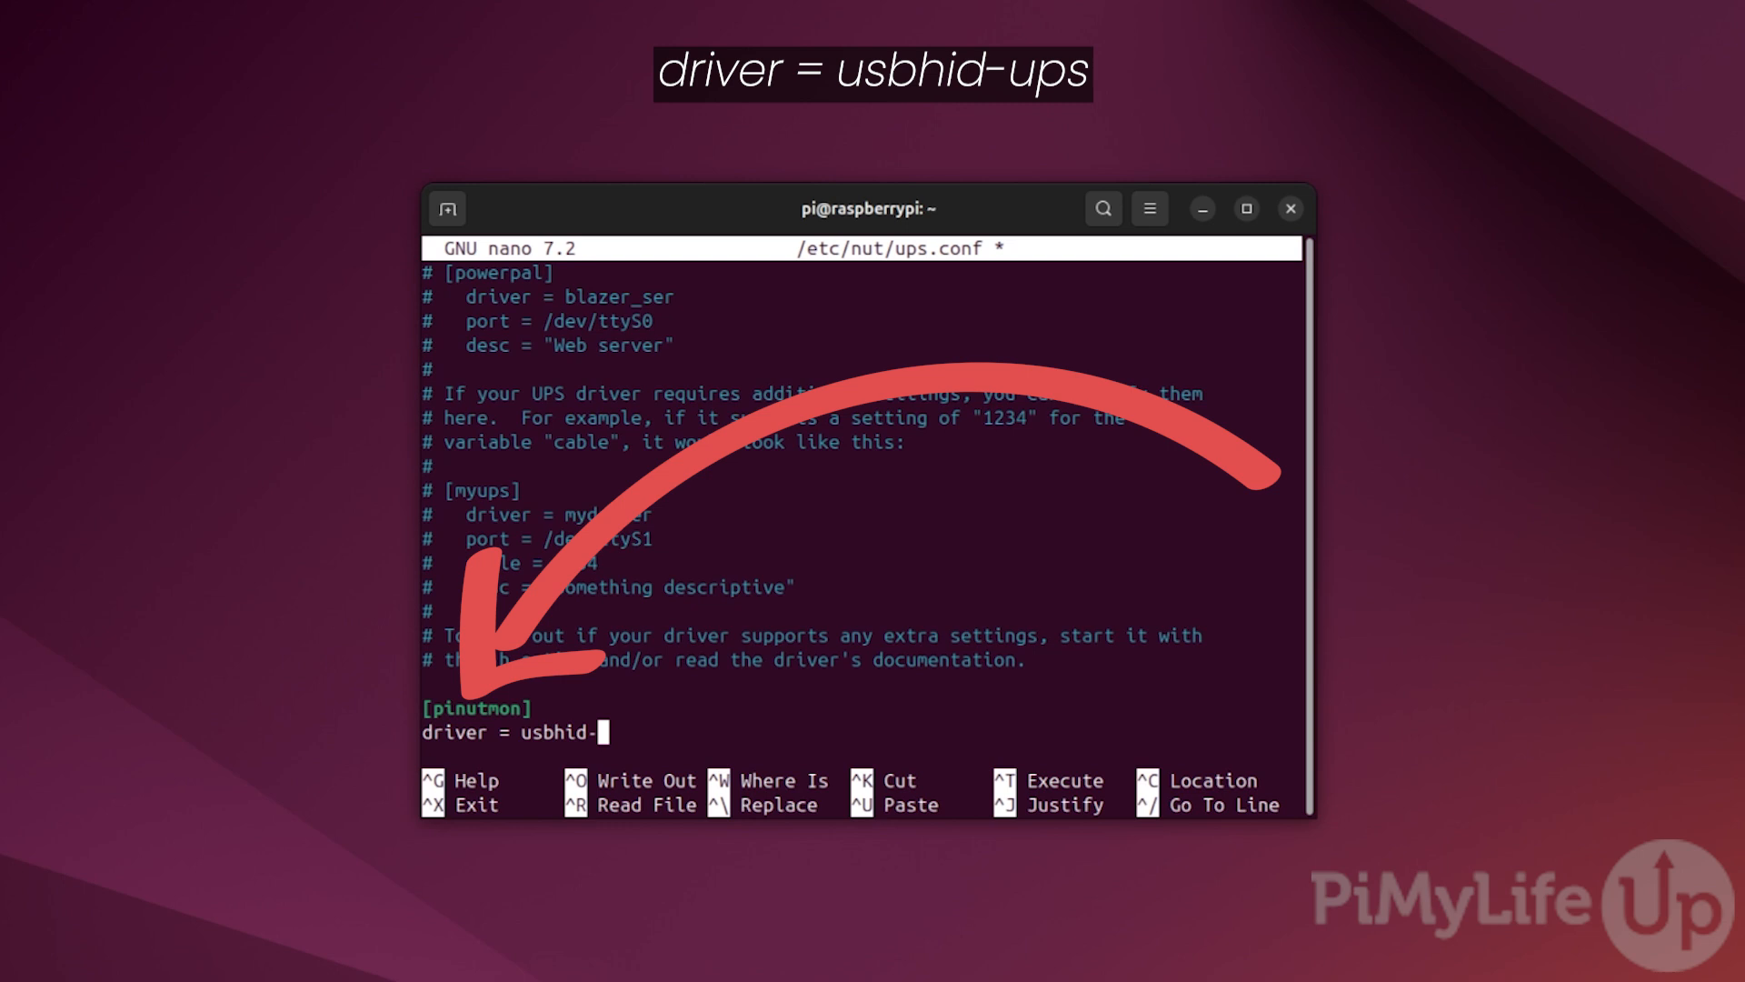
type("ups")
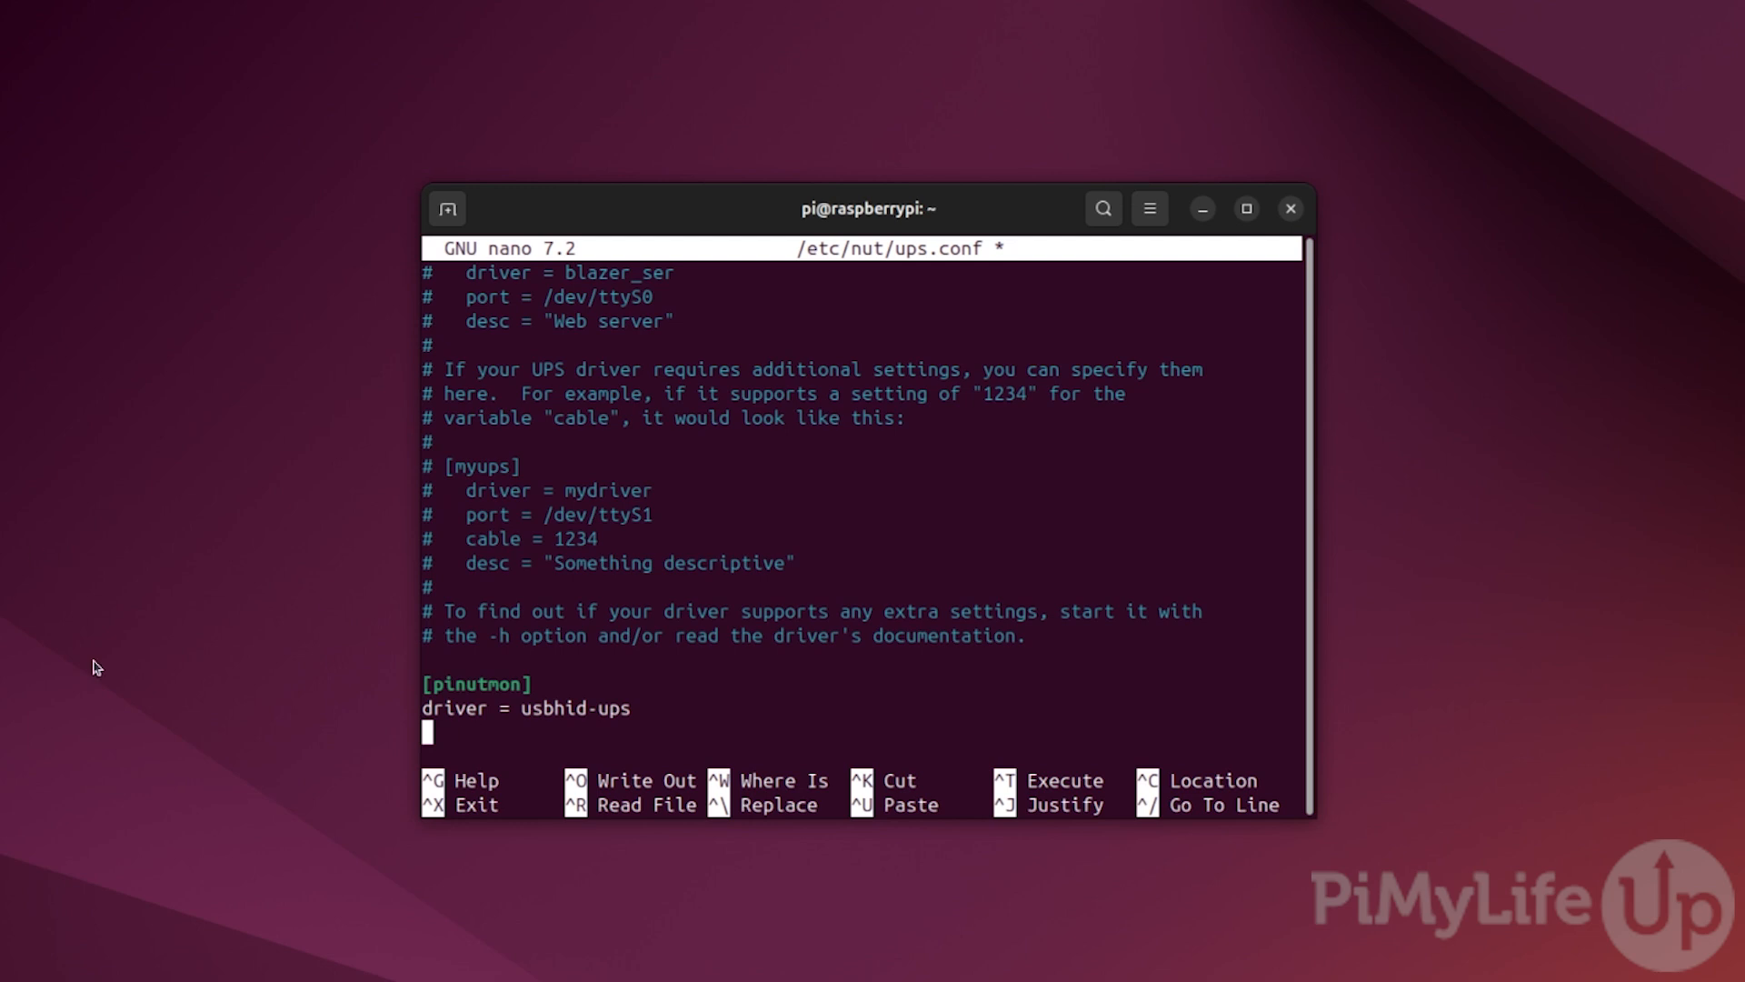
type("port = auto")
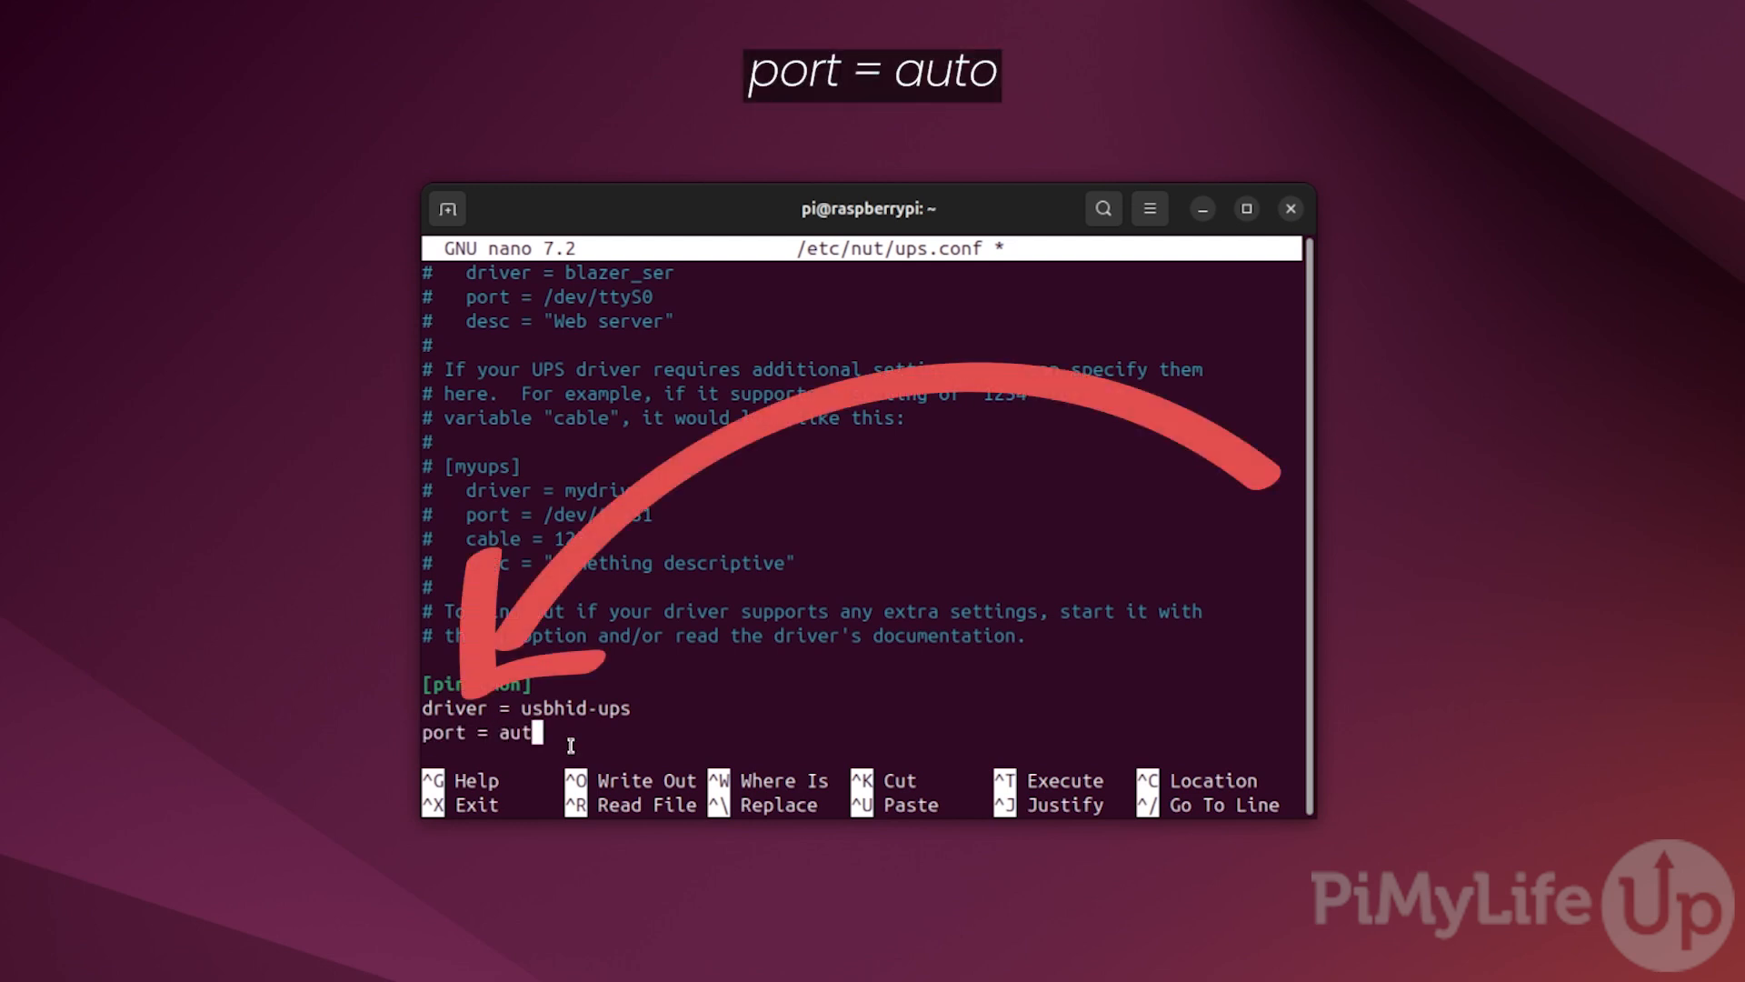
type("o")
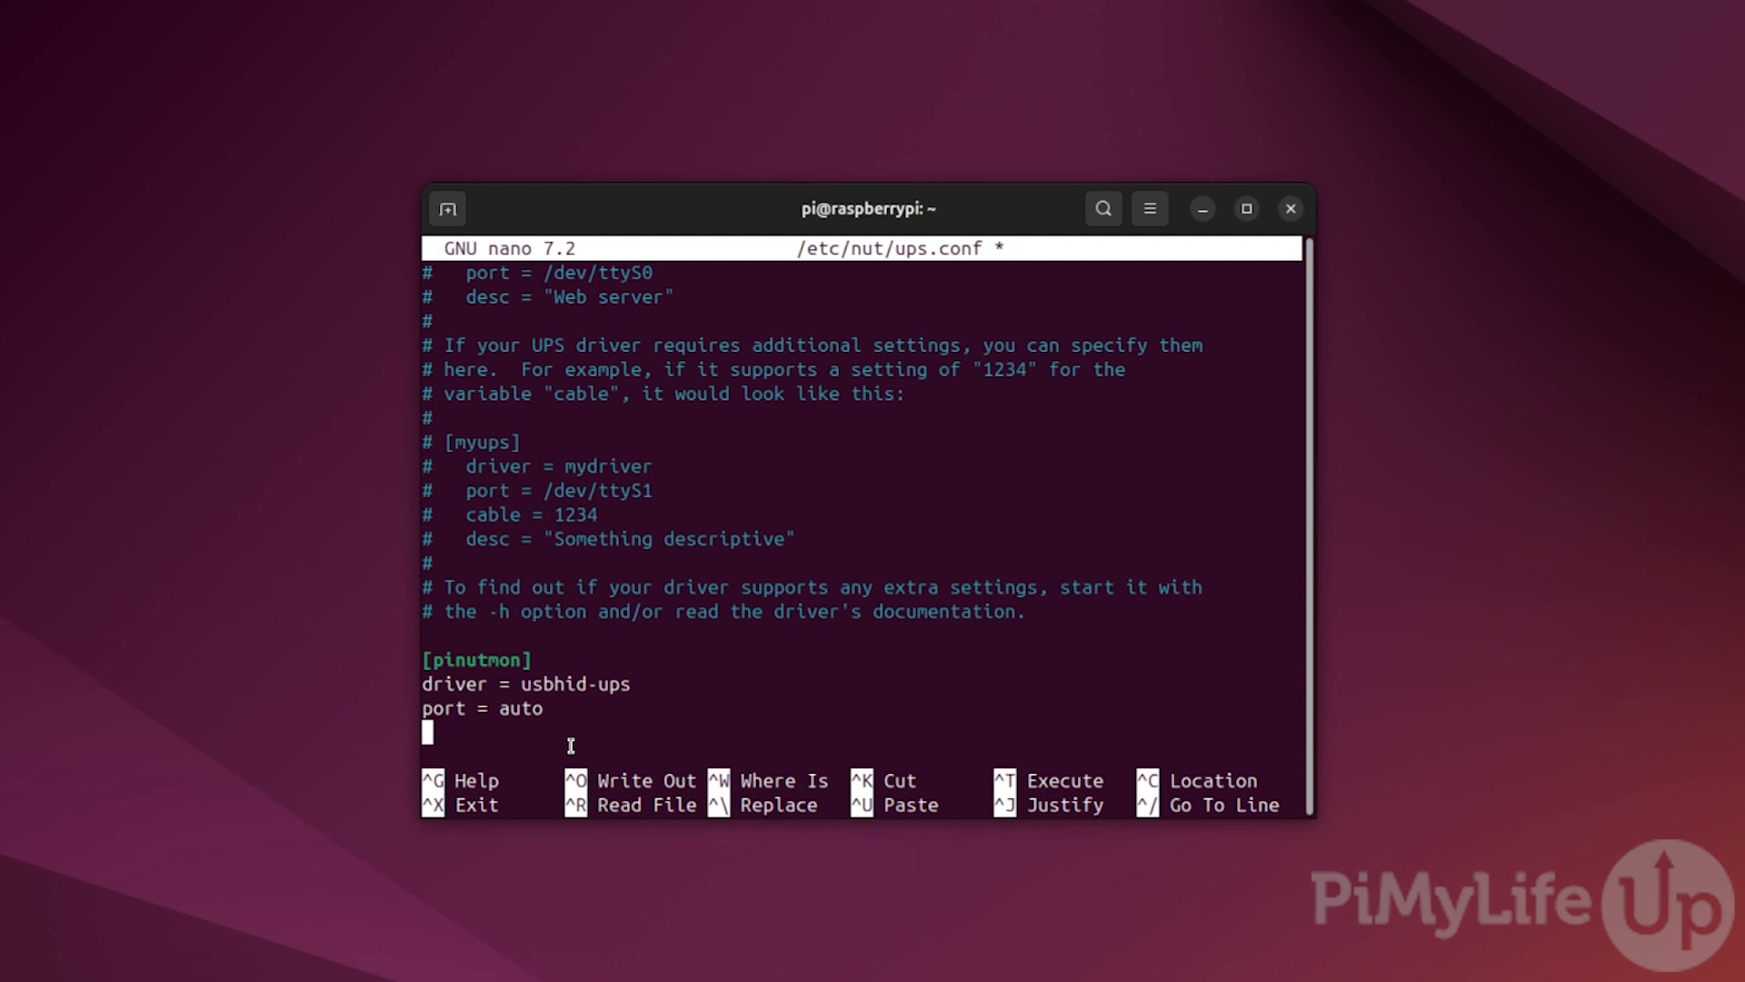
type("vendorid =")
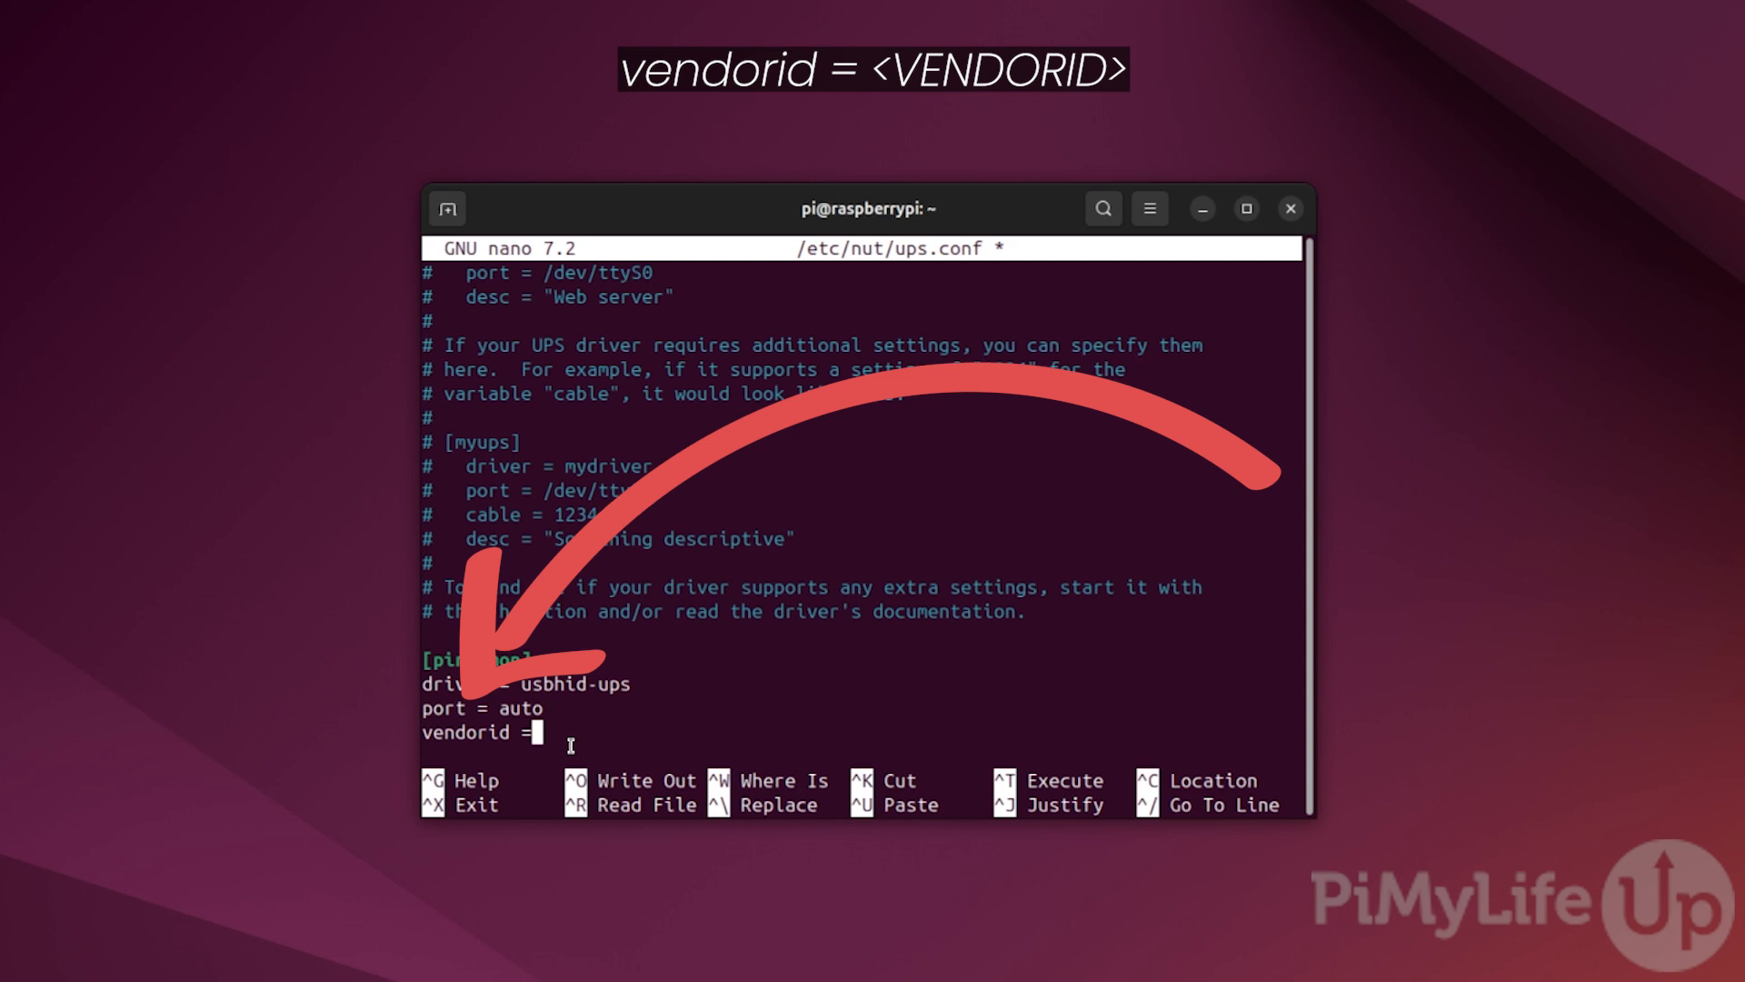
type("0")
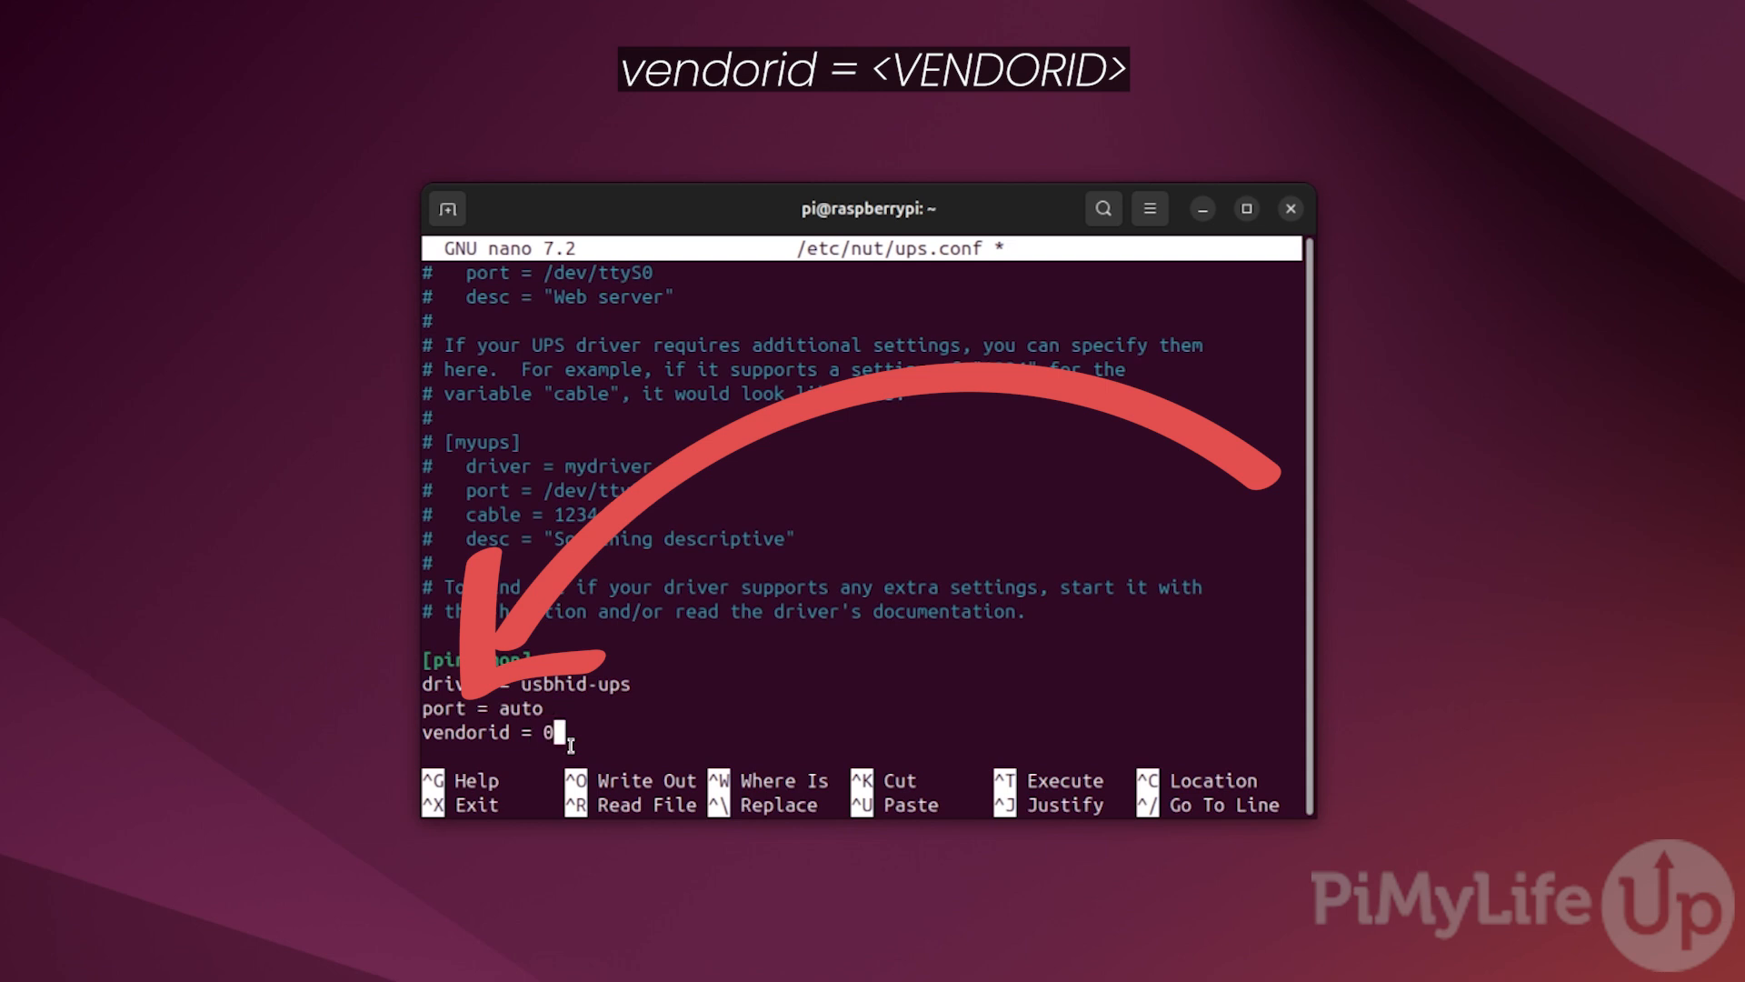
type("764")
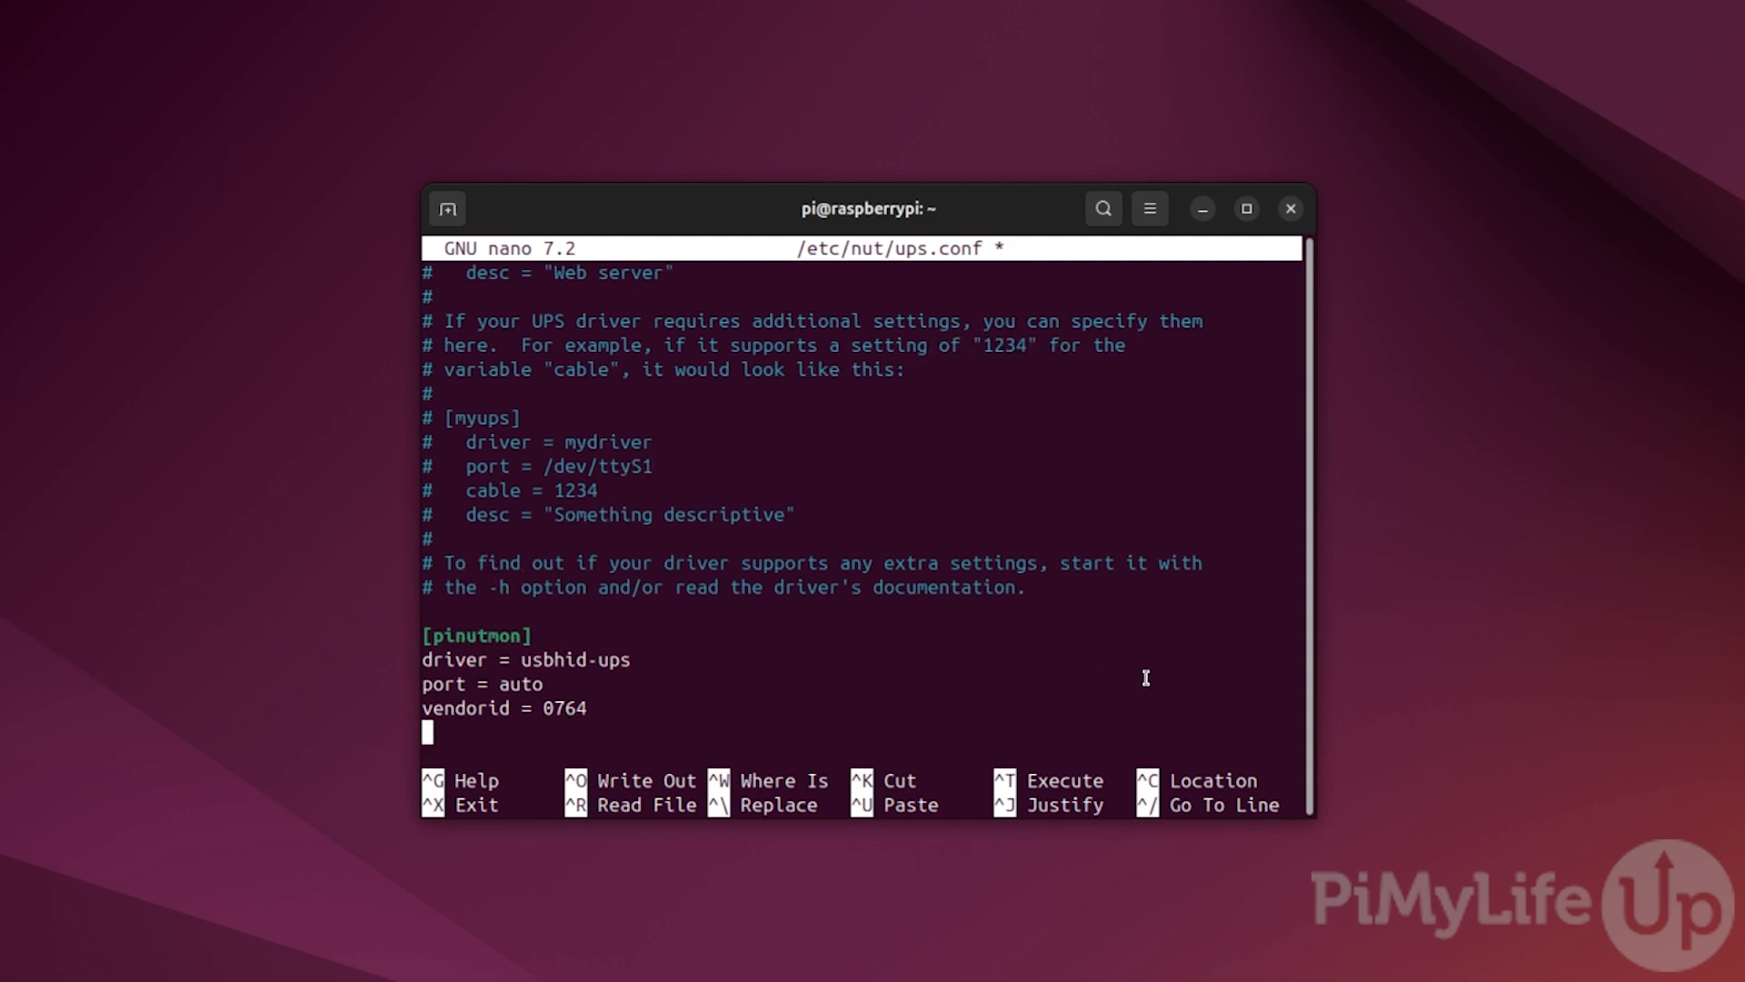
Add productid = 0501 and desc = "Raspberry Pi Nut UPS Monitor" to the pinutmon entry.
type("produ")
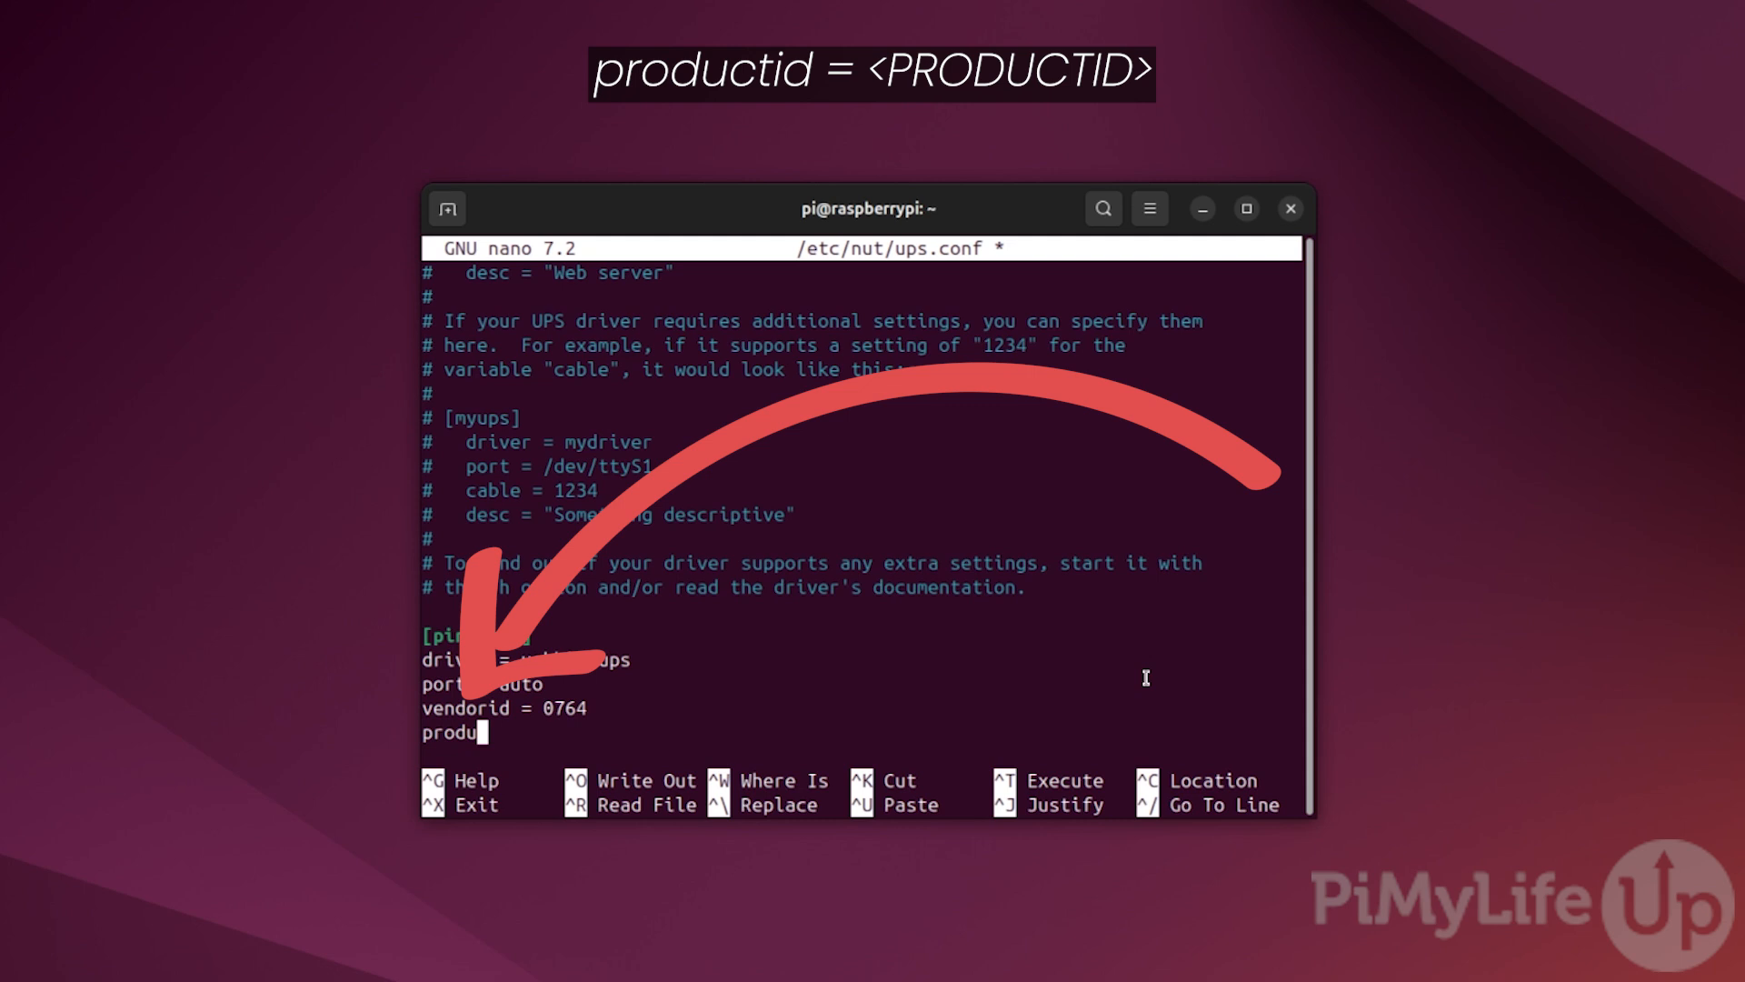
type("ctid =")
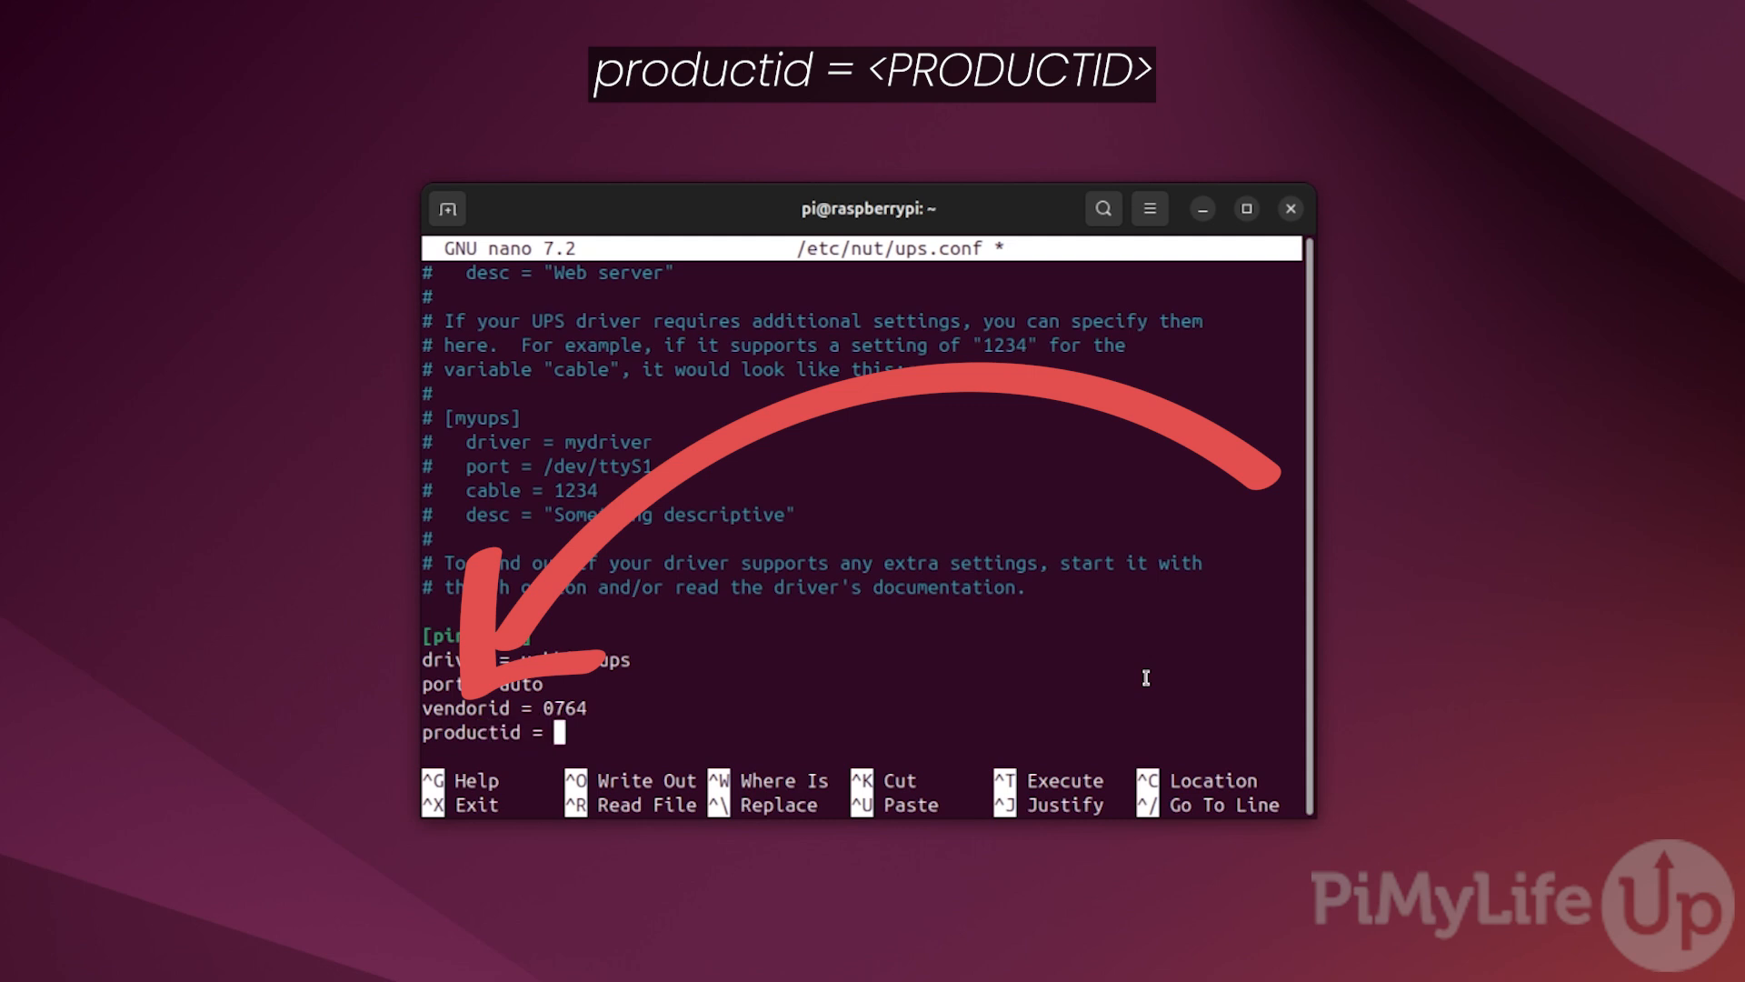
type("0")
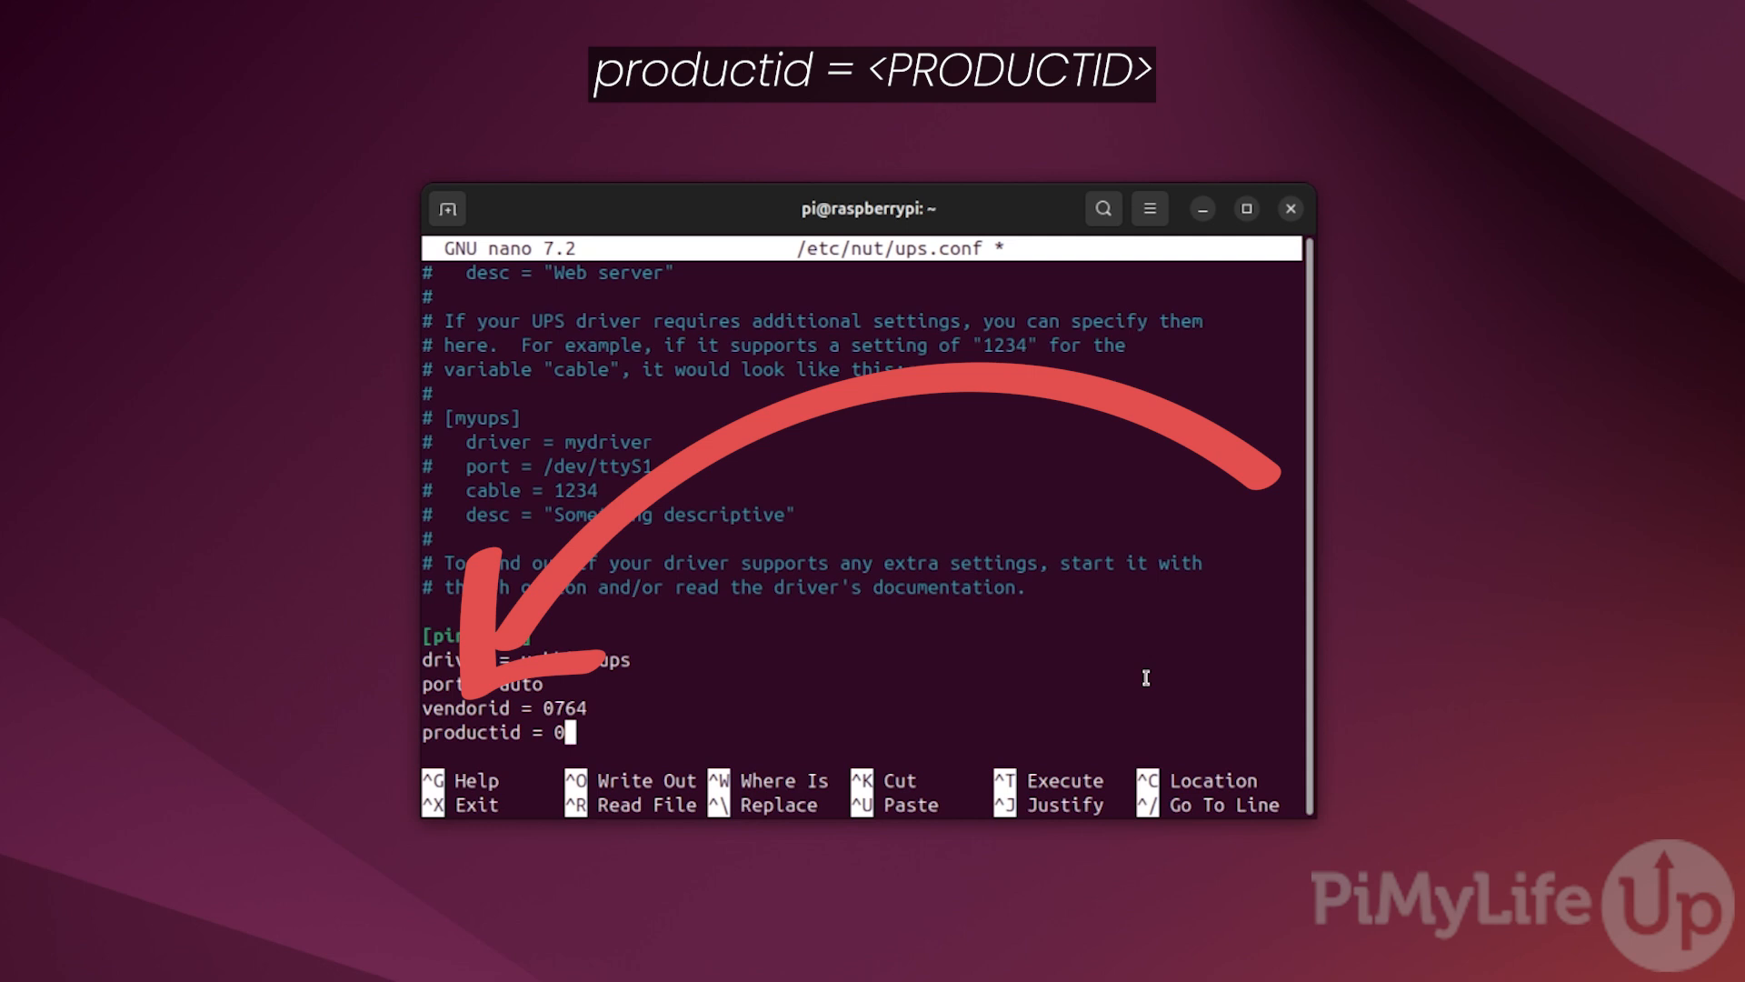
type("501")
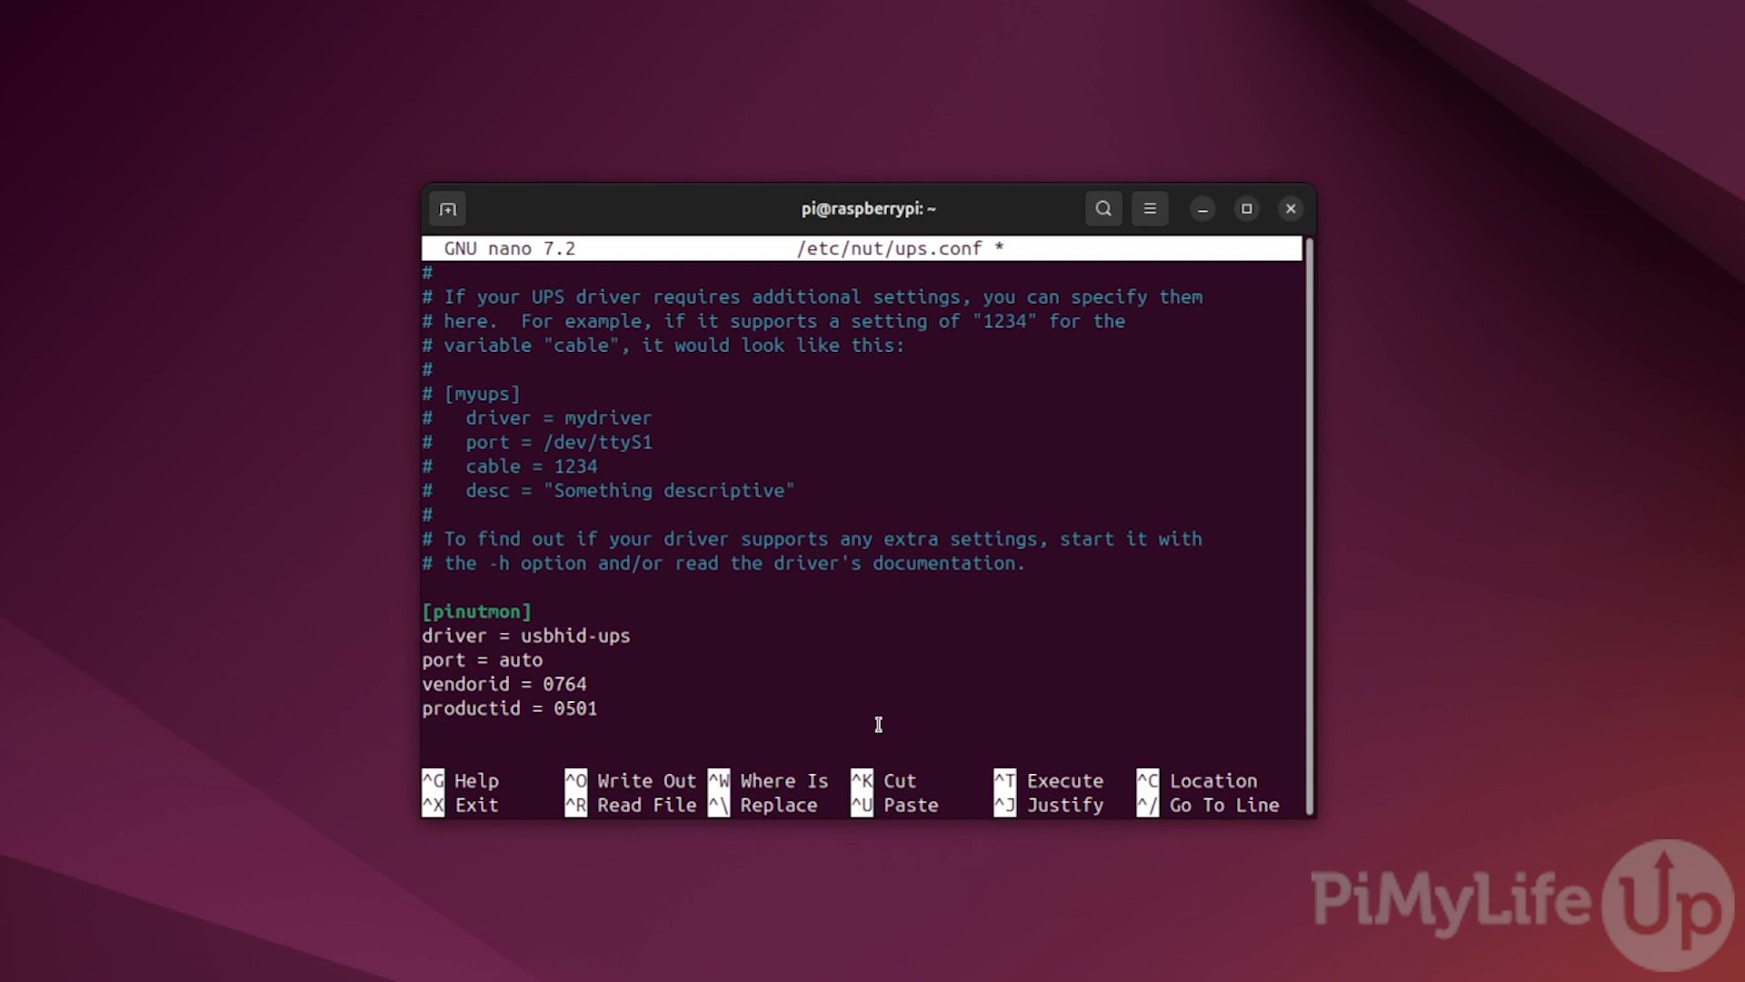
type("desc =")
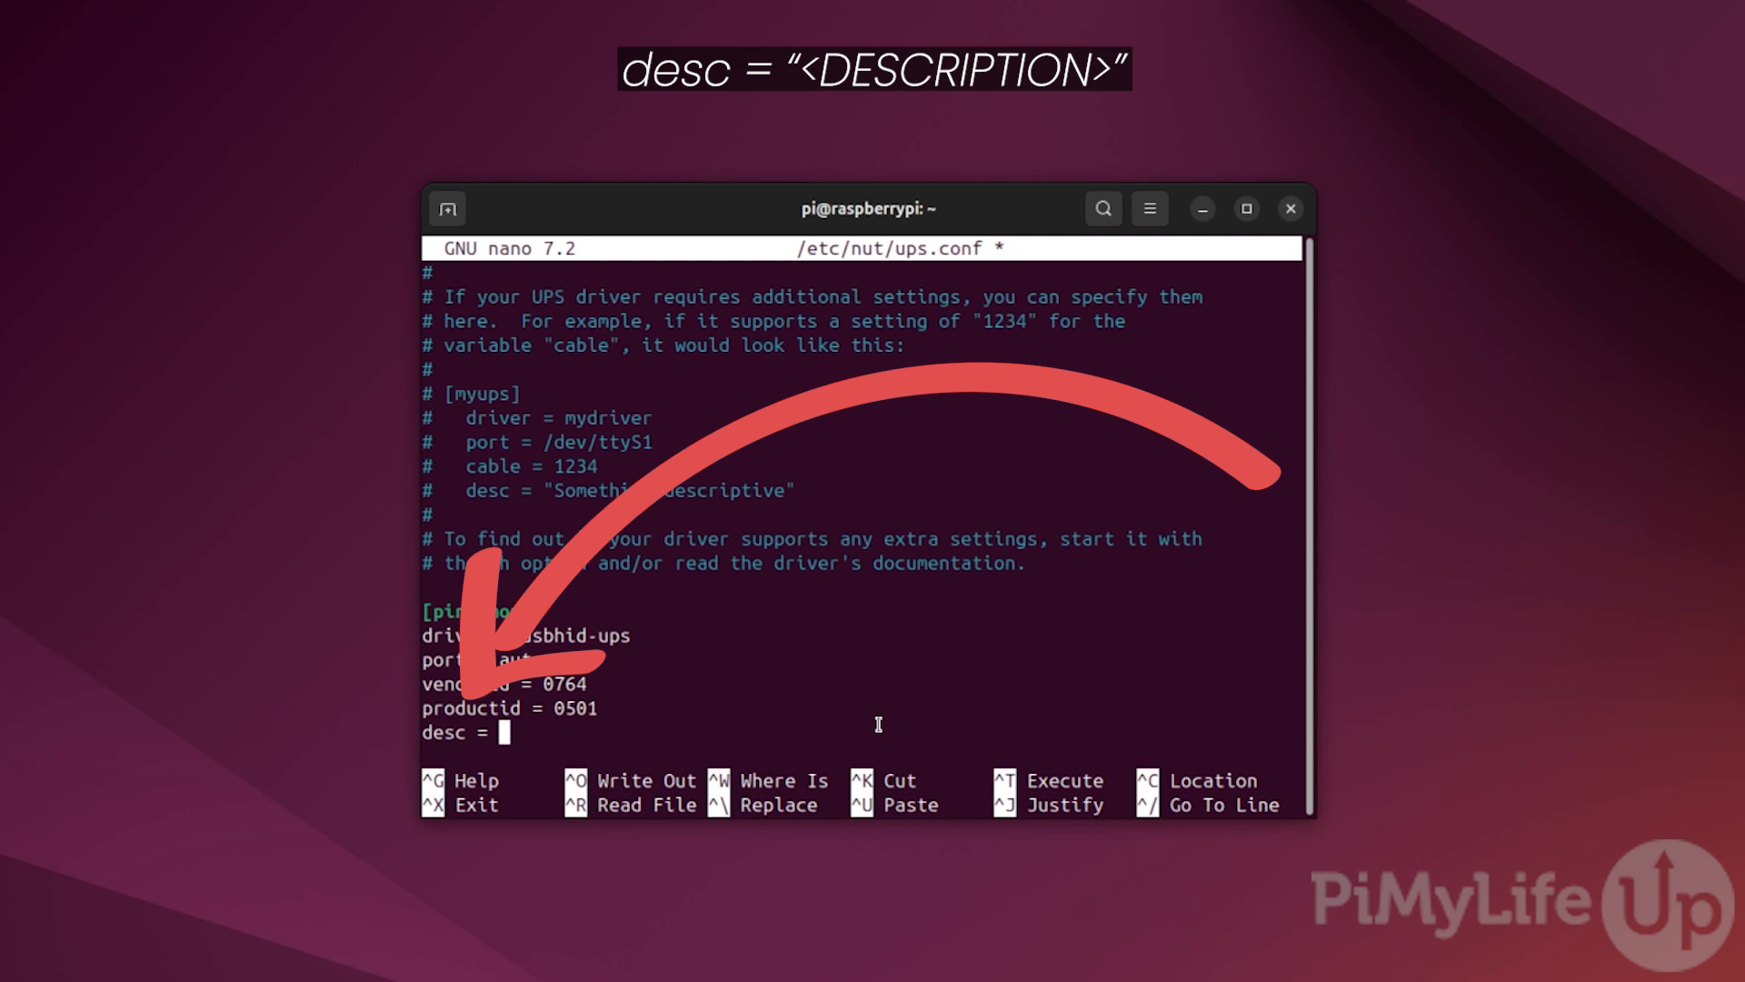
type("\"Raspberry Pi")
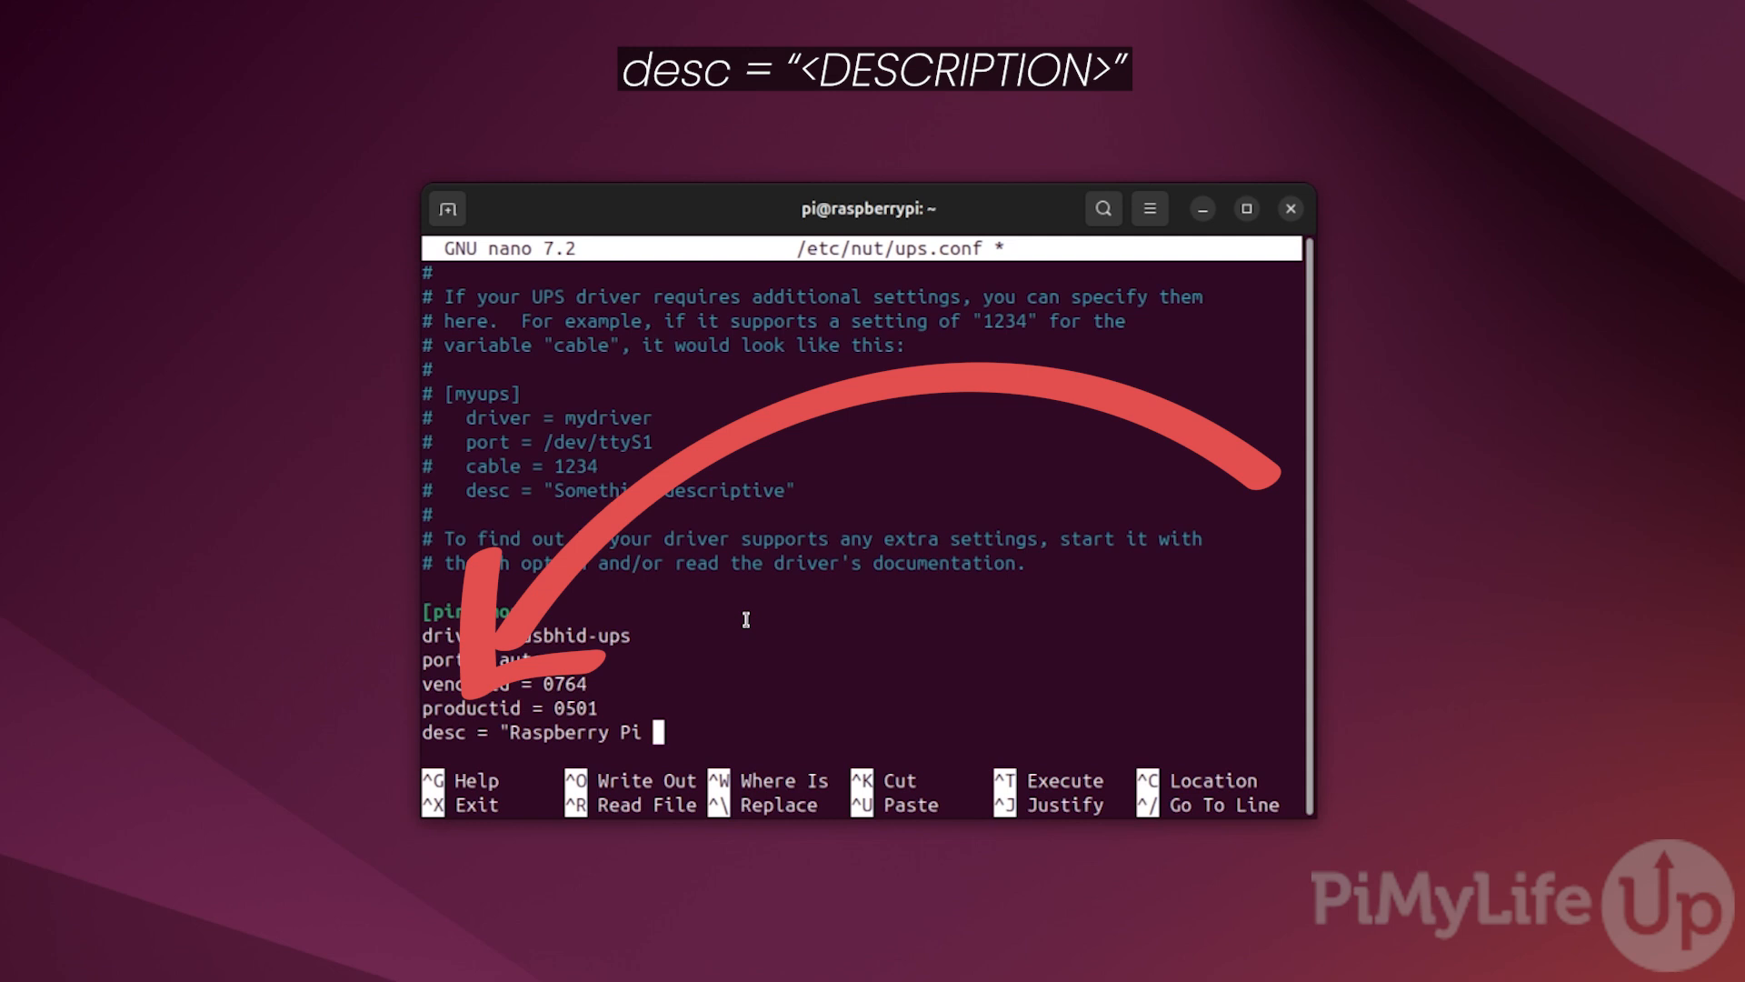
type("Nut UPS Monitor")
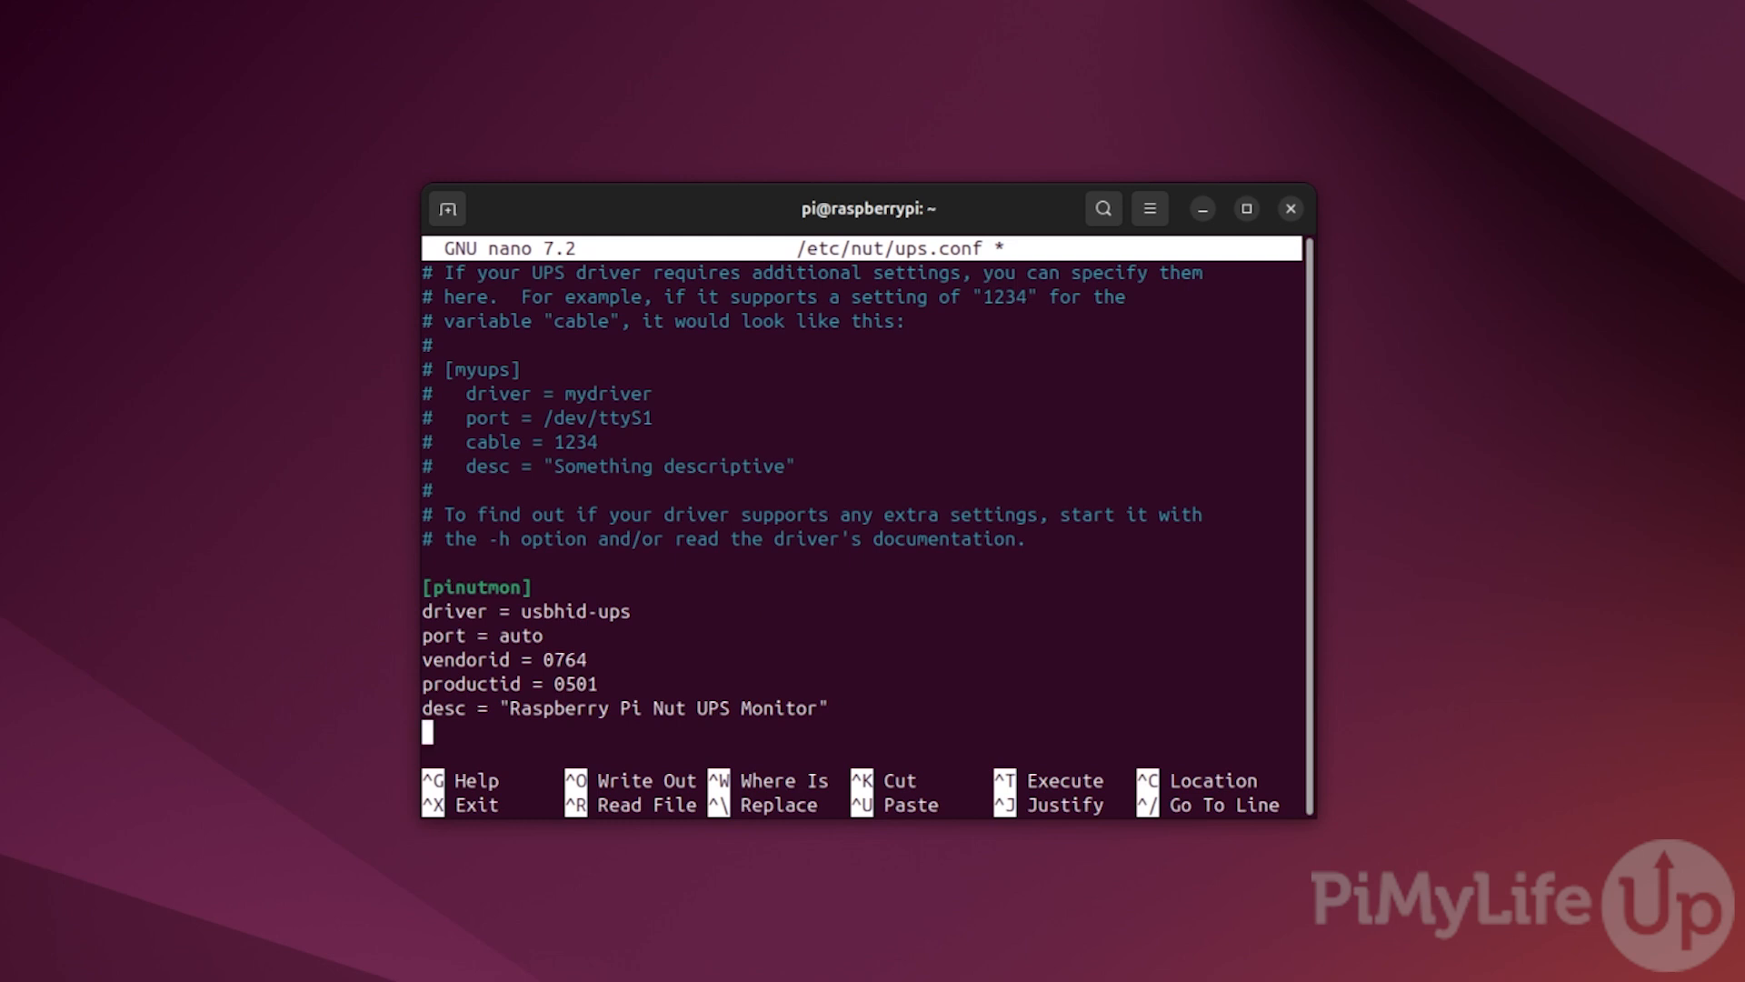
mouse_move(1167, 606)
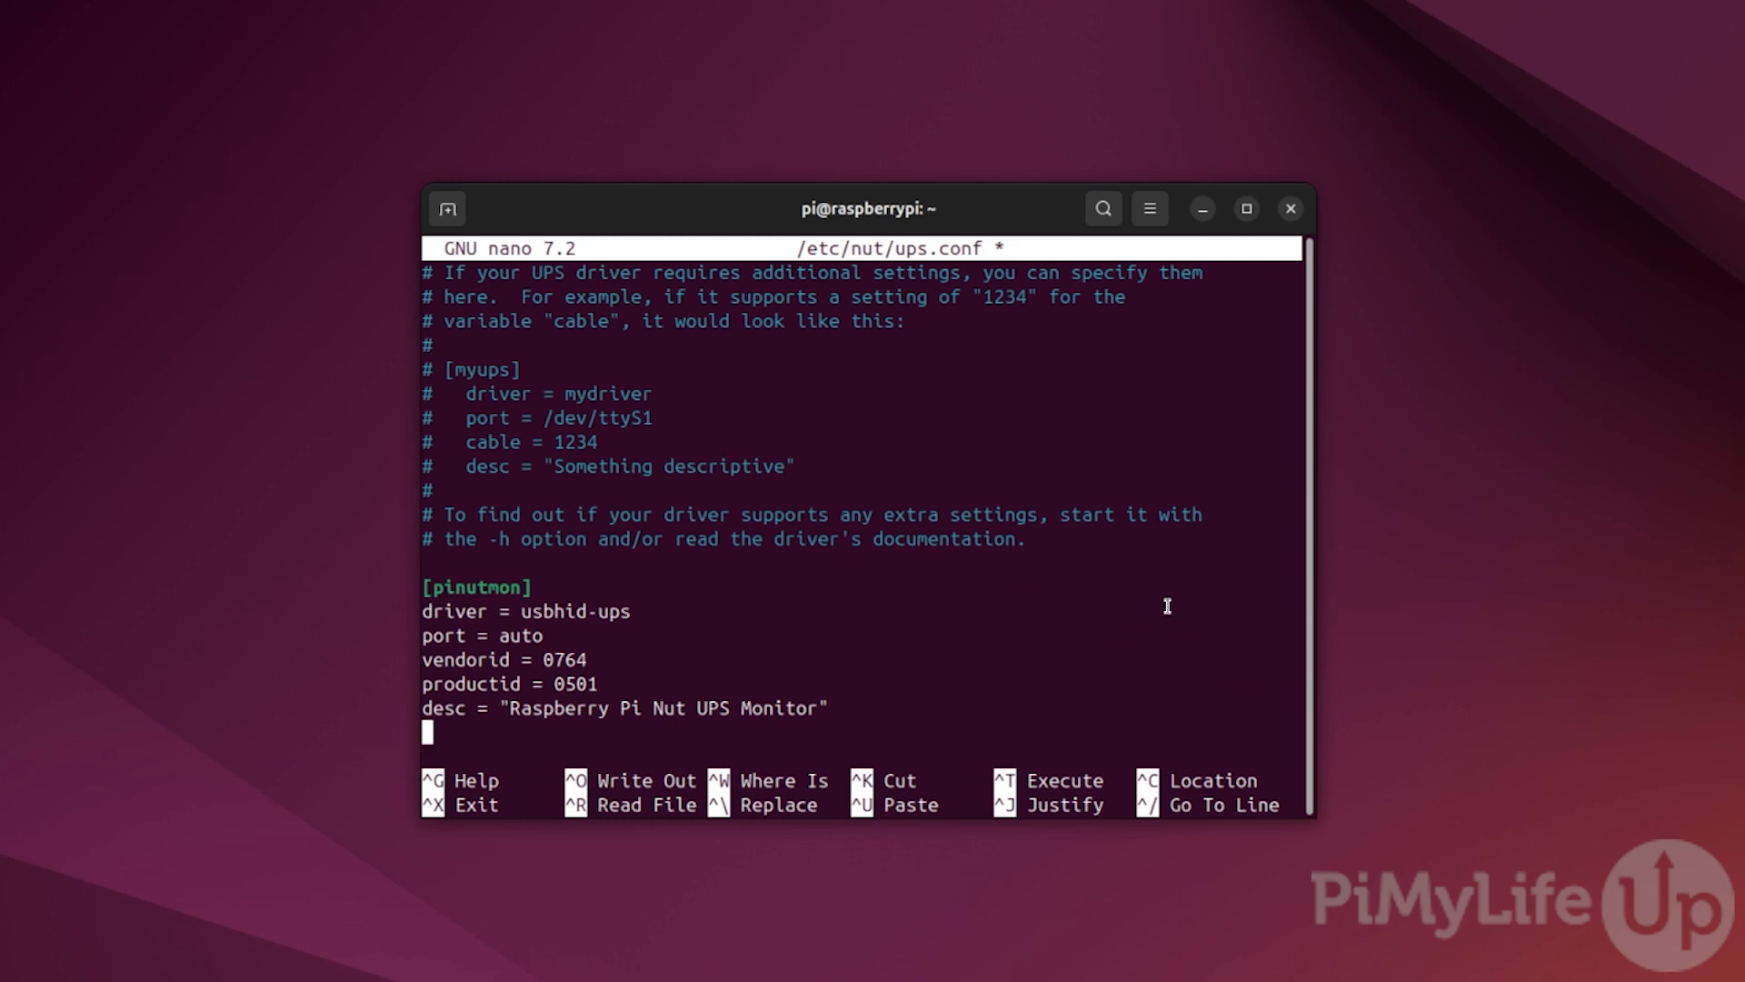
Save the edited /etc/nut/ups.conf and exit nano.
key("ctrl+x")
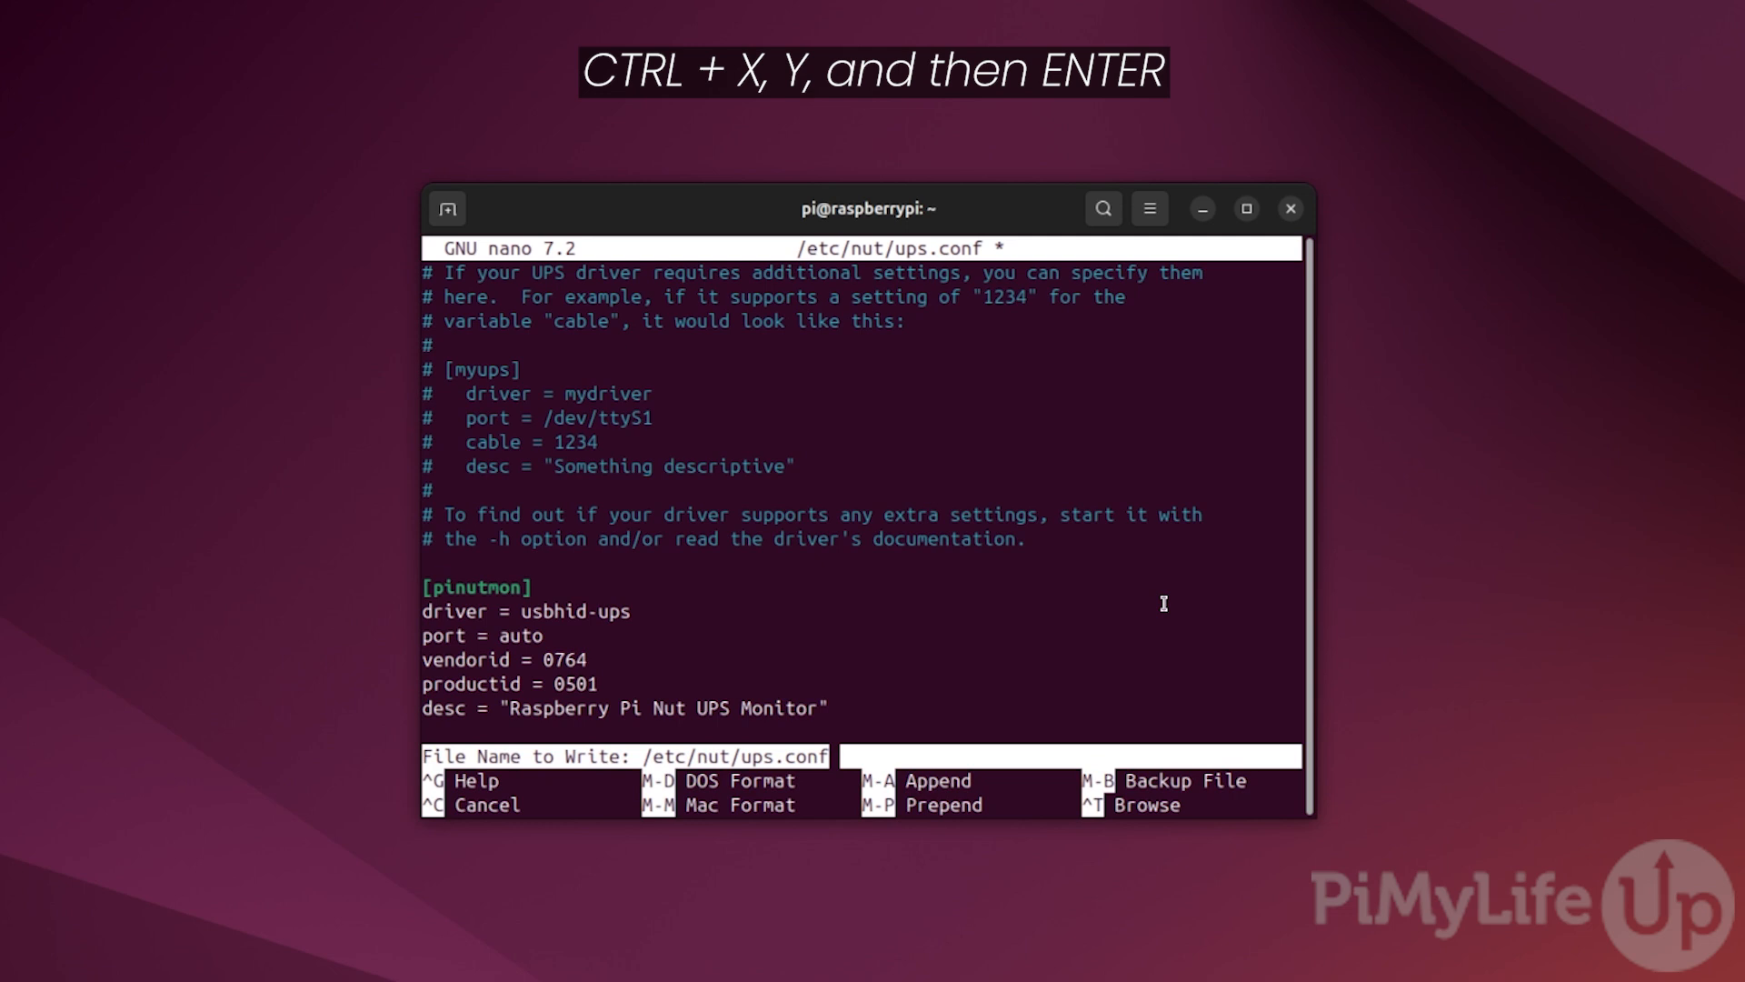
key("Enter")
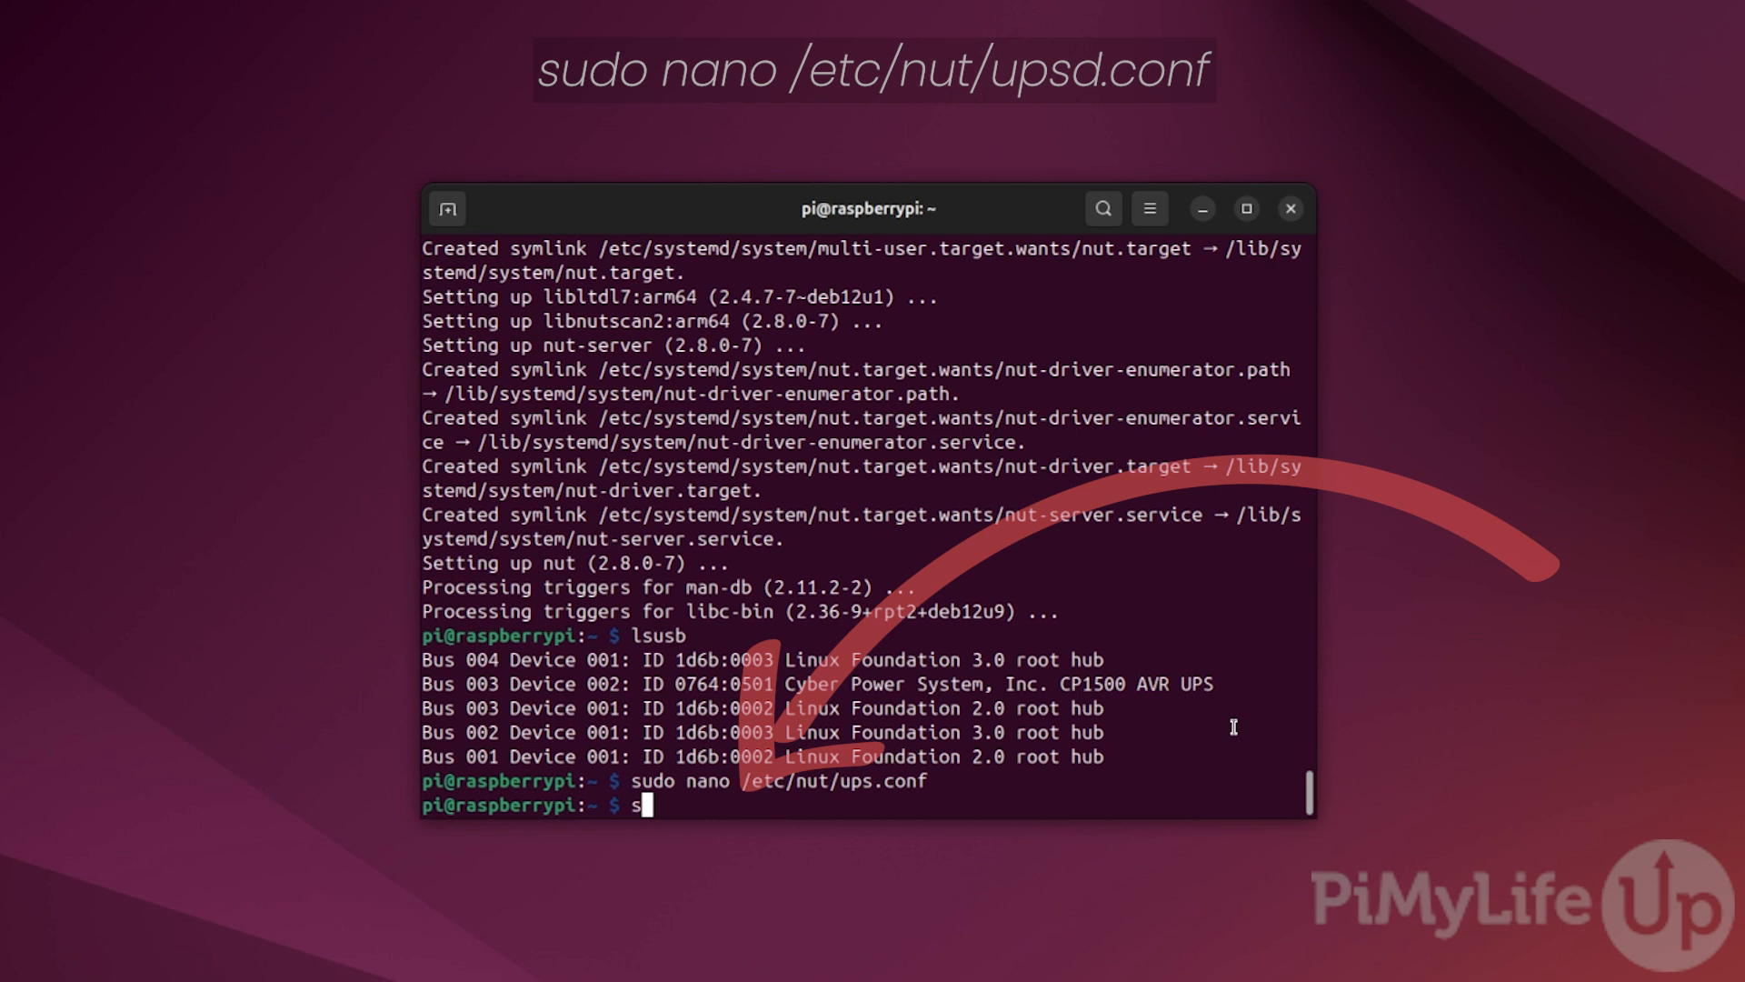
Open /etc/nut/upsd.conf in nano and append LISTEN 0.0.0.0 3493.
type("udo nano /etc/nut/upsd.")
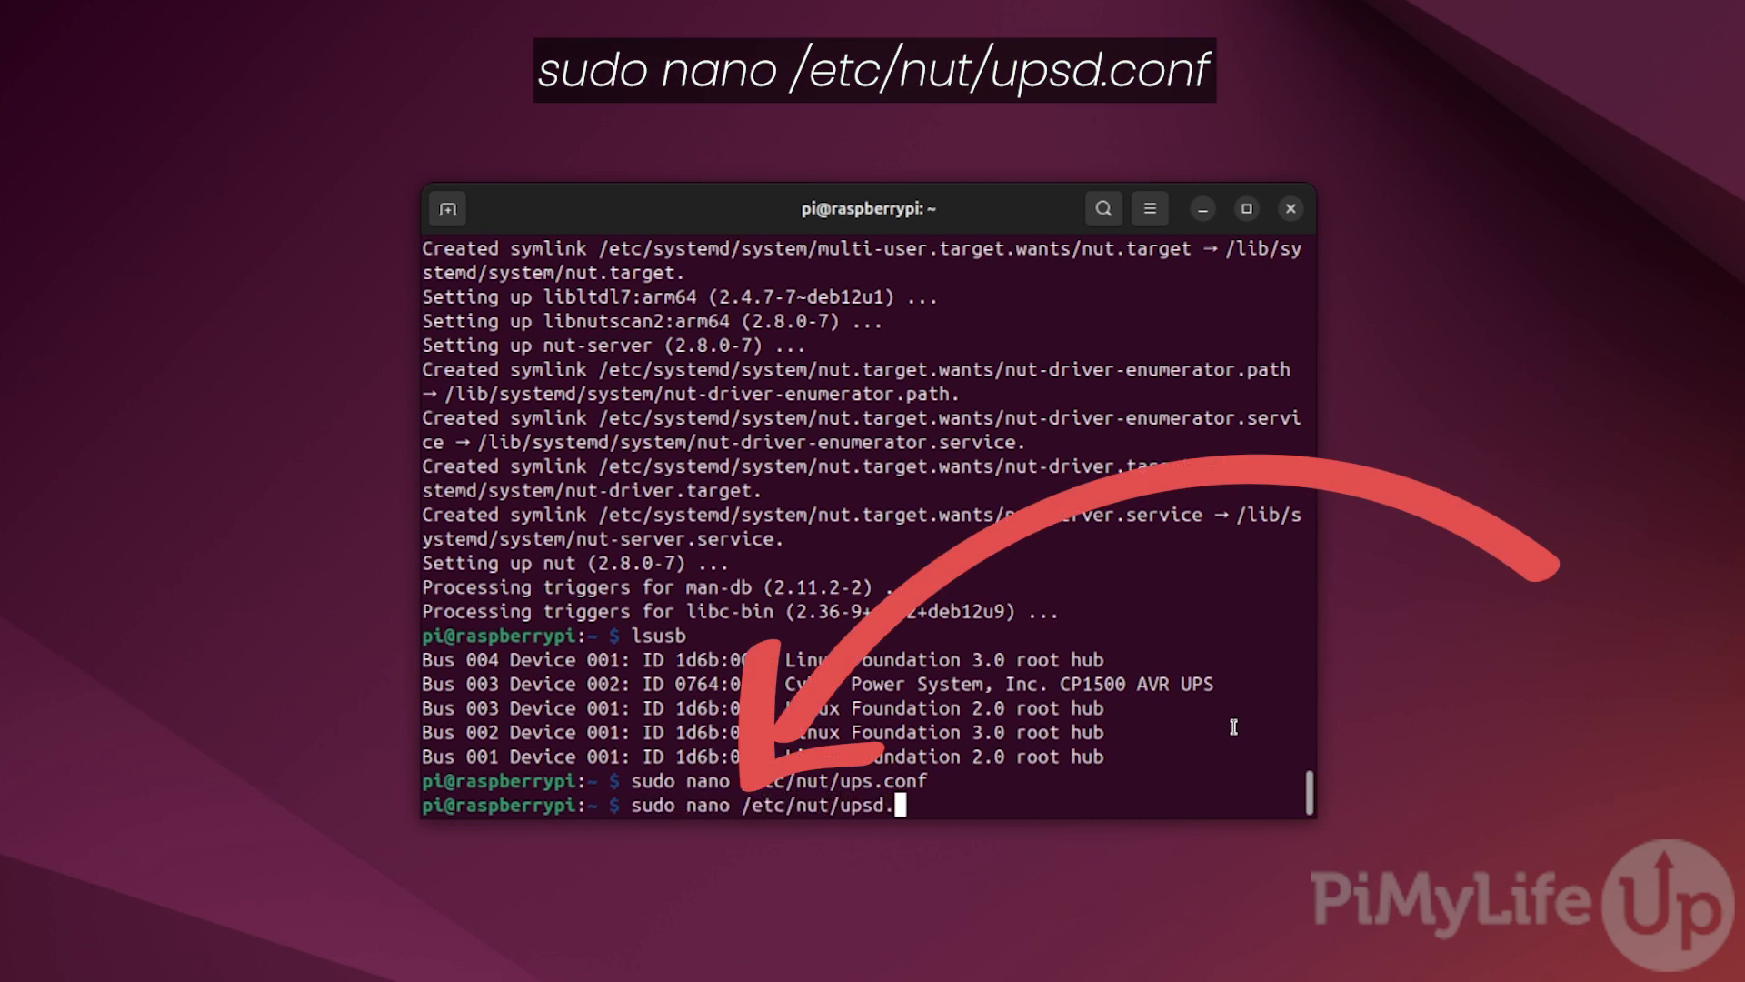
type("conf")
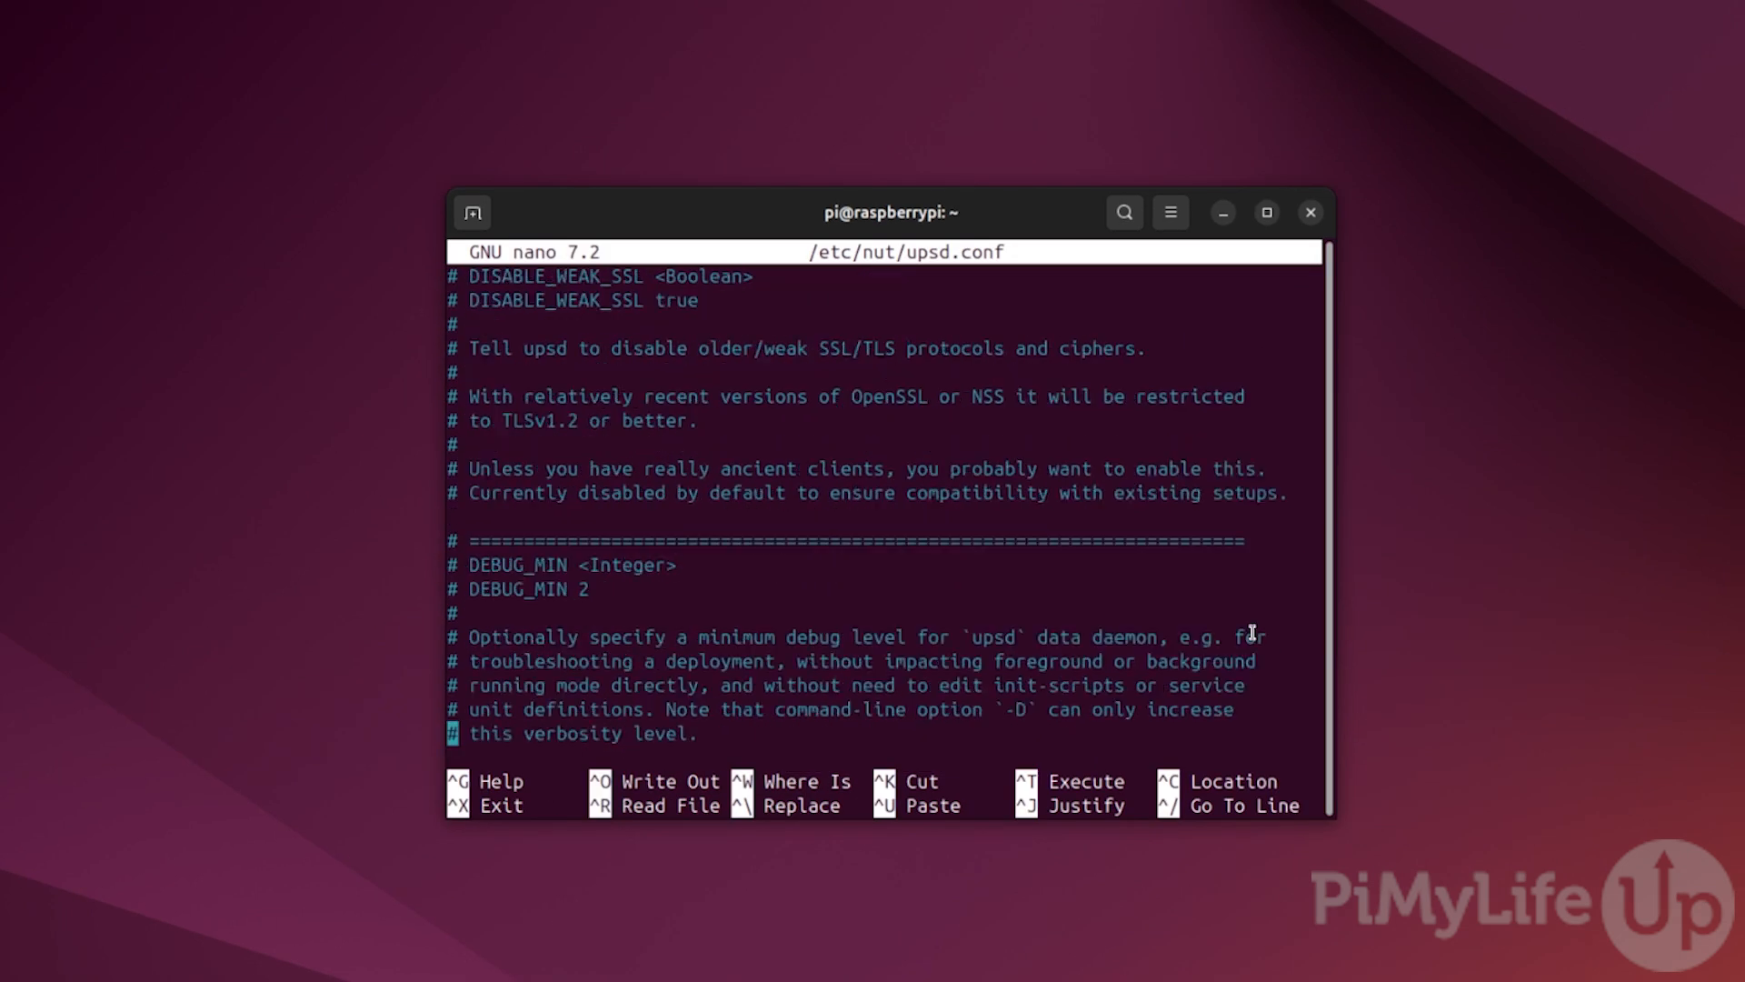
type("LISTEN")
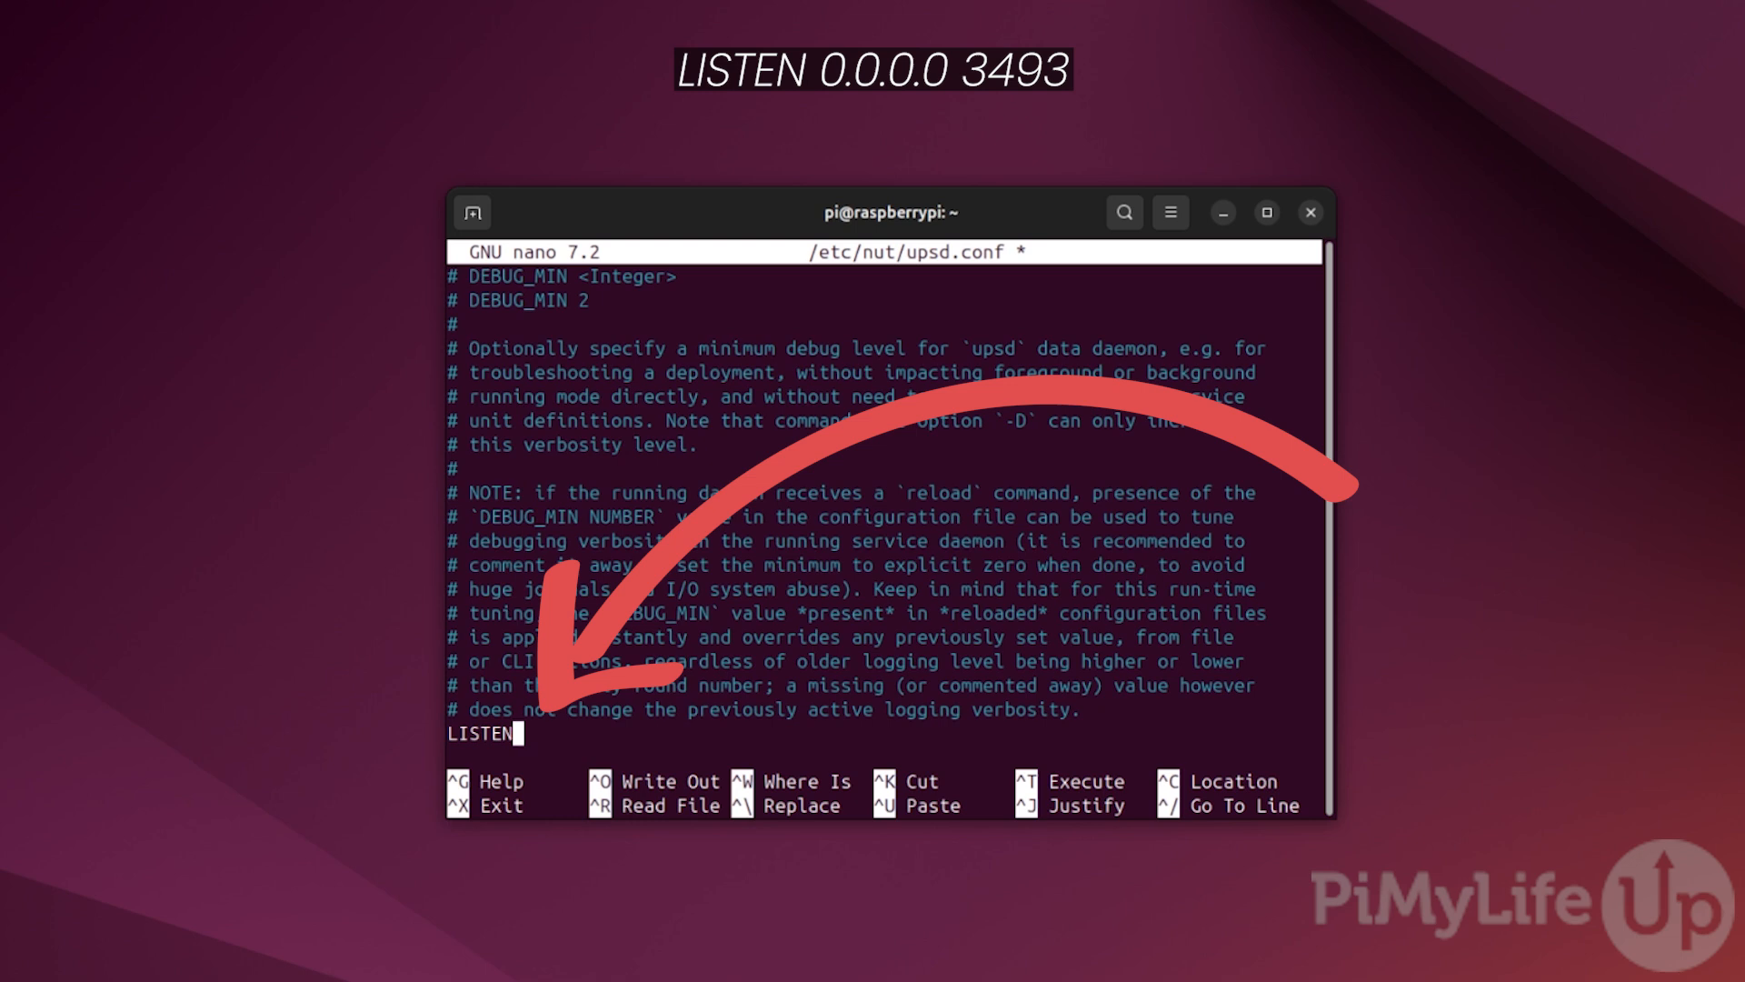
type("0.0.0.0")
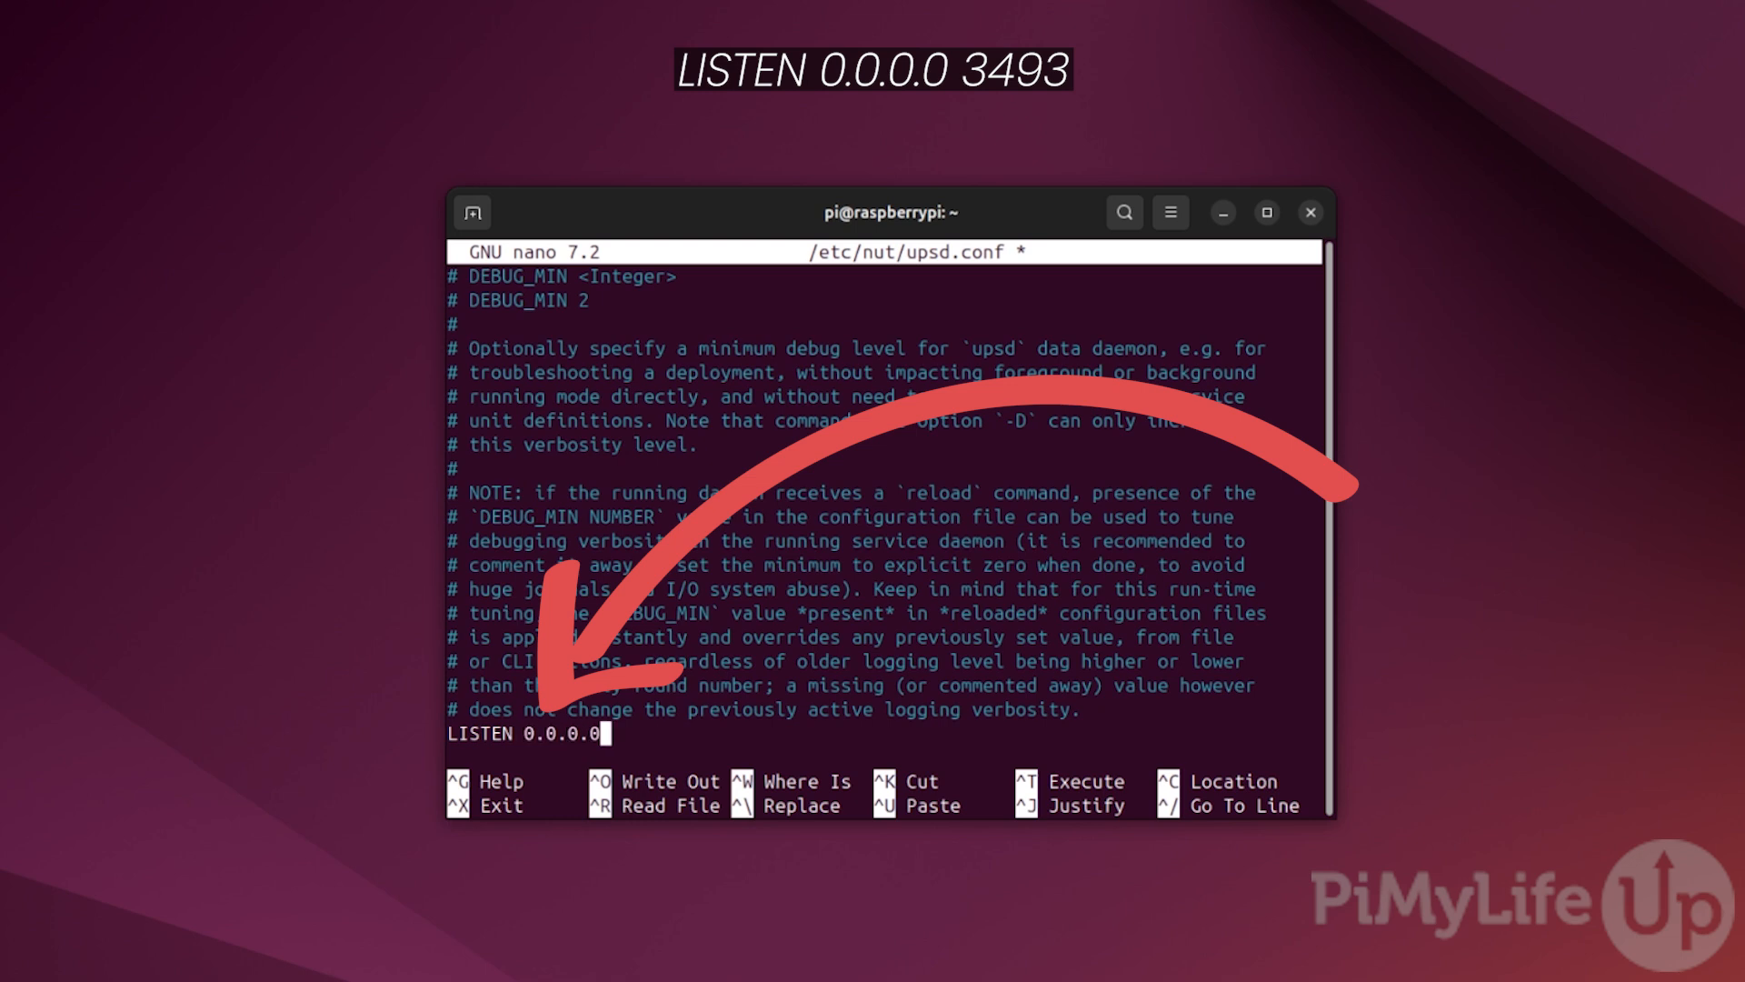
type("34")
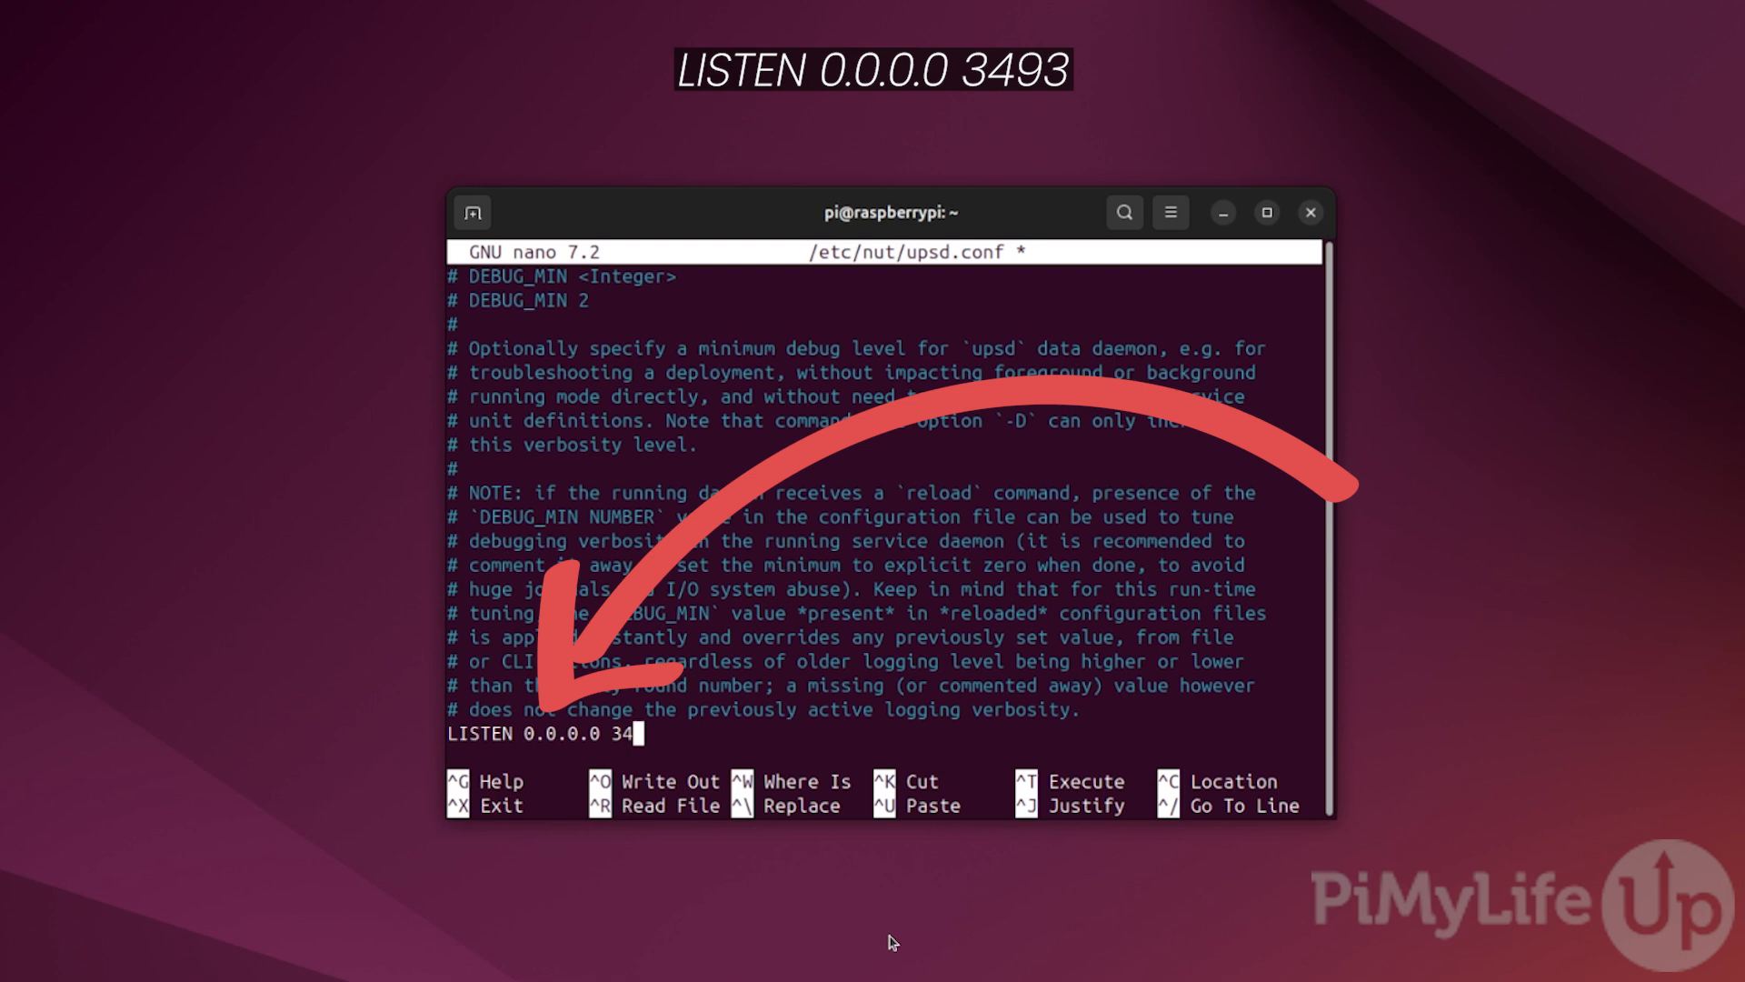
type("93")
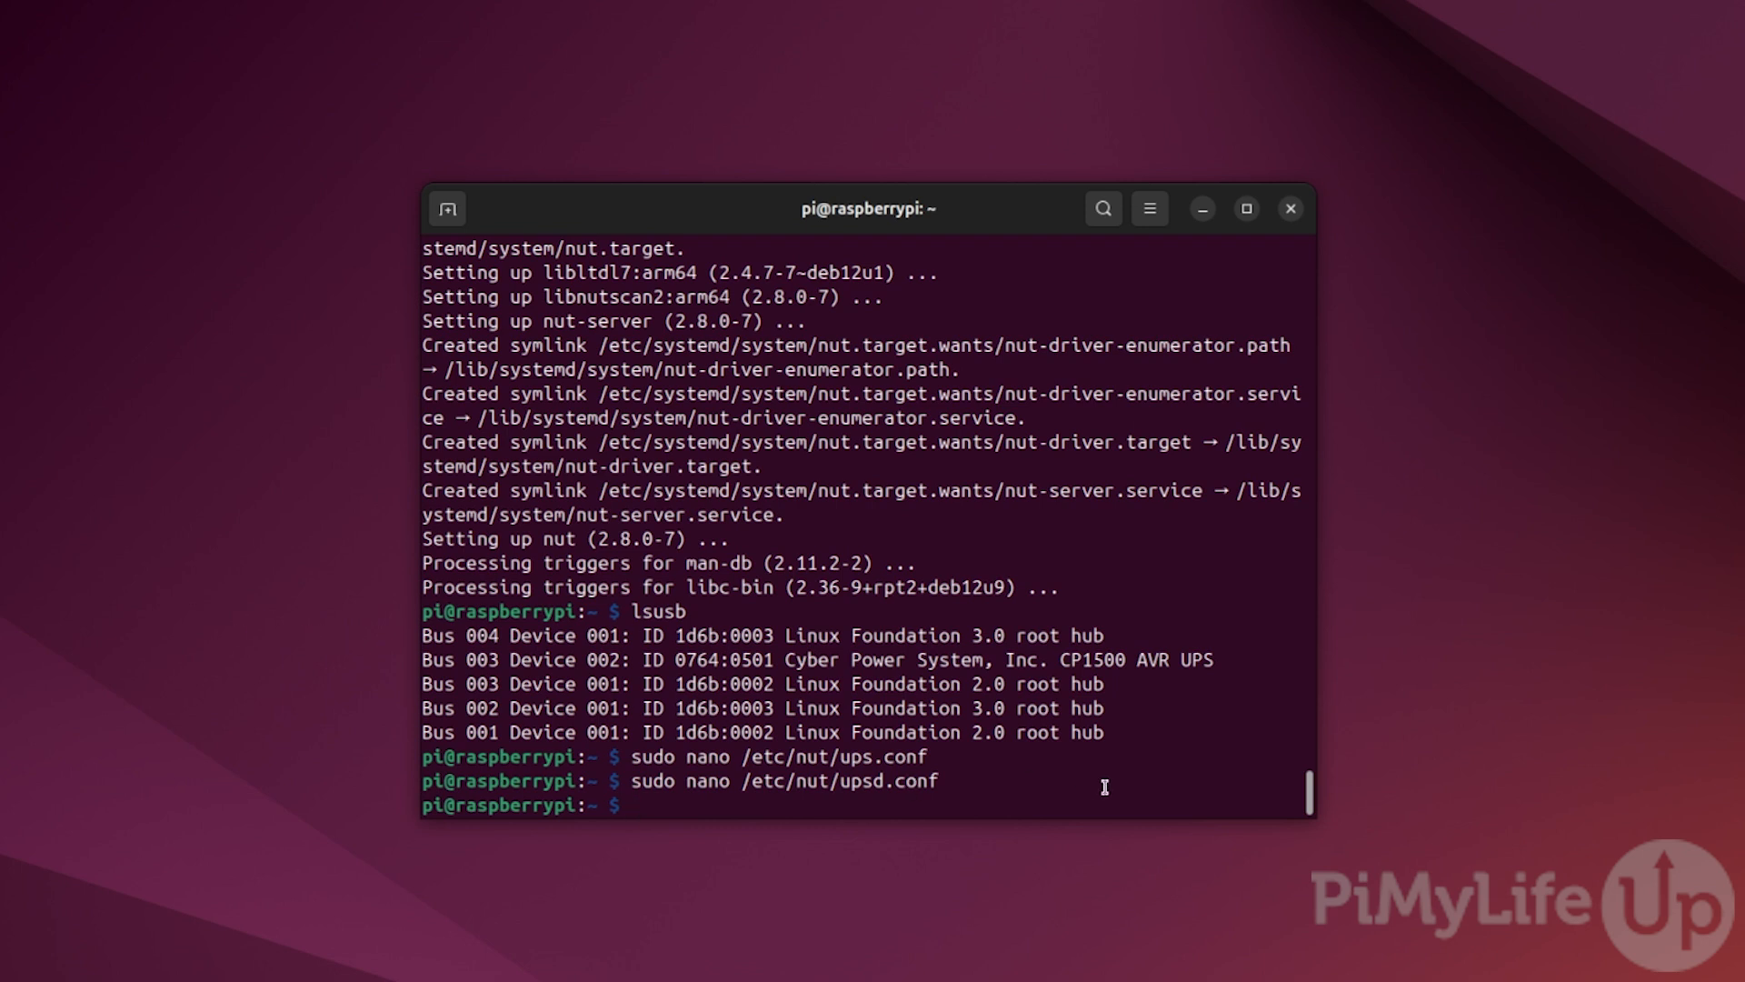
Open /etc/nut/upsd.users in nano and add an [upsmonitor] user header at the end.
type("sudo nano")
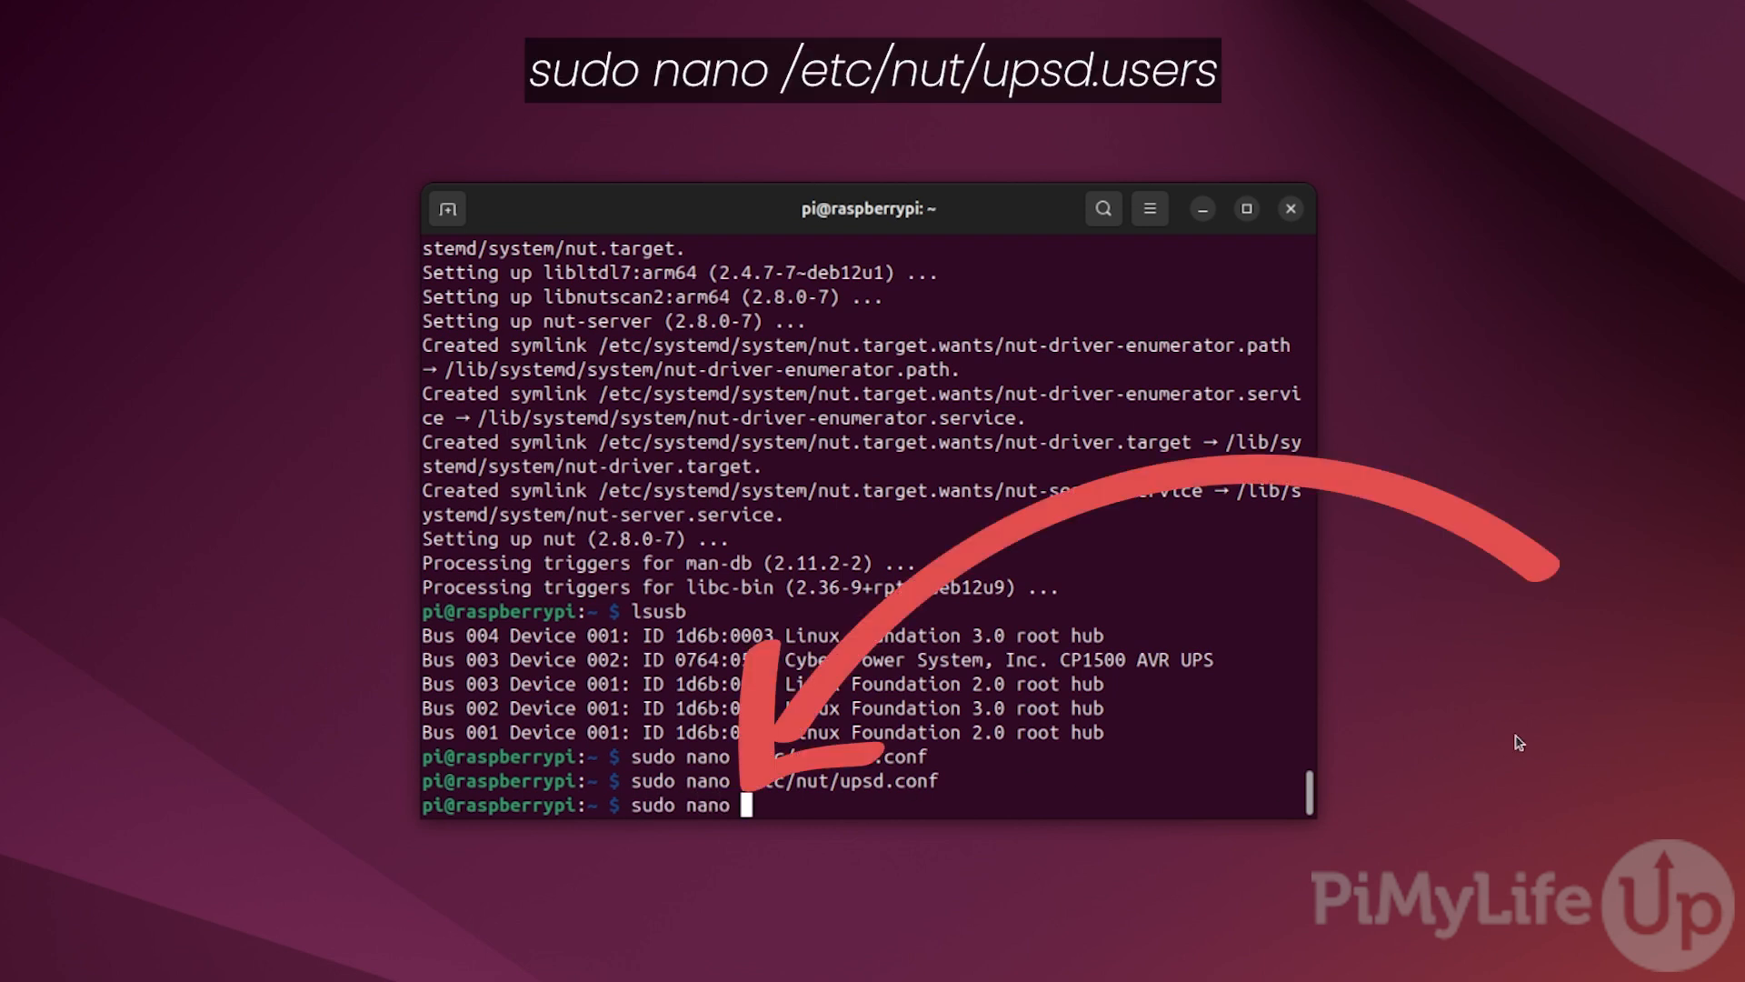
type("/etc/nut")
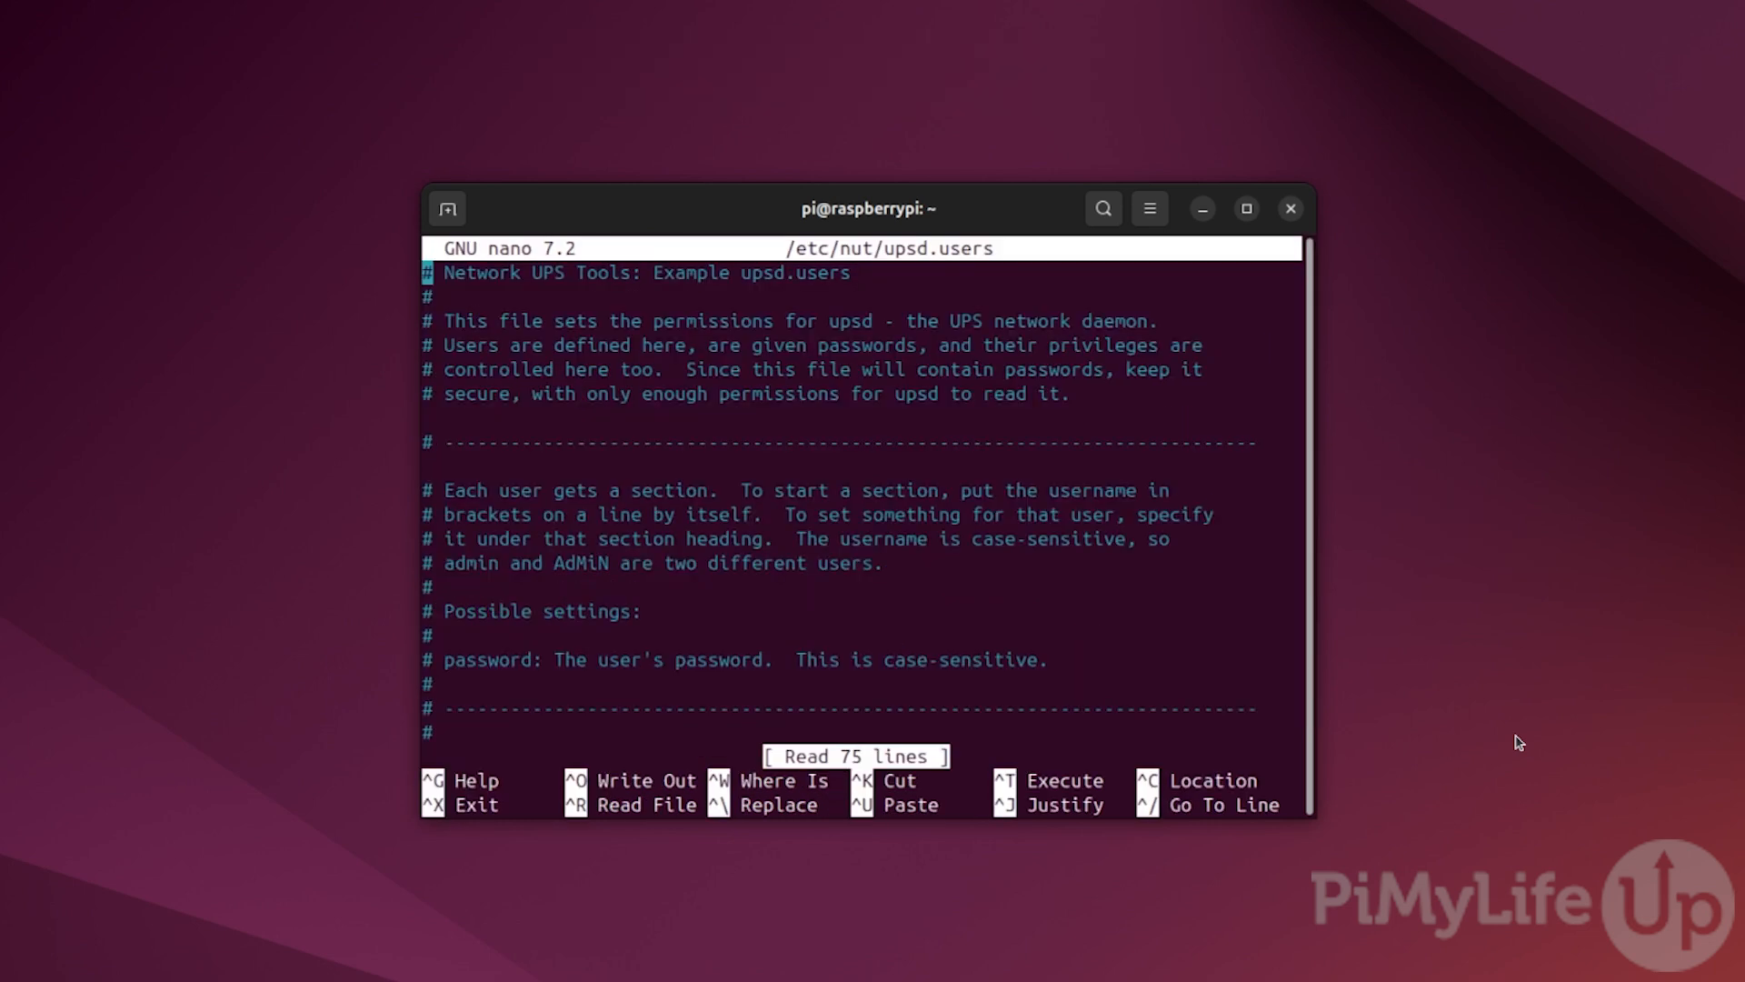
scroll("down", 3)
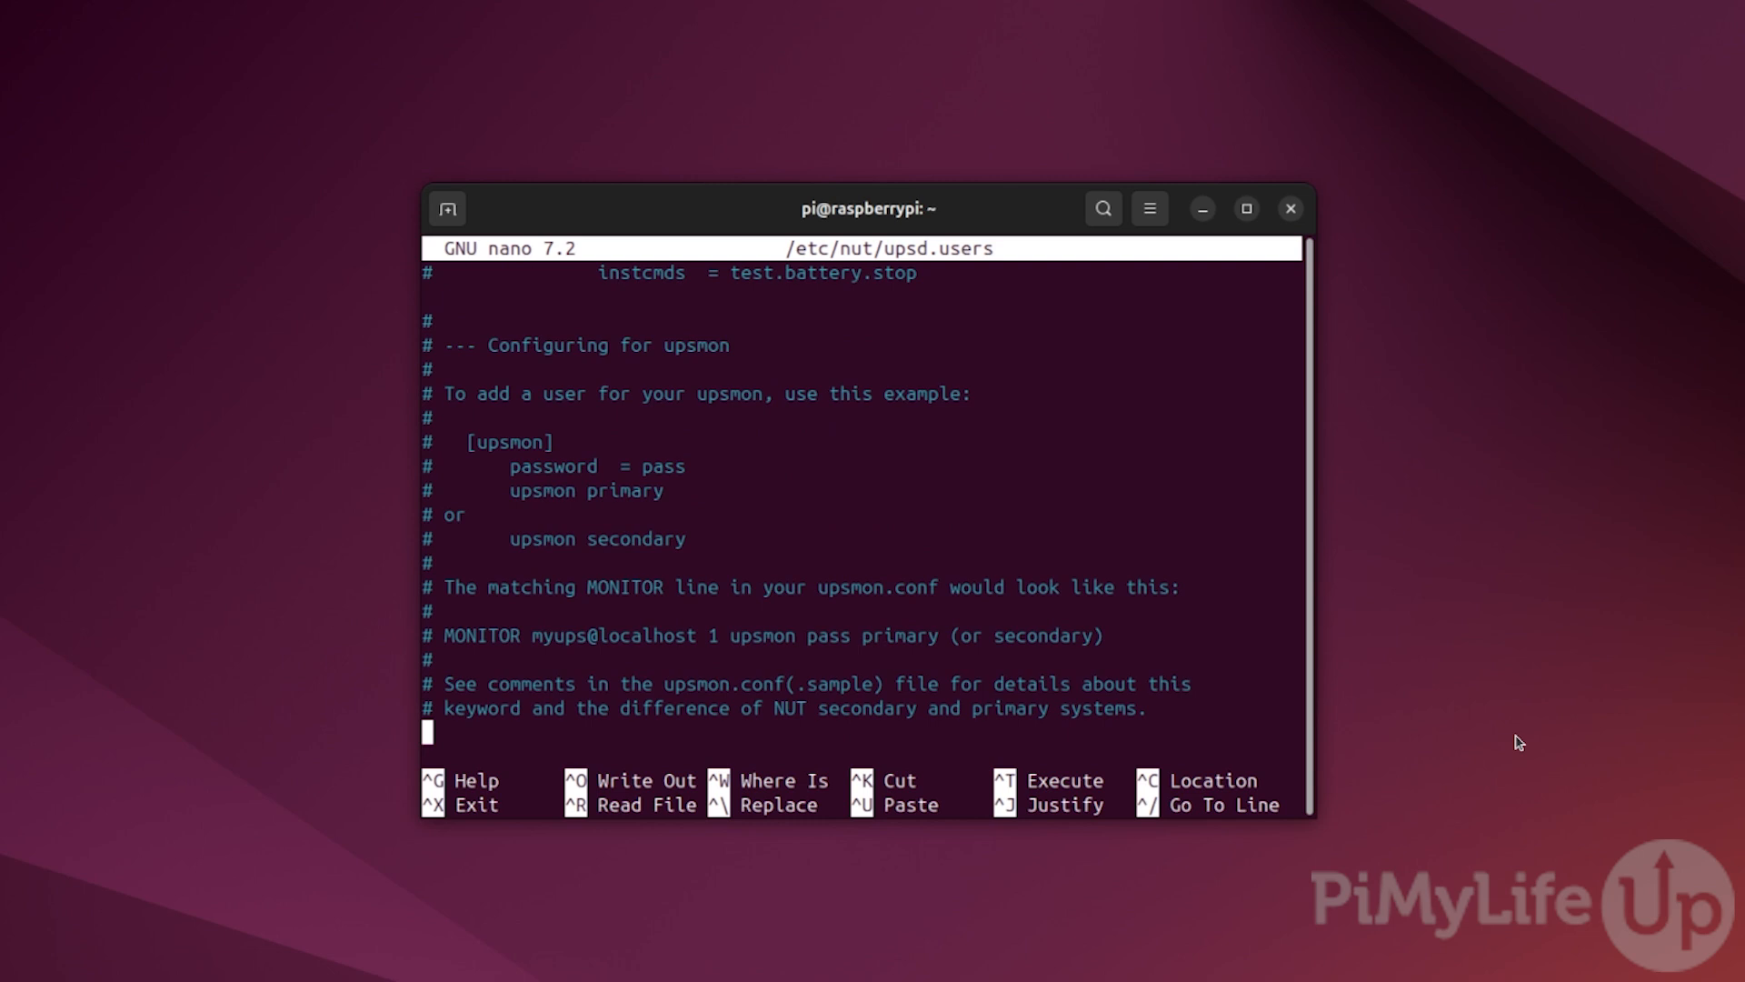
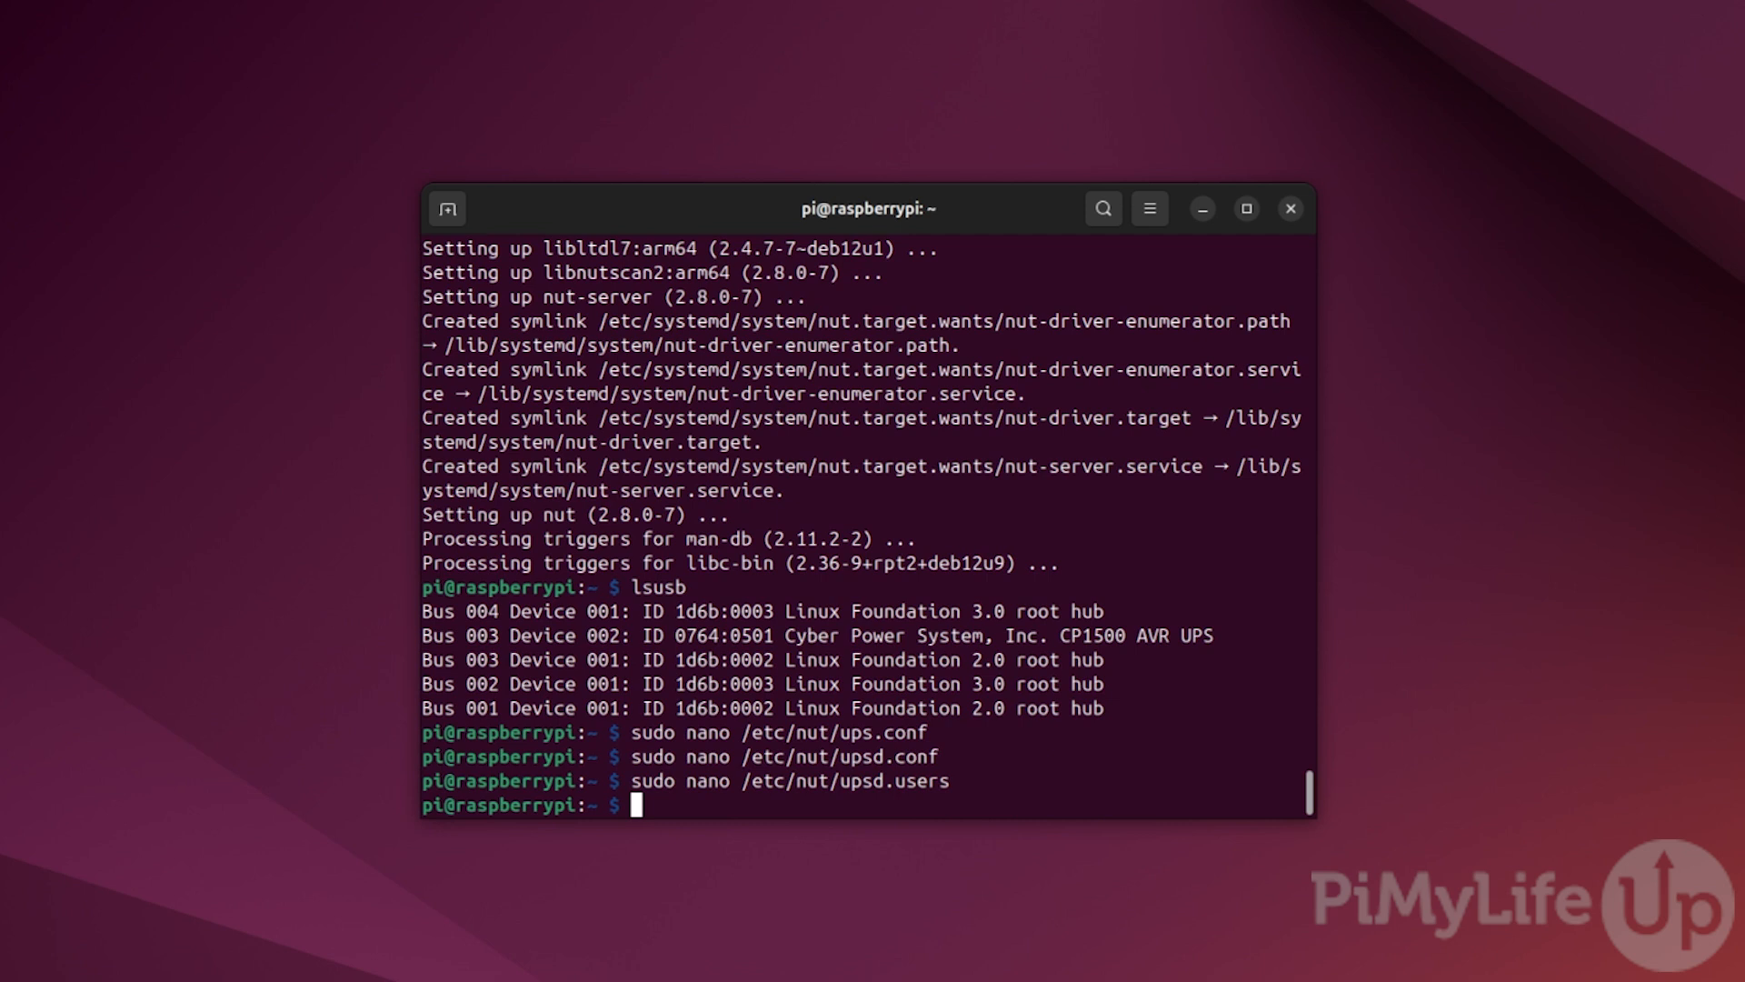
mouse_move(999, 842)
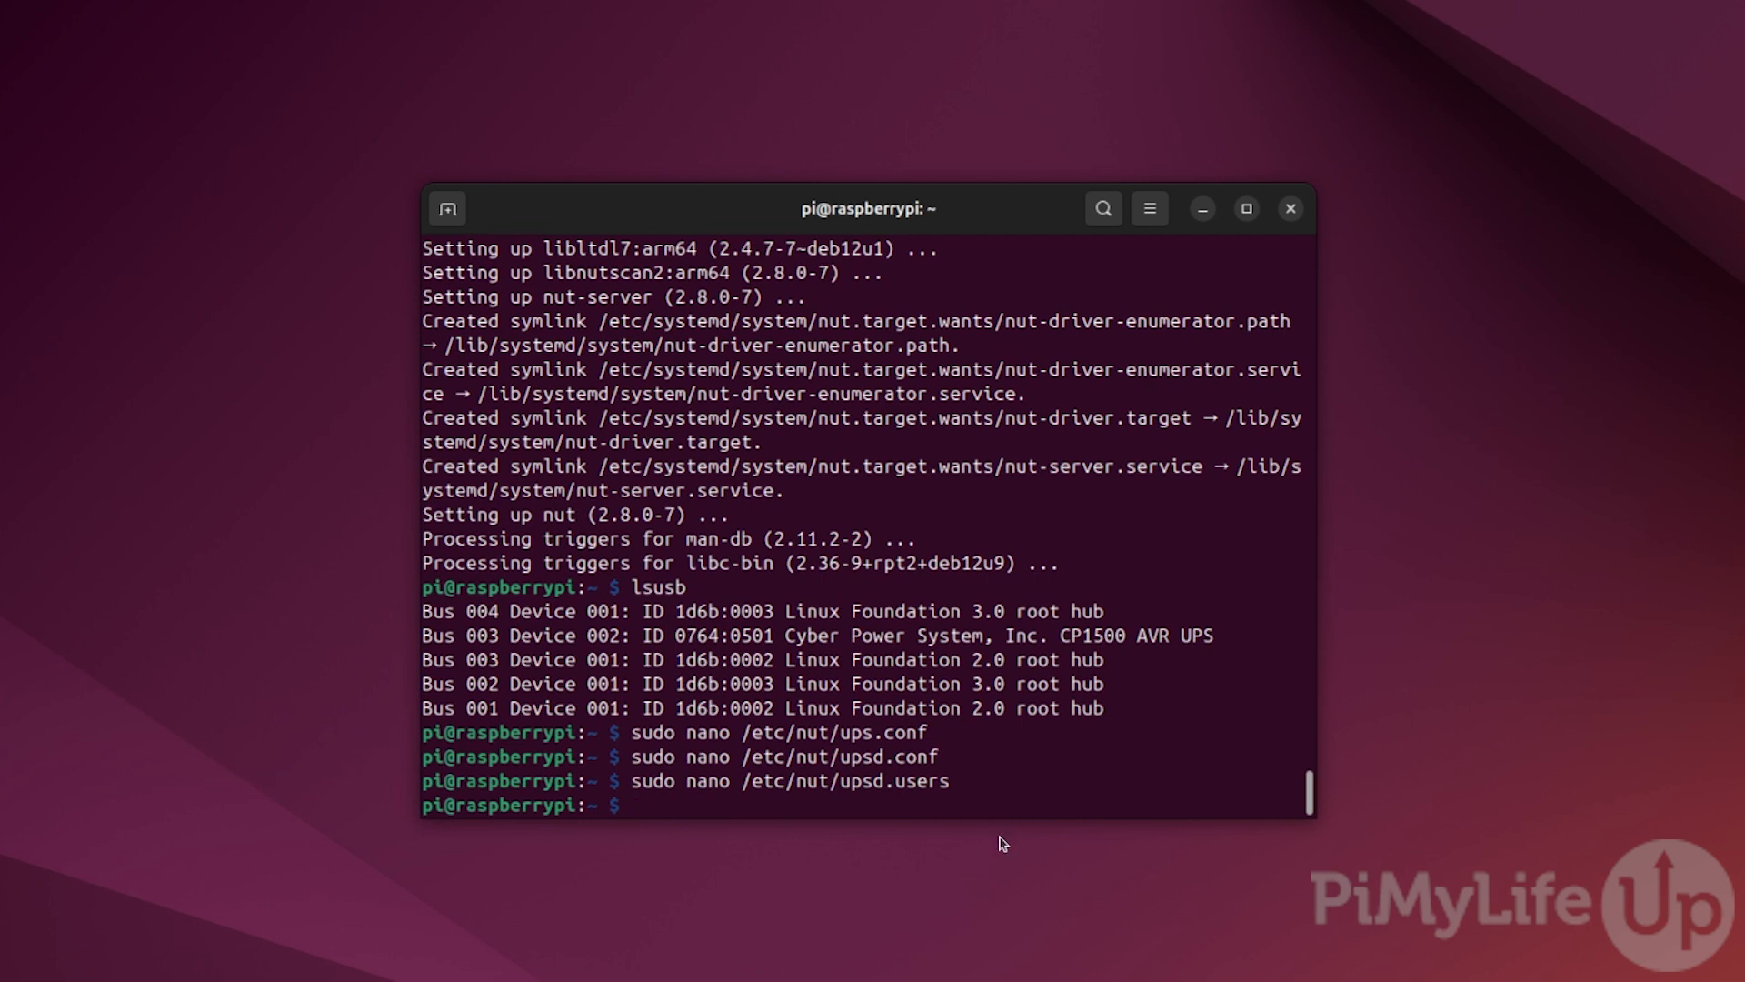
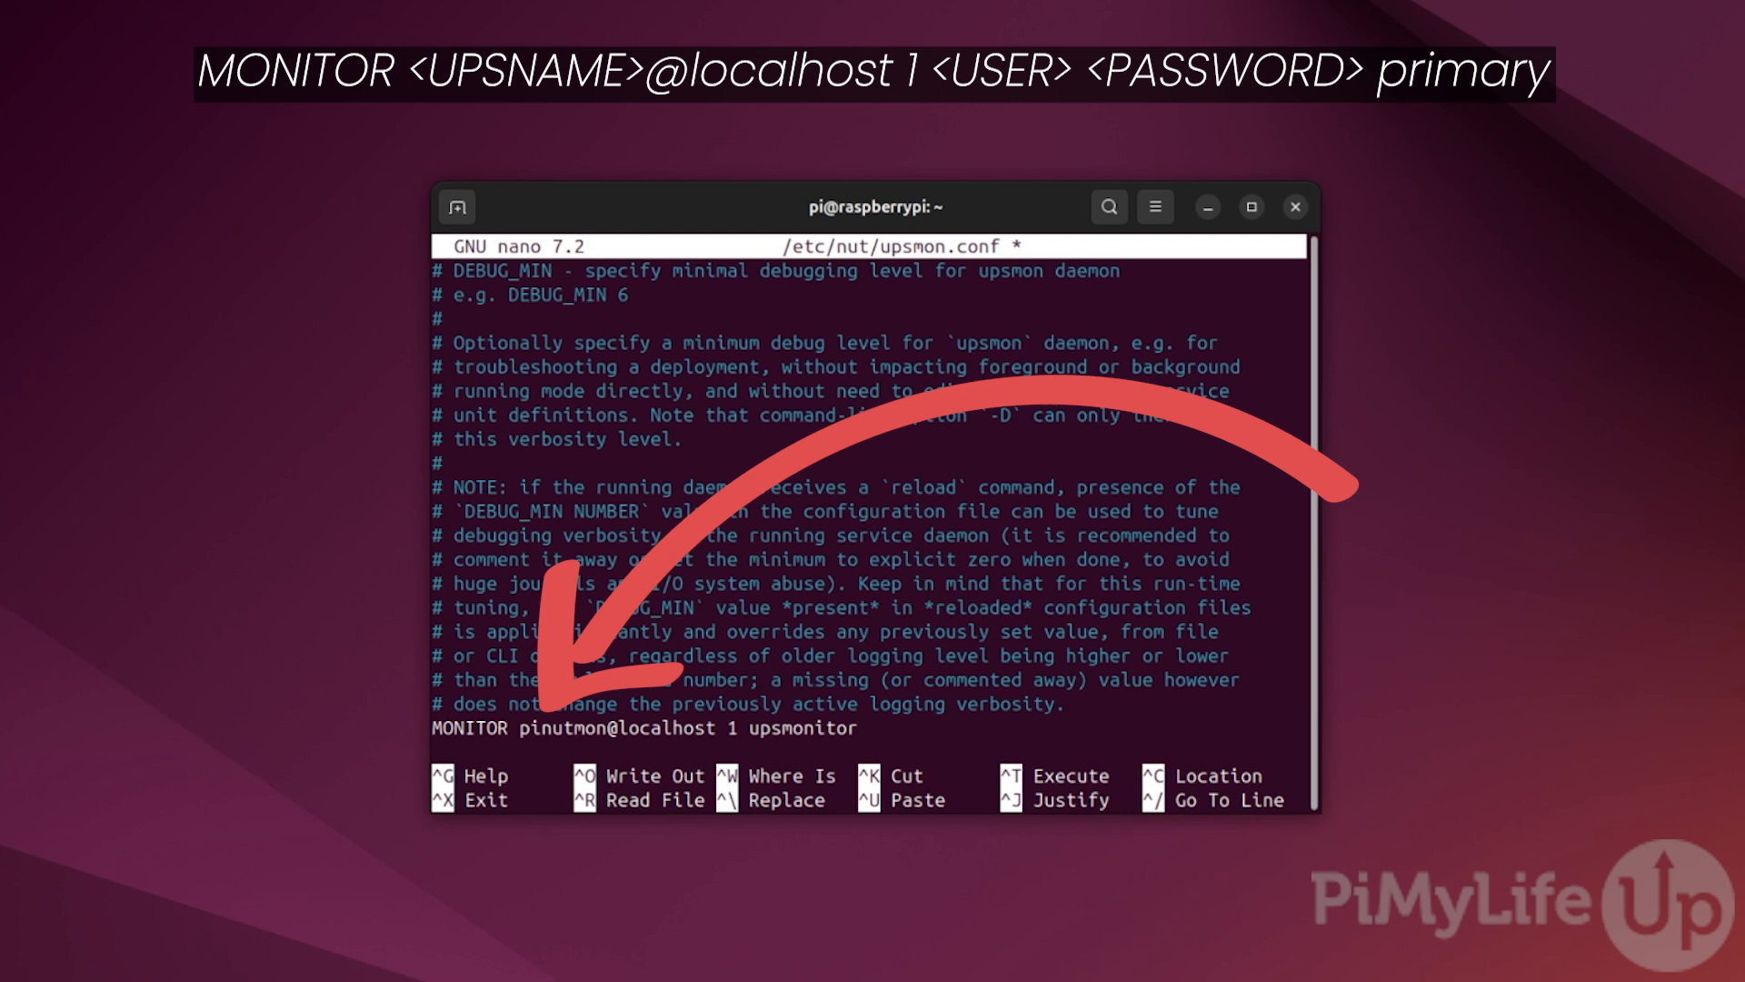
Edit /etc/nut/upsmon.conf with sudo nano.
left_click(862, 727)
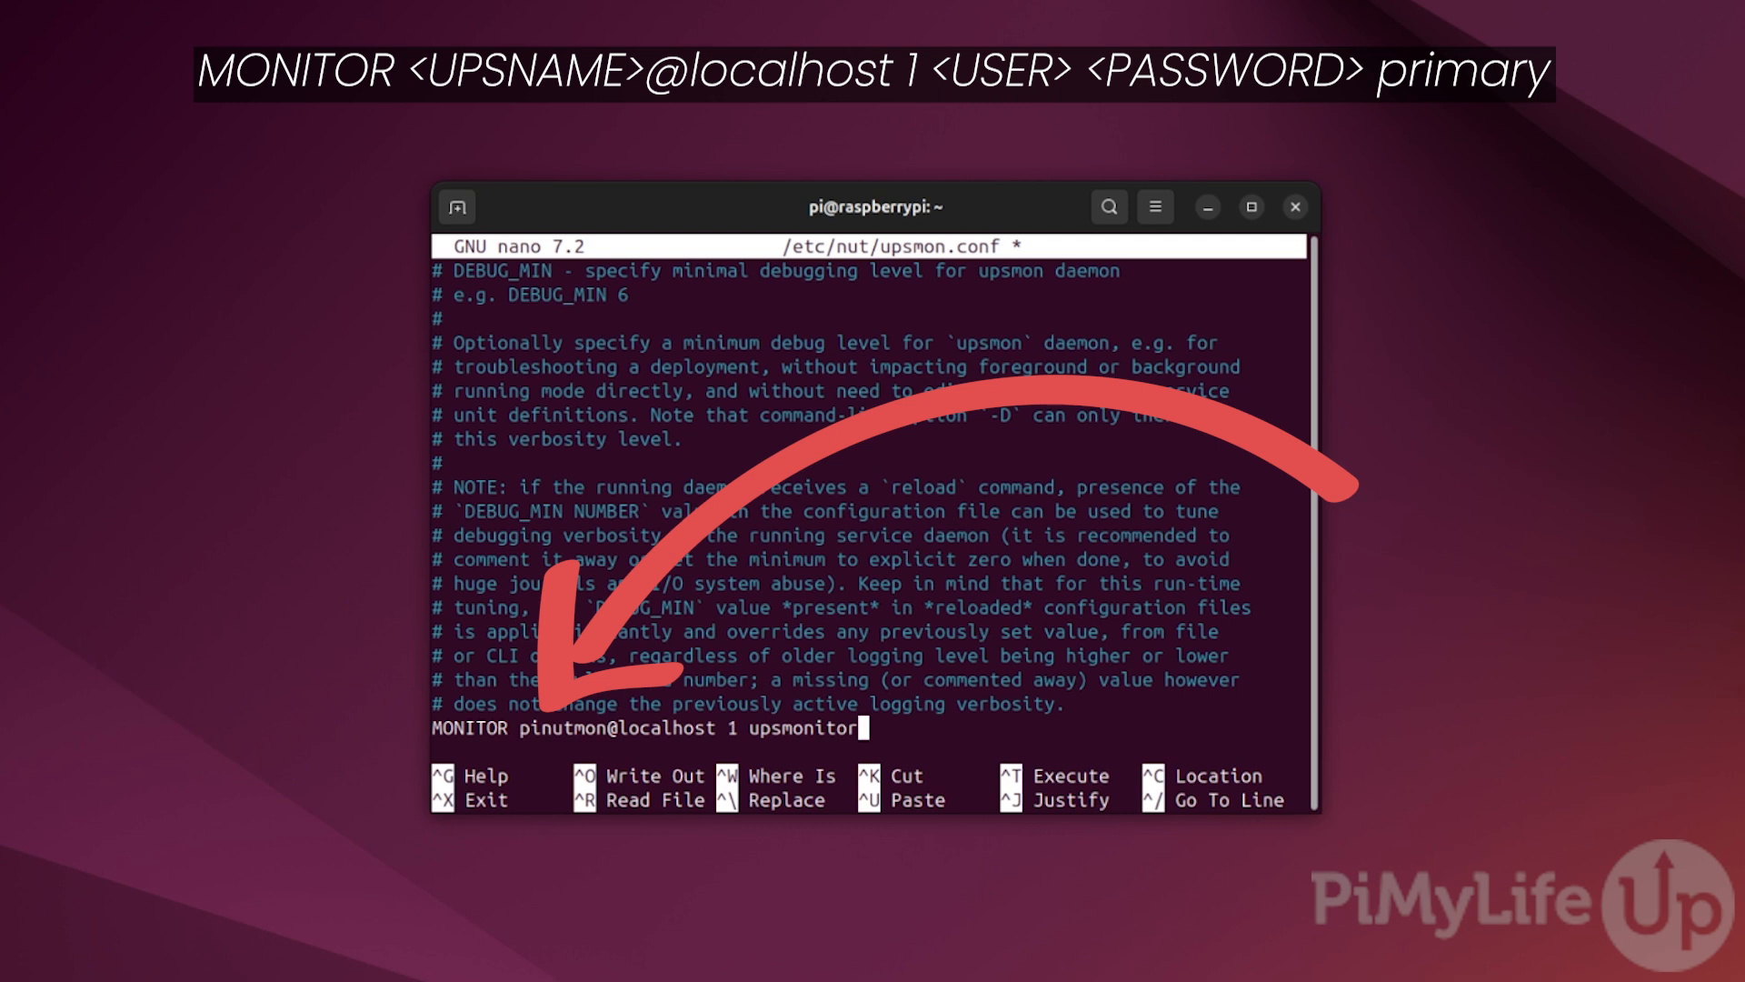
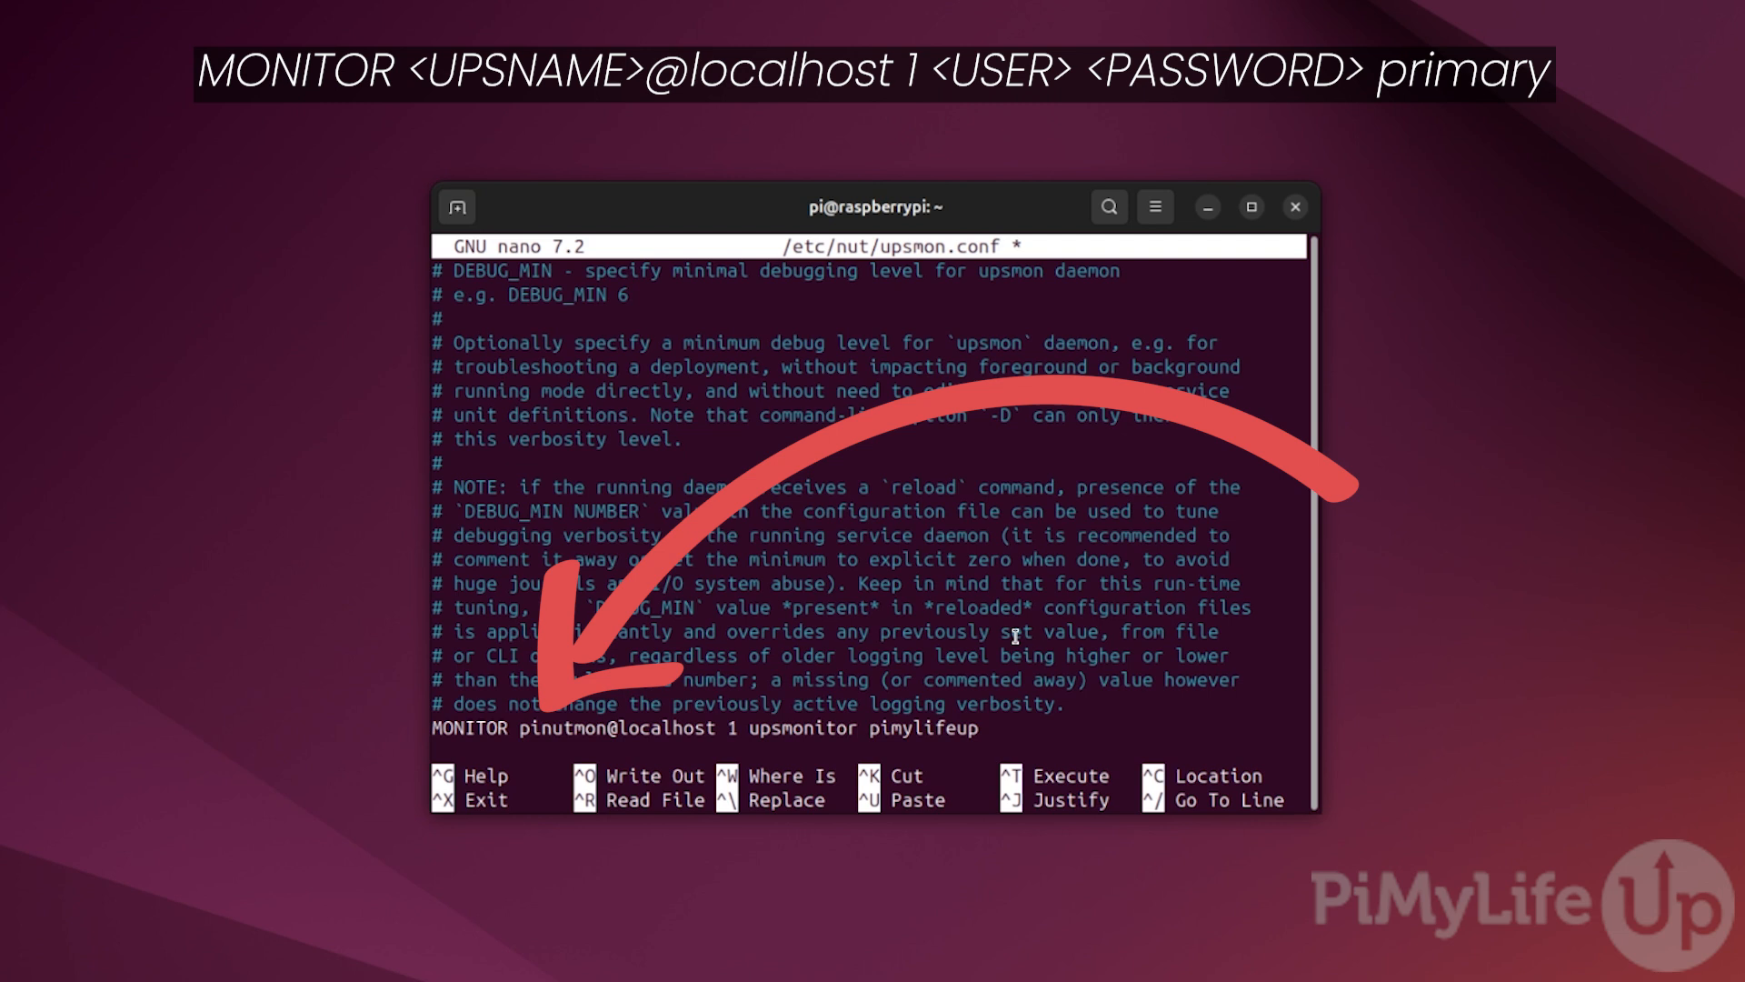
type("primary")
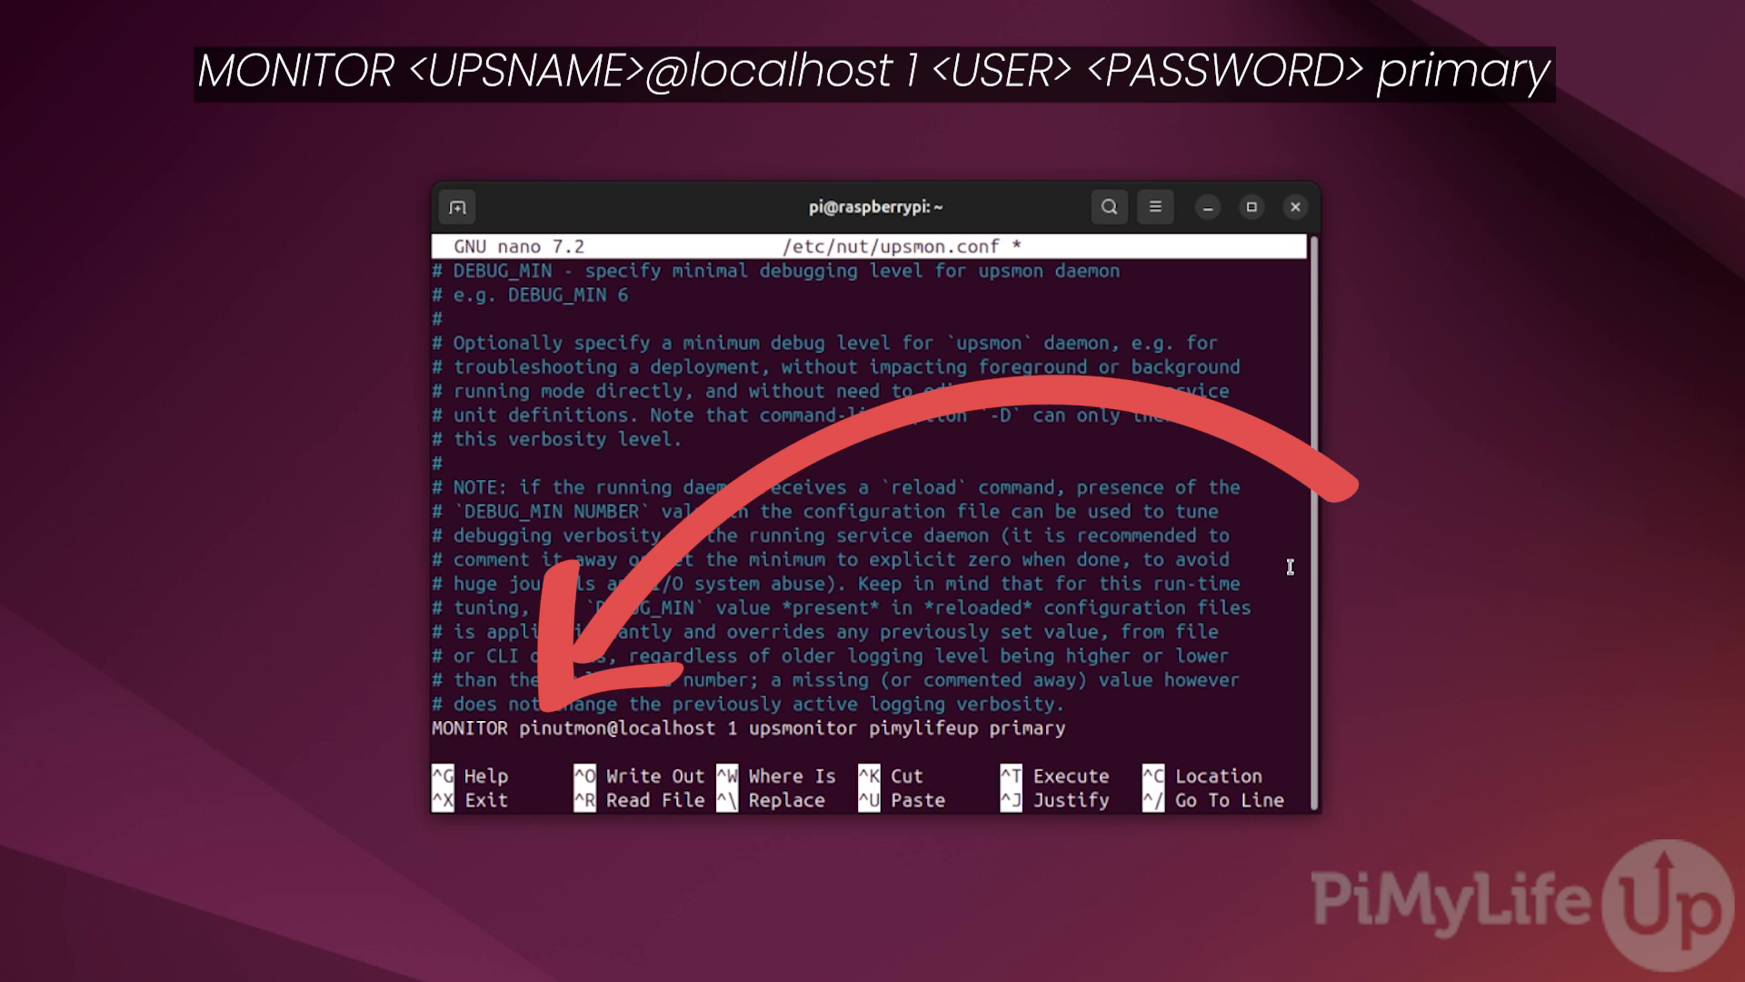
Save the modified upsmon.conf and exit nano back to the prompt.
key("ctrl+x")
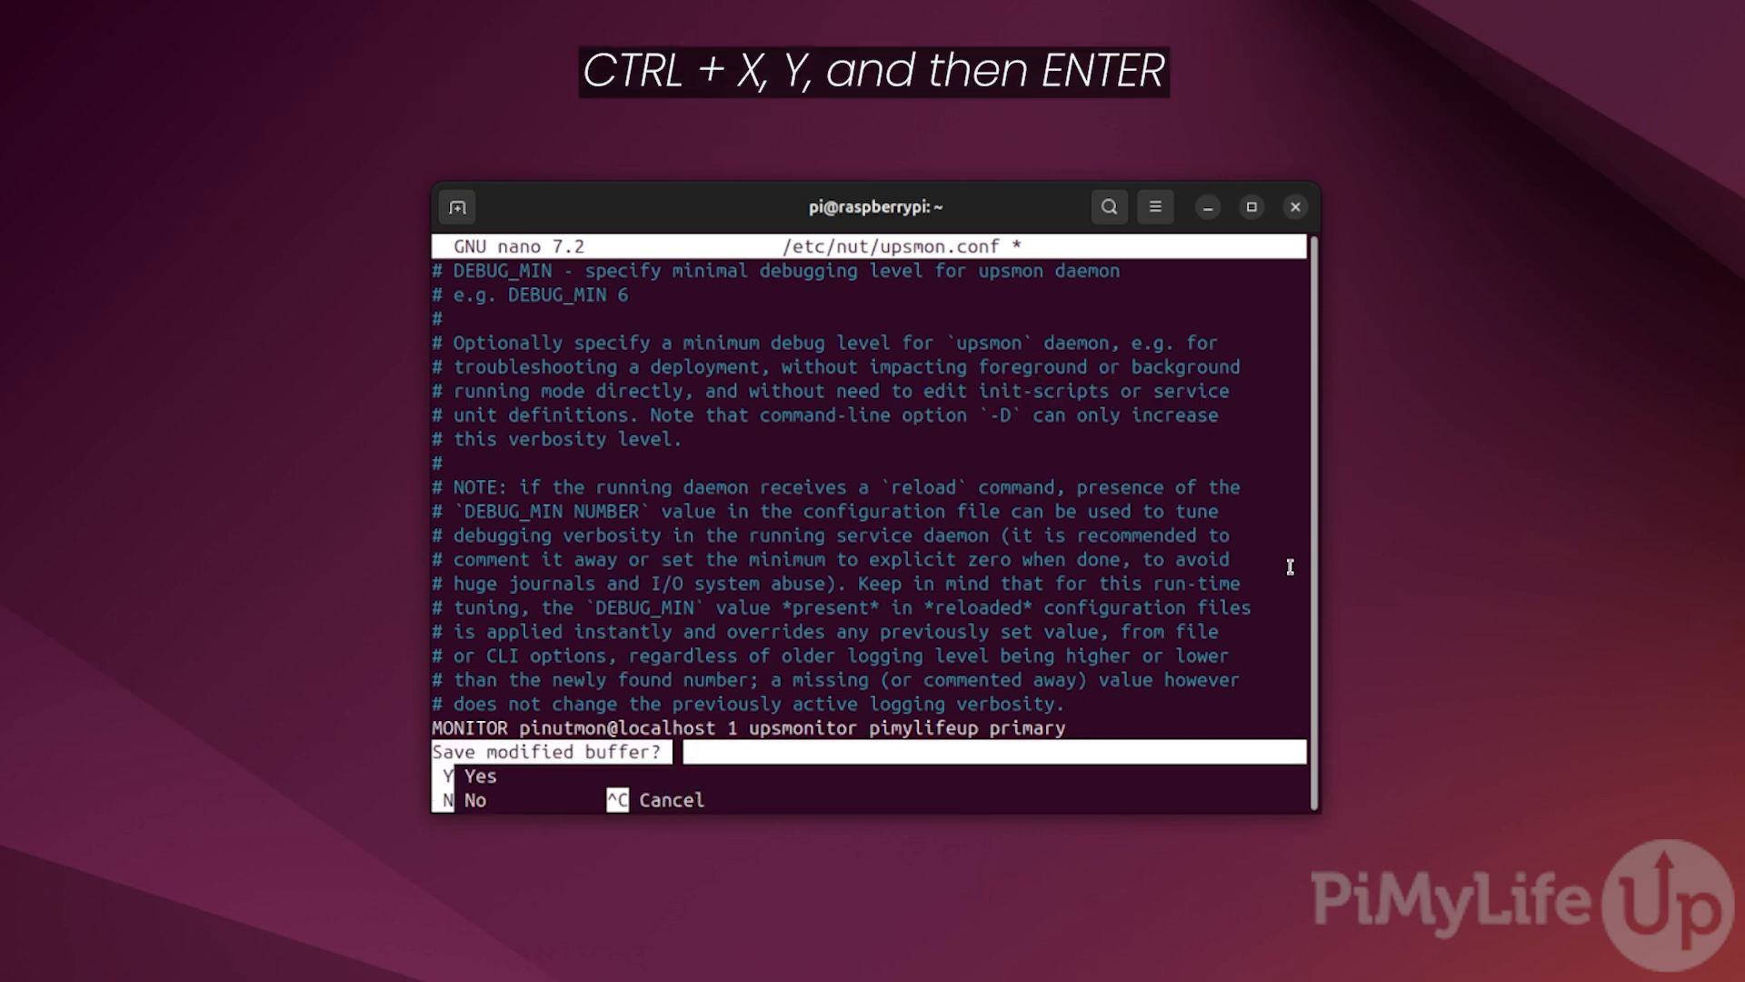
key("y")
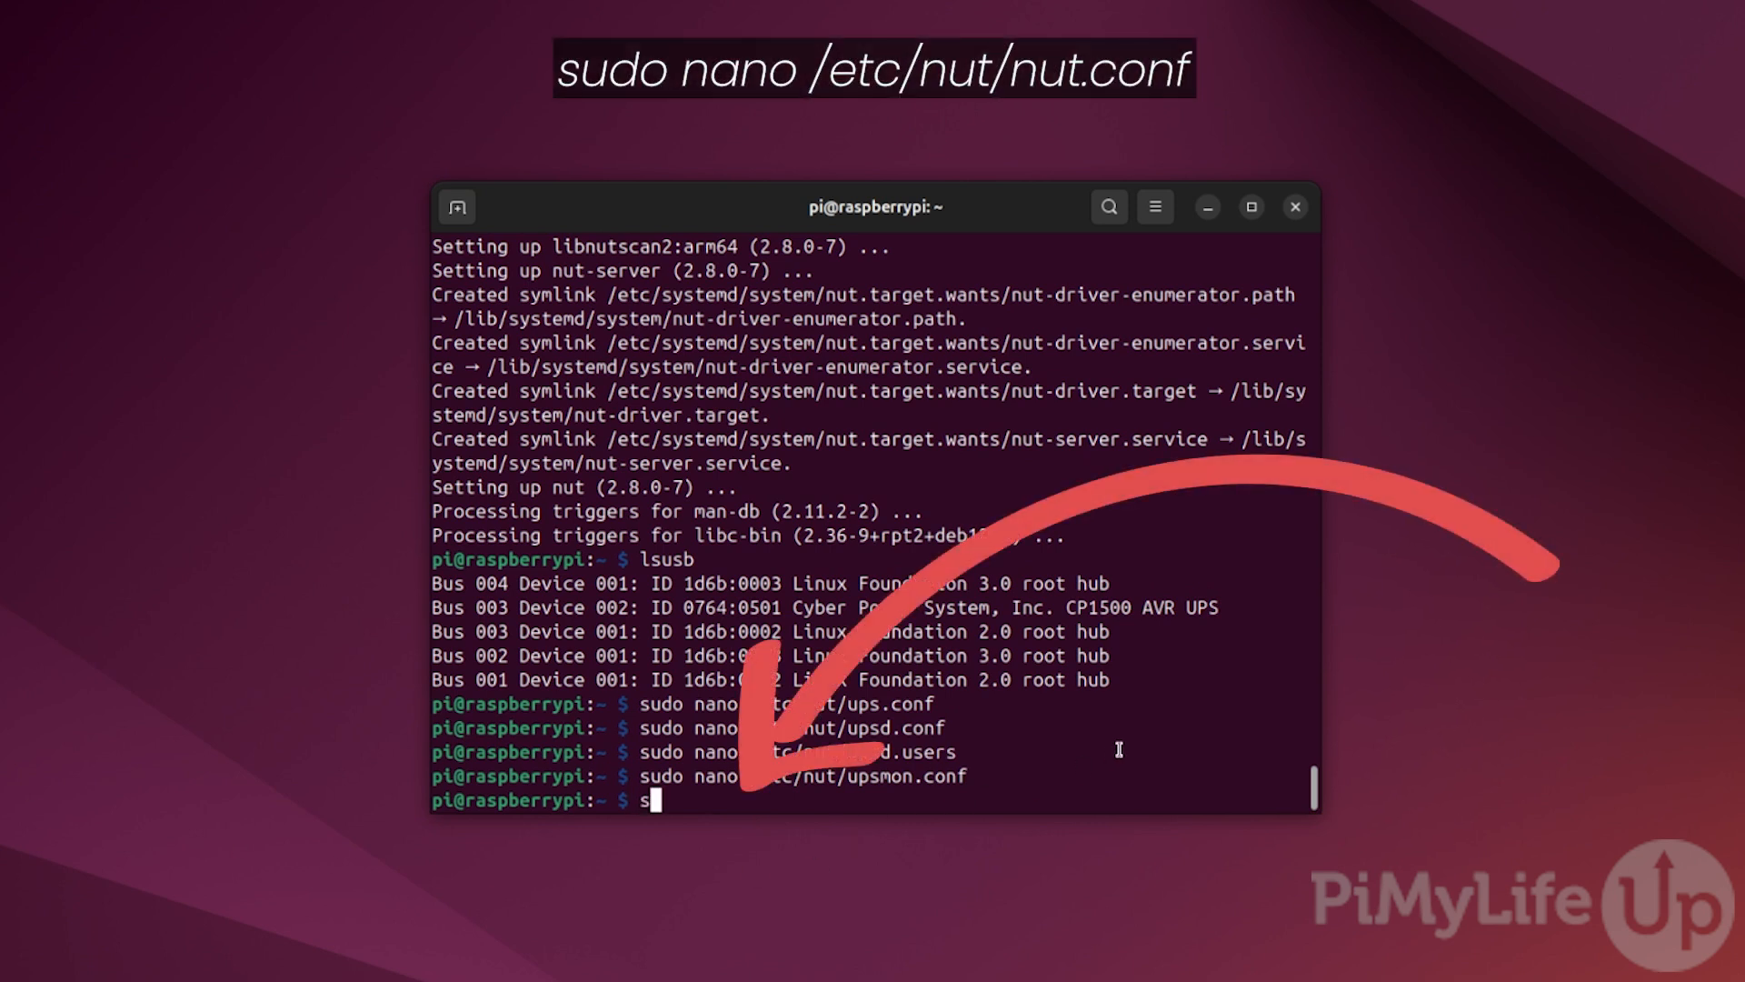
Edit /etc/nut/nut.conf with sudo nano.
type("udo")
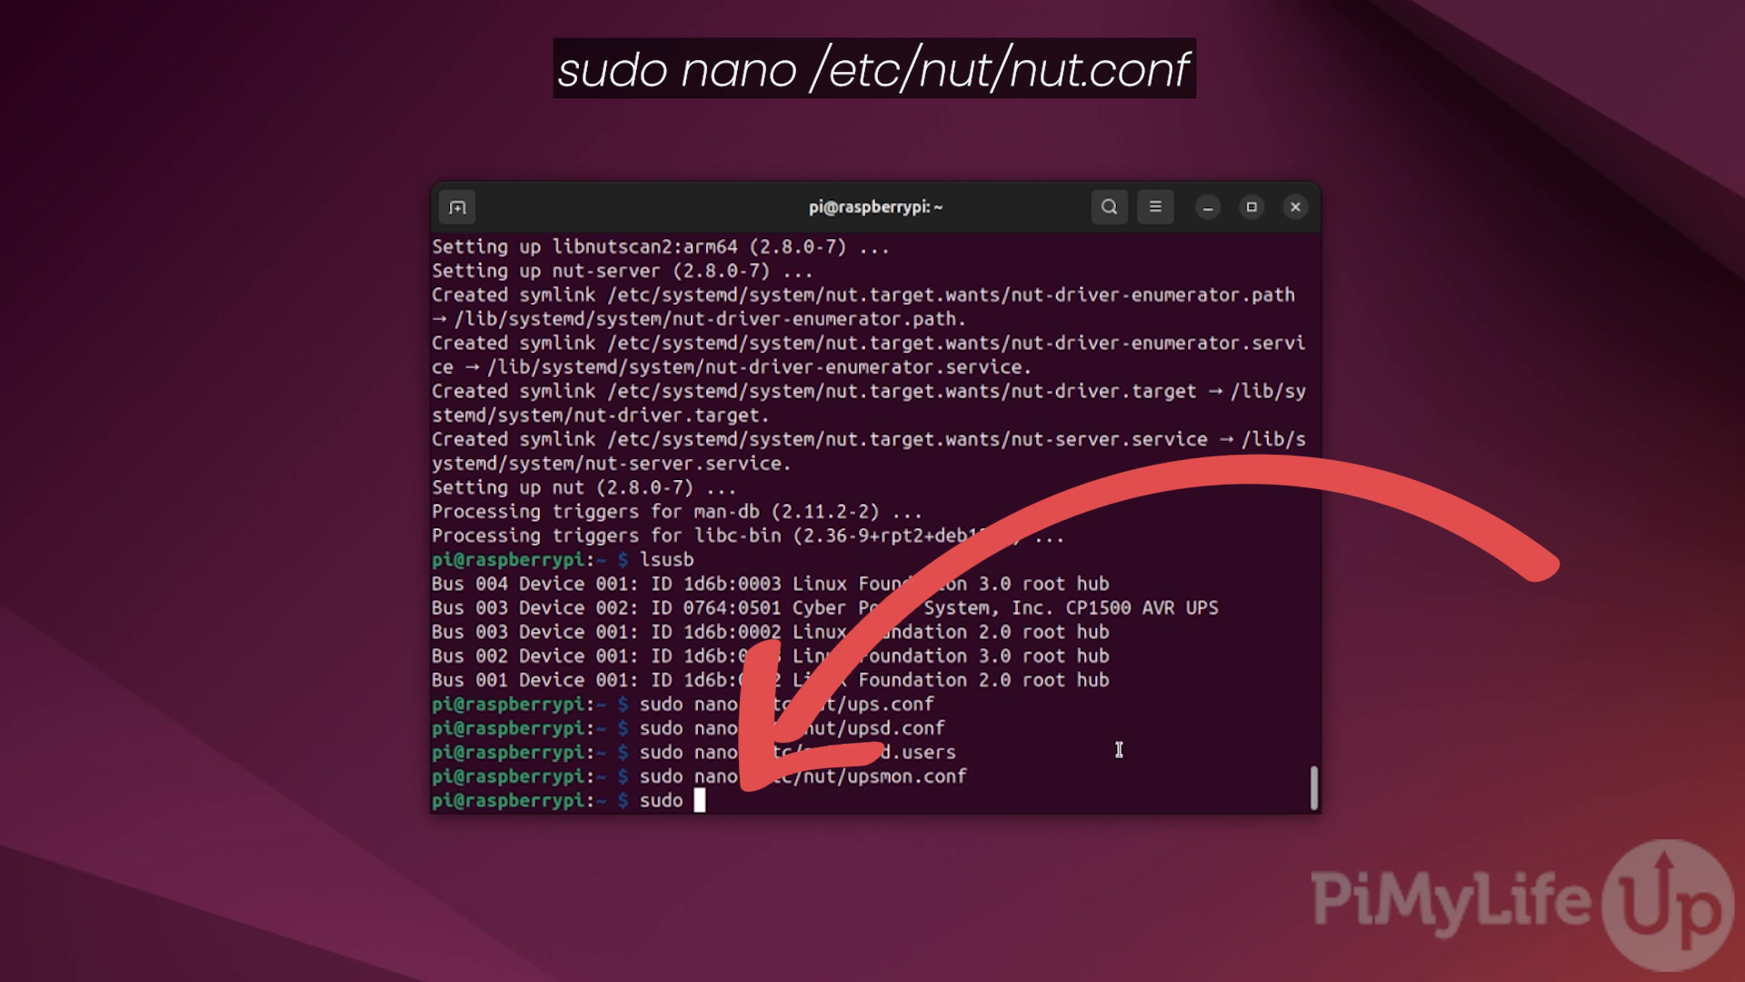
type("n")
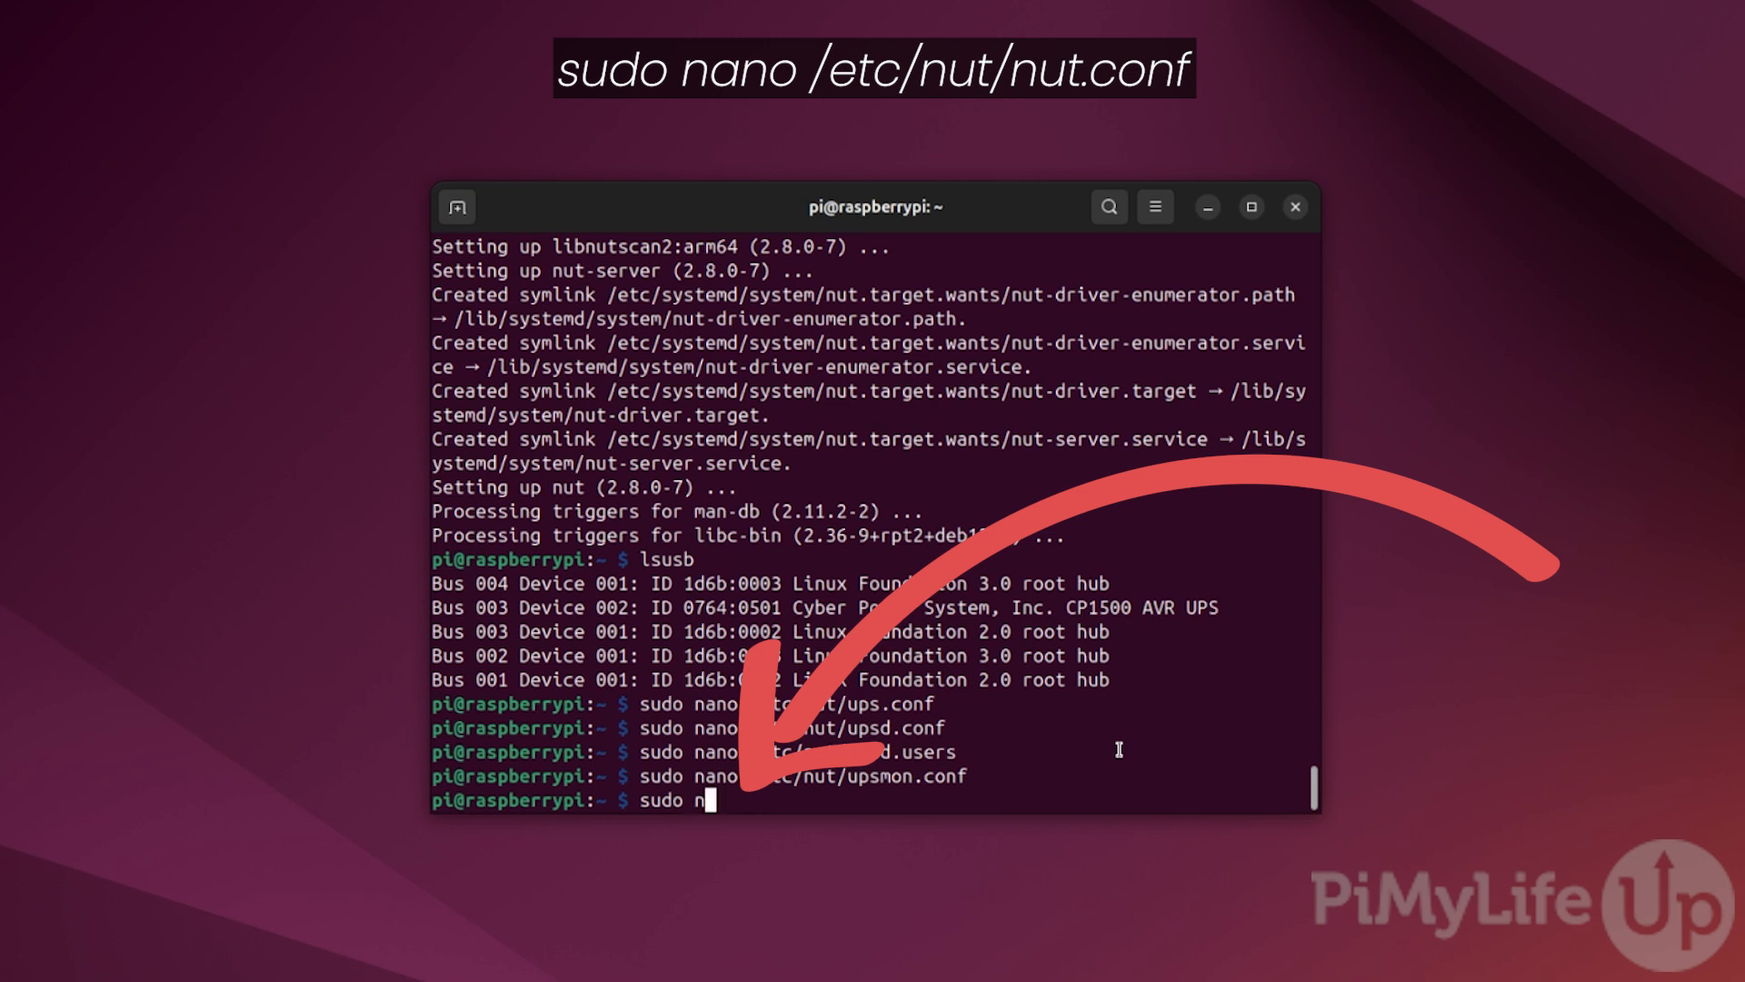
type("ano /etc/n")
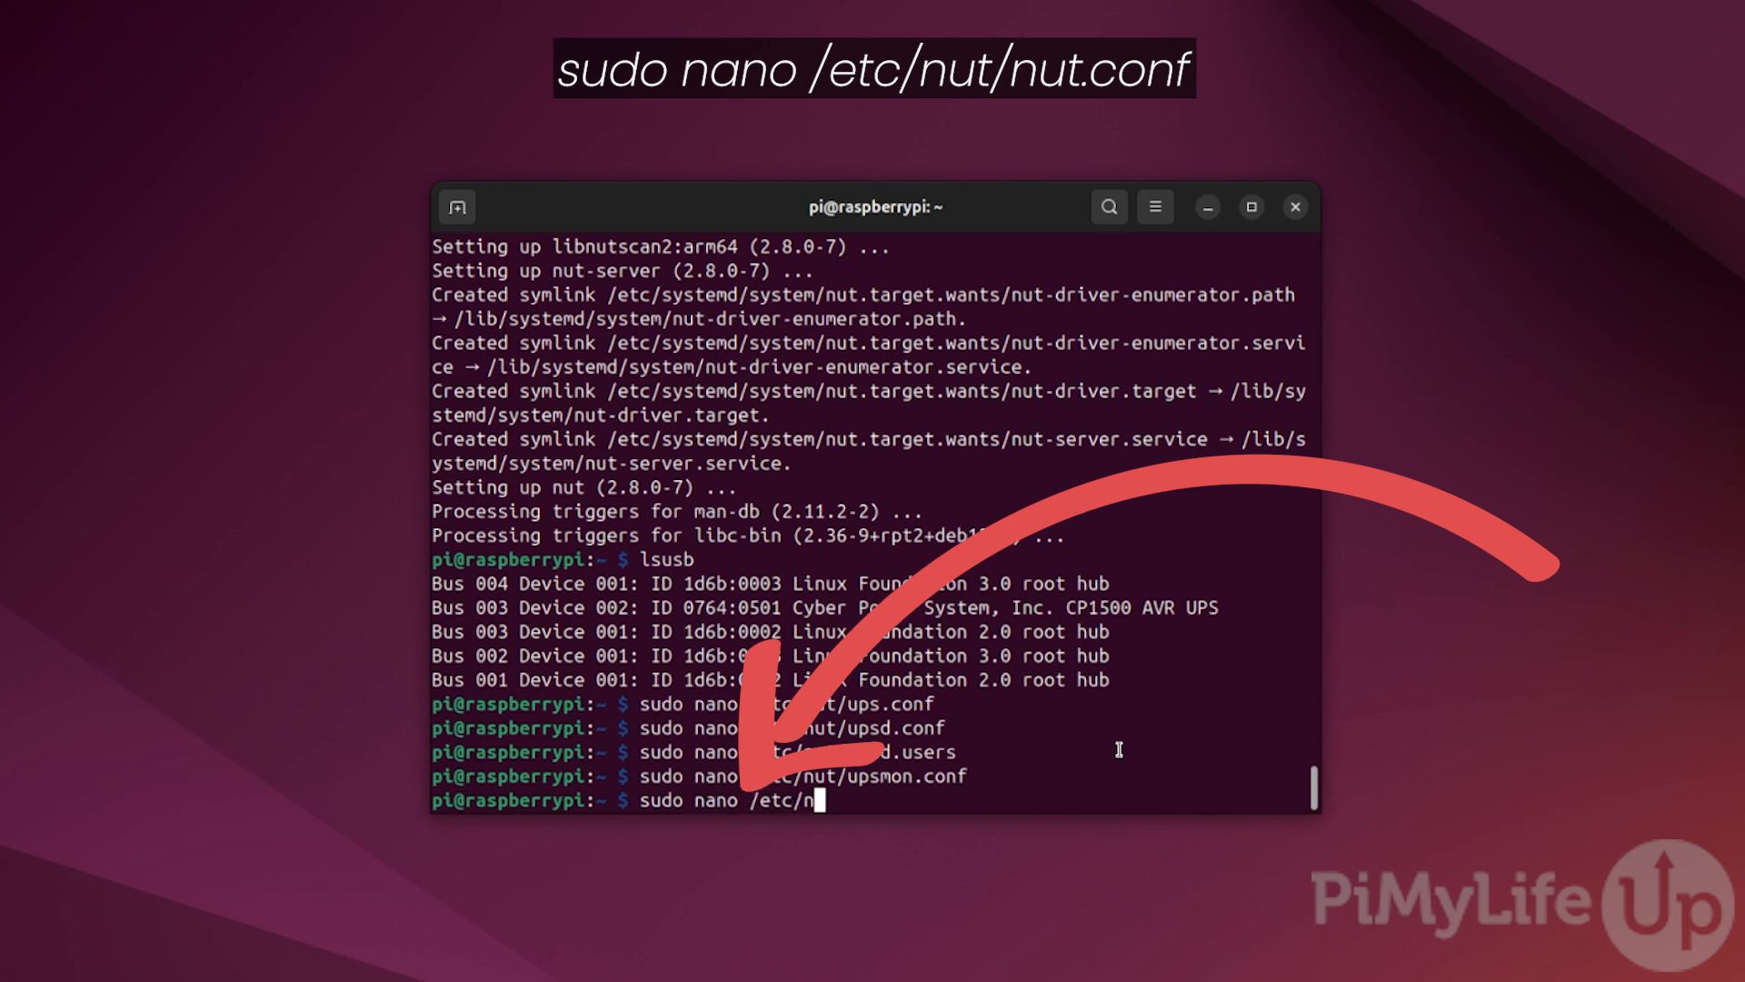
type("ut/nut.co")
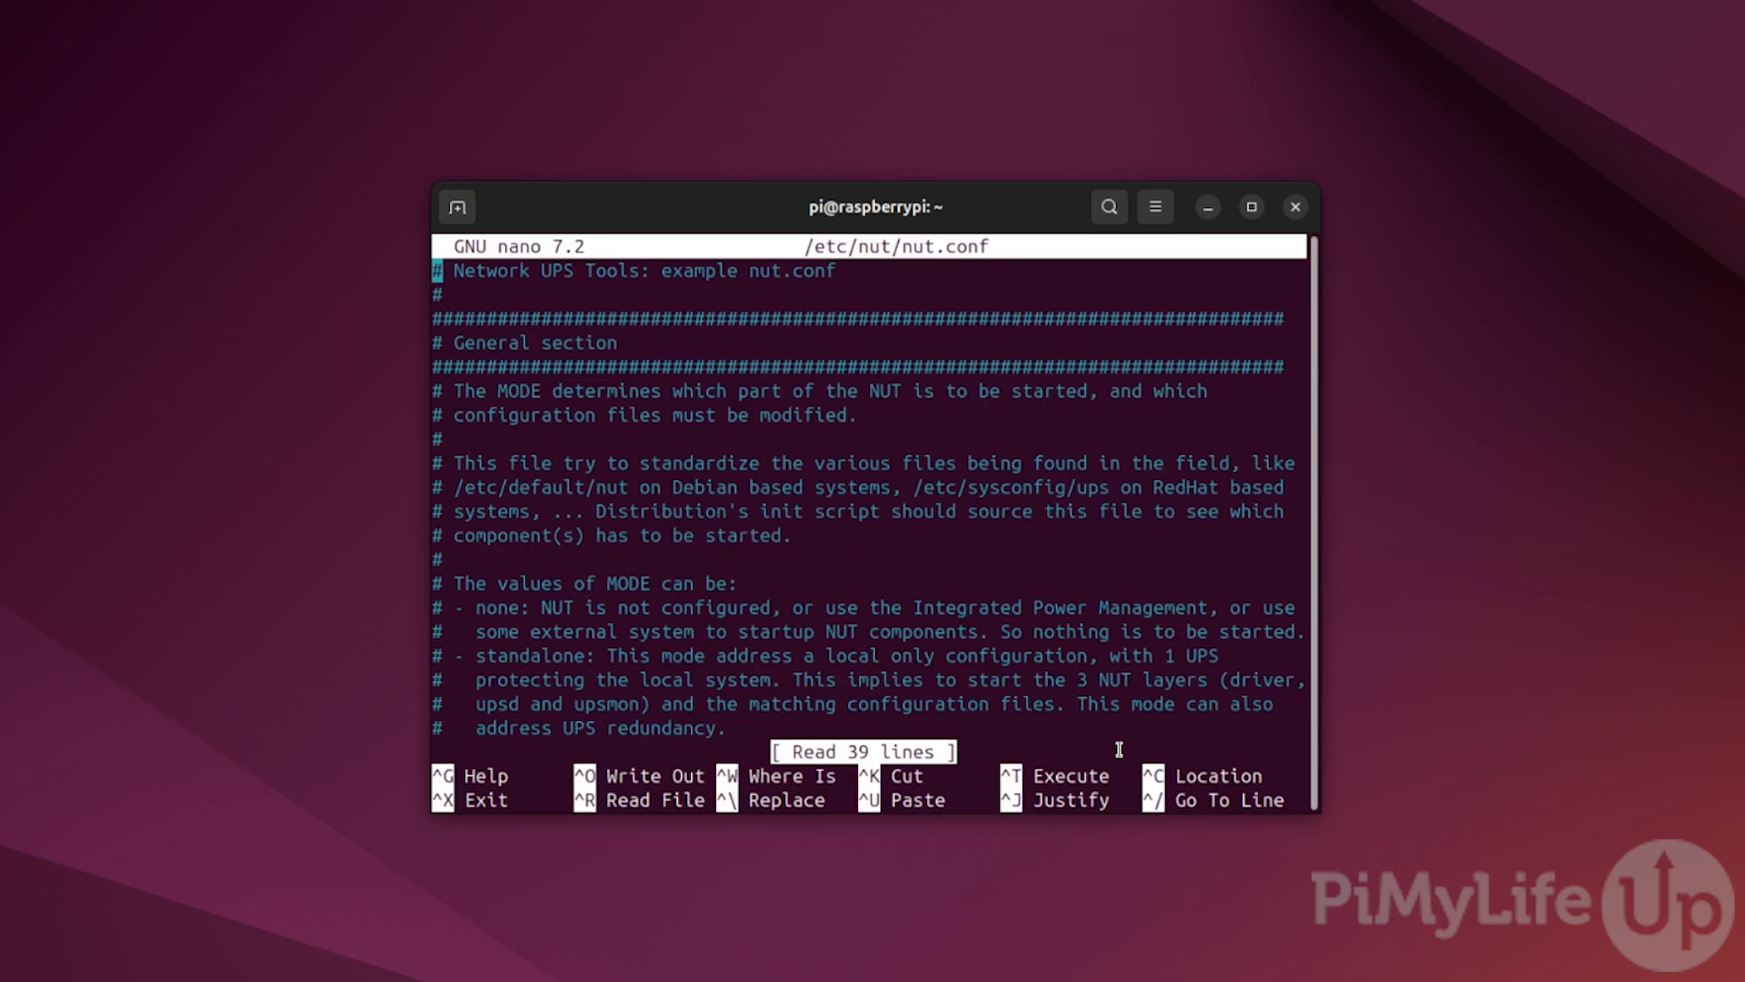
Replace MODE=none with MODE=netserver and save nut.conf.
scroll("down", 3)
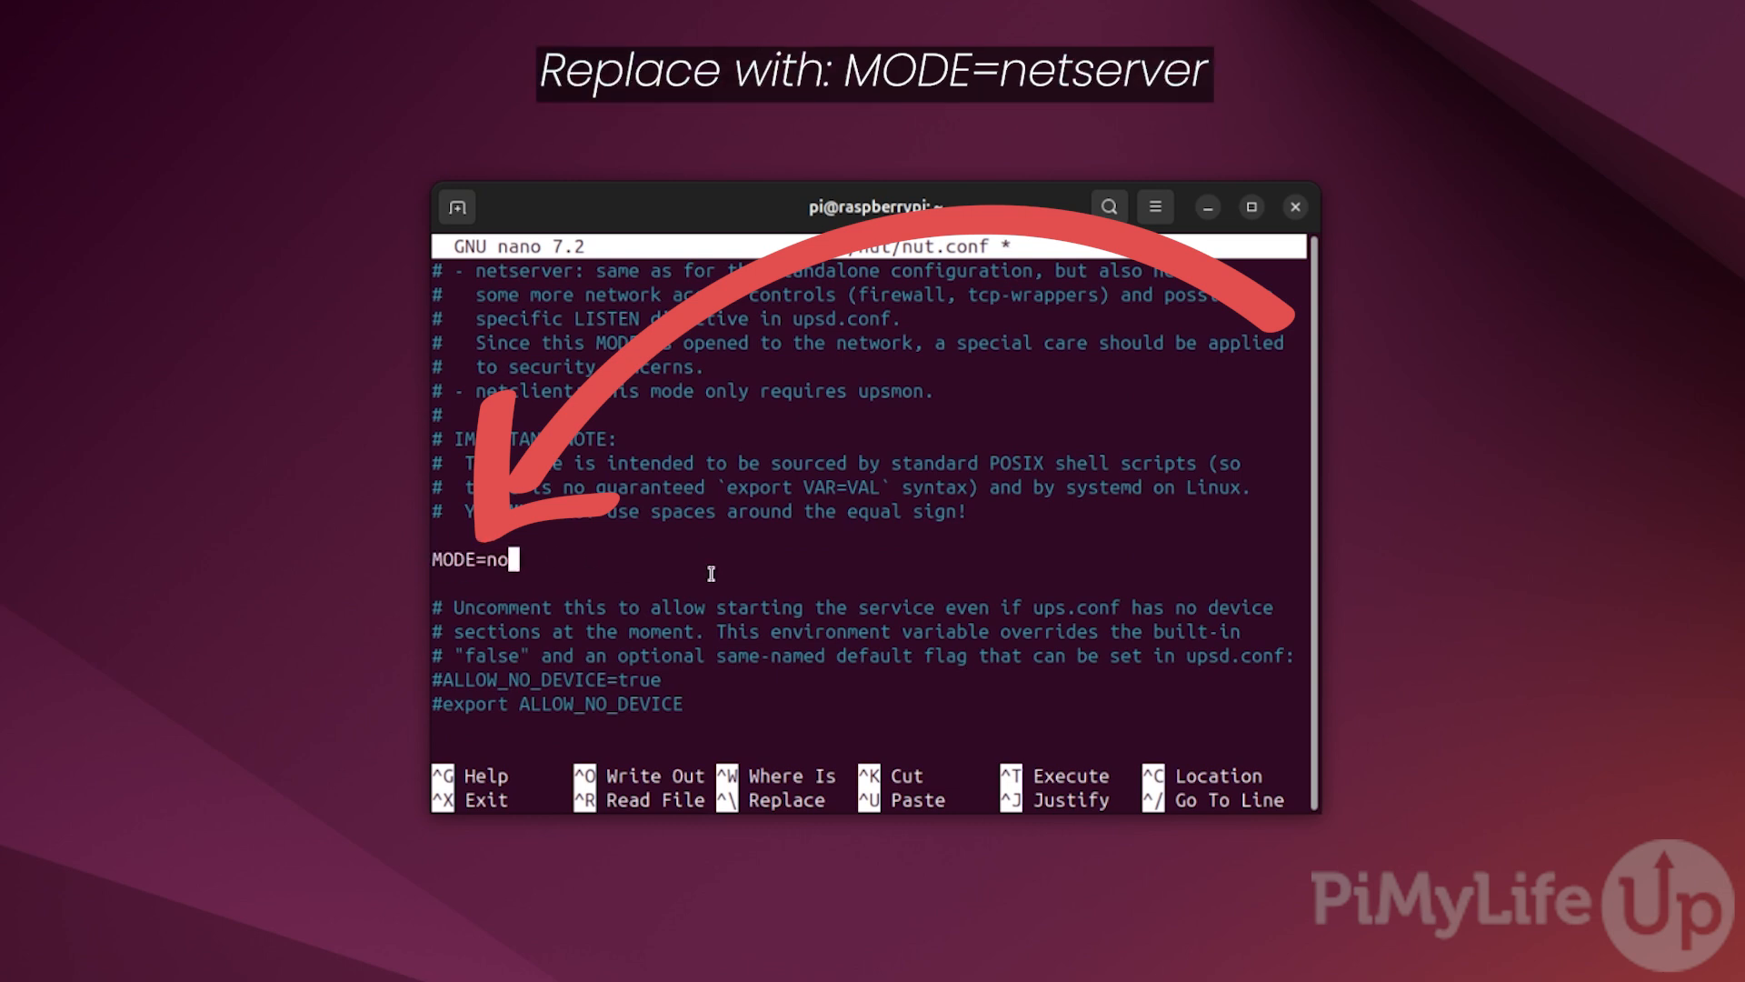
key("BackSpace")
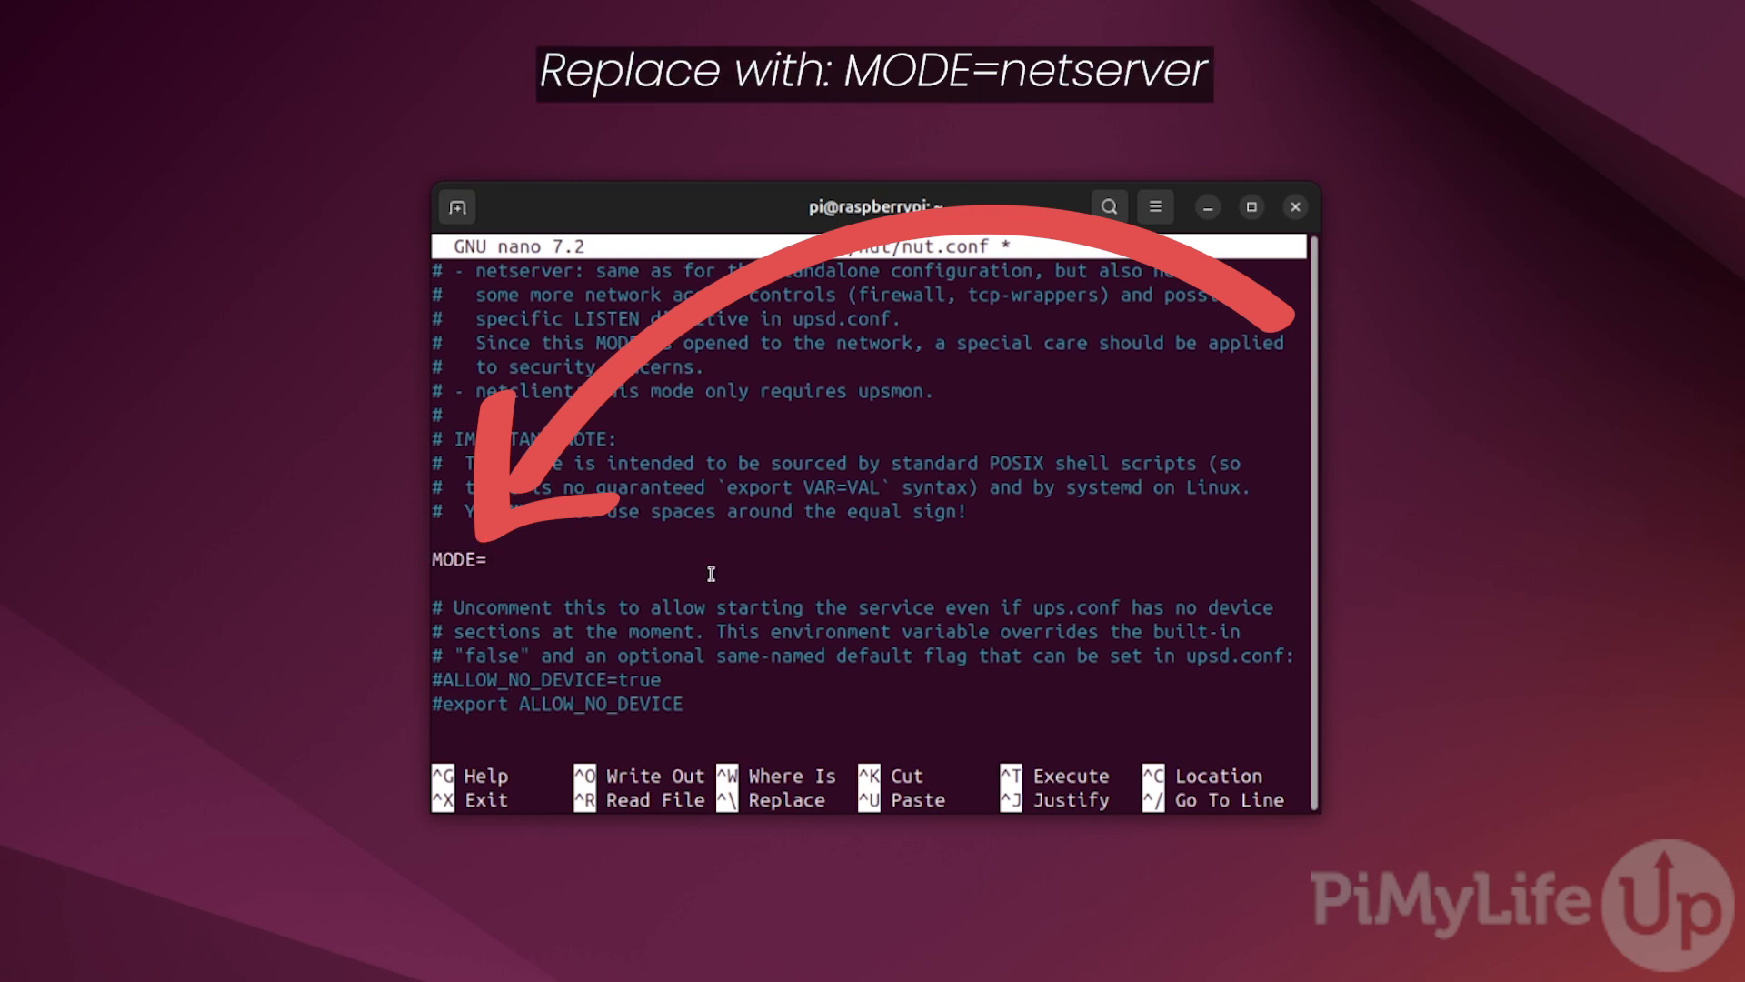
type("netserver")
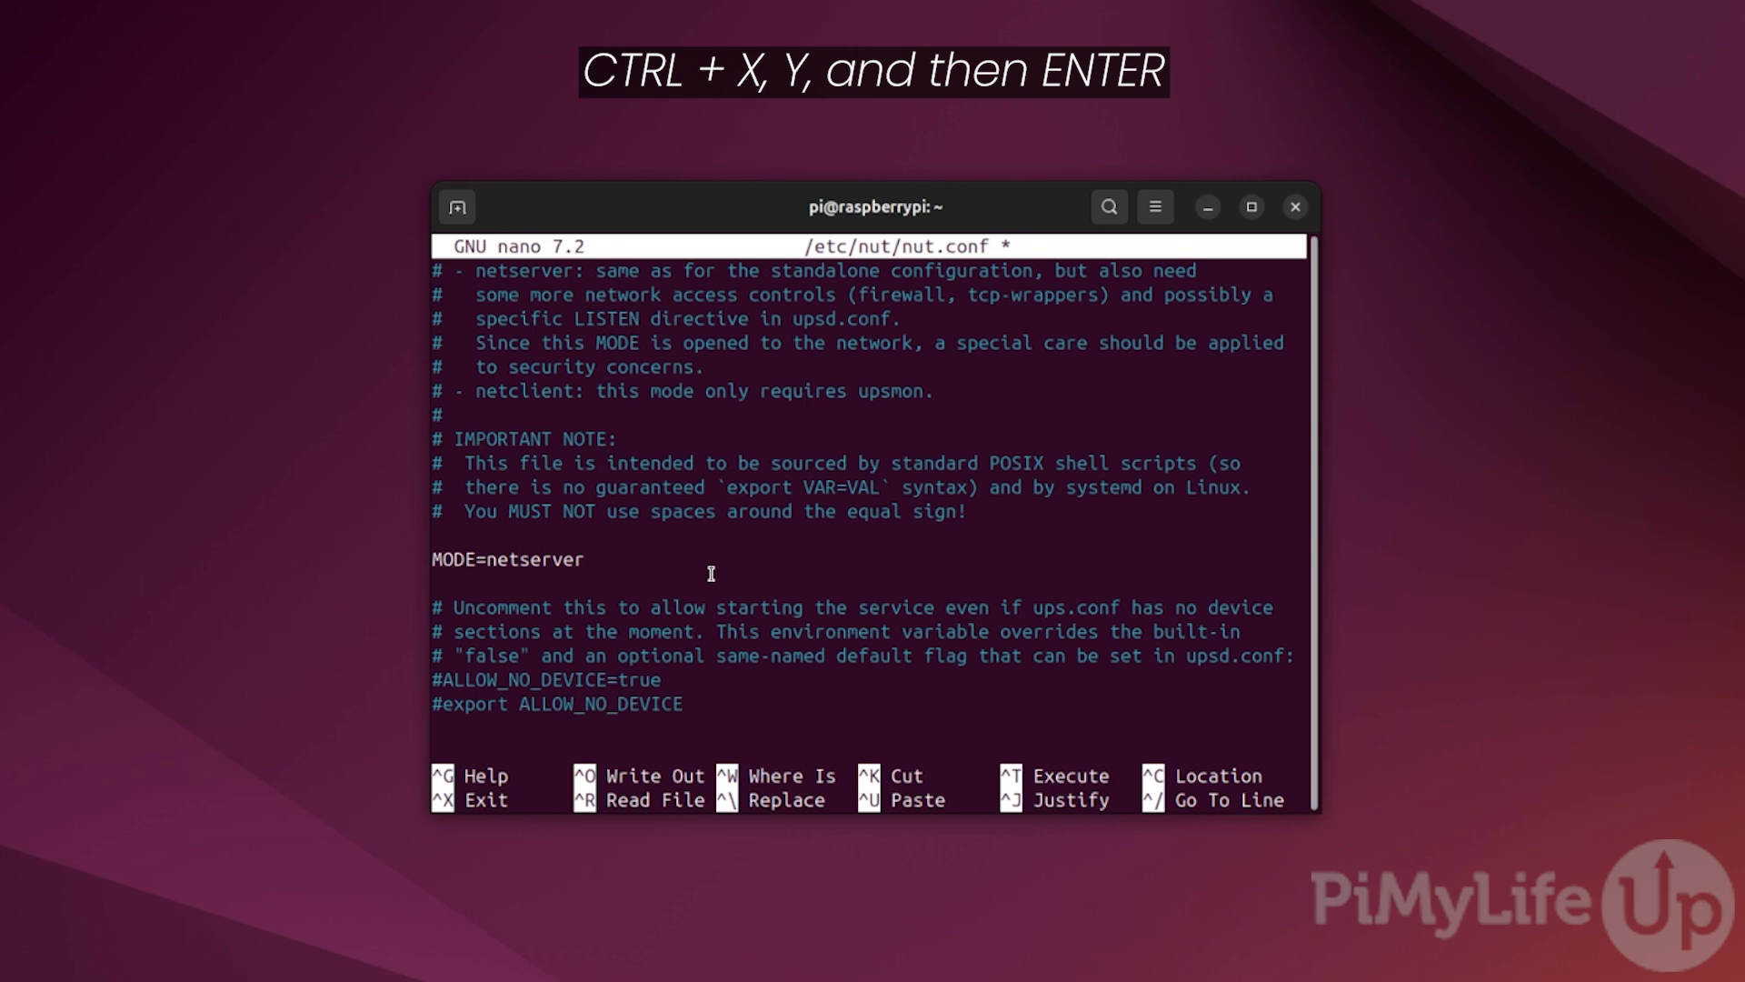
key("ctrl+x")
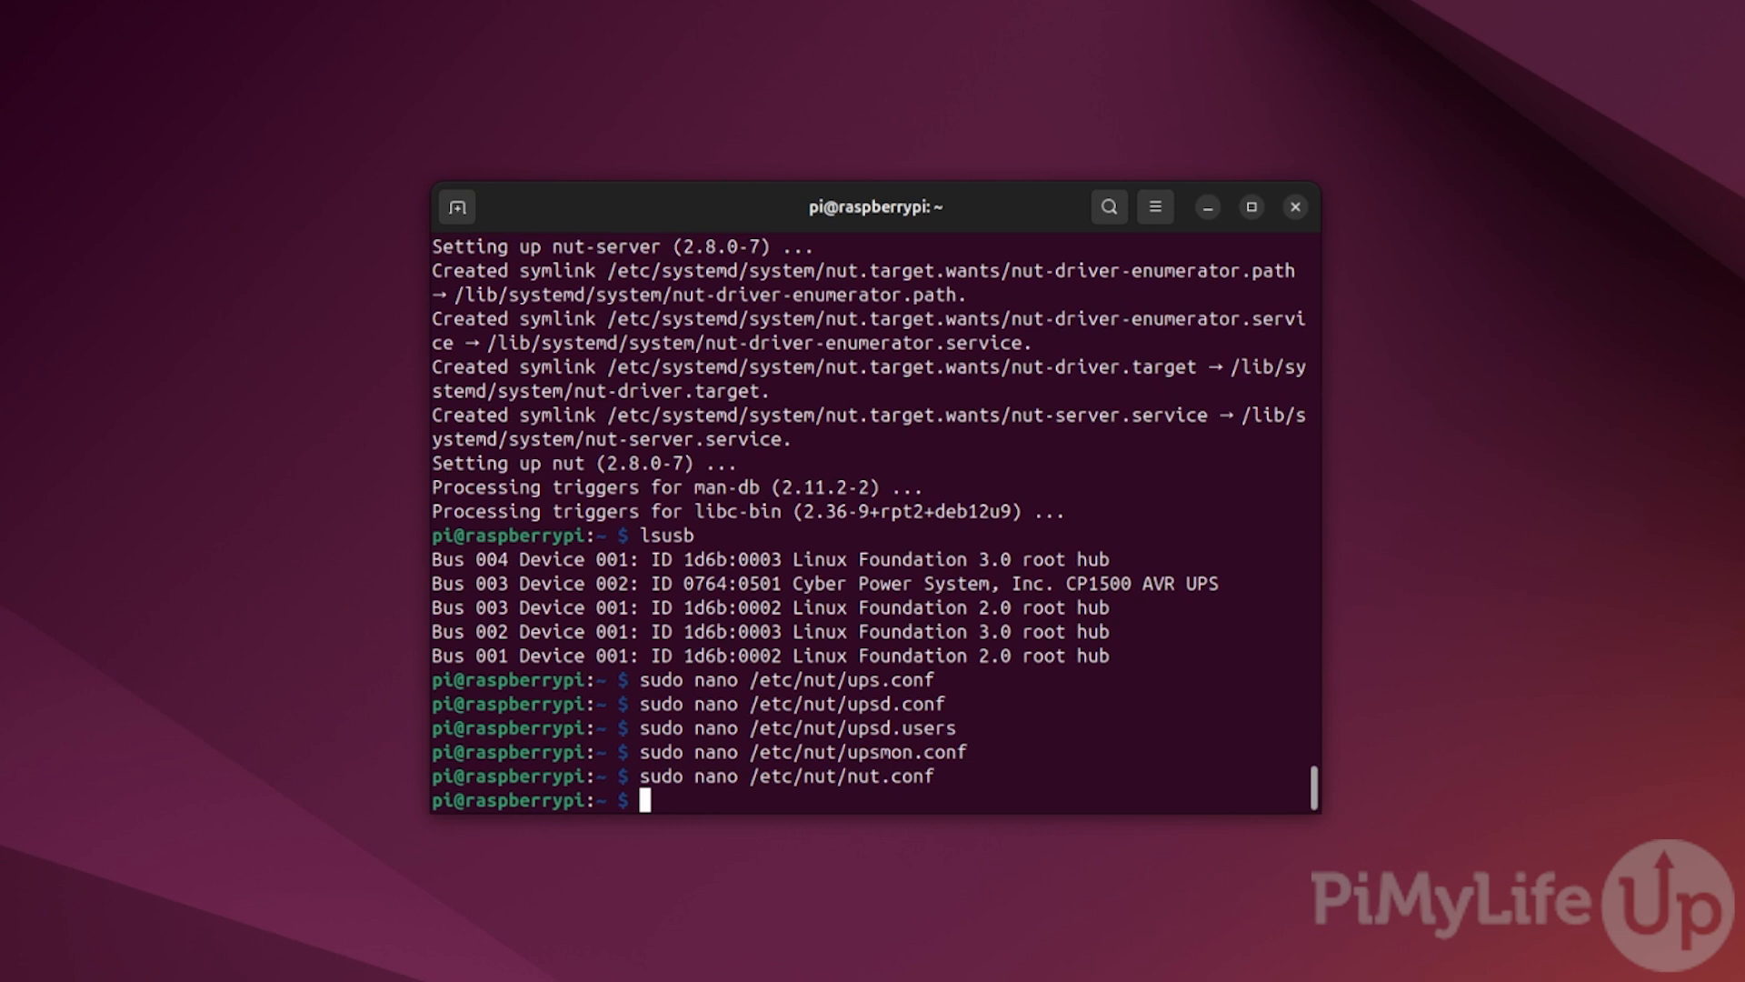
mouse_move(883, 750)
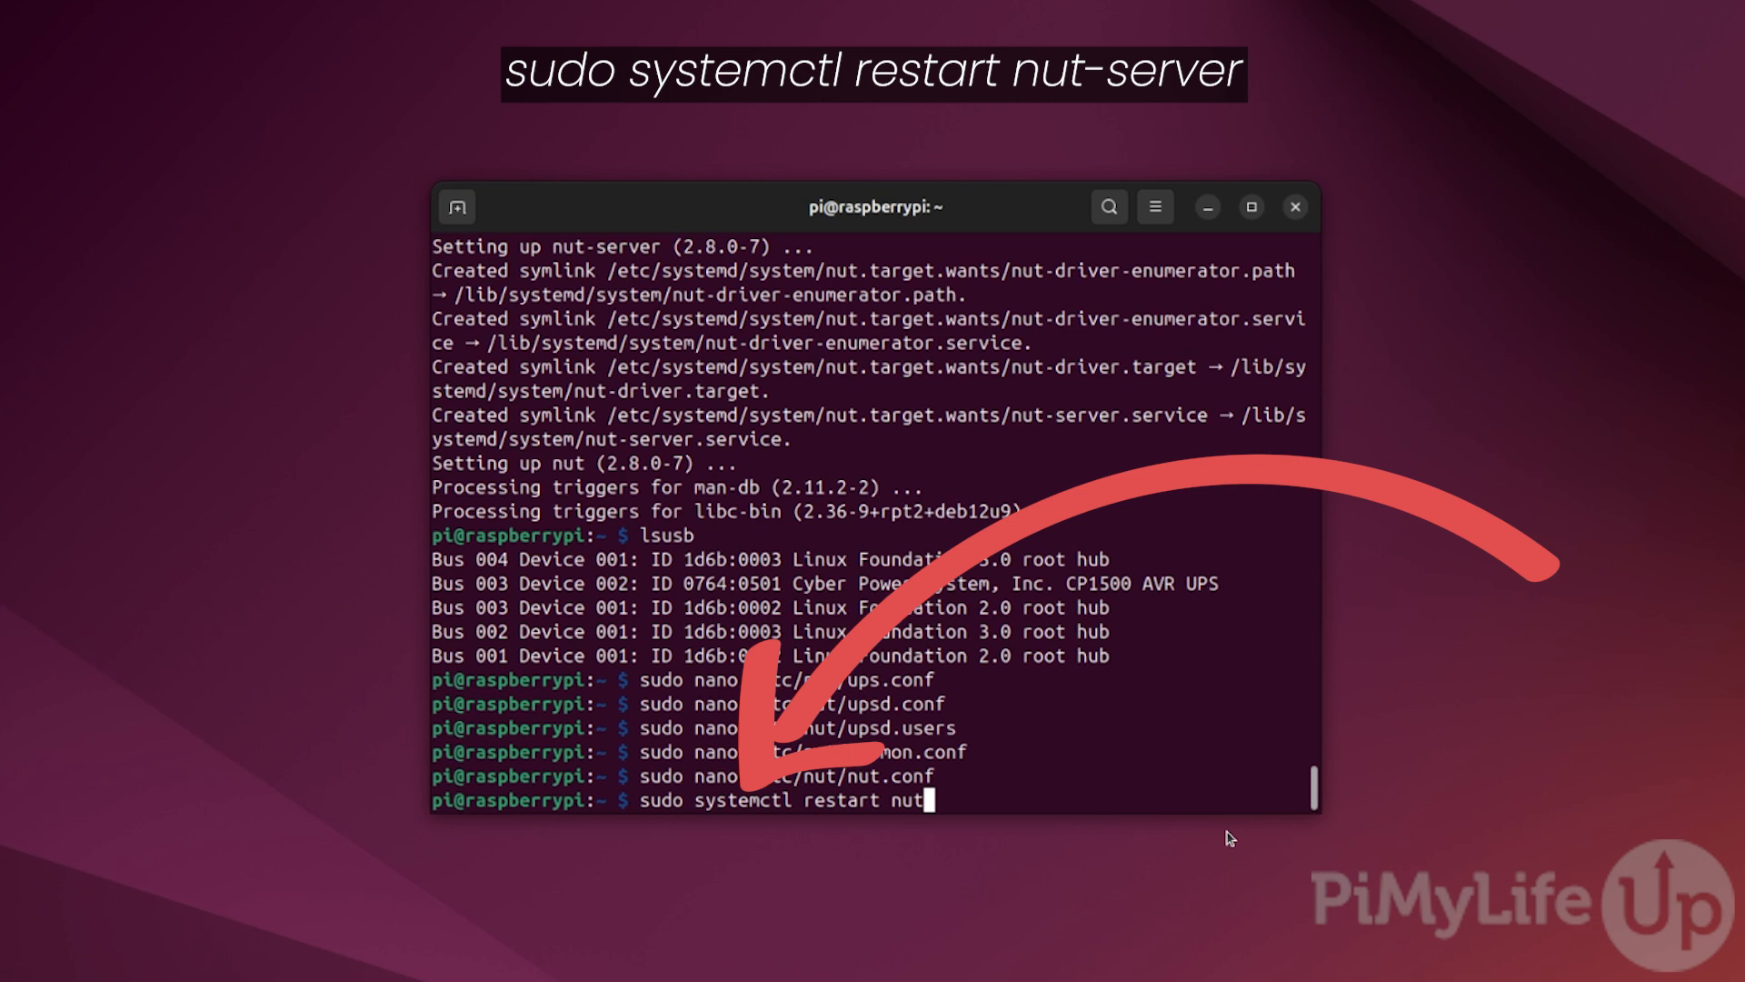
Restart nut-server and nut-monitor with sudo systemctl restart.
type("-server")
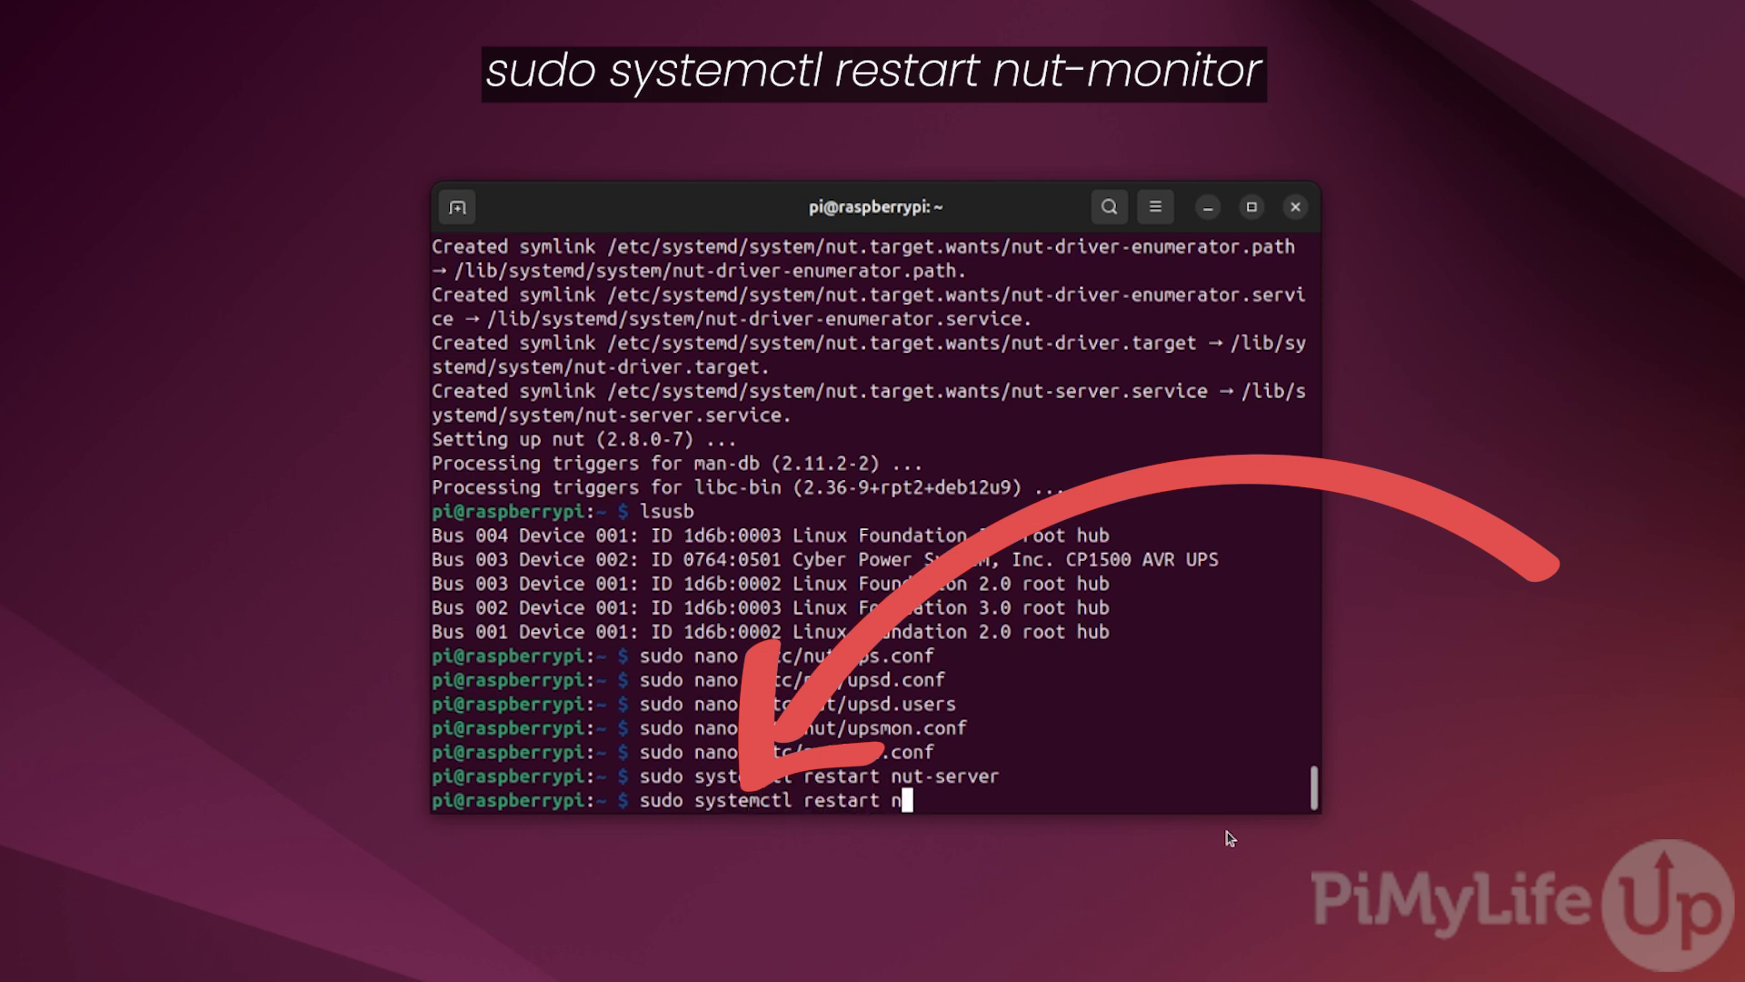
type("ut-monitor")
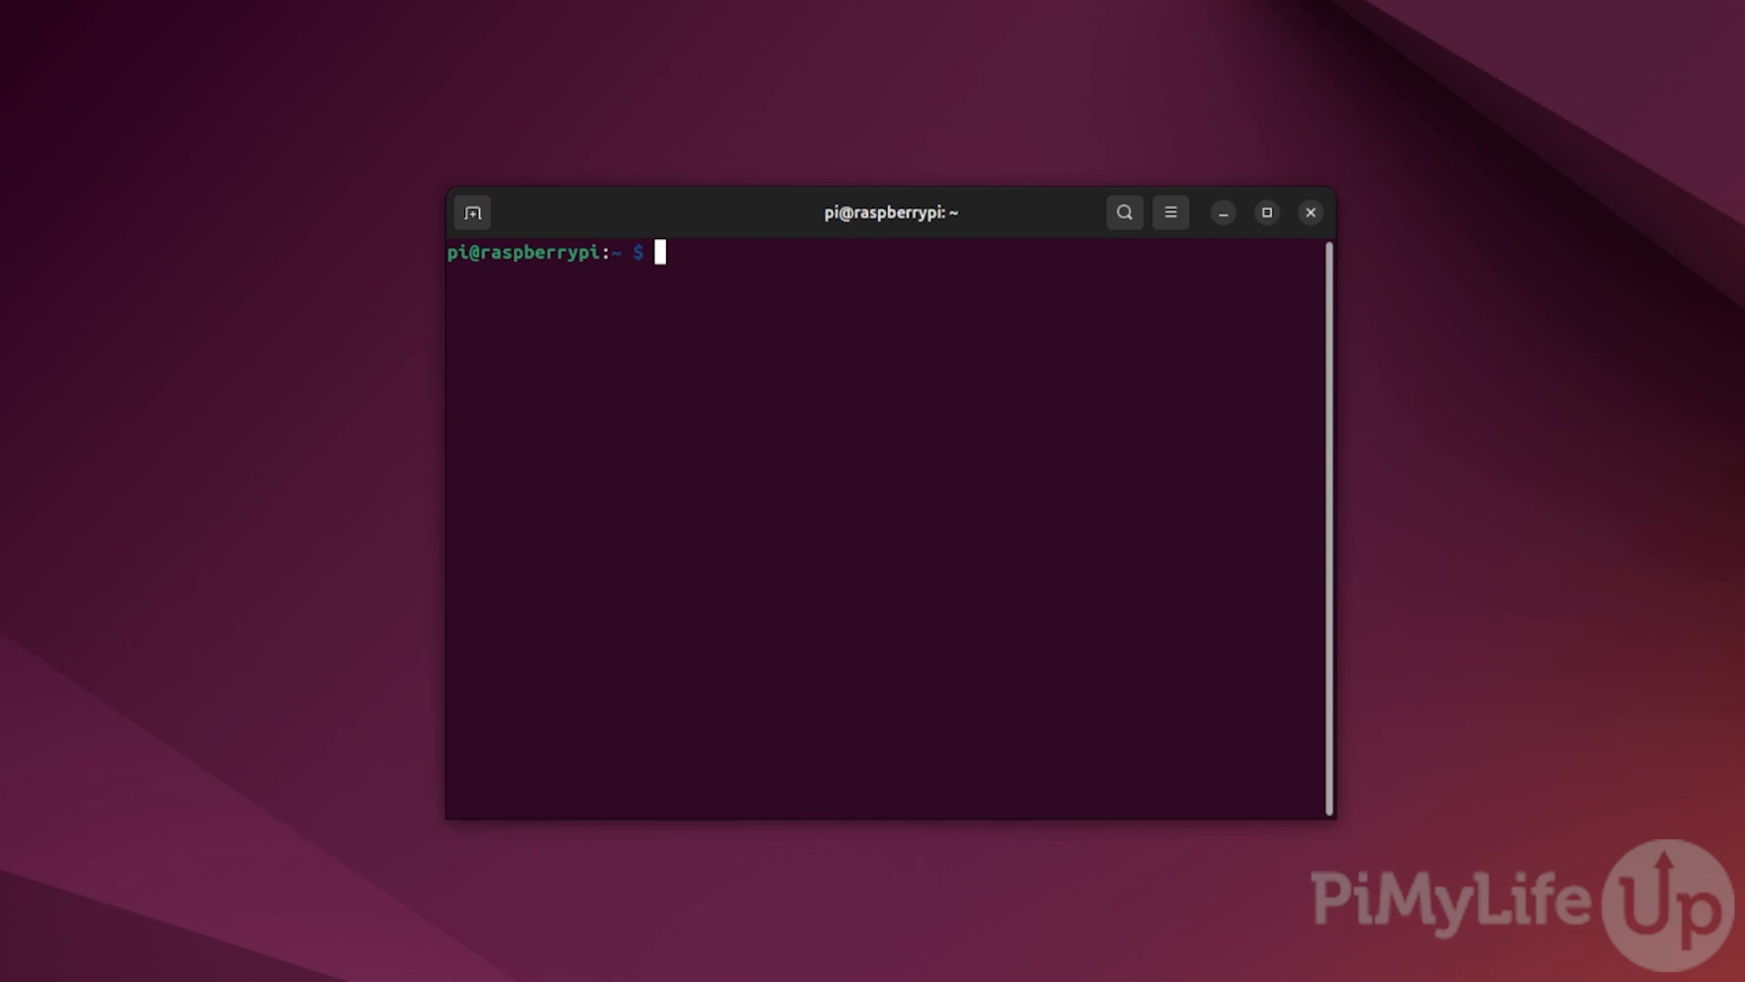
mouse_move(783, 678)
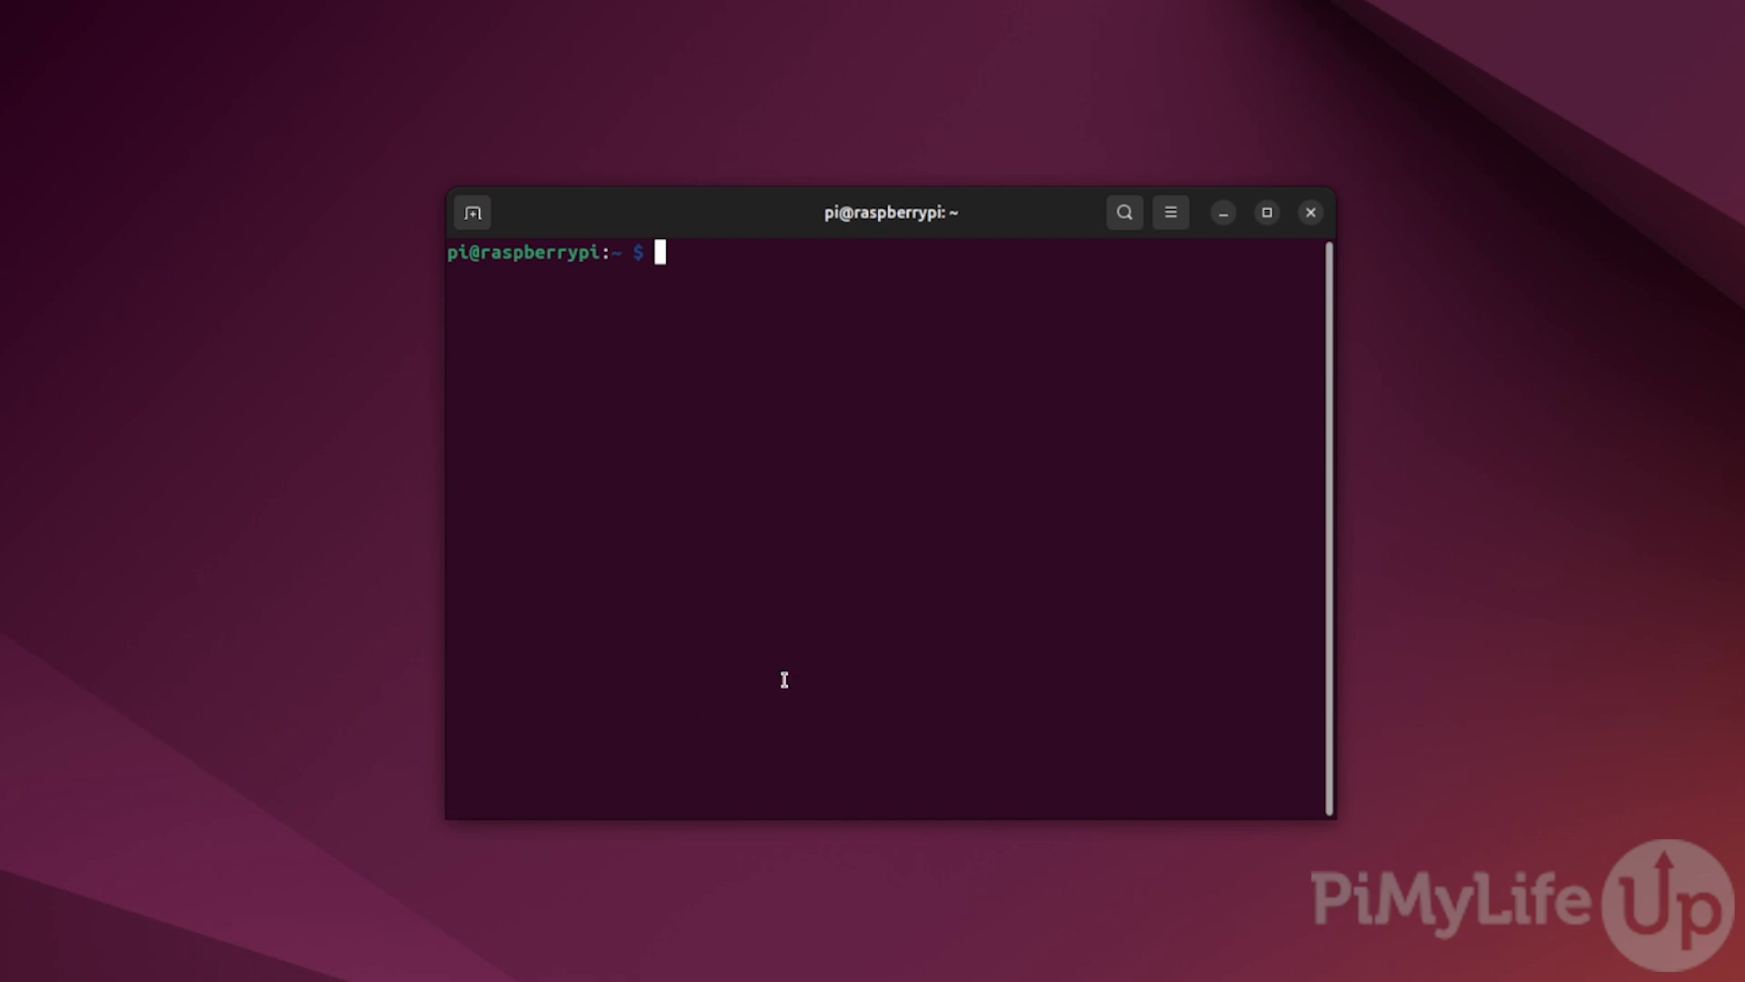
Run upsc pinutmon and review its variables, showing status OL and 100% battery charge.
type("upsc")
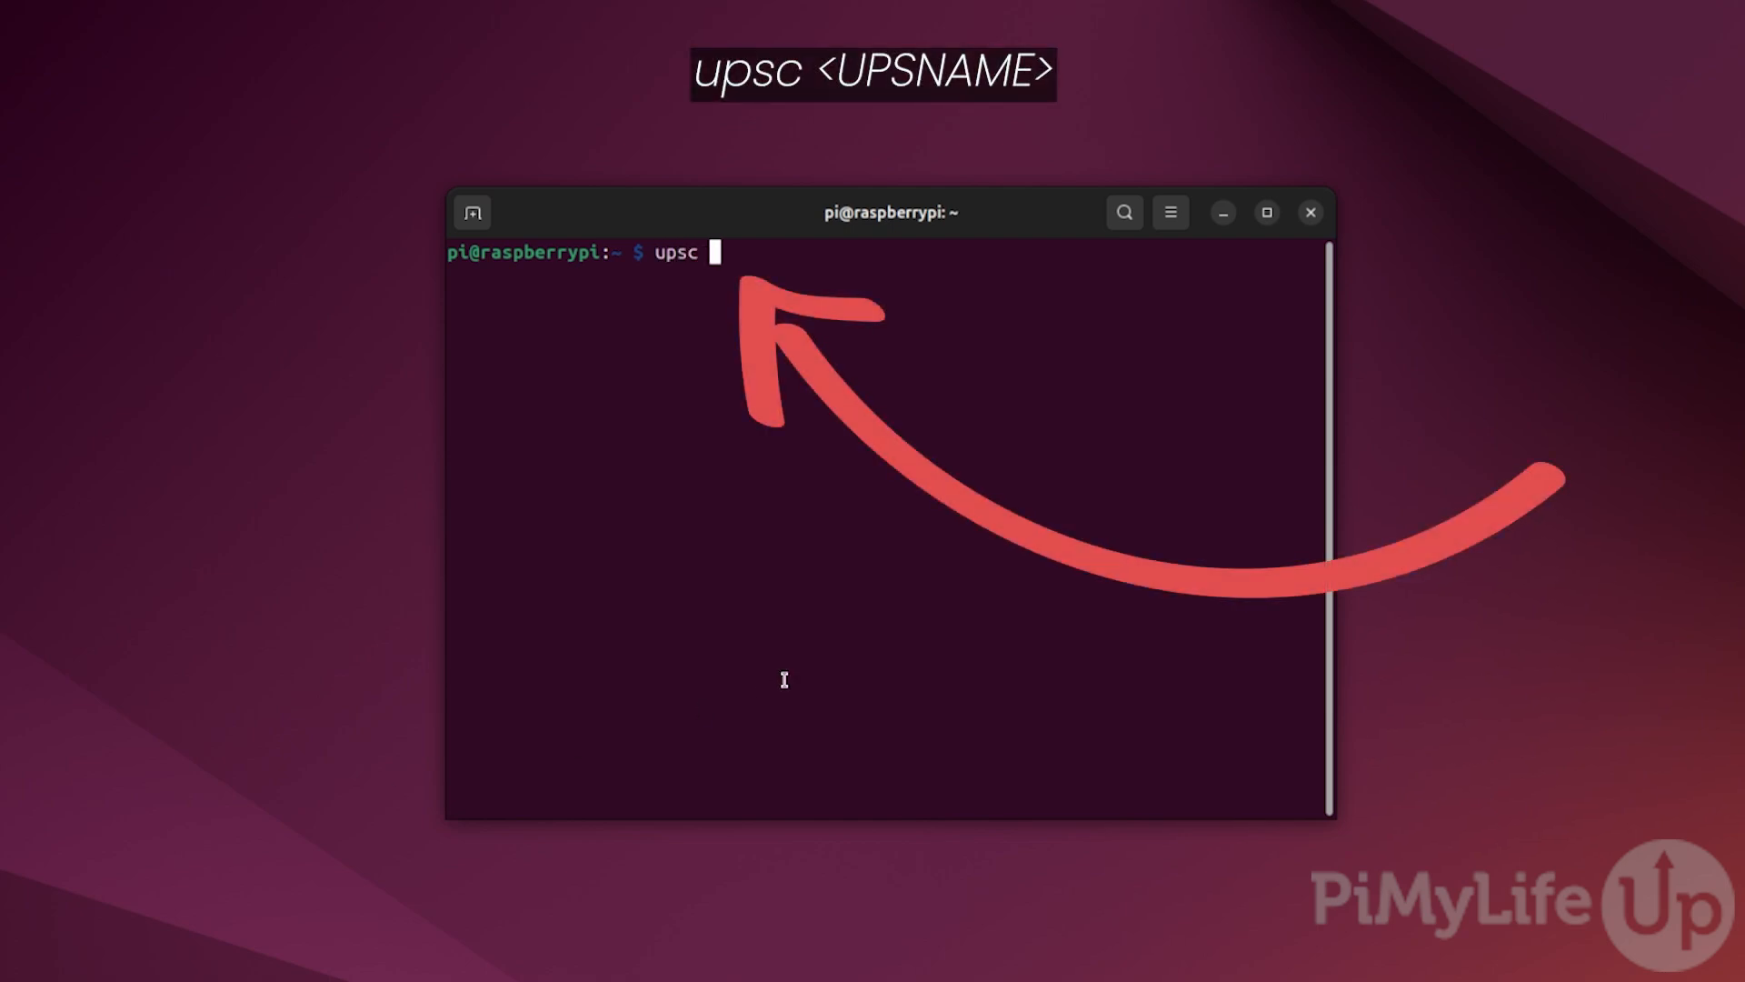
type("pinutmon")
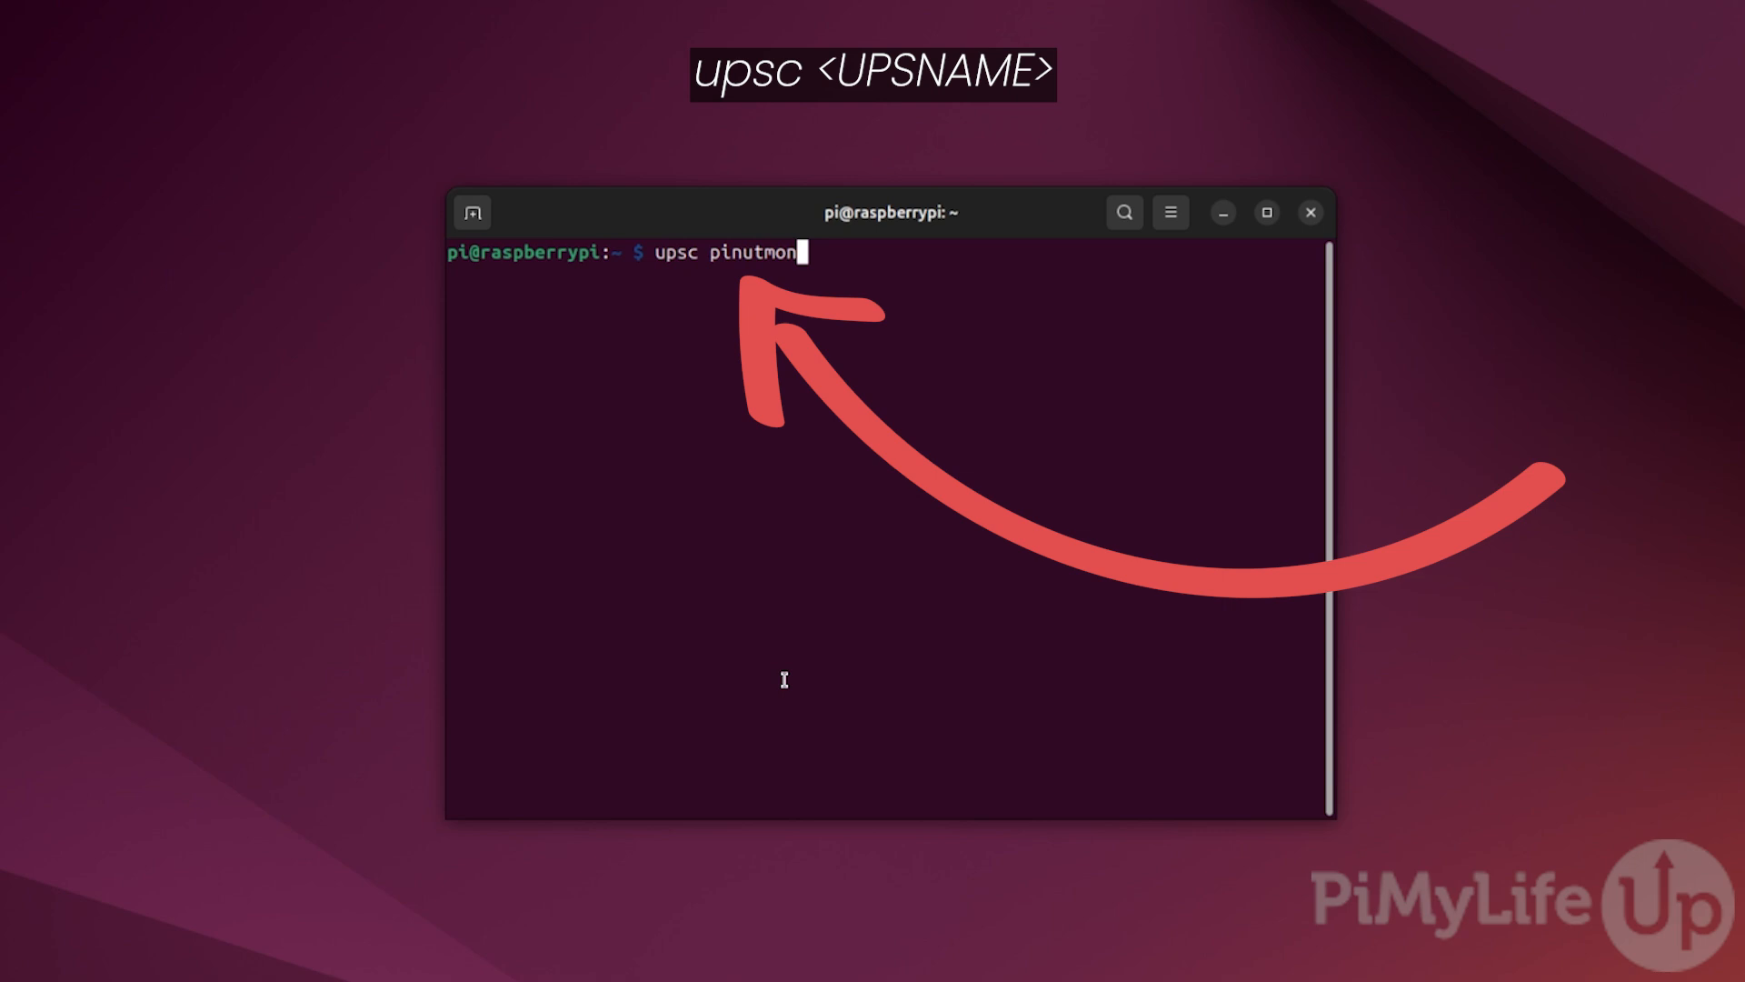
mouse_move(1043, 718)
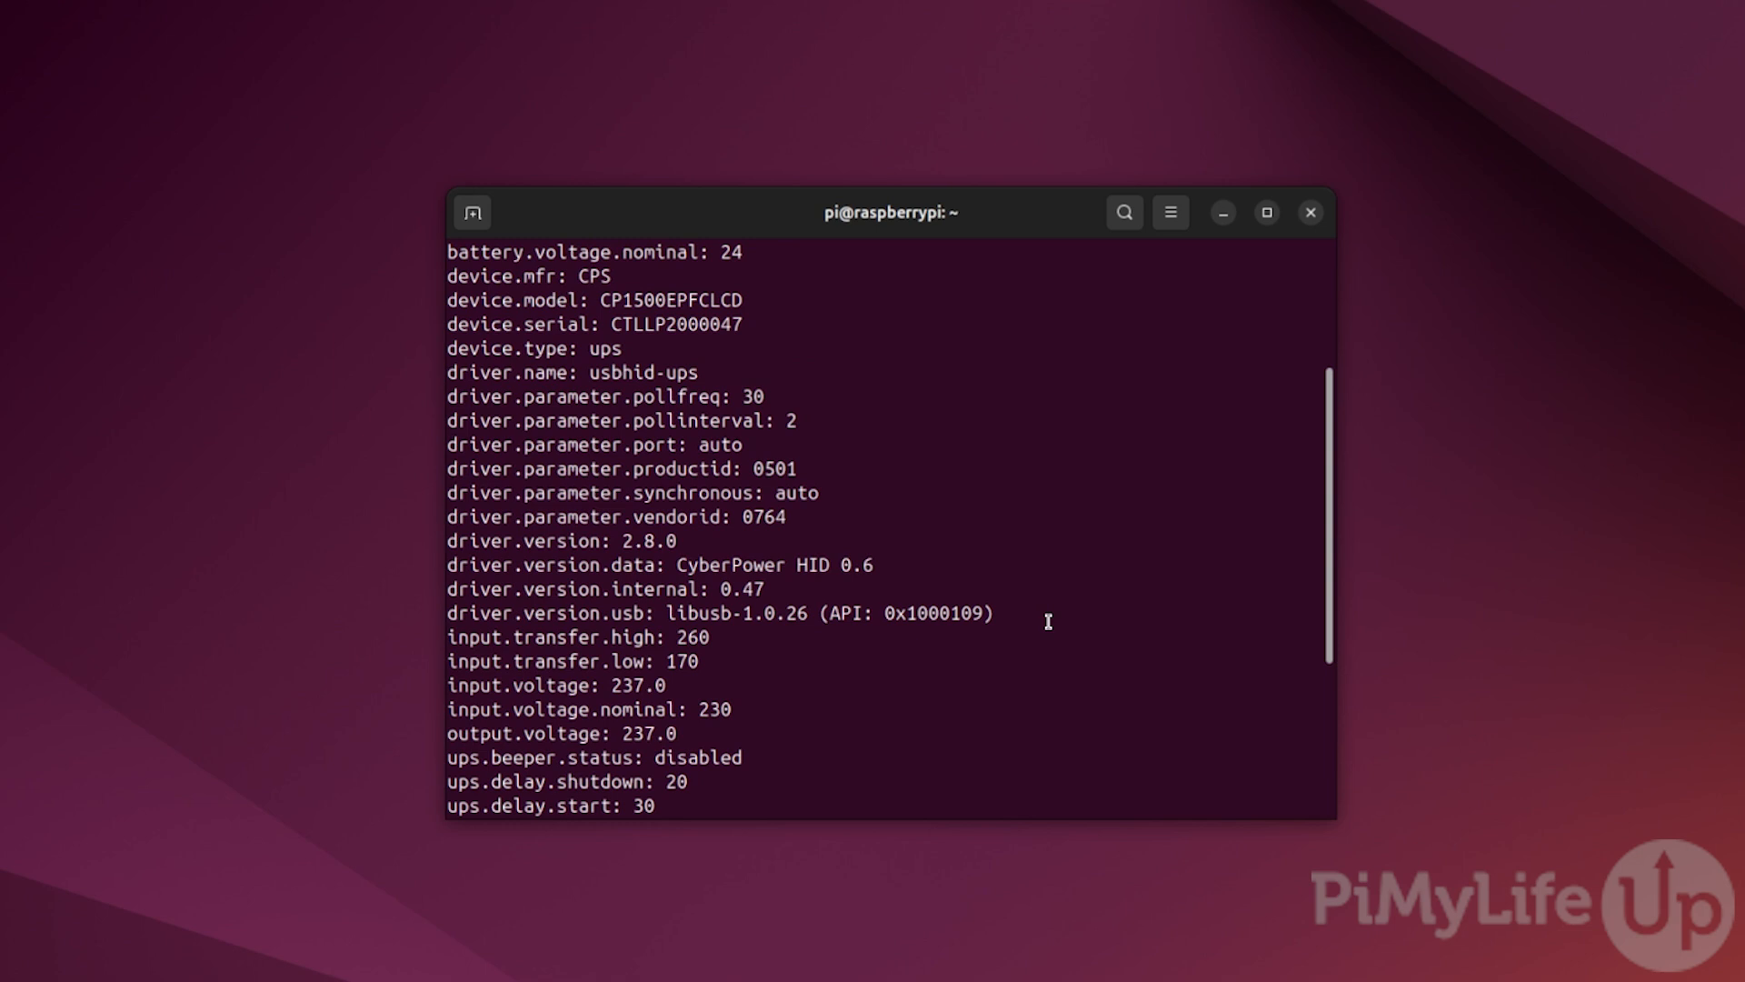
scroll("up", 3)
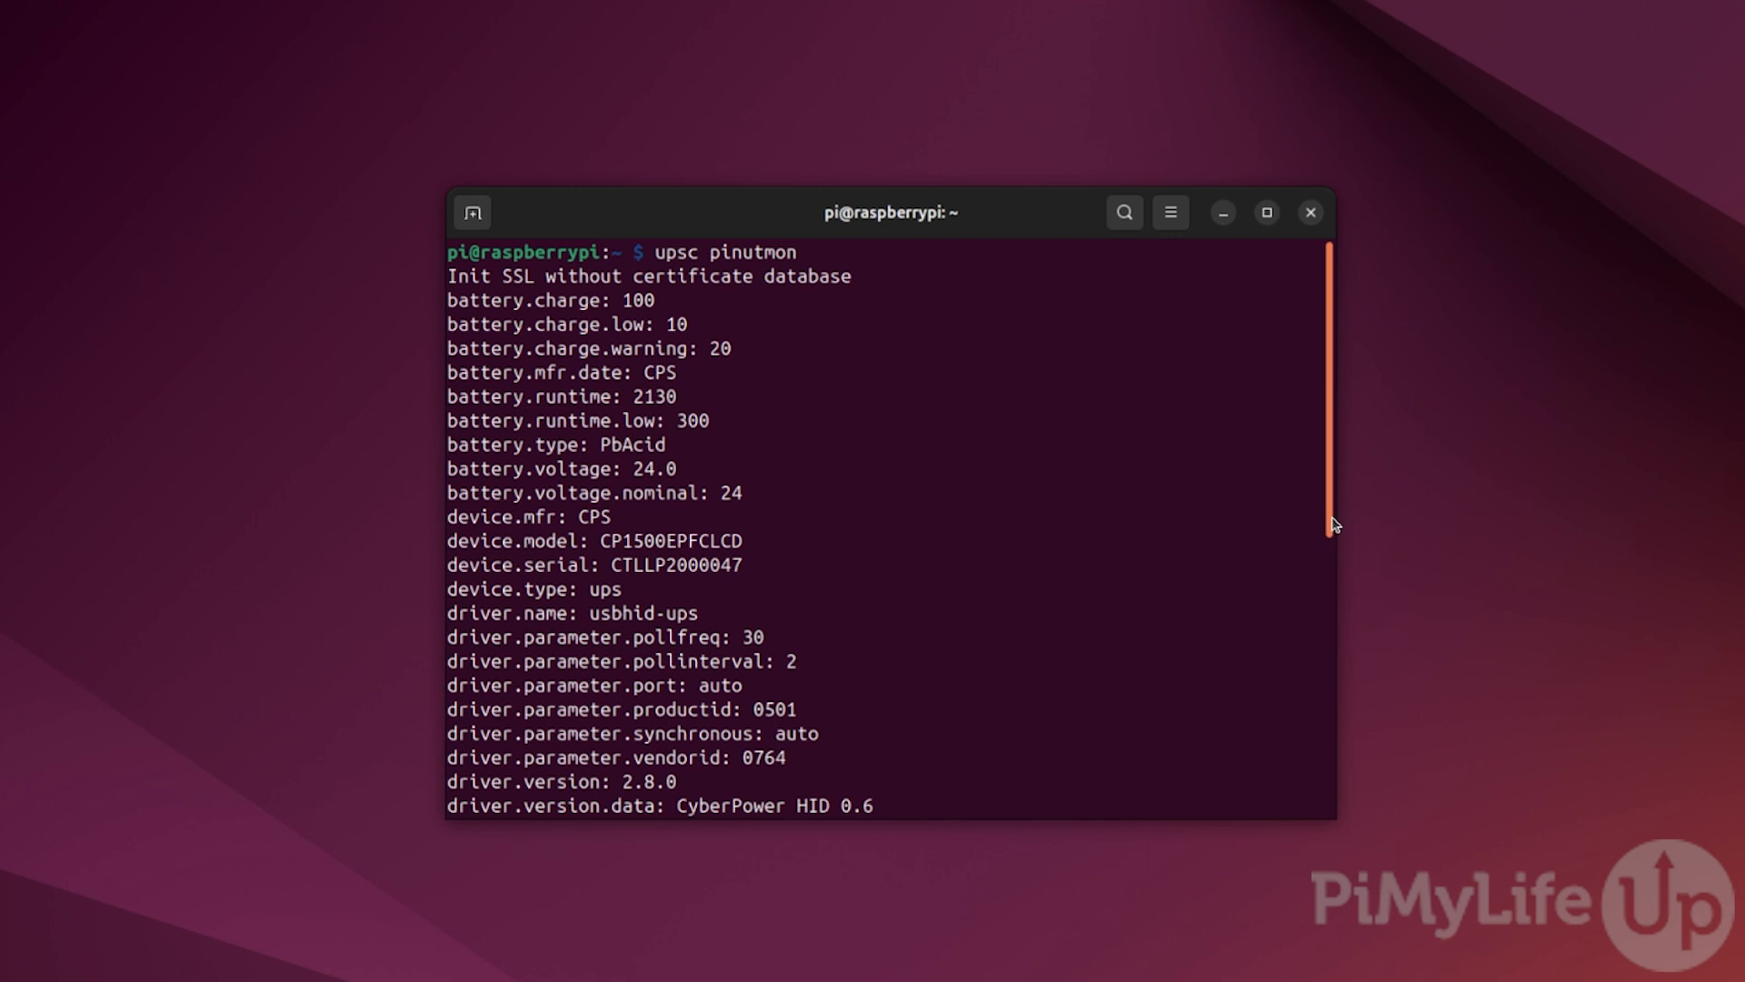
scroll("down", 3)
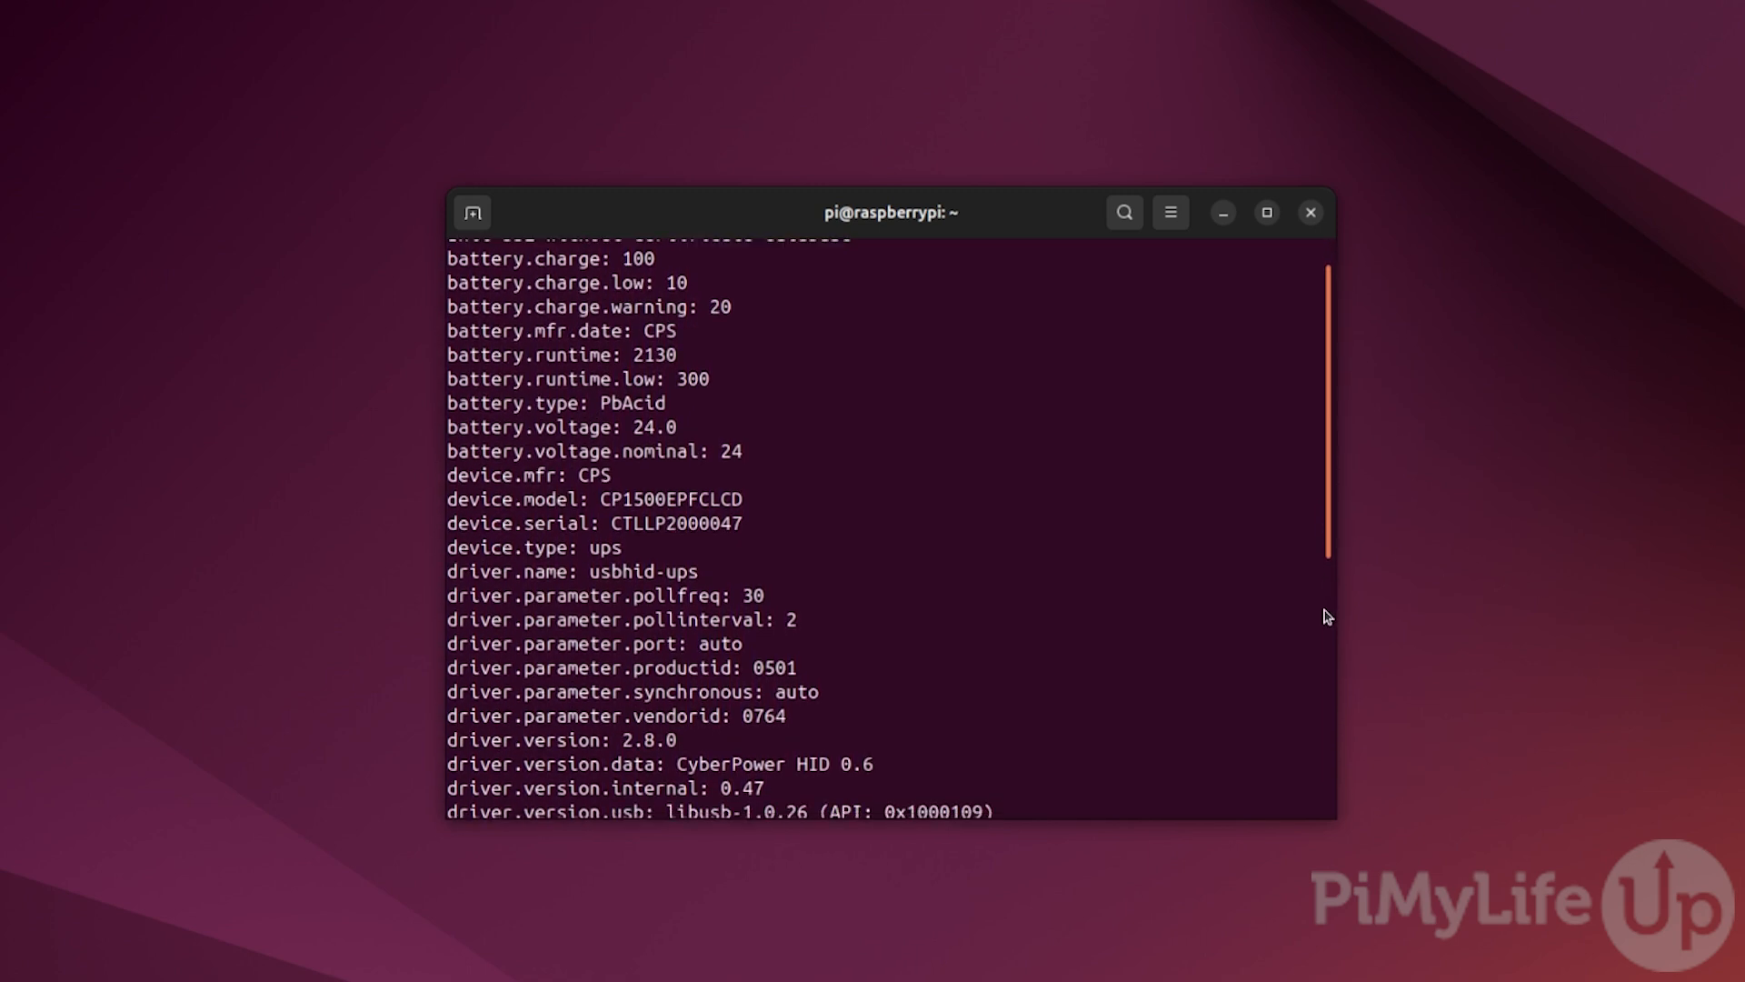
scroll("down", 3)
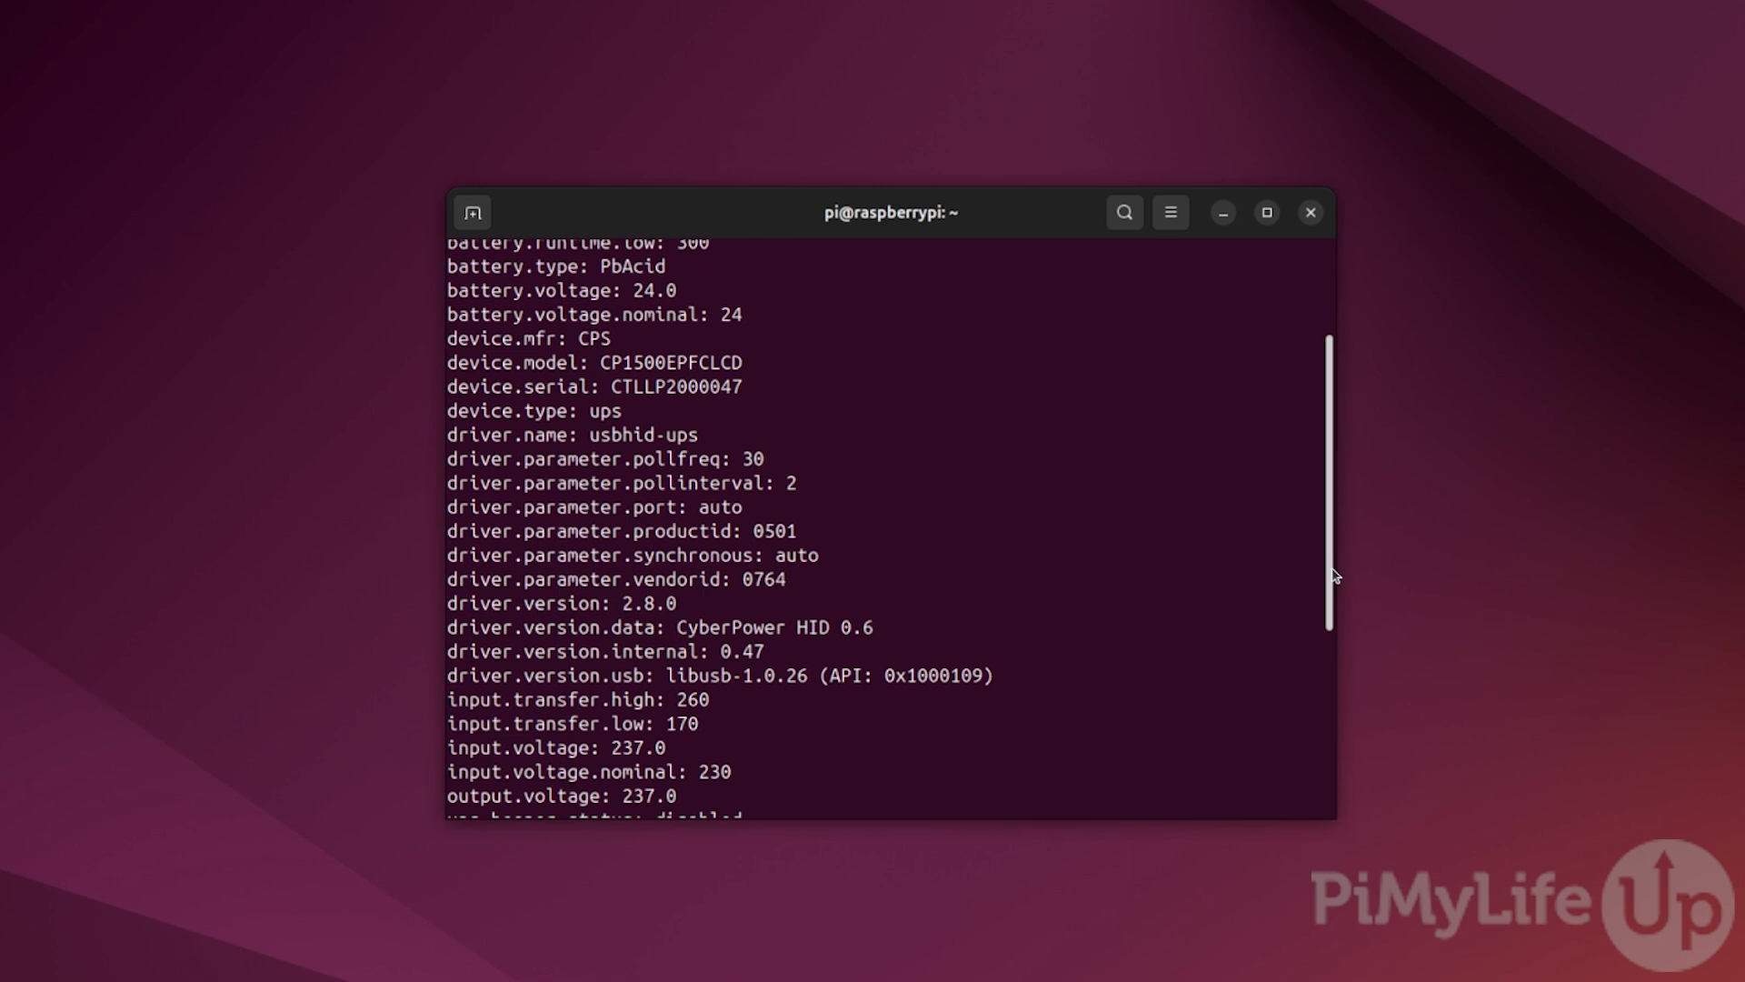
scroll("down", 3)
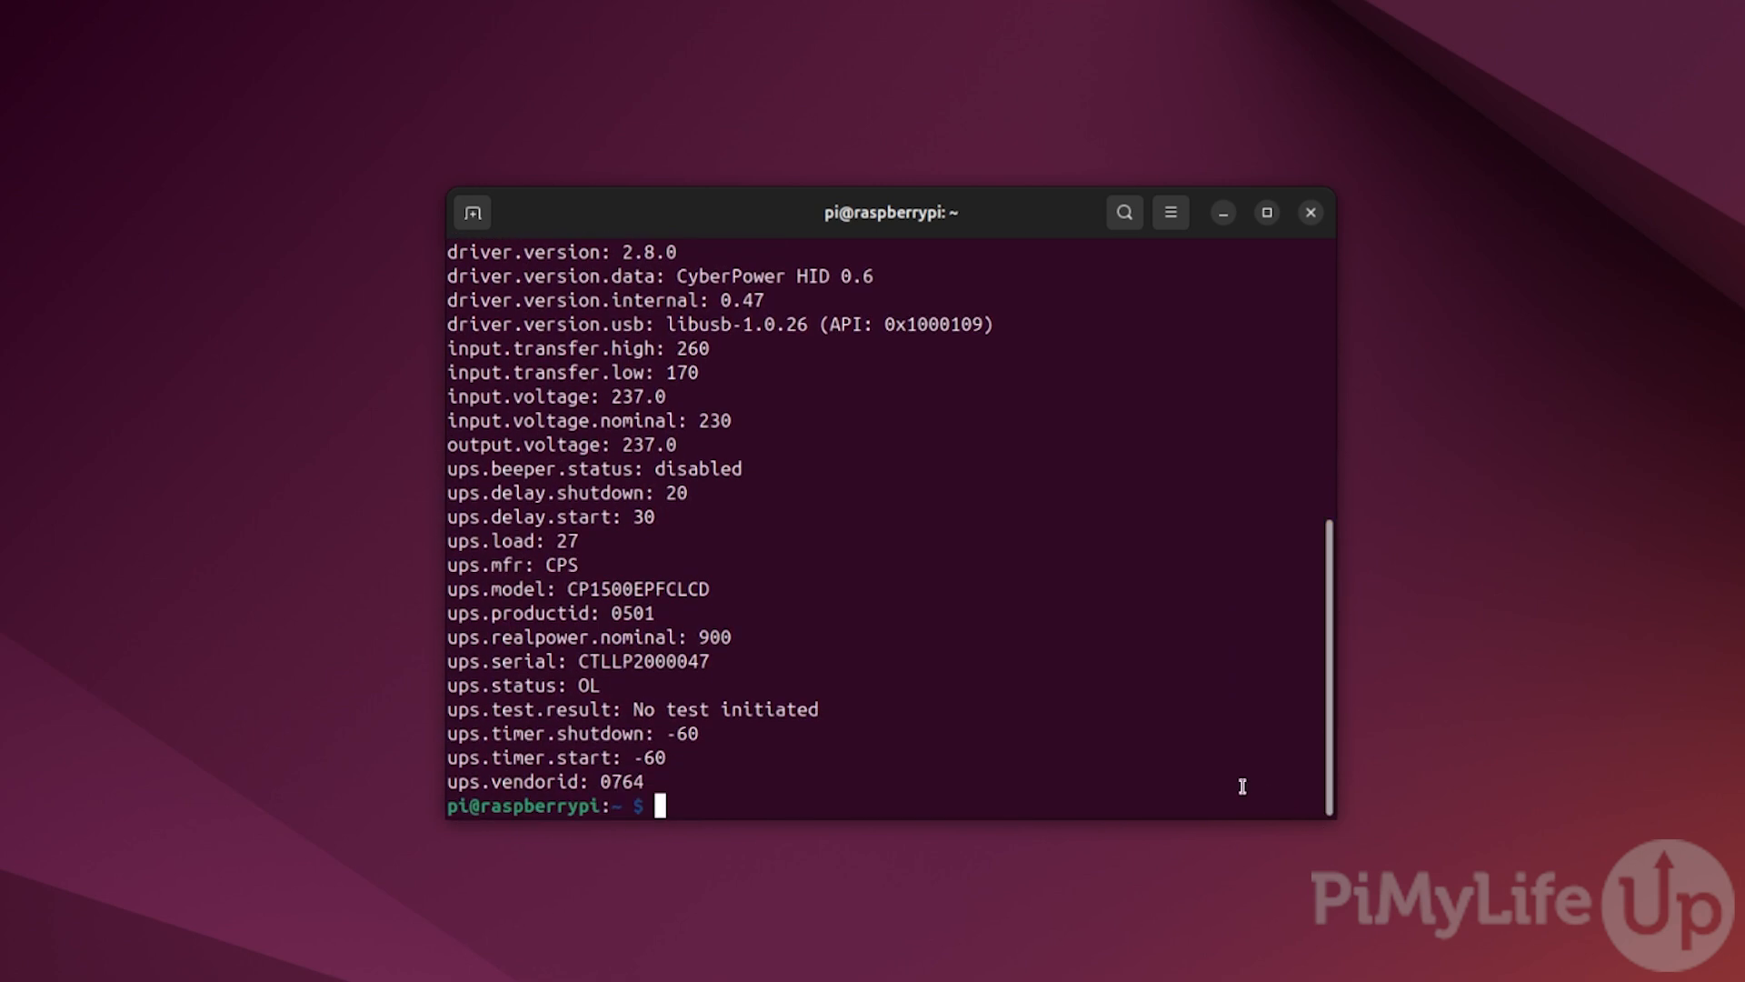
type("upsc -")
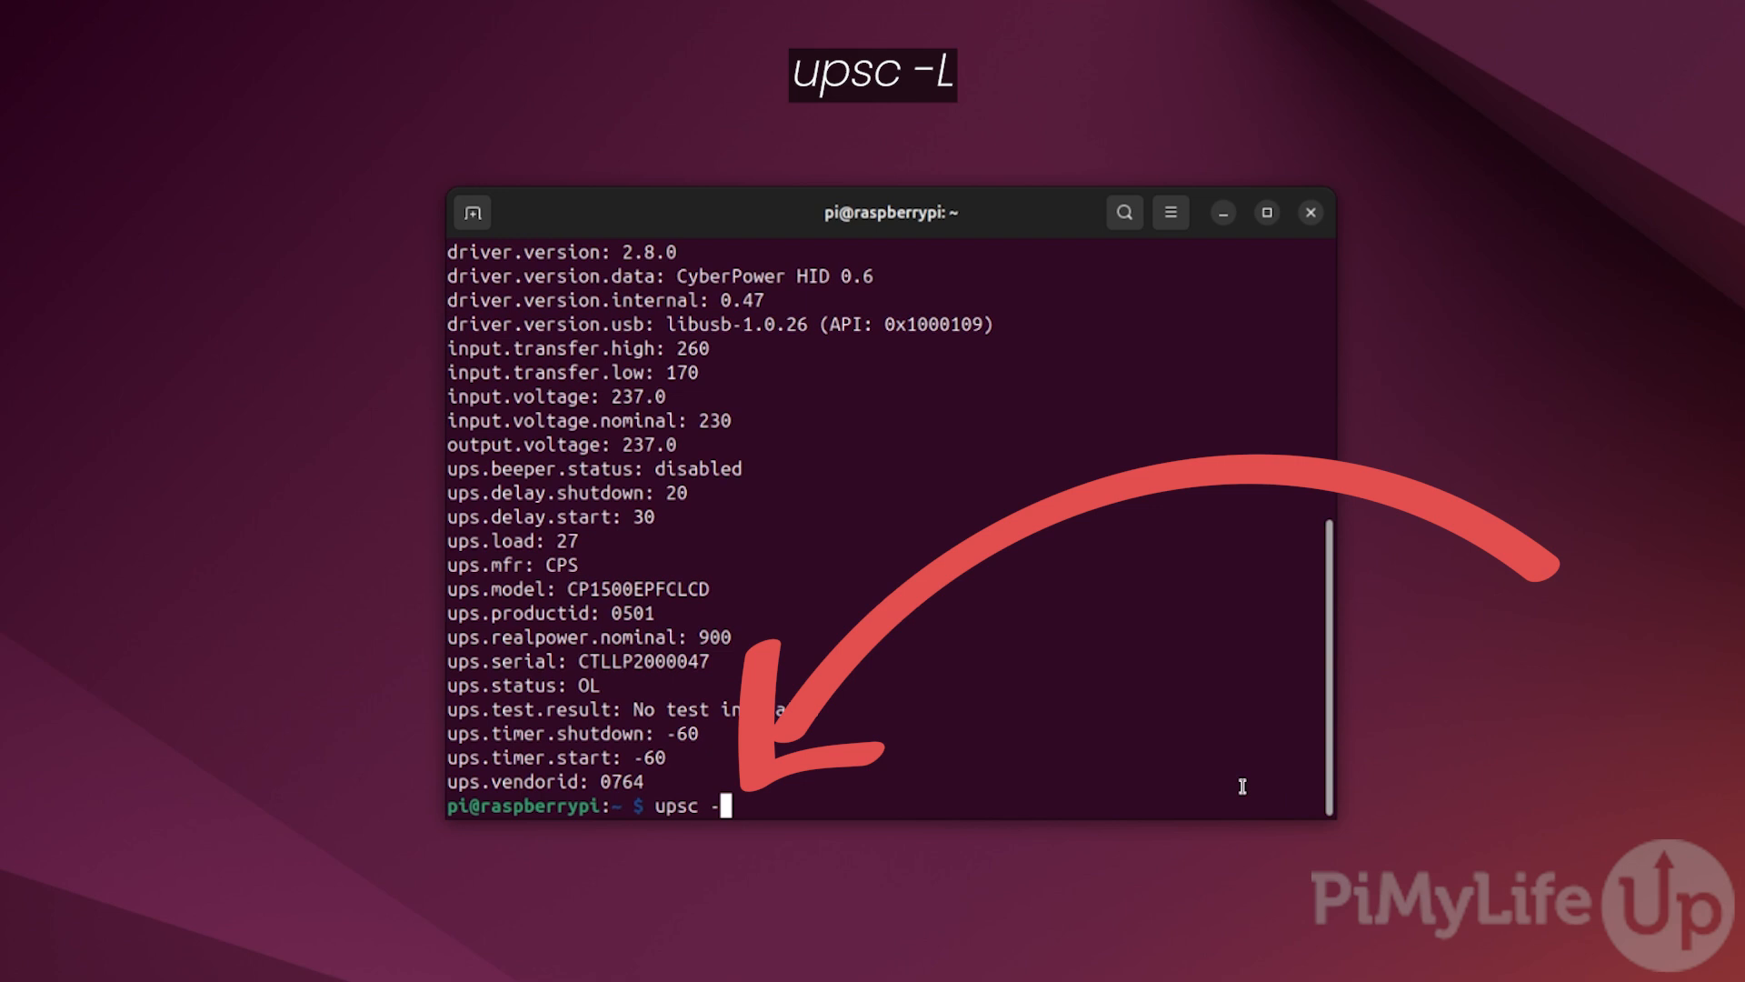
Run upsc -L to list the configured UPS devices.
type("L")
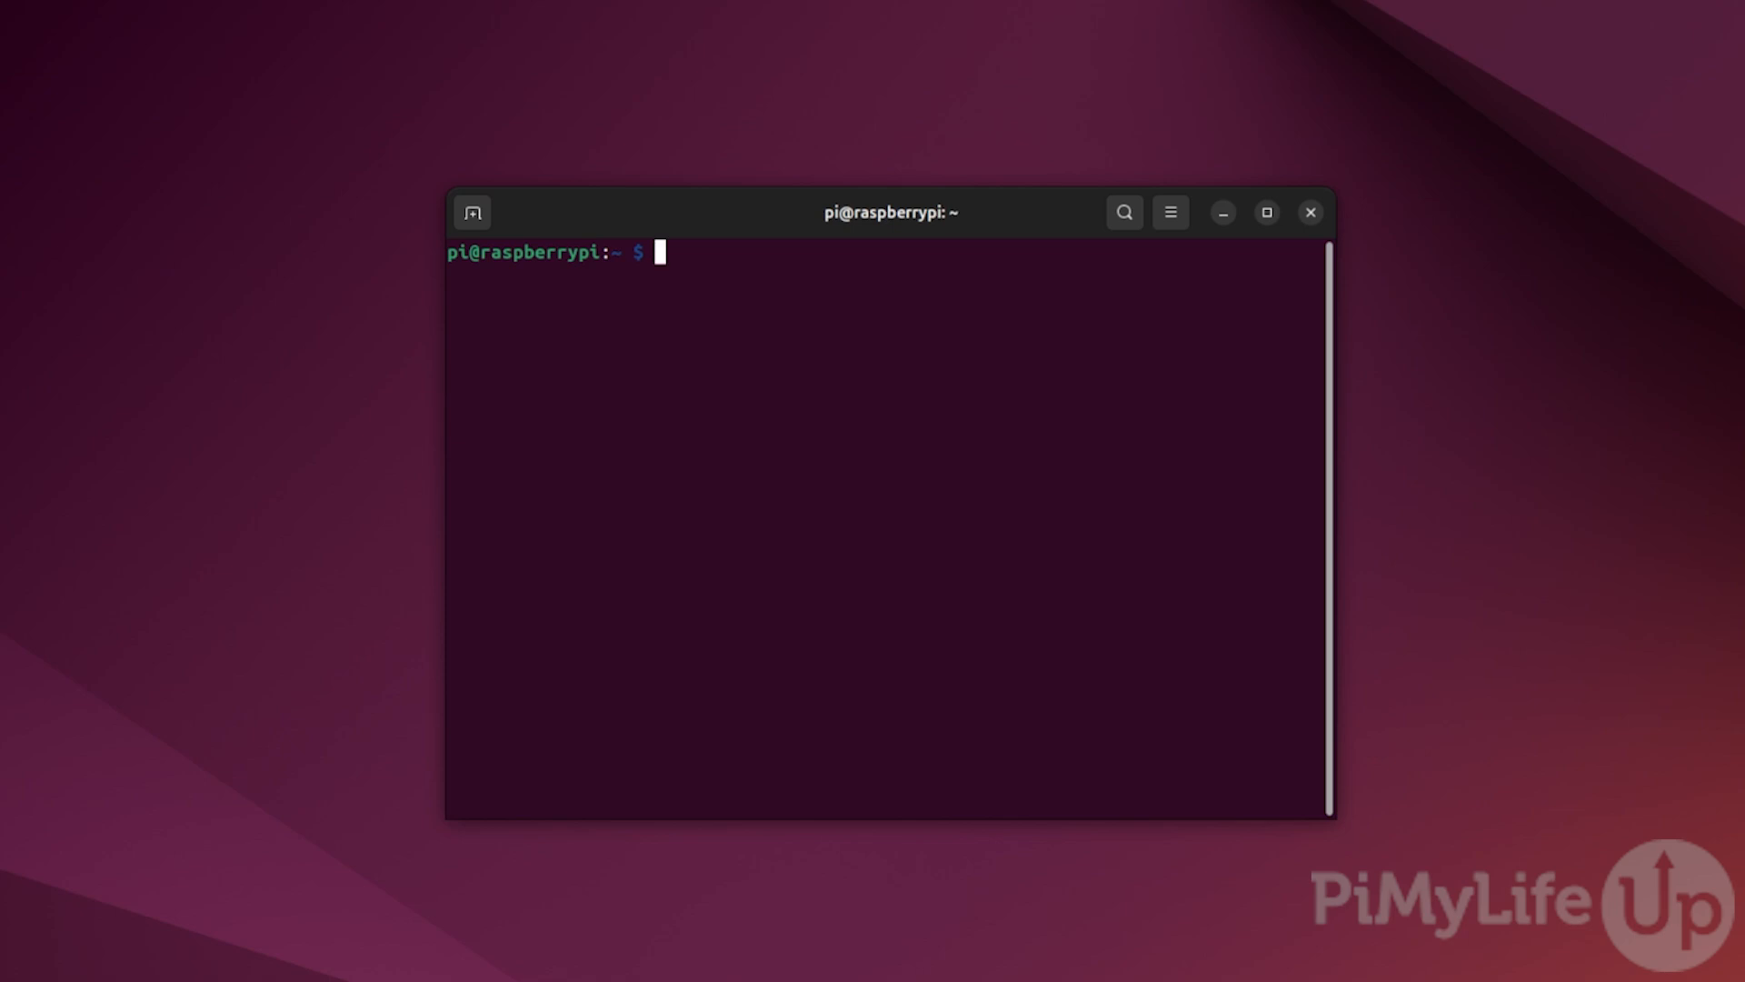
mouse_move(710, 622)
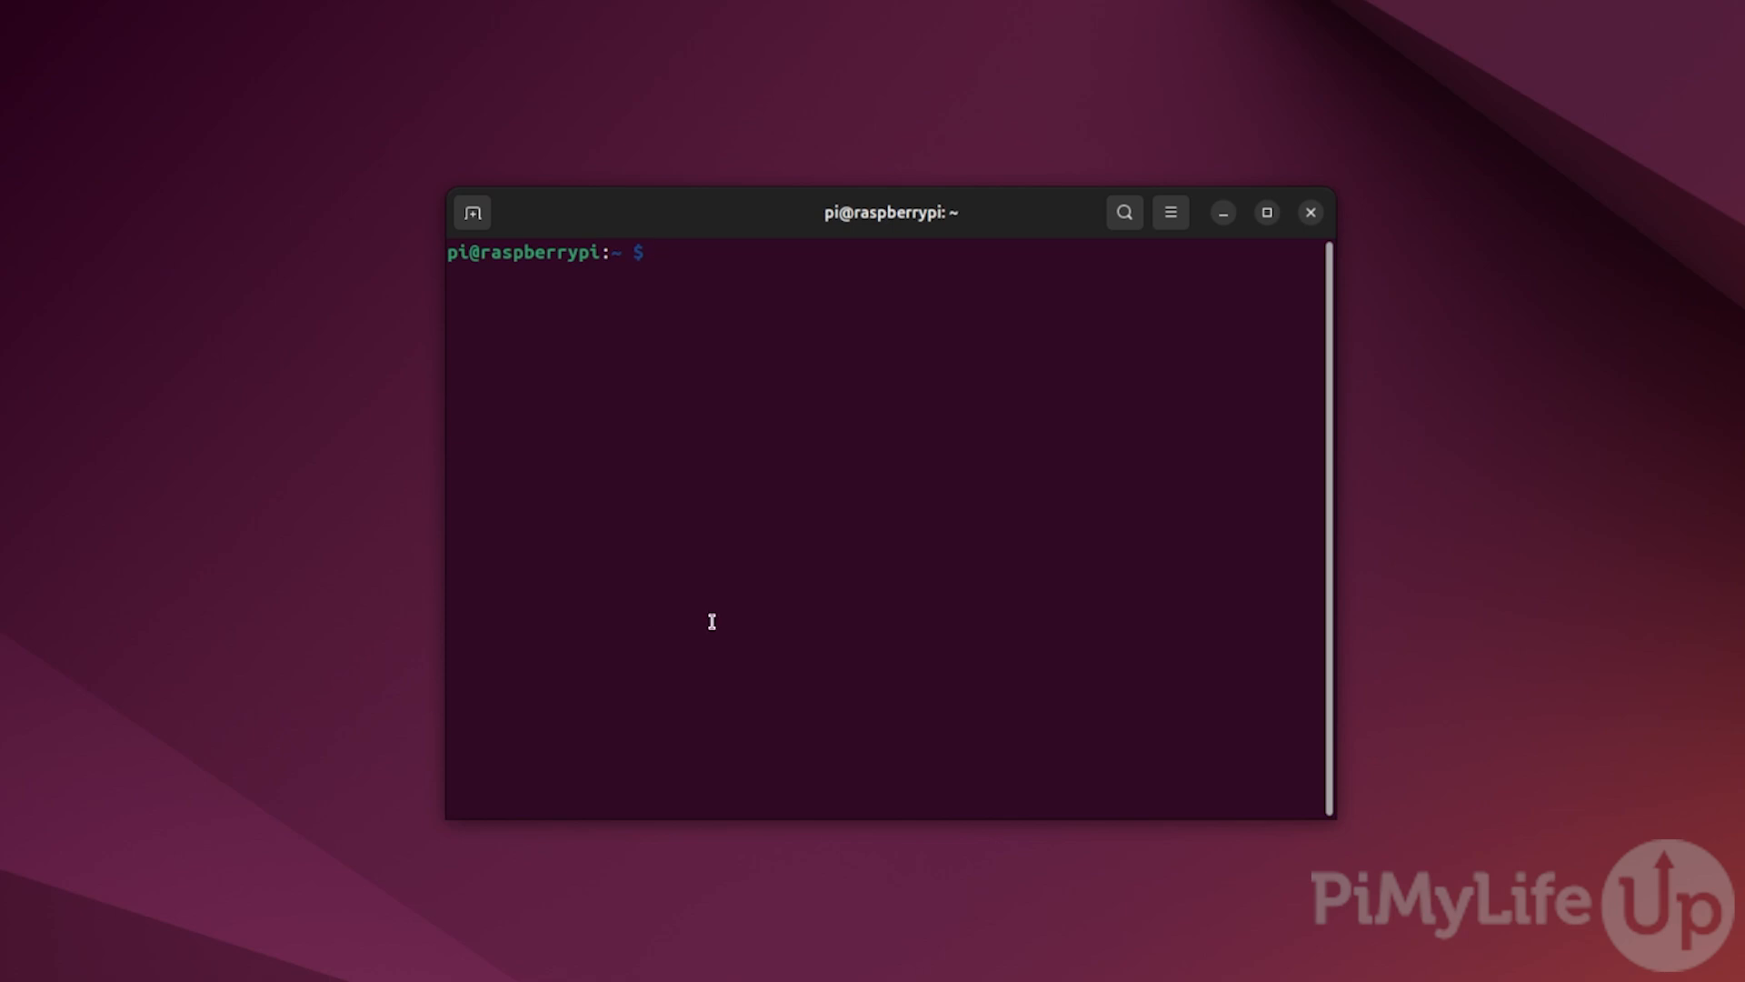
Install apache2 and nut-cgi via sudo apt install, confirming with Y.
type("sudo")
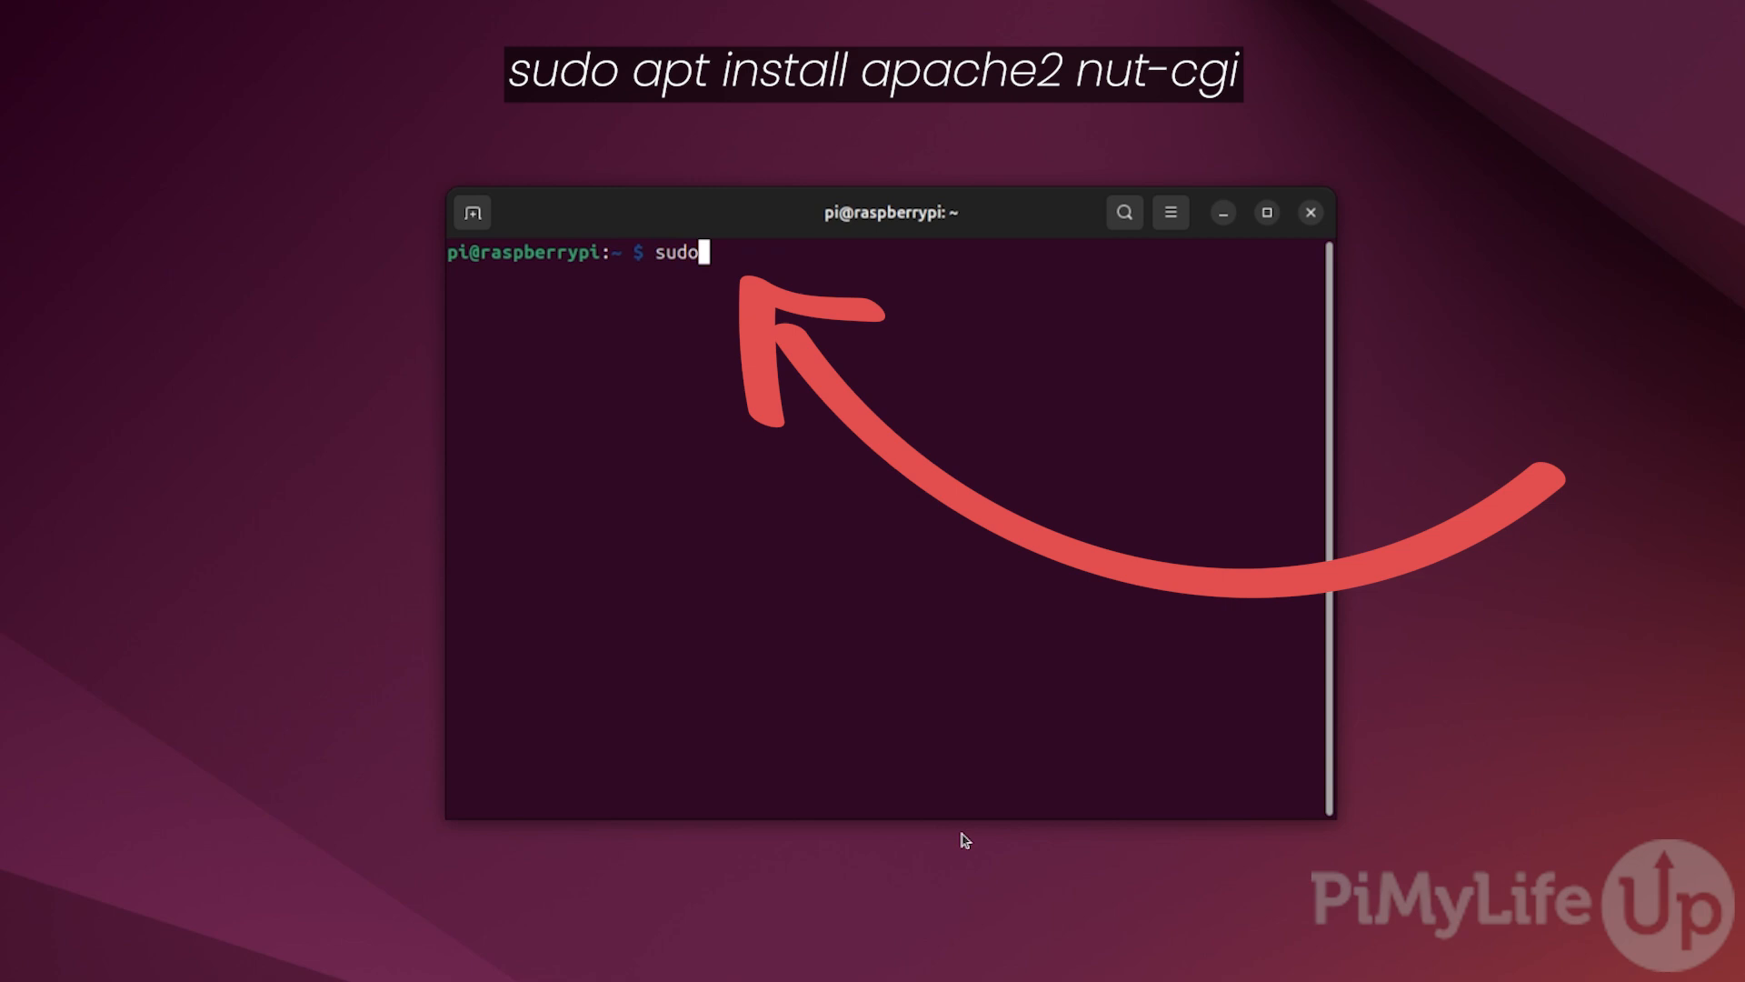
type("apt install apa")
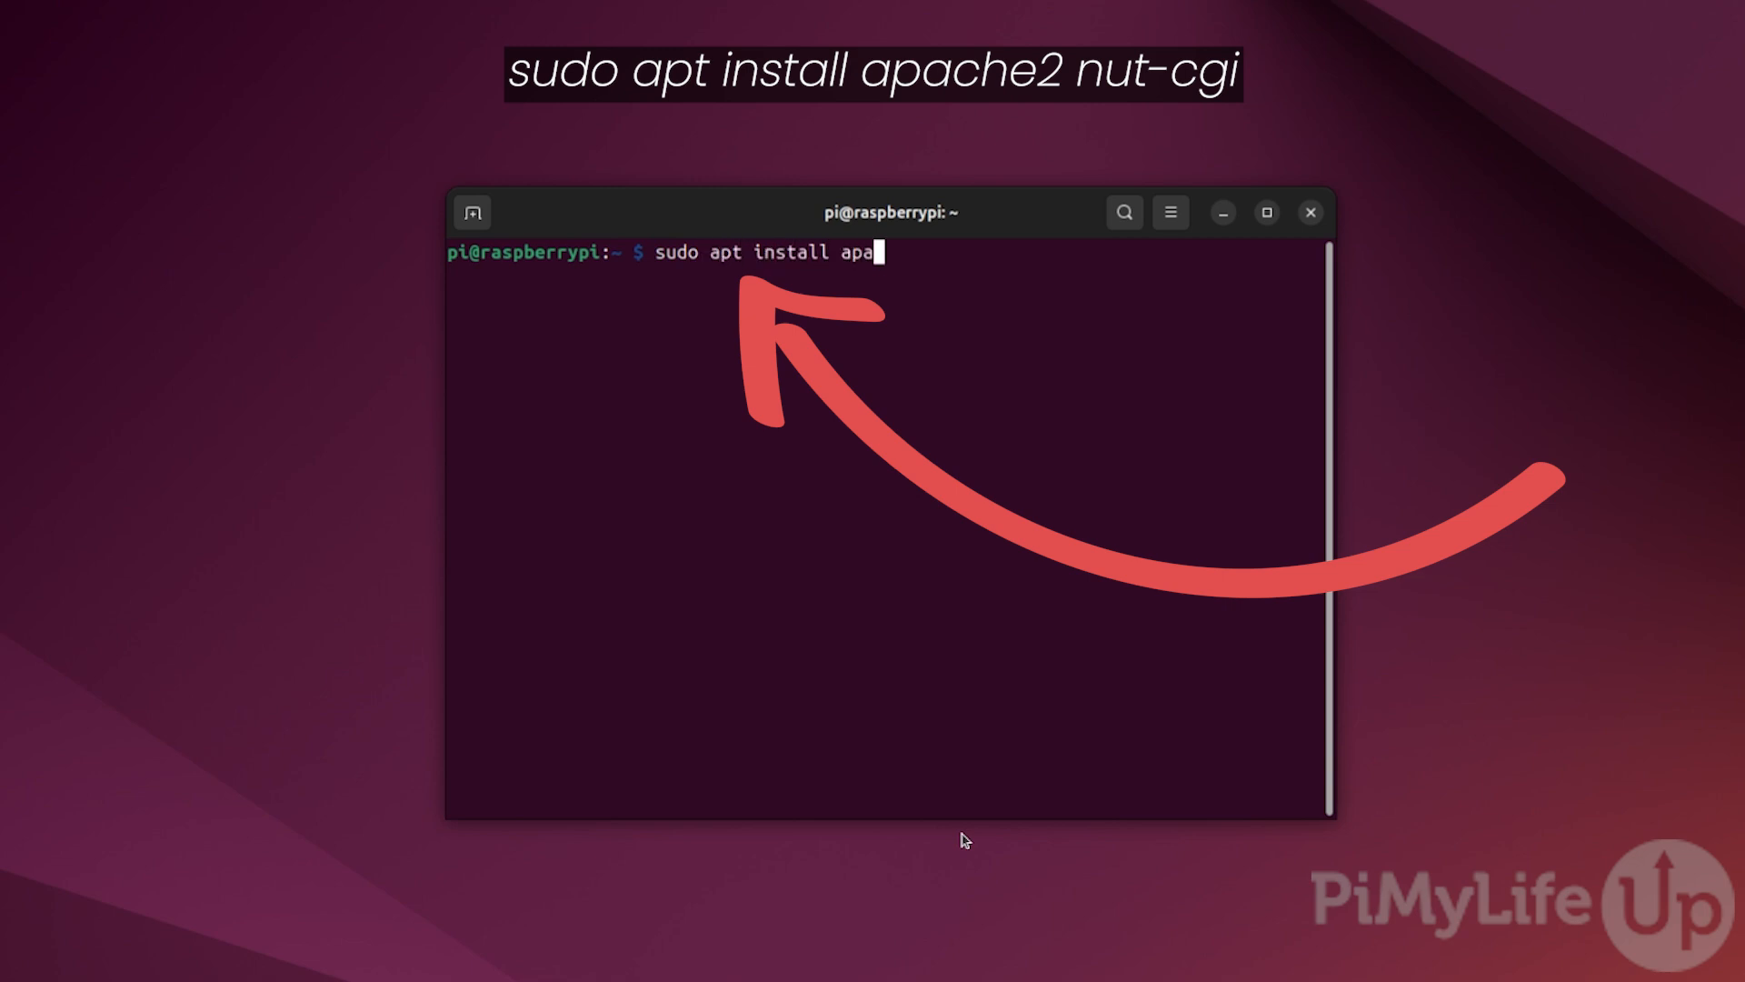
type("che2")
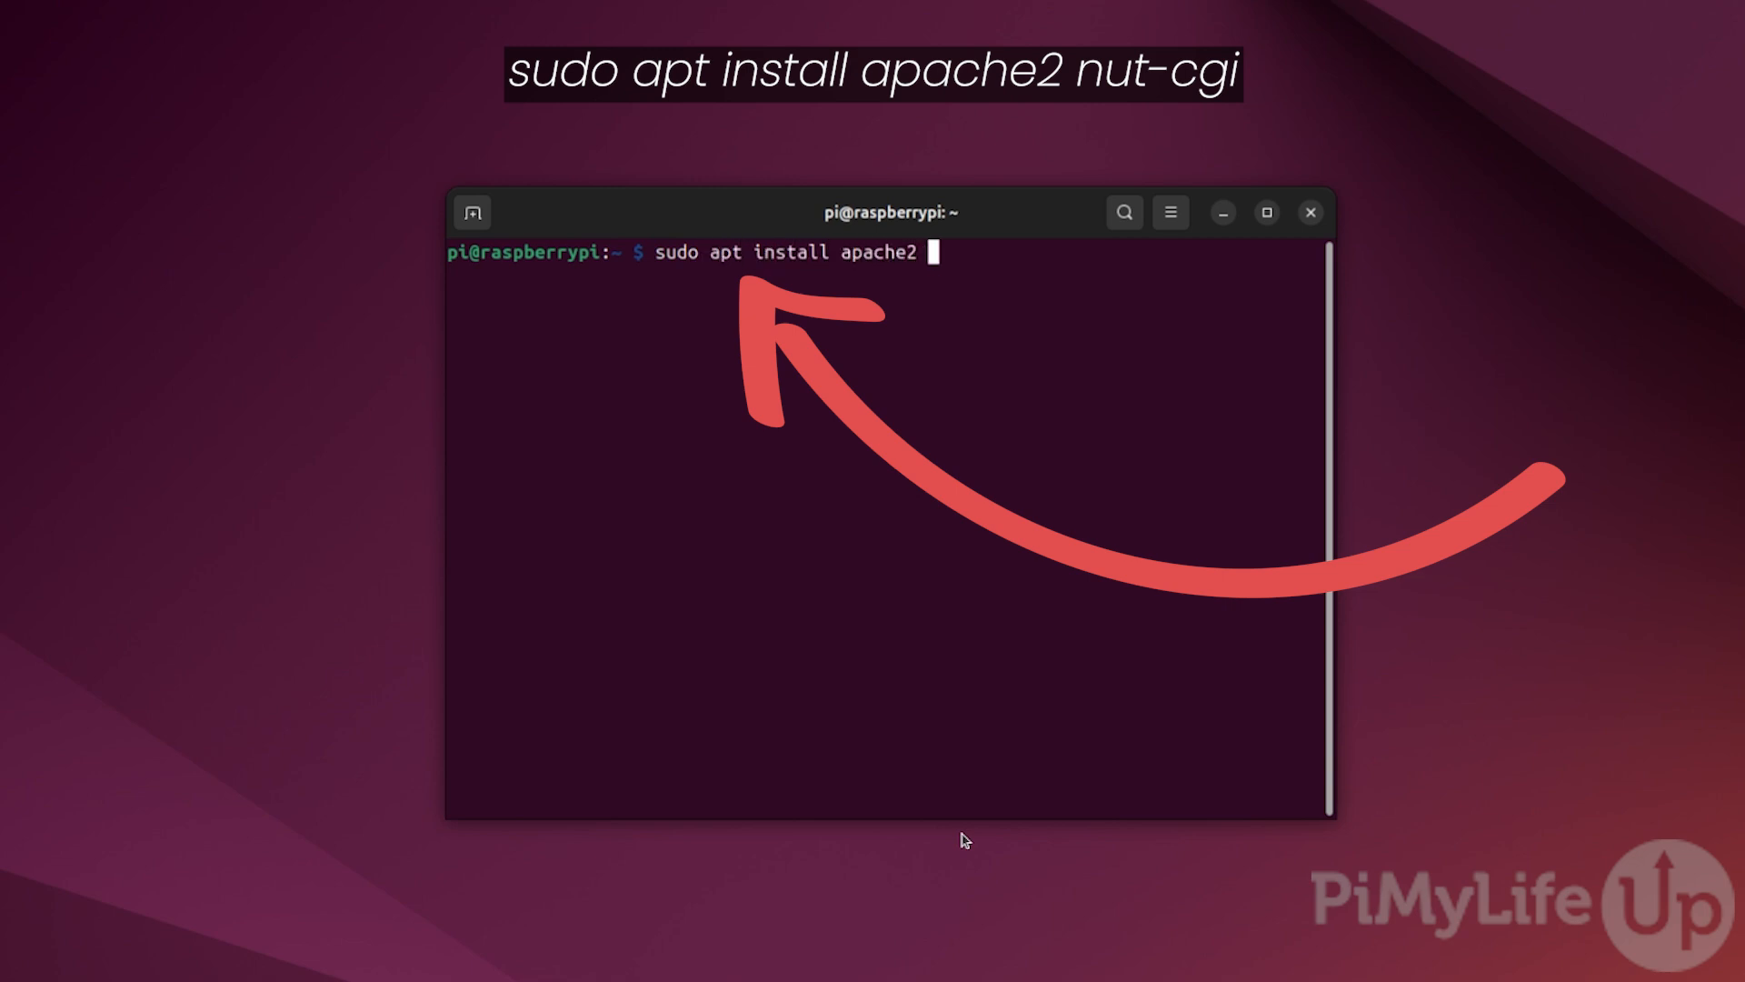
type("nut-")
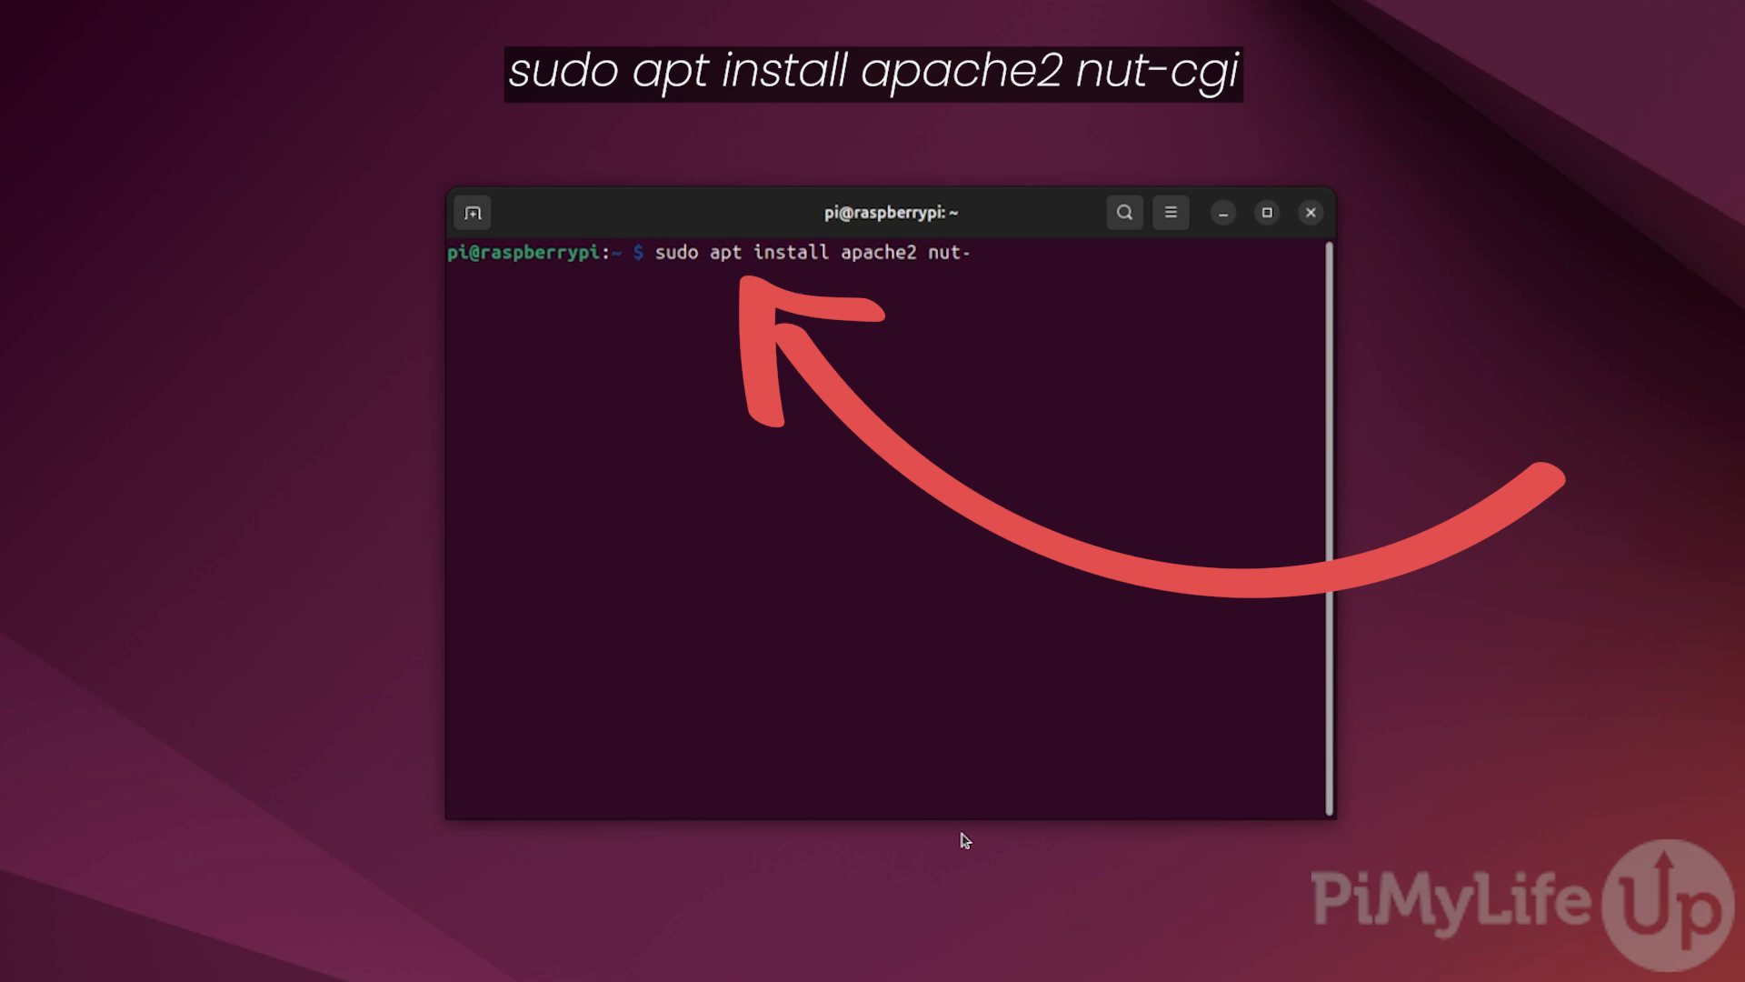
type("cgi")
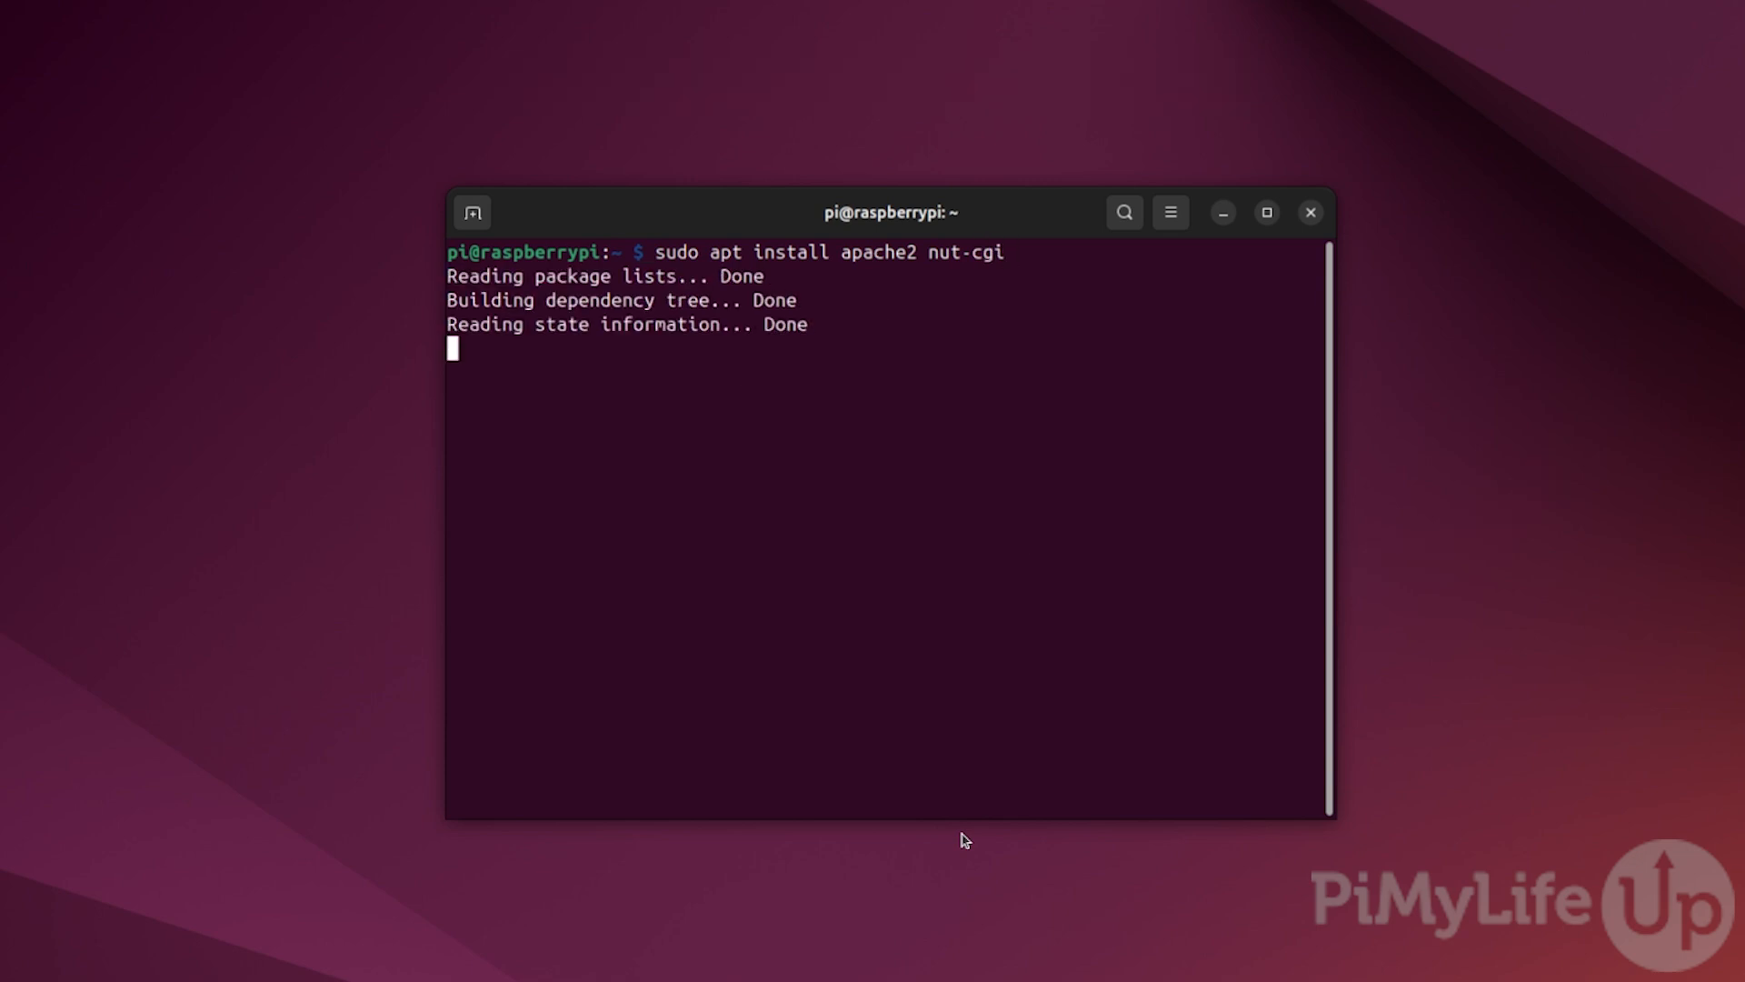
type("y")
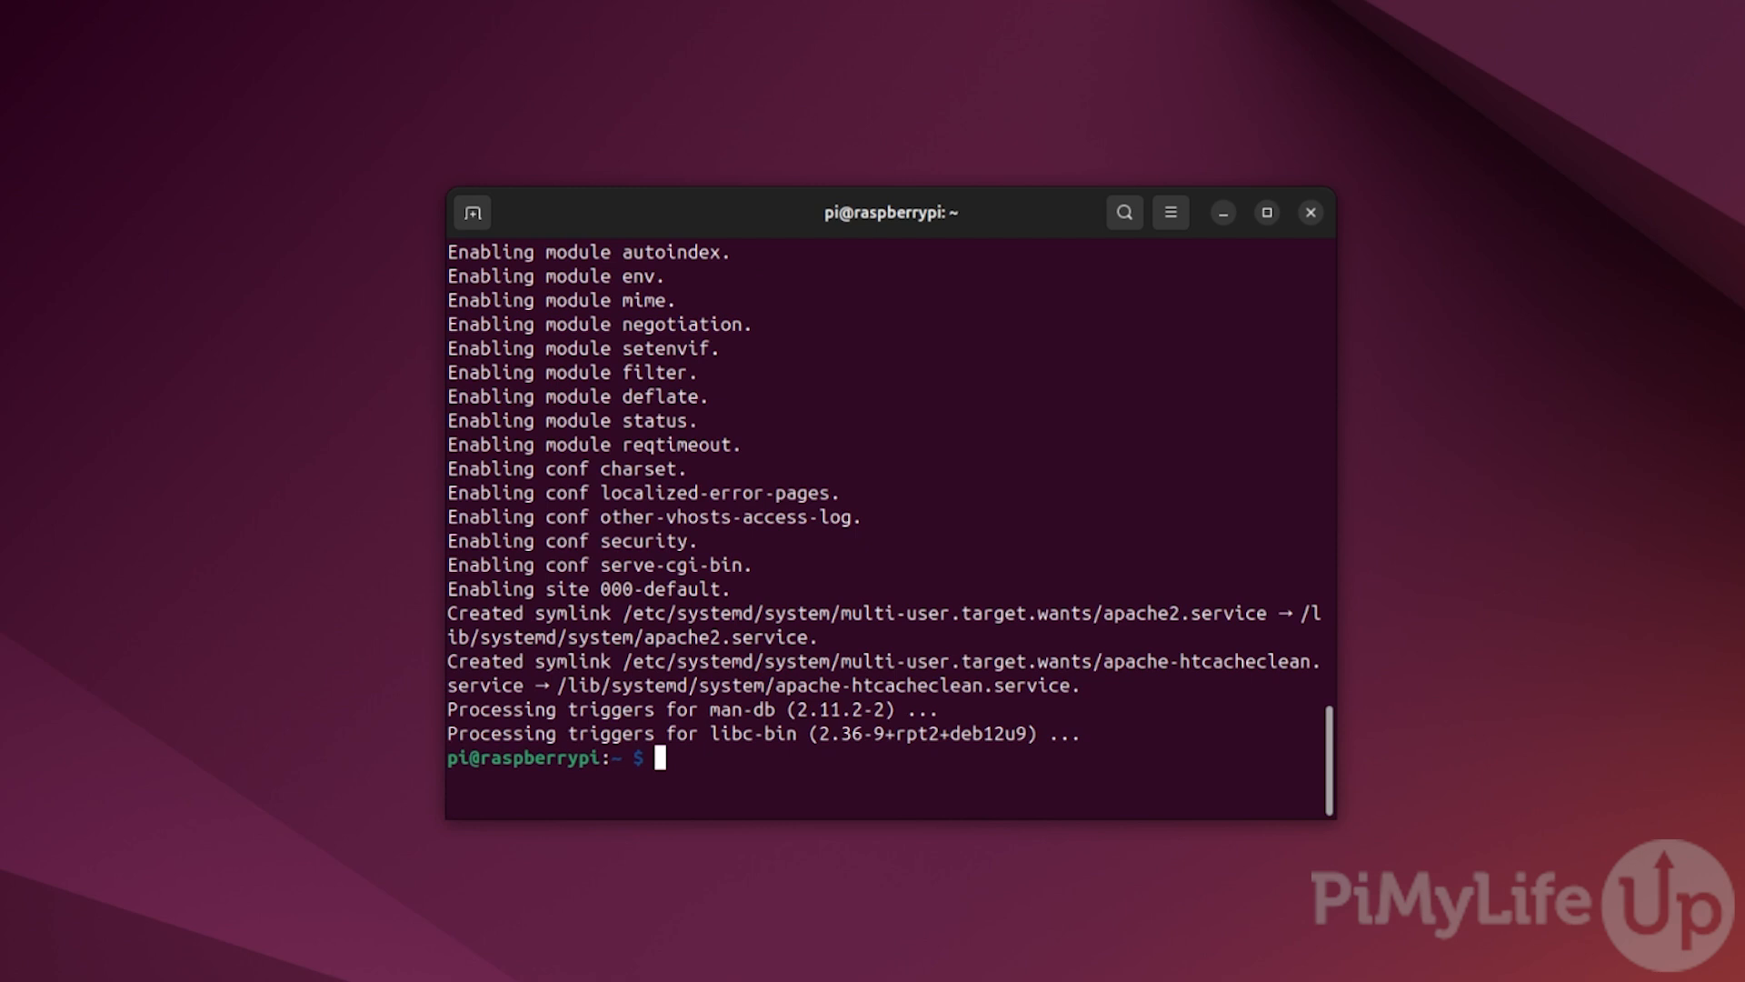
type("su")
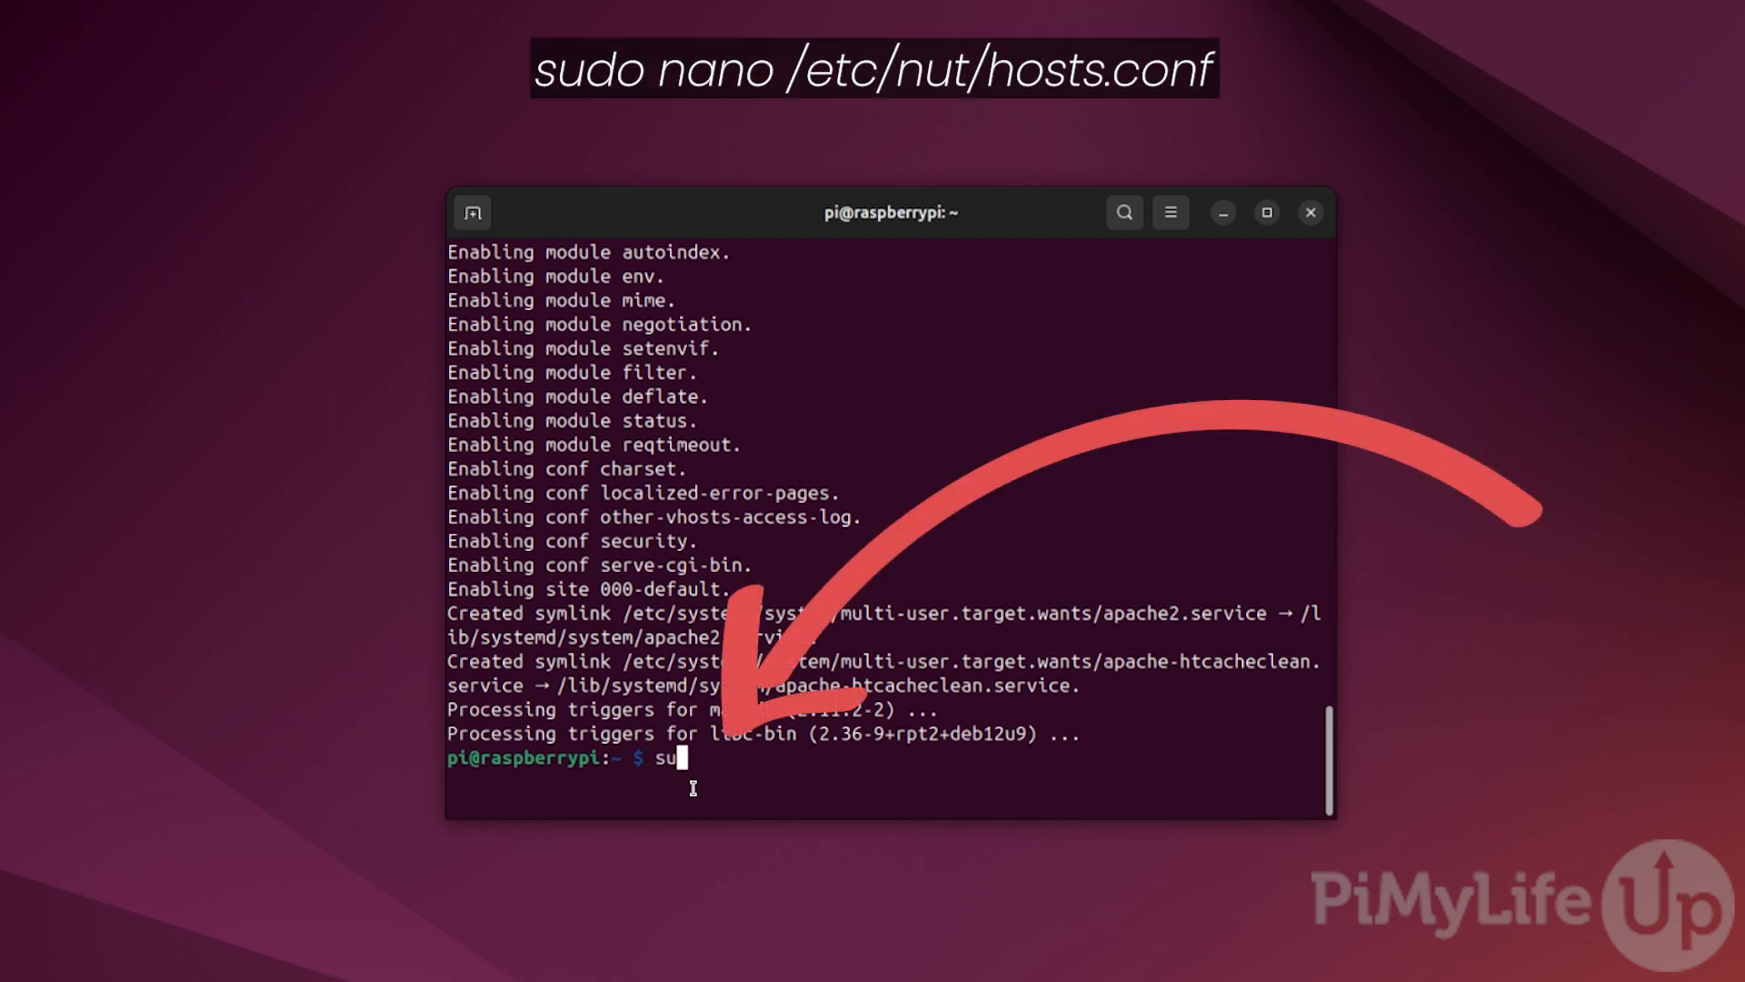
Edit /etc/nut/hosts.conf with sudo nano.
type("do nano /etc")
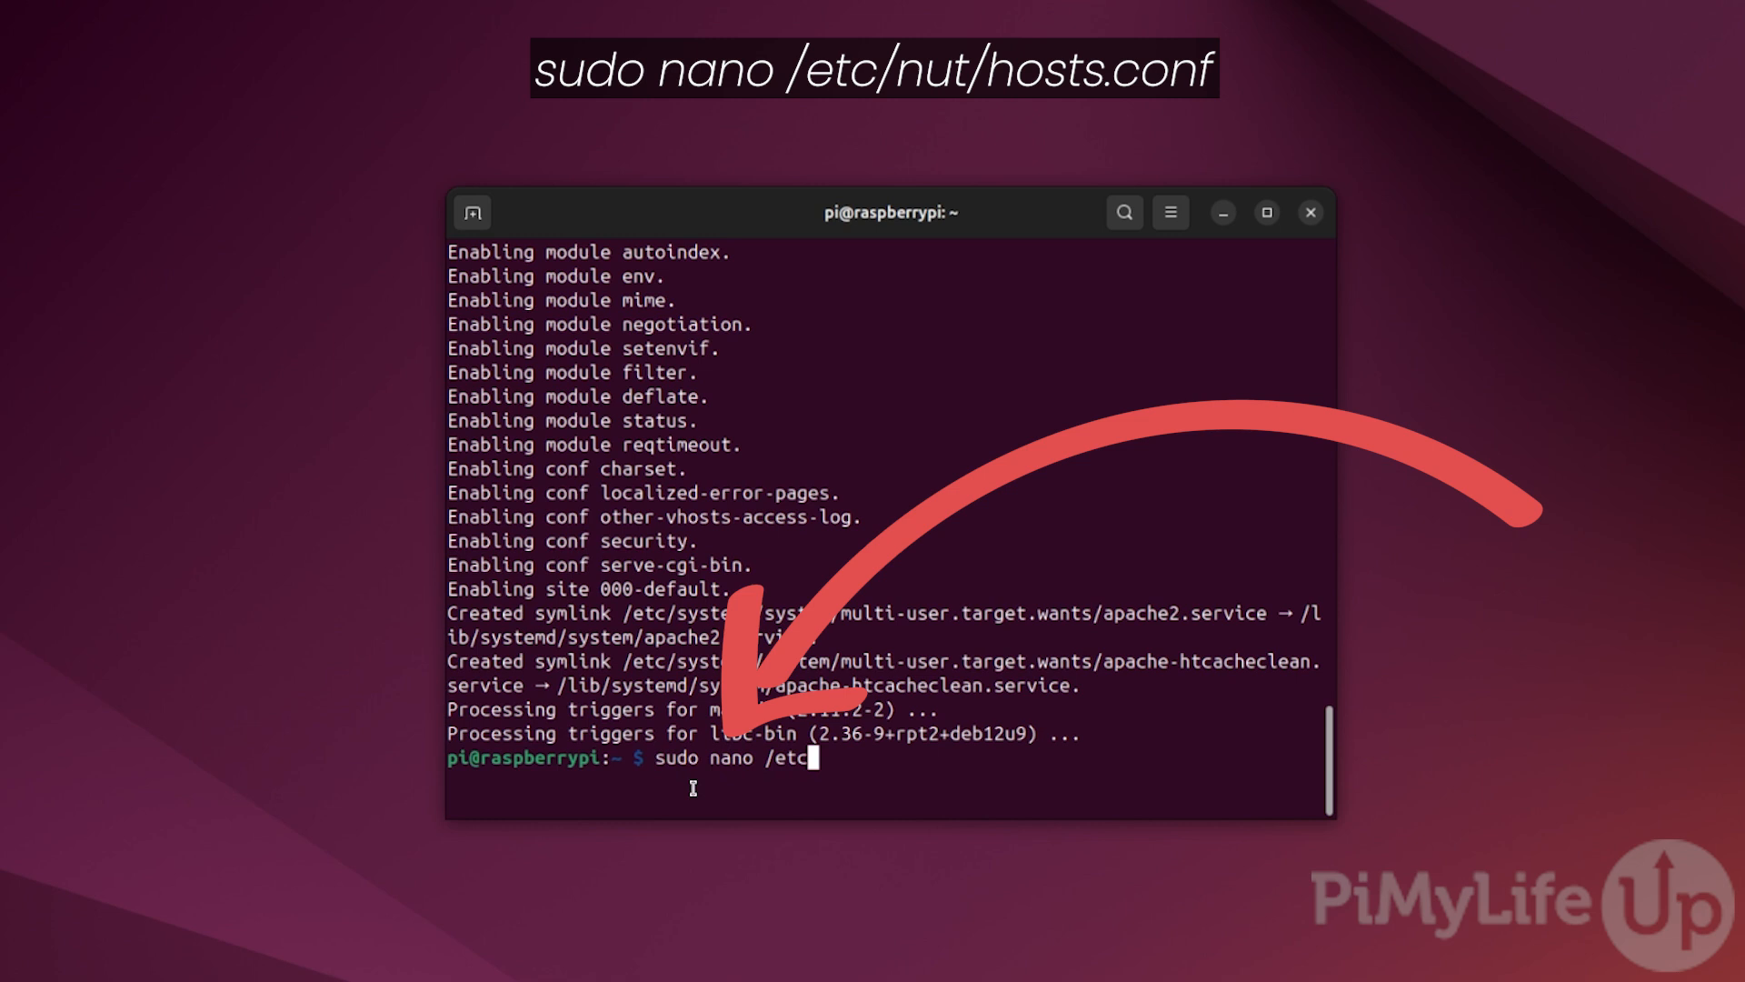
type("/nut/hosts")
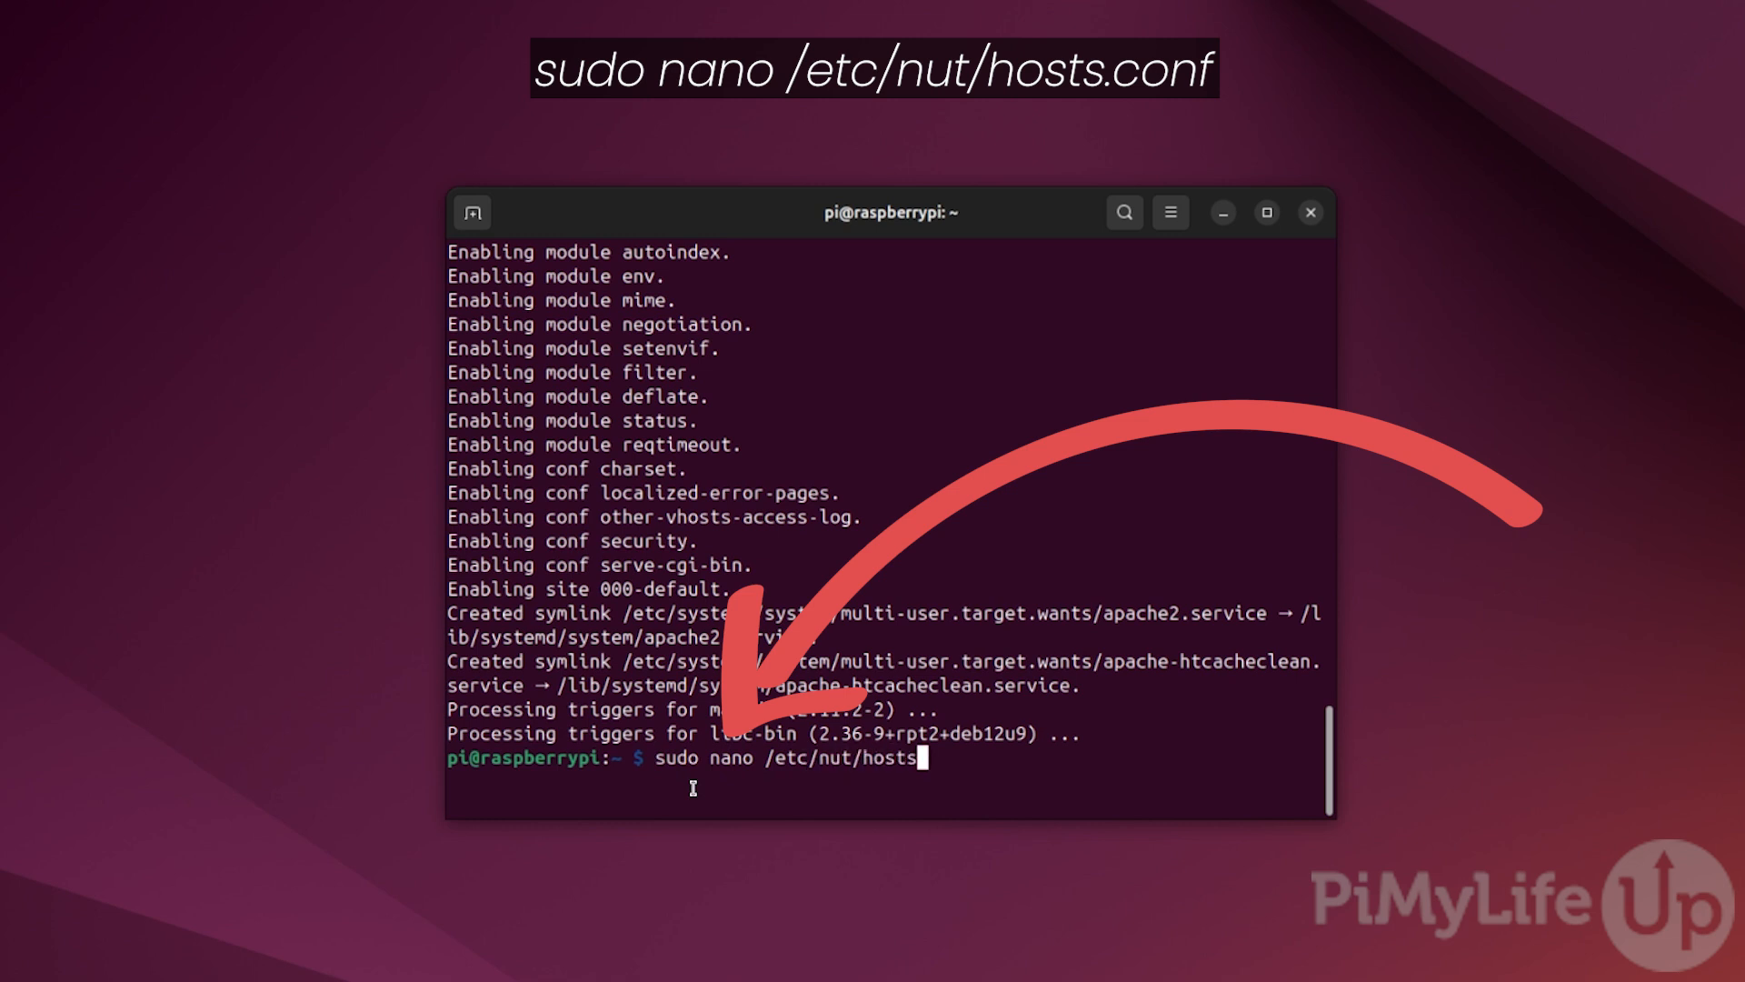
type(".conf")
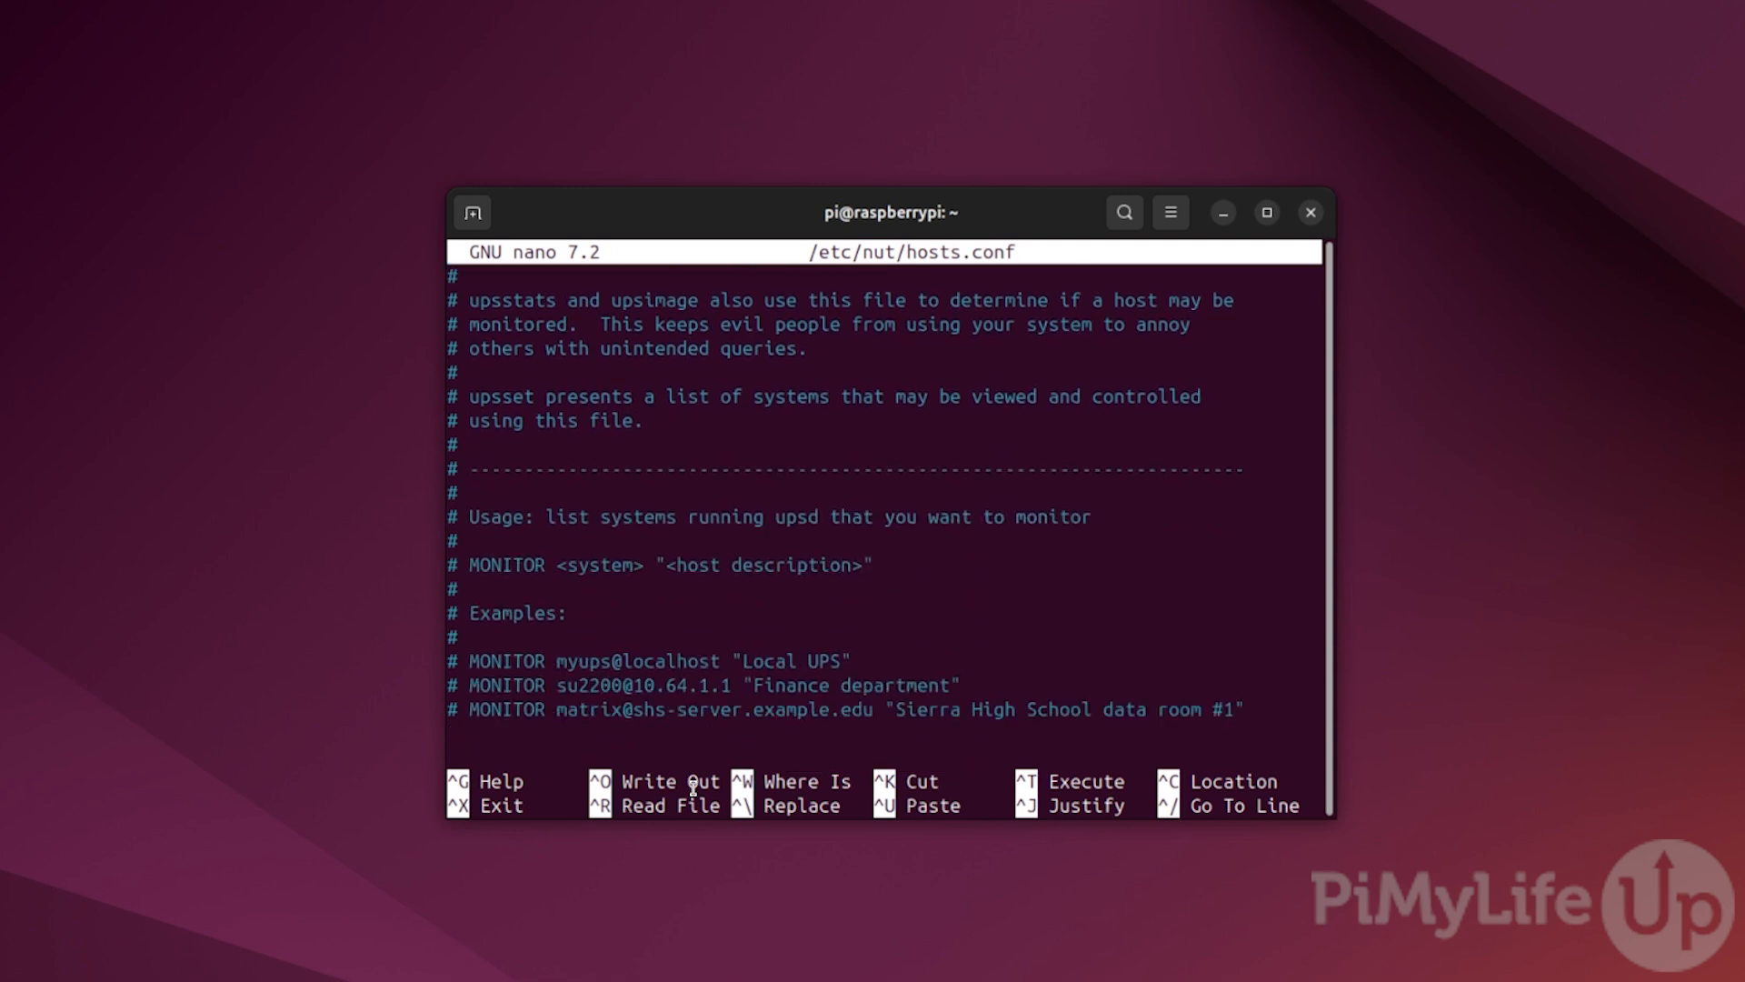
Add MONITOR pinutmon@localhost "Pi Power Monitor" at the end of hosts.conf.
type("MONITOR")
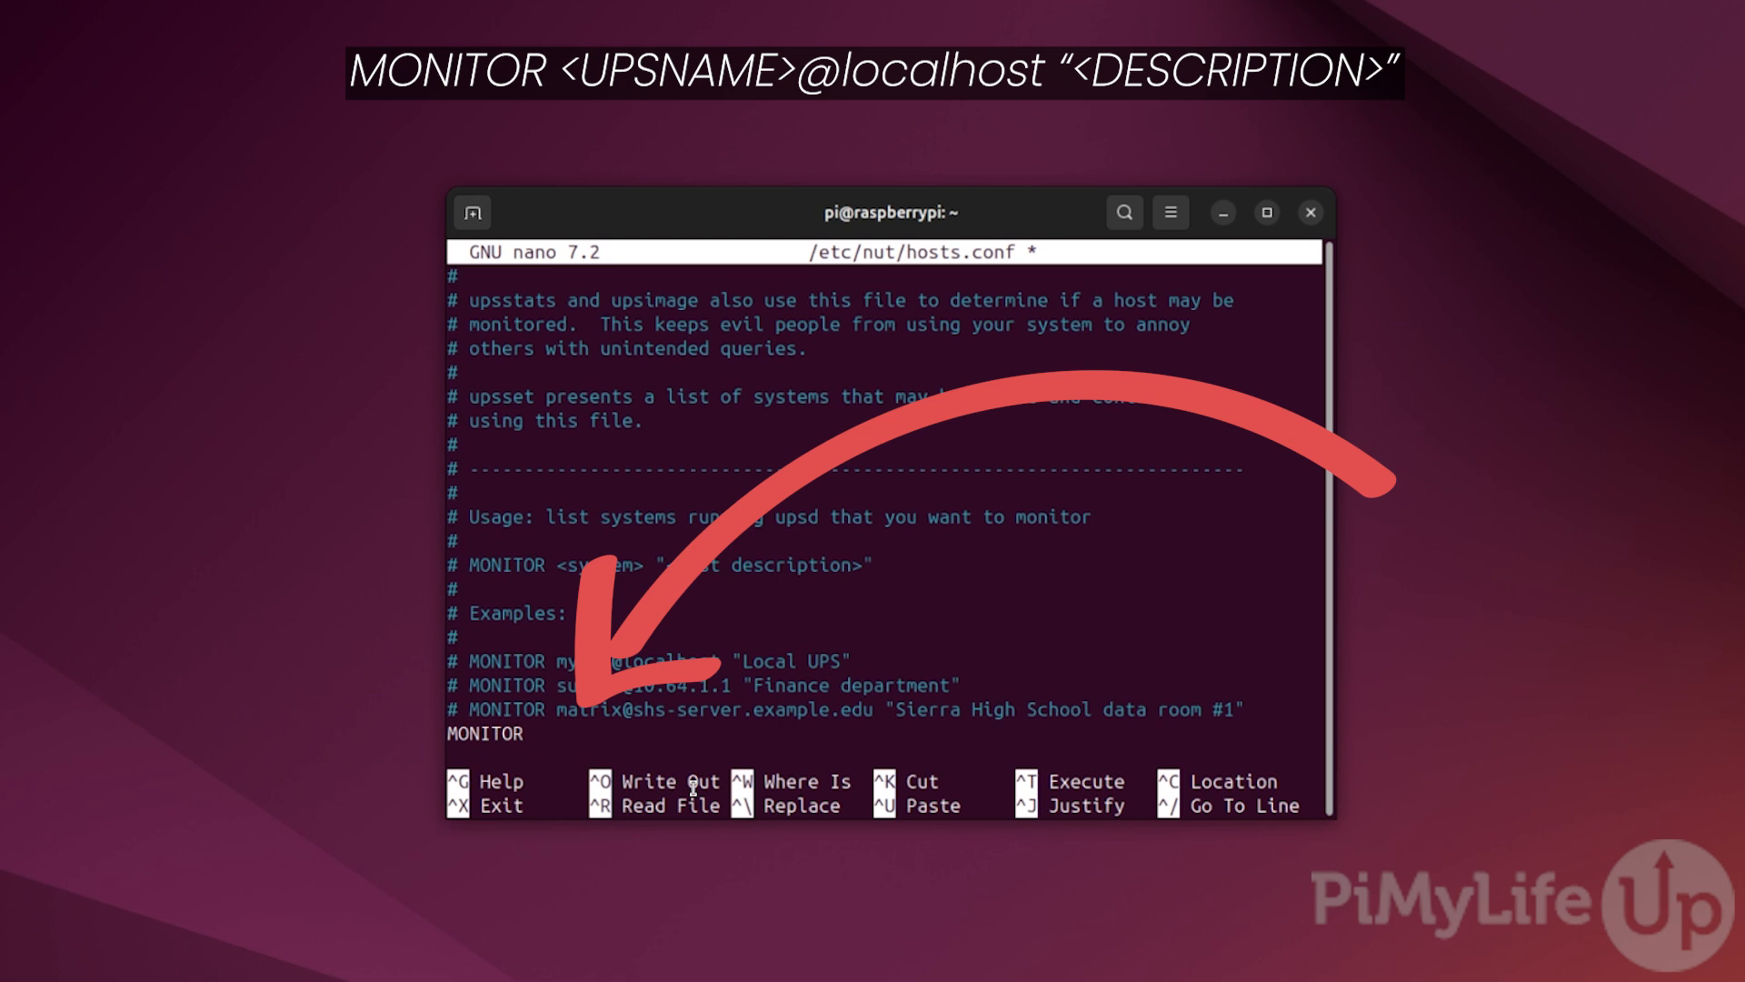
type("pinut")
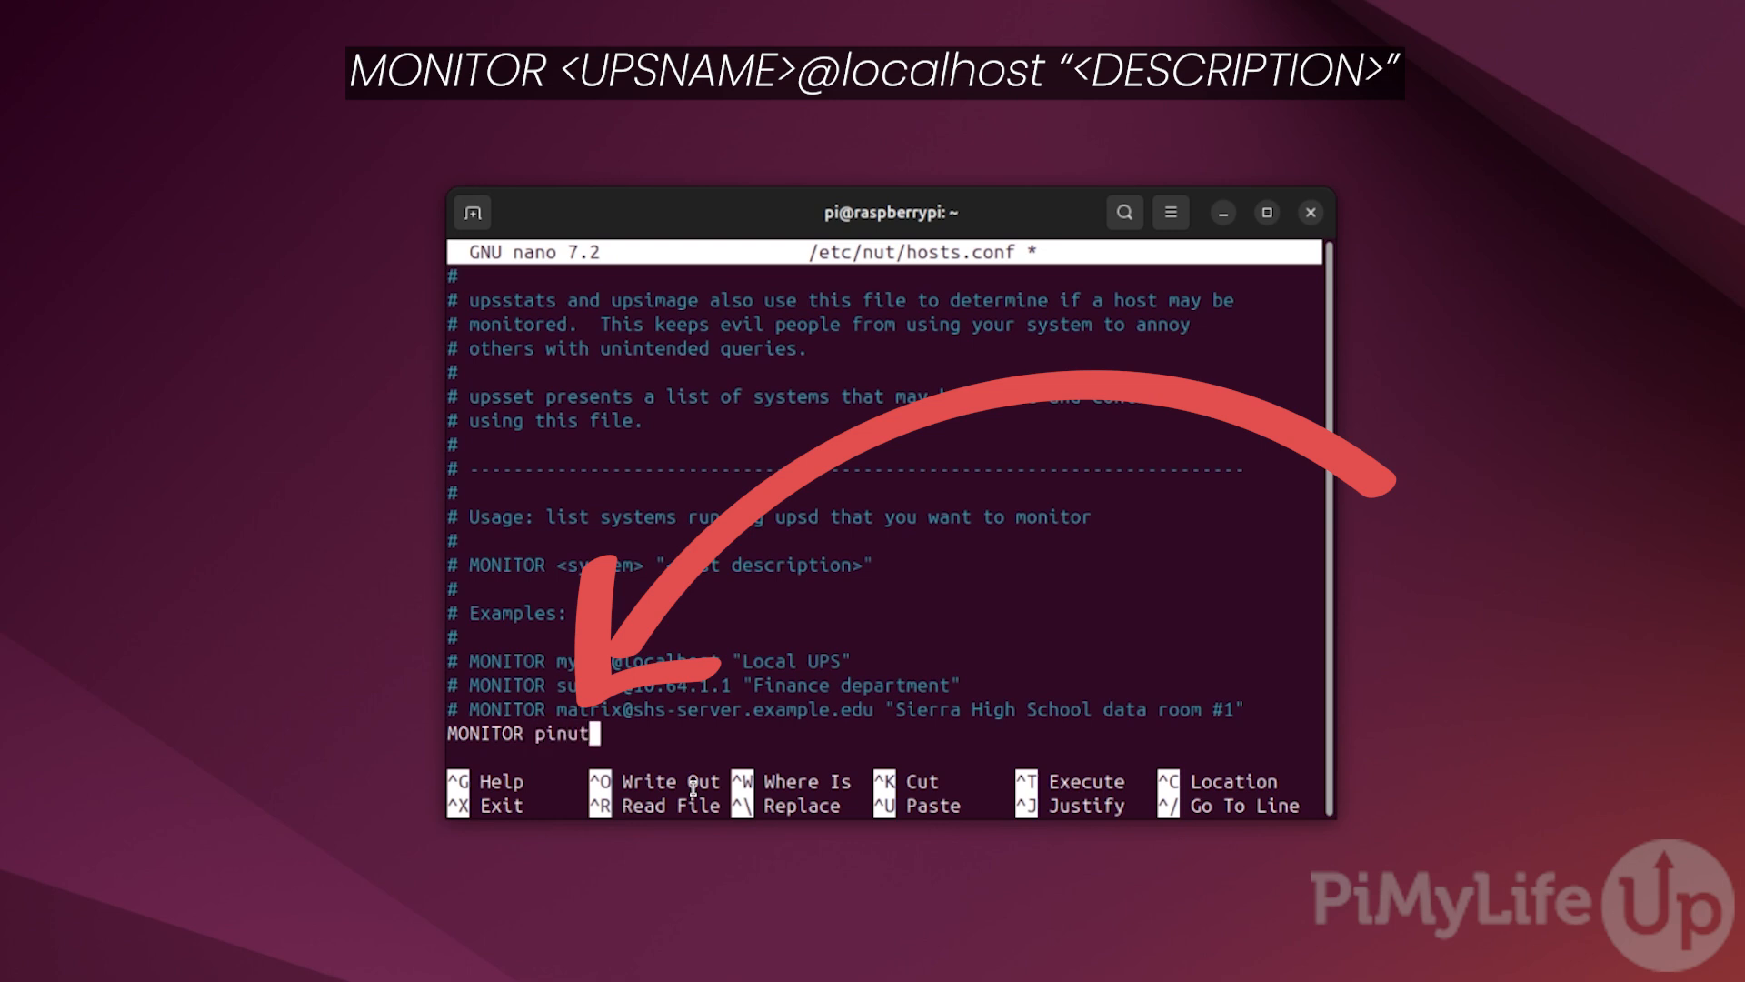
type("mon@")
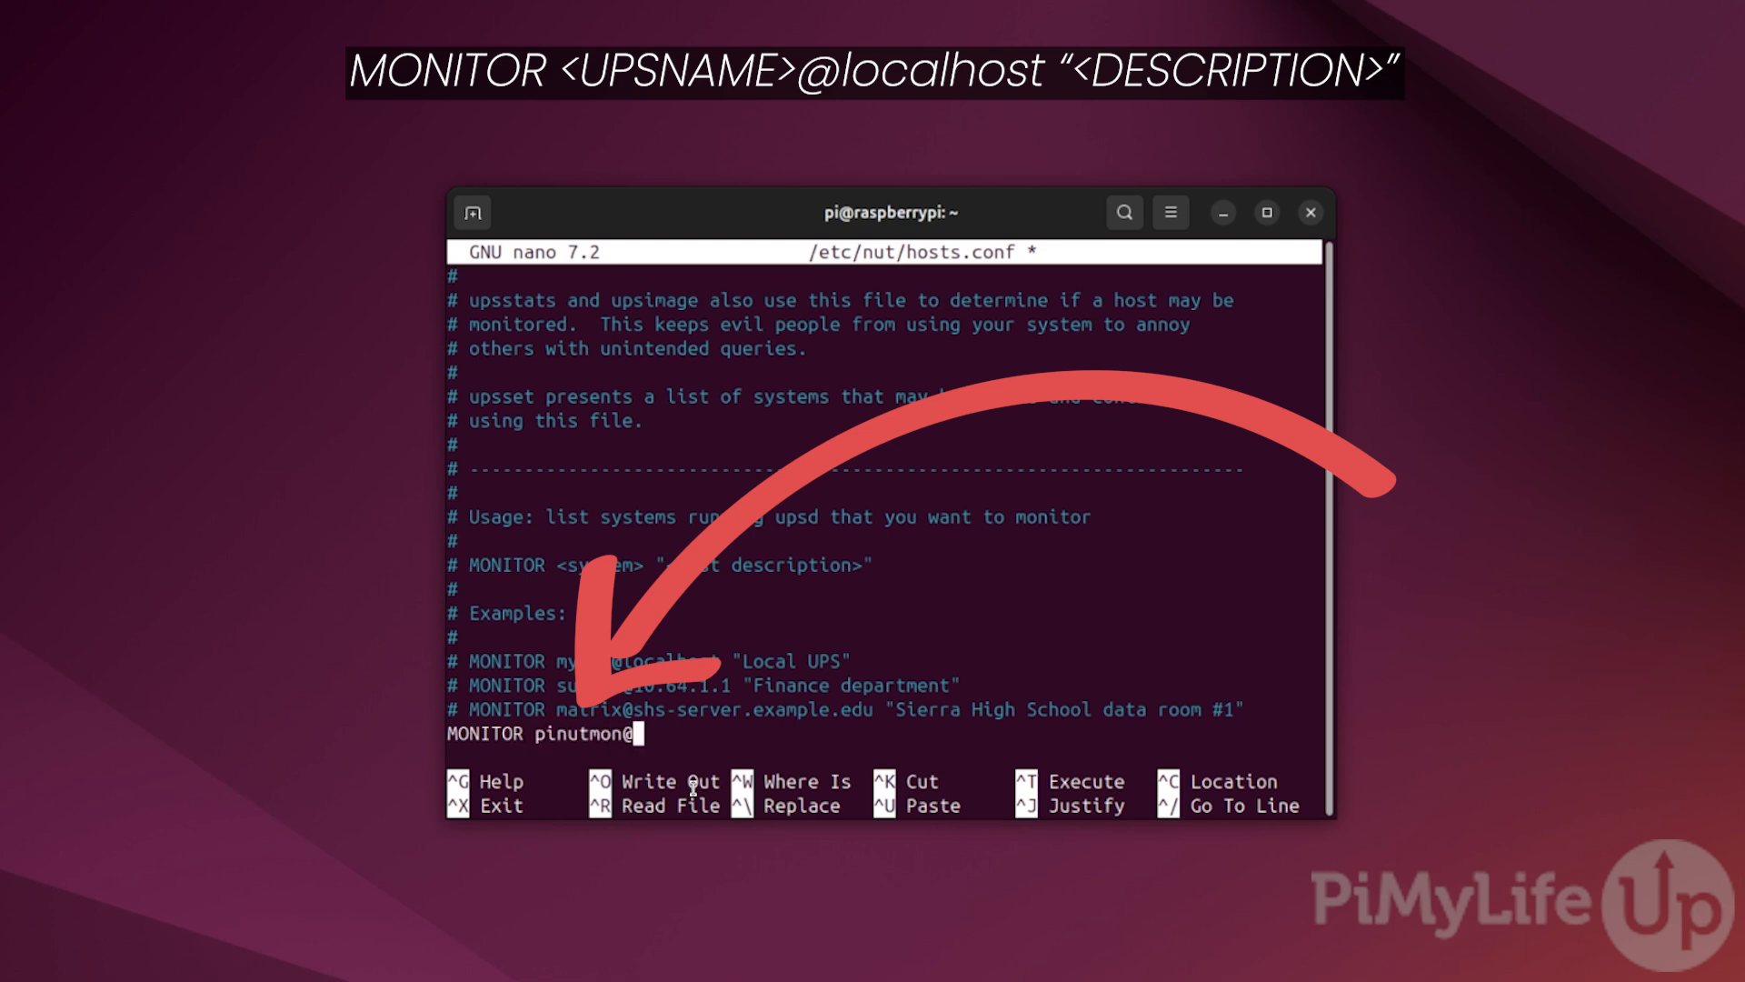
type("localhost \"")
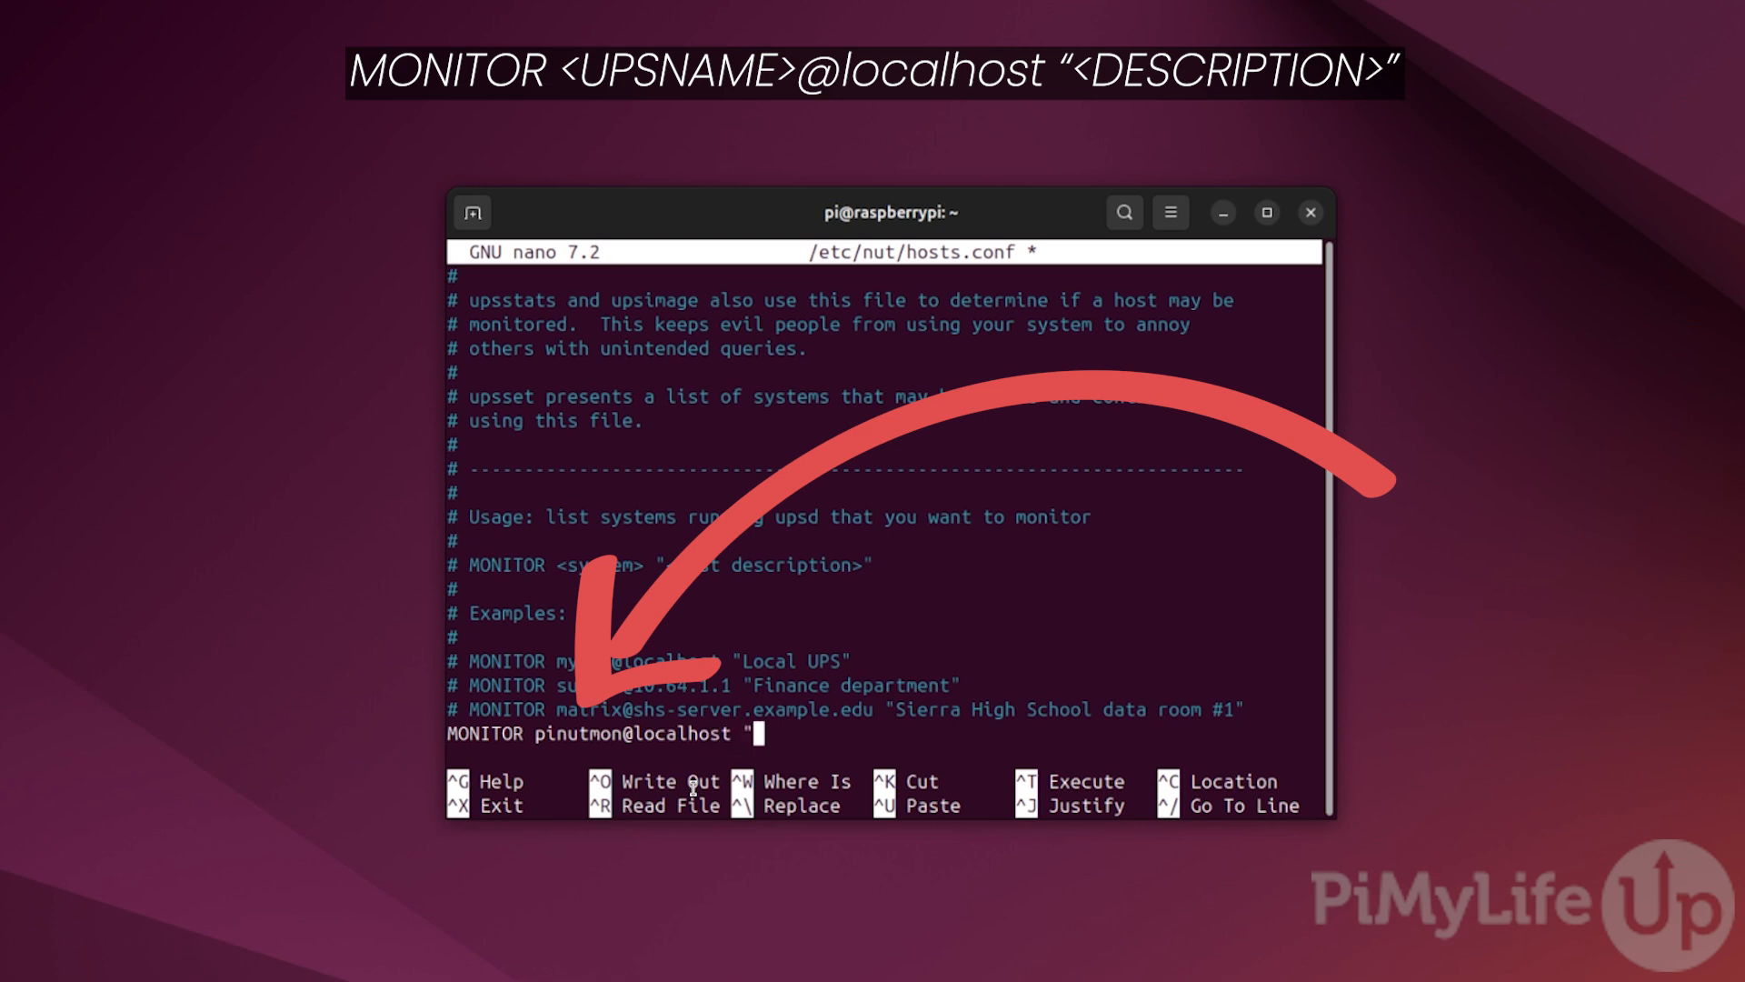
type("Pi")
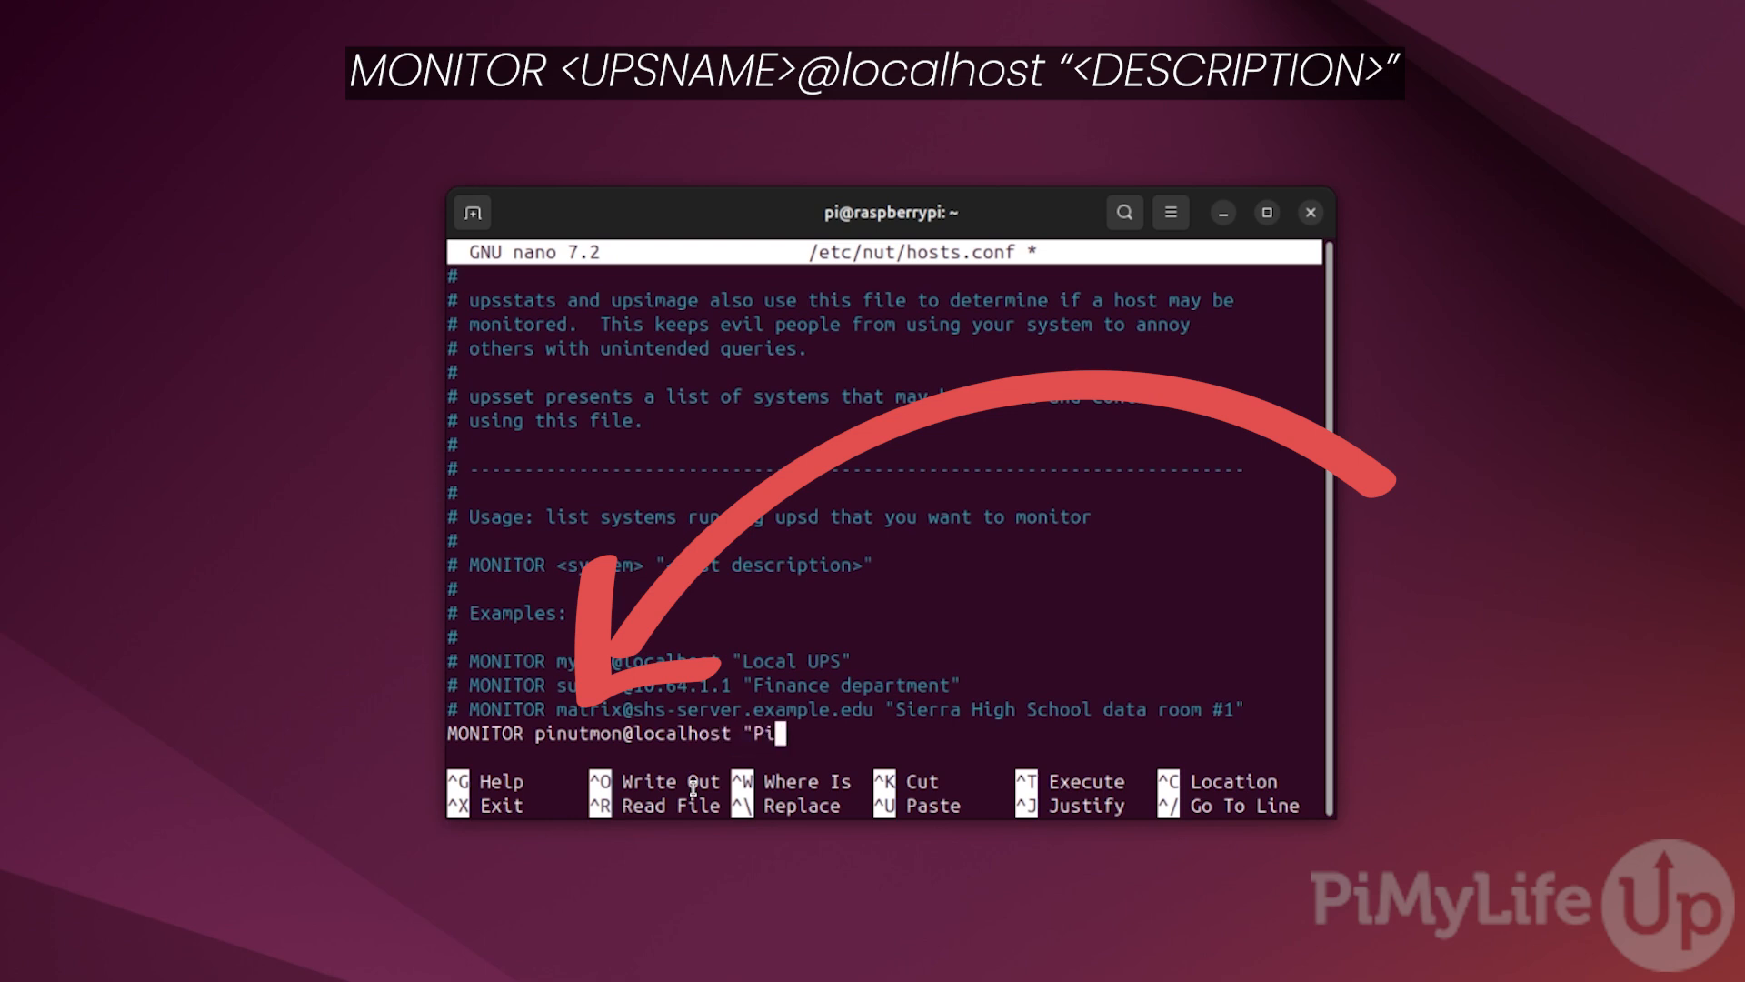
type("P")
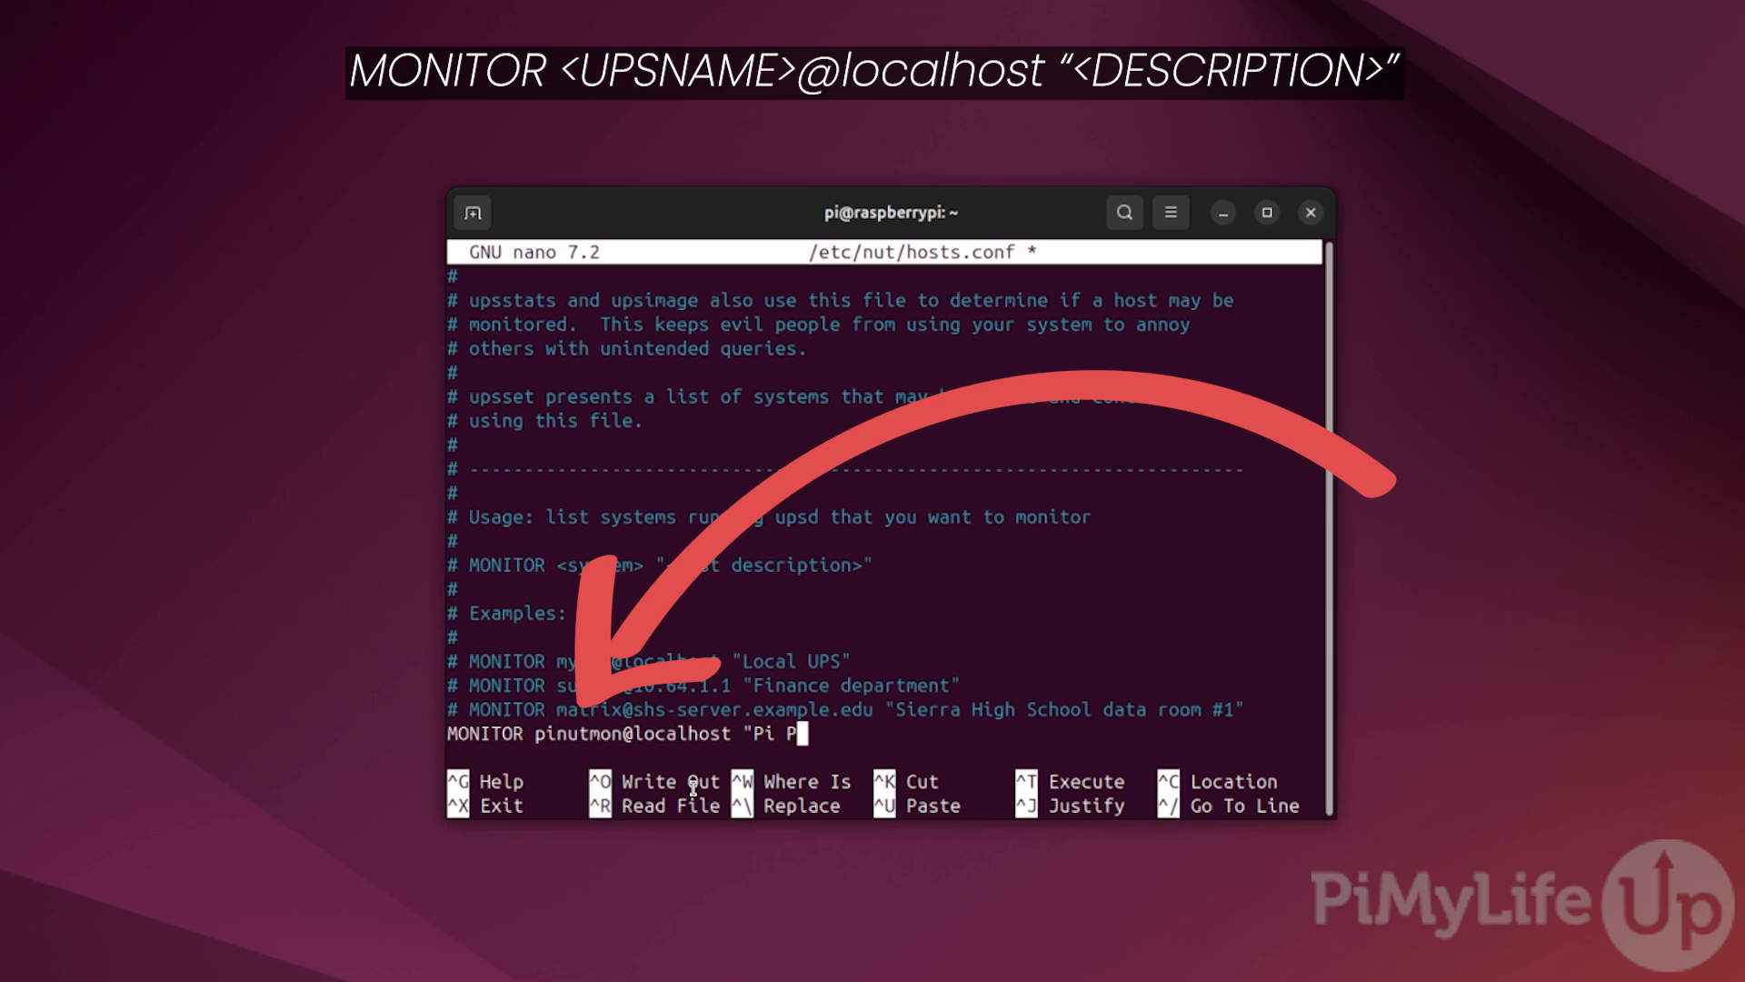
type("ower Monitor\"")
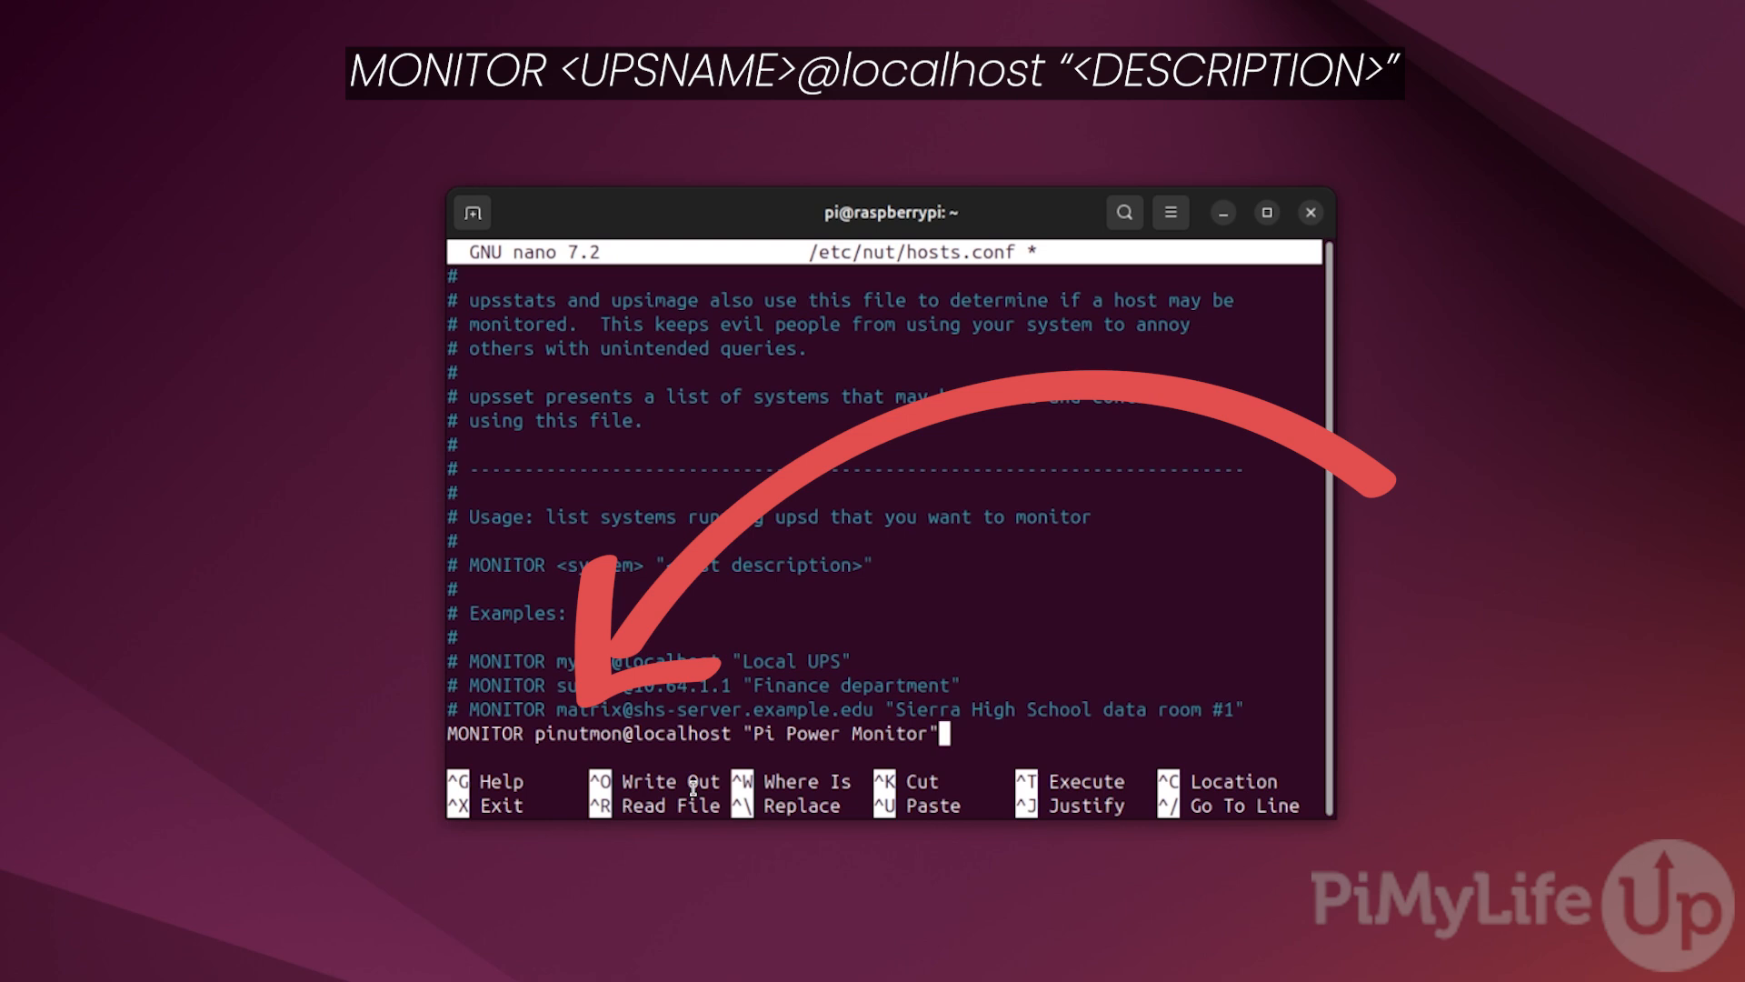
Save the modified hosts.conf and exit nano.
key("ctrl+x")
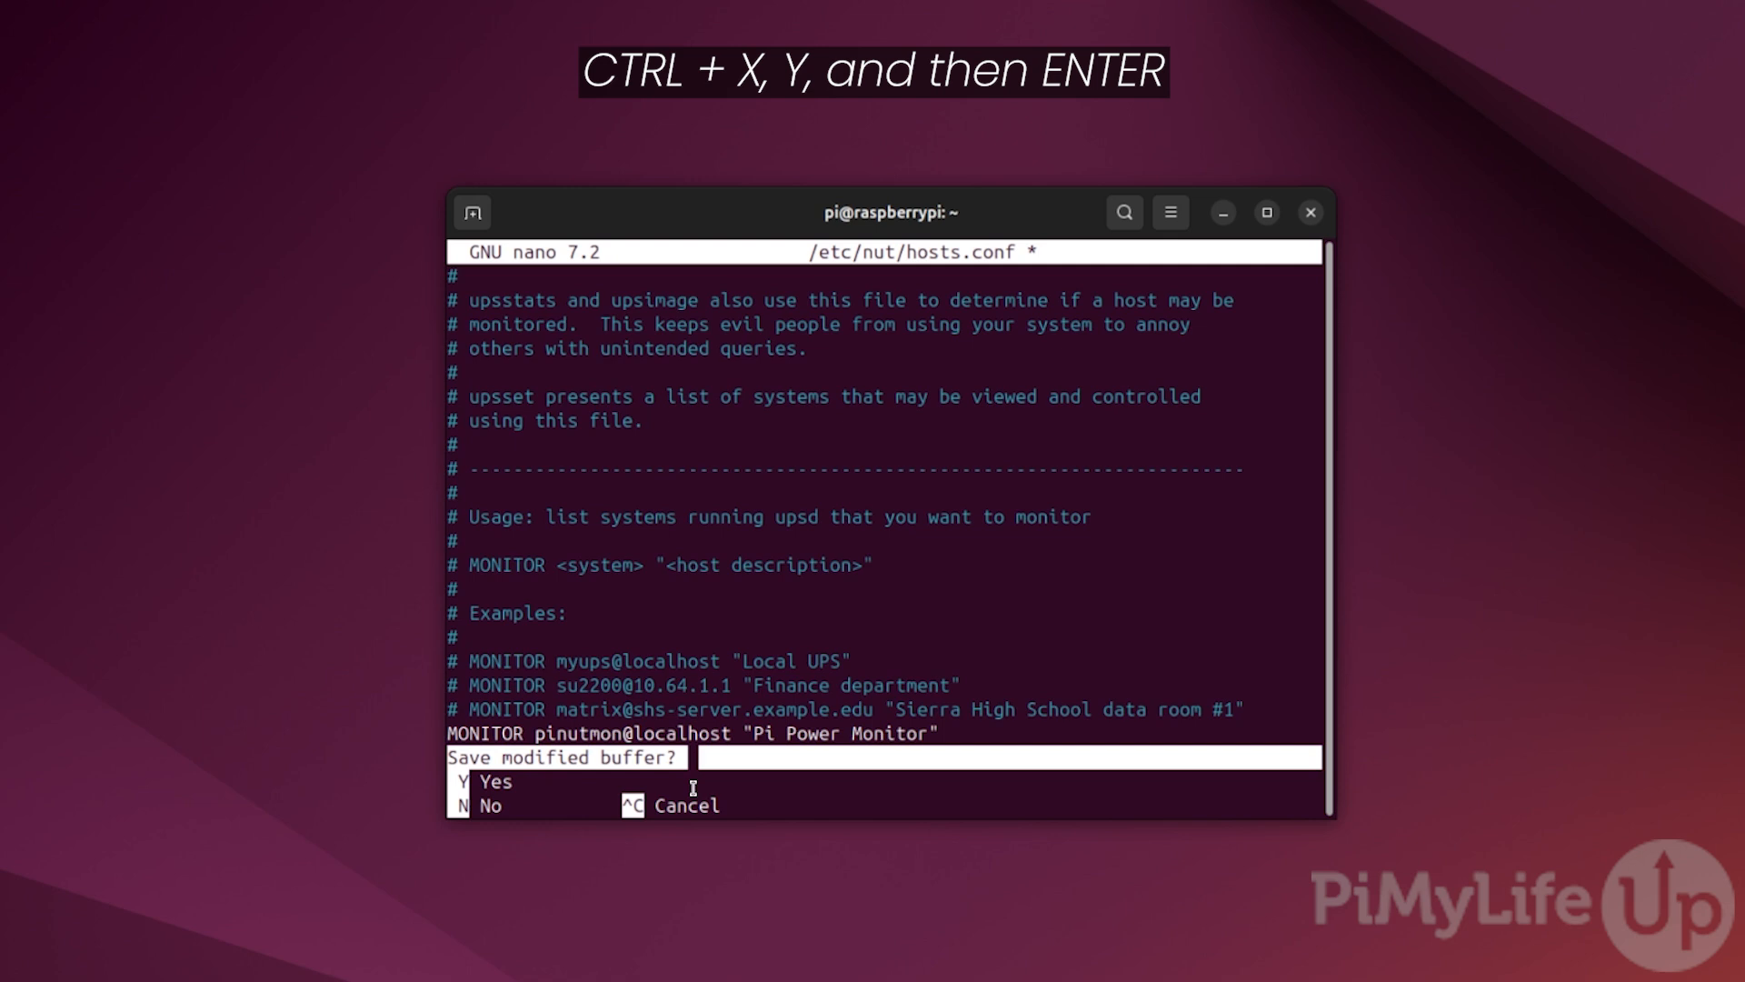
key("y")
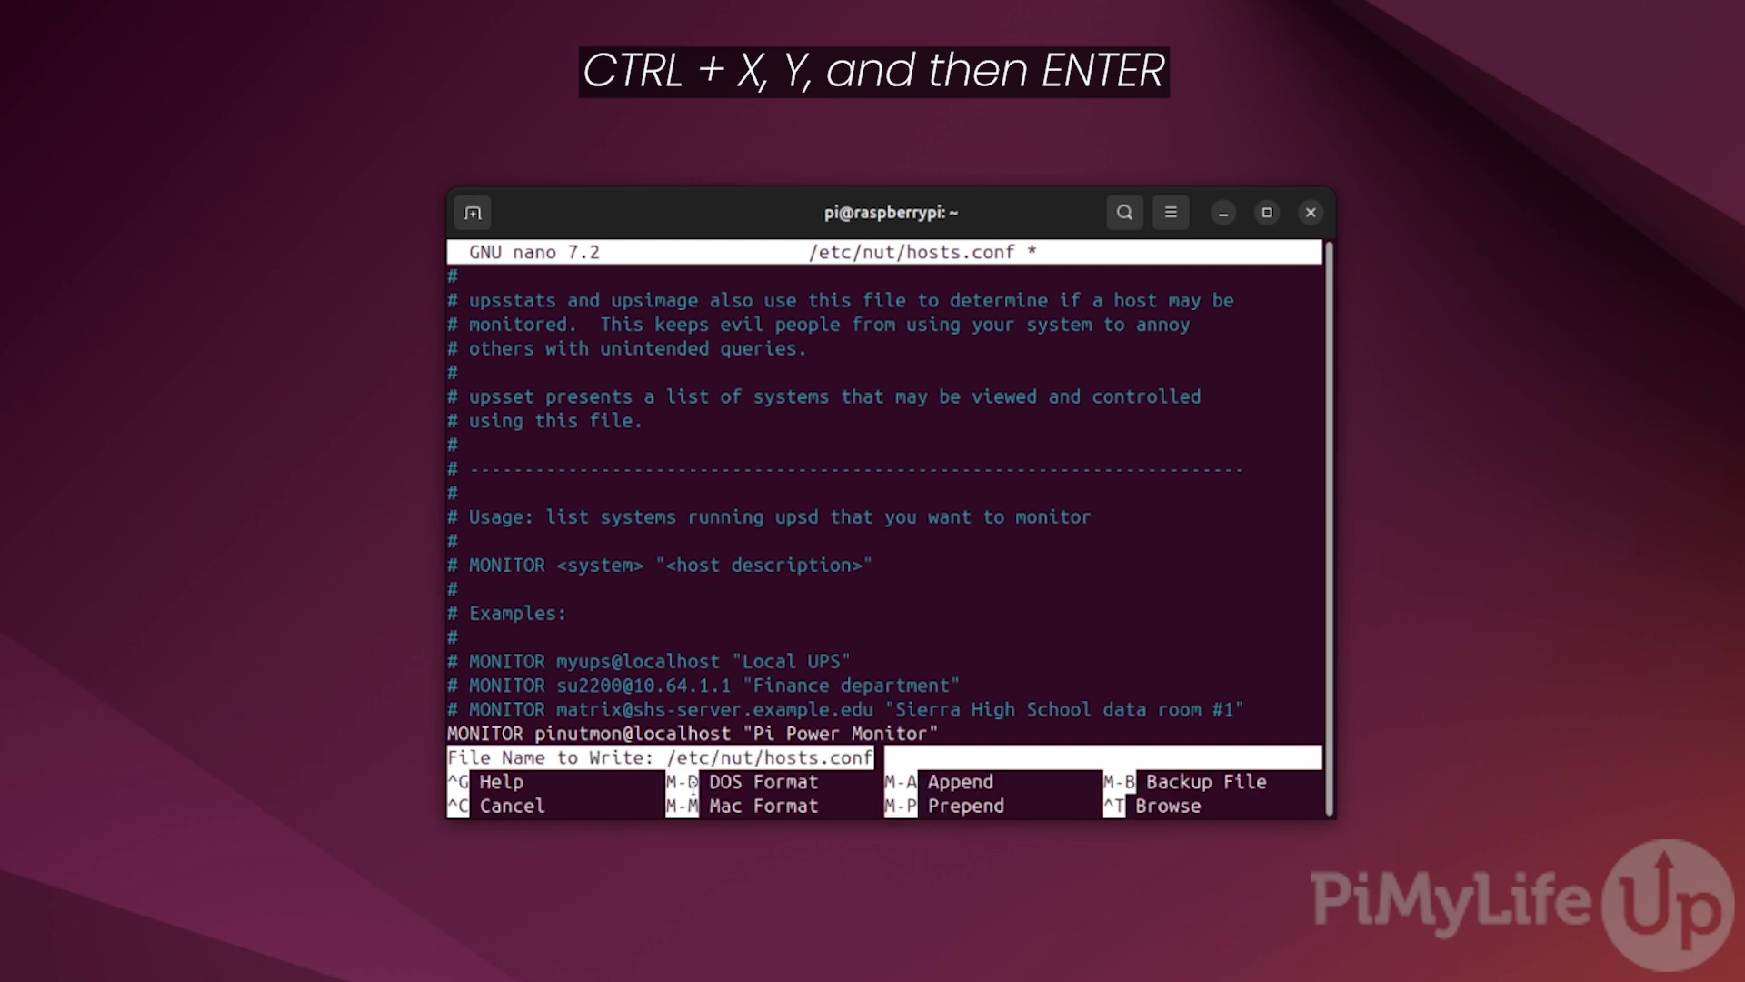
key("enter")
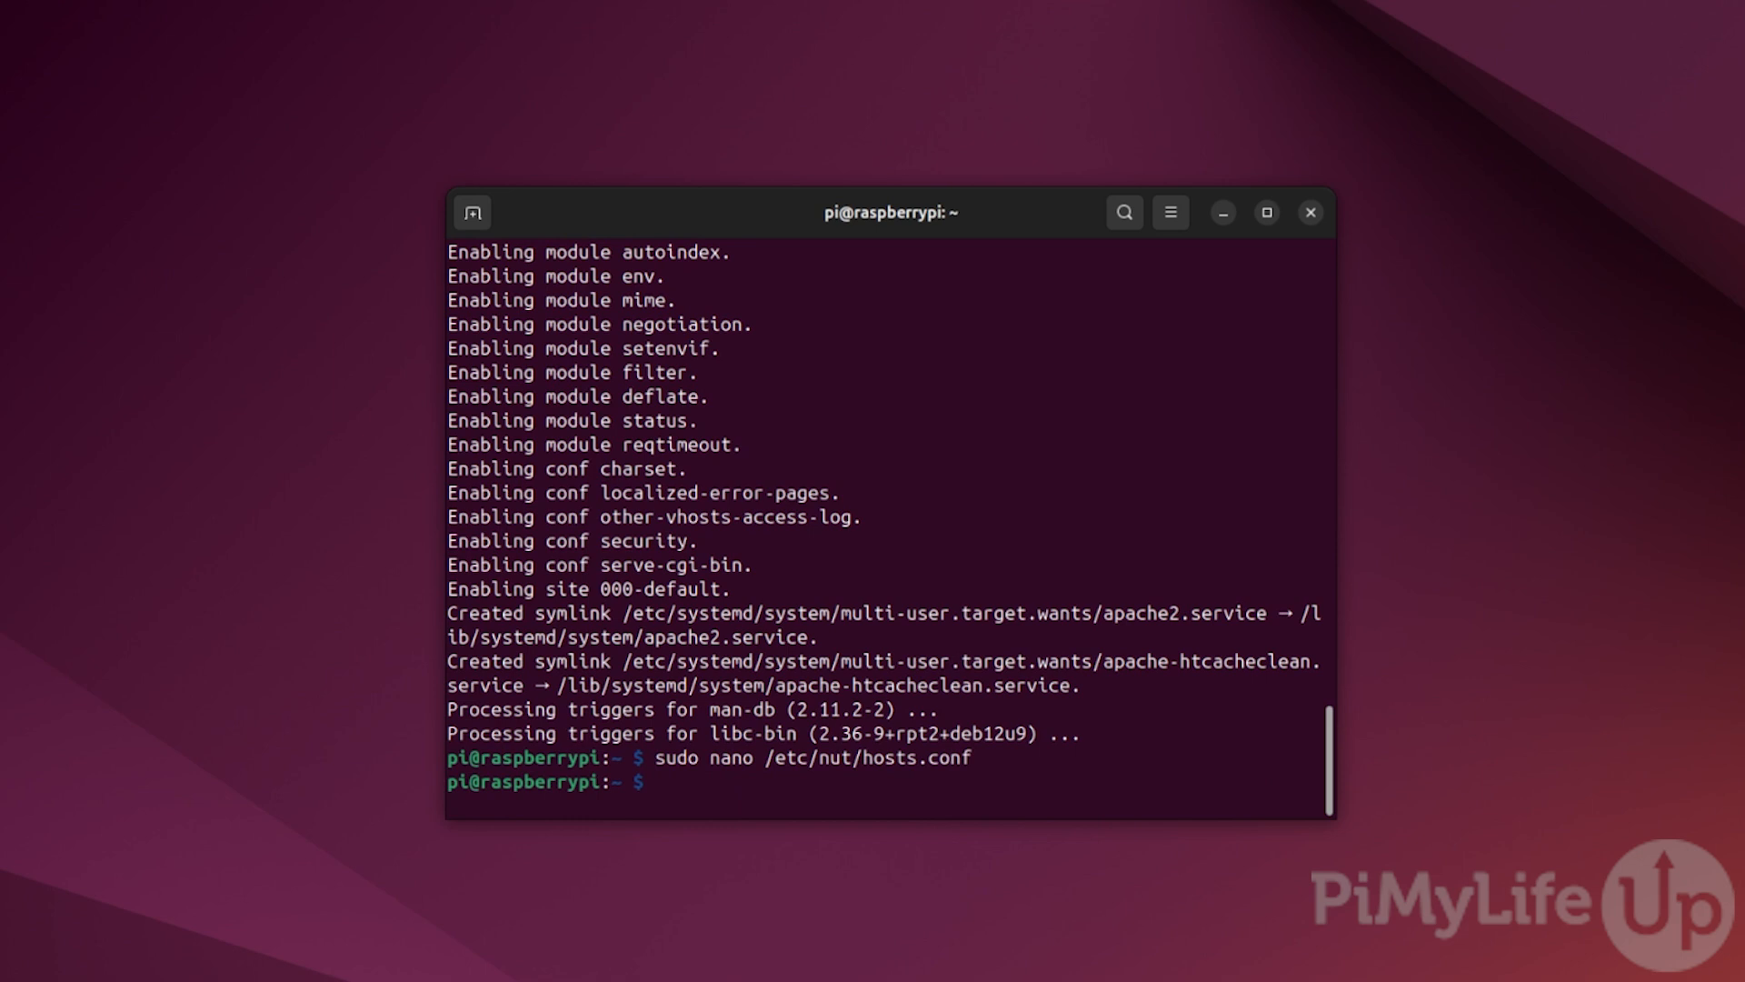
Enable Apache's CGI module with sudo a2enmod cgi and restart apache2.
type("sudo")
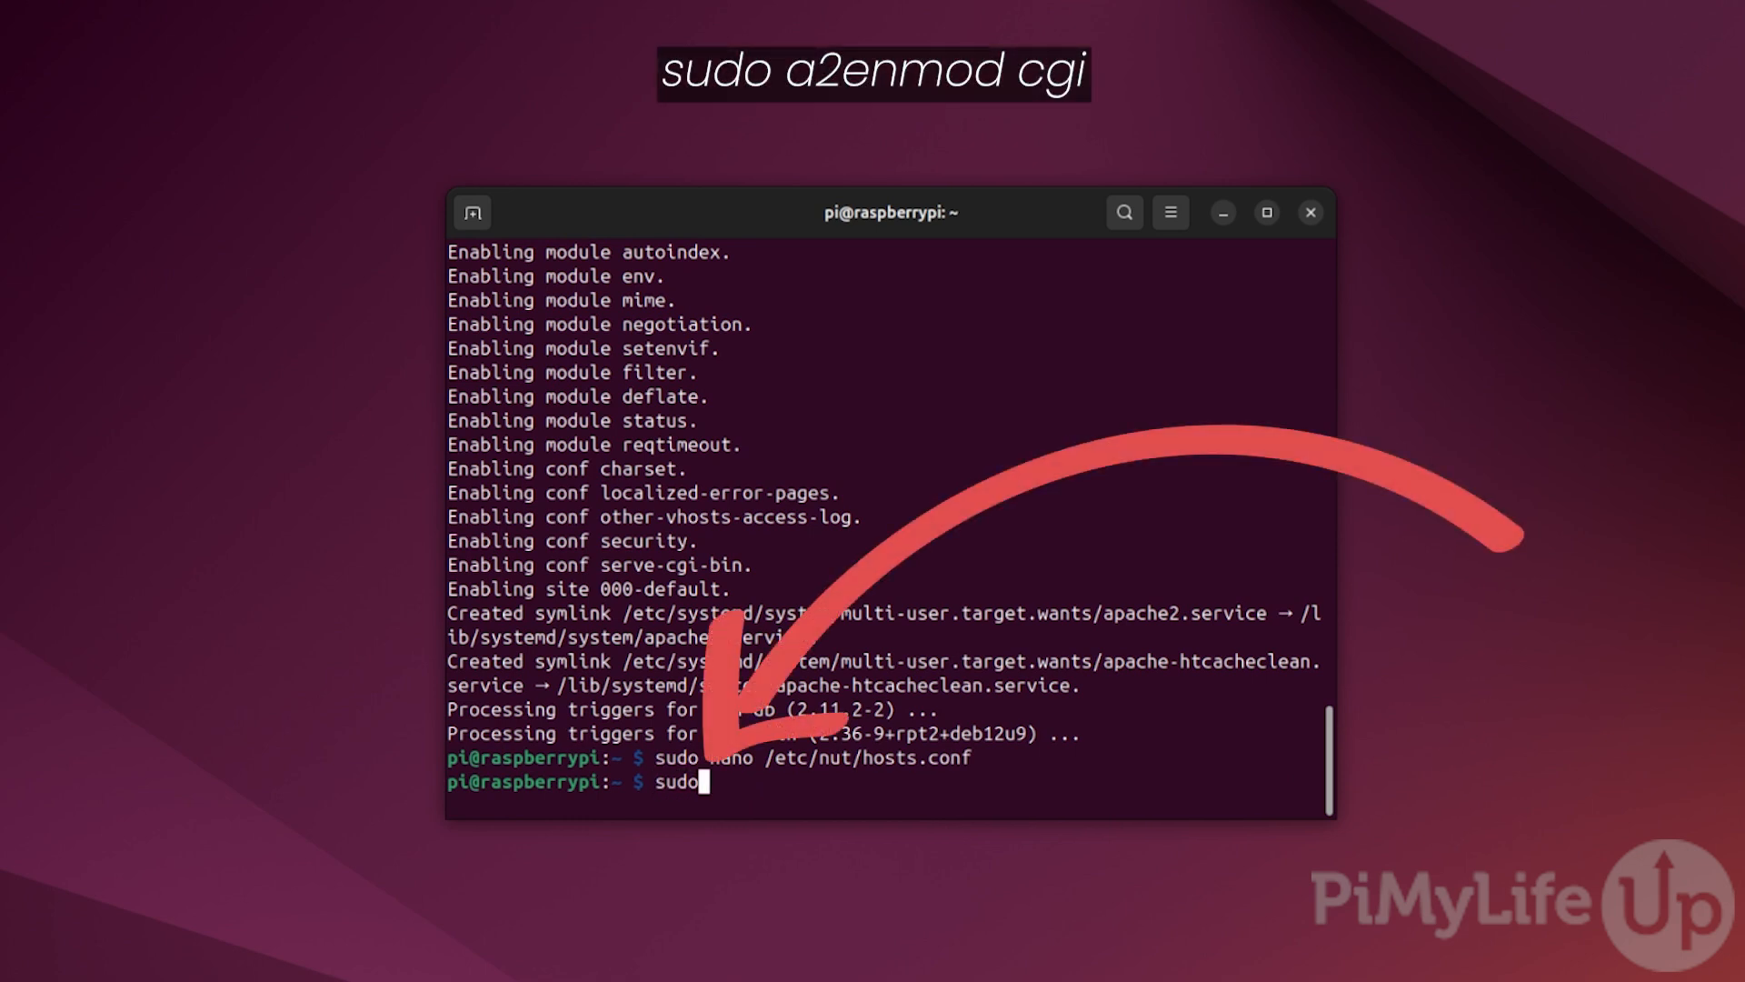
type("a2enmod cgi")
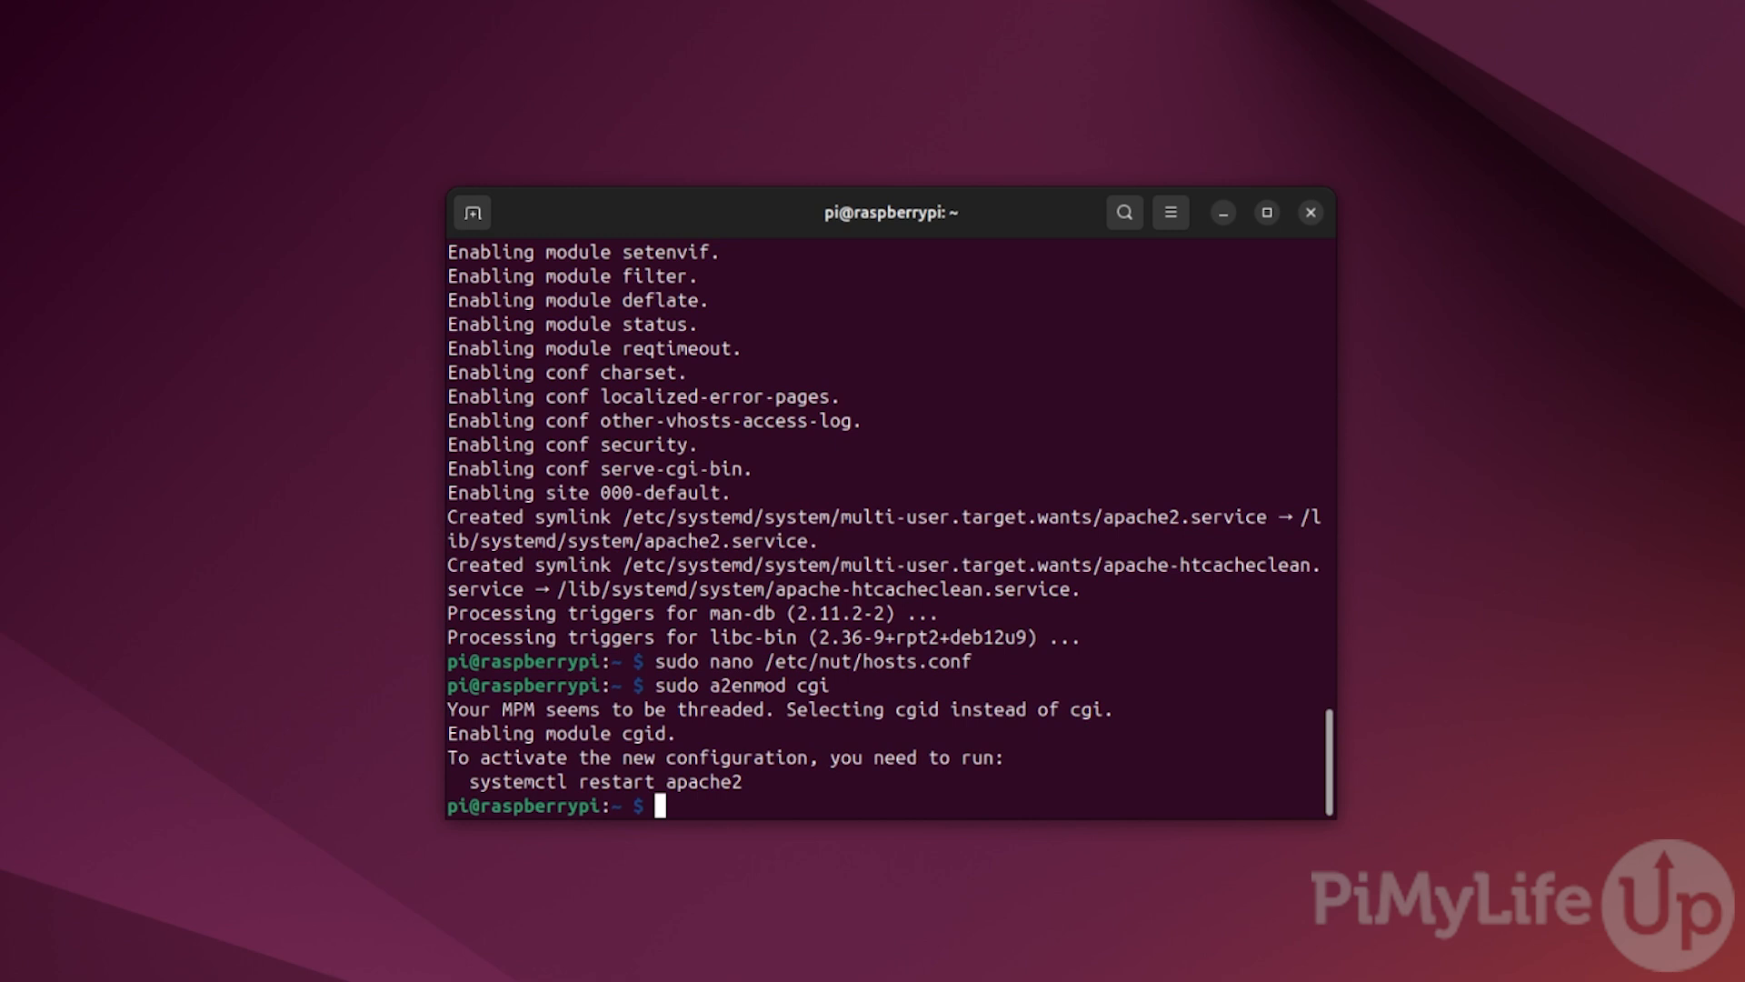
type("sudo")
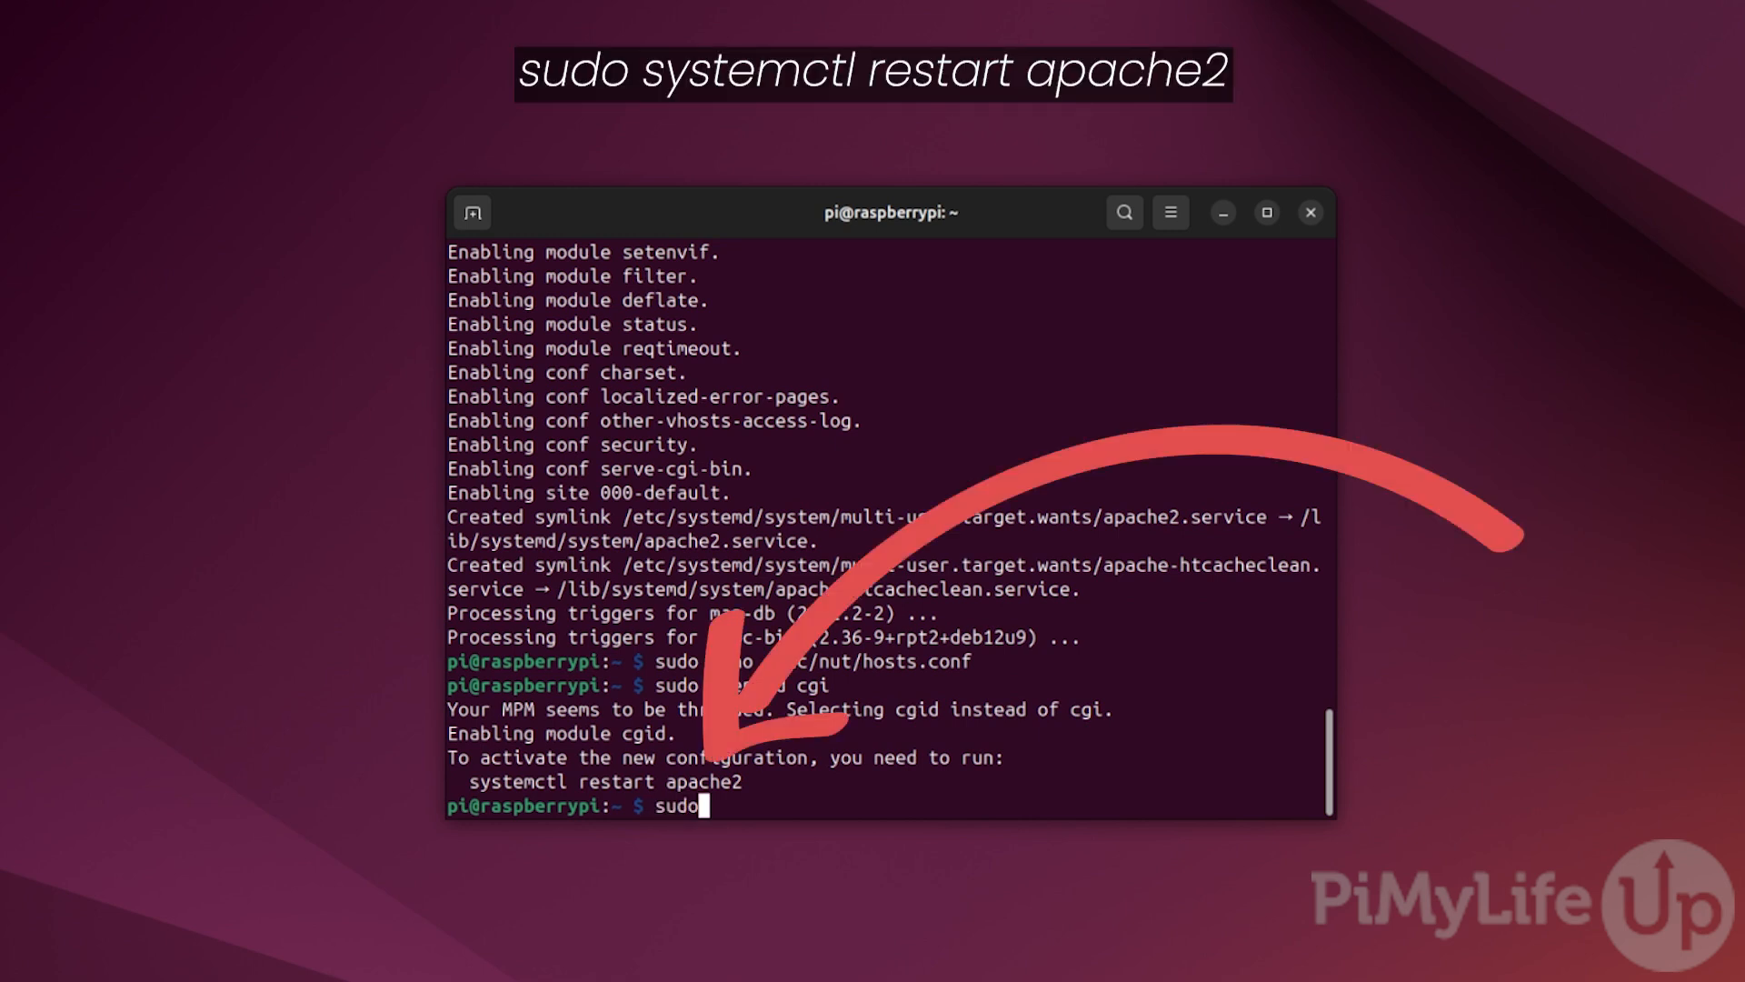
type("systemctl re")
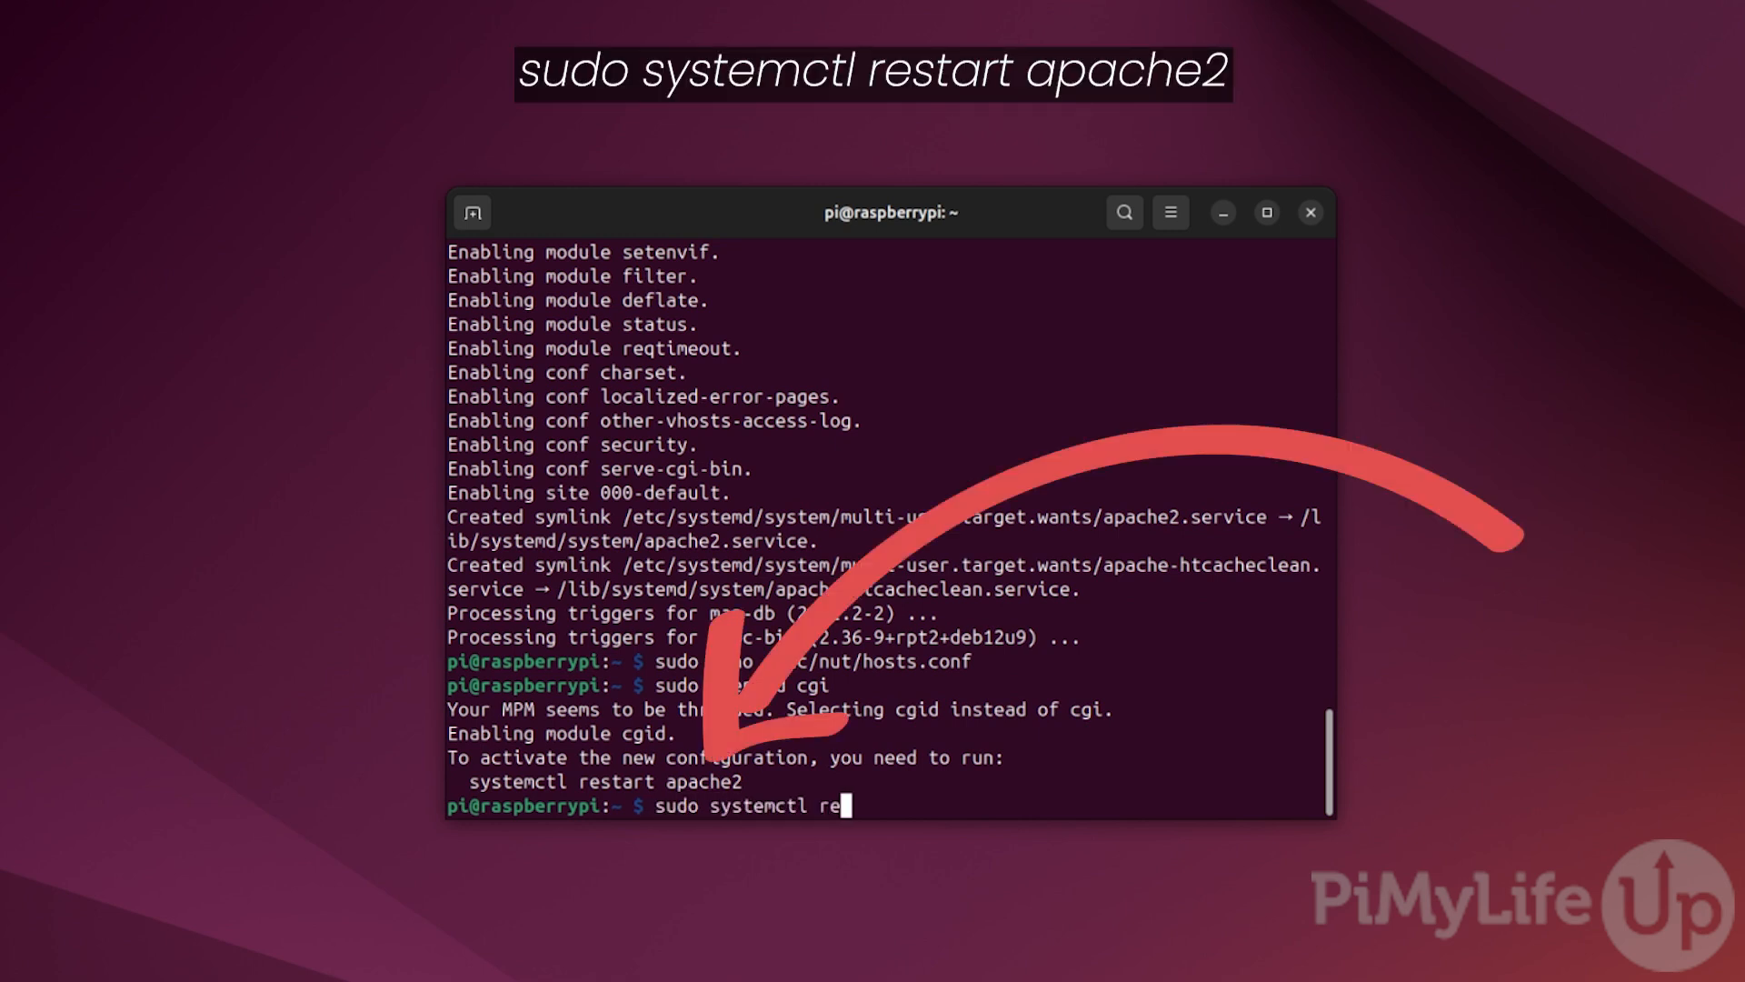
type("start apache2")
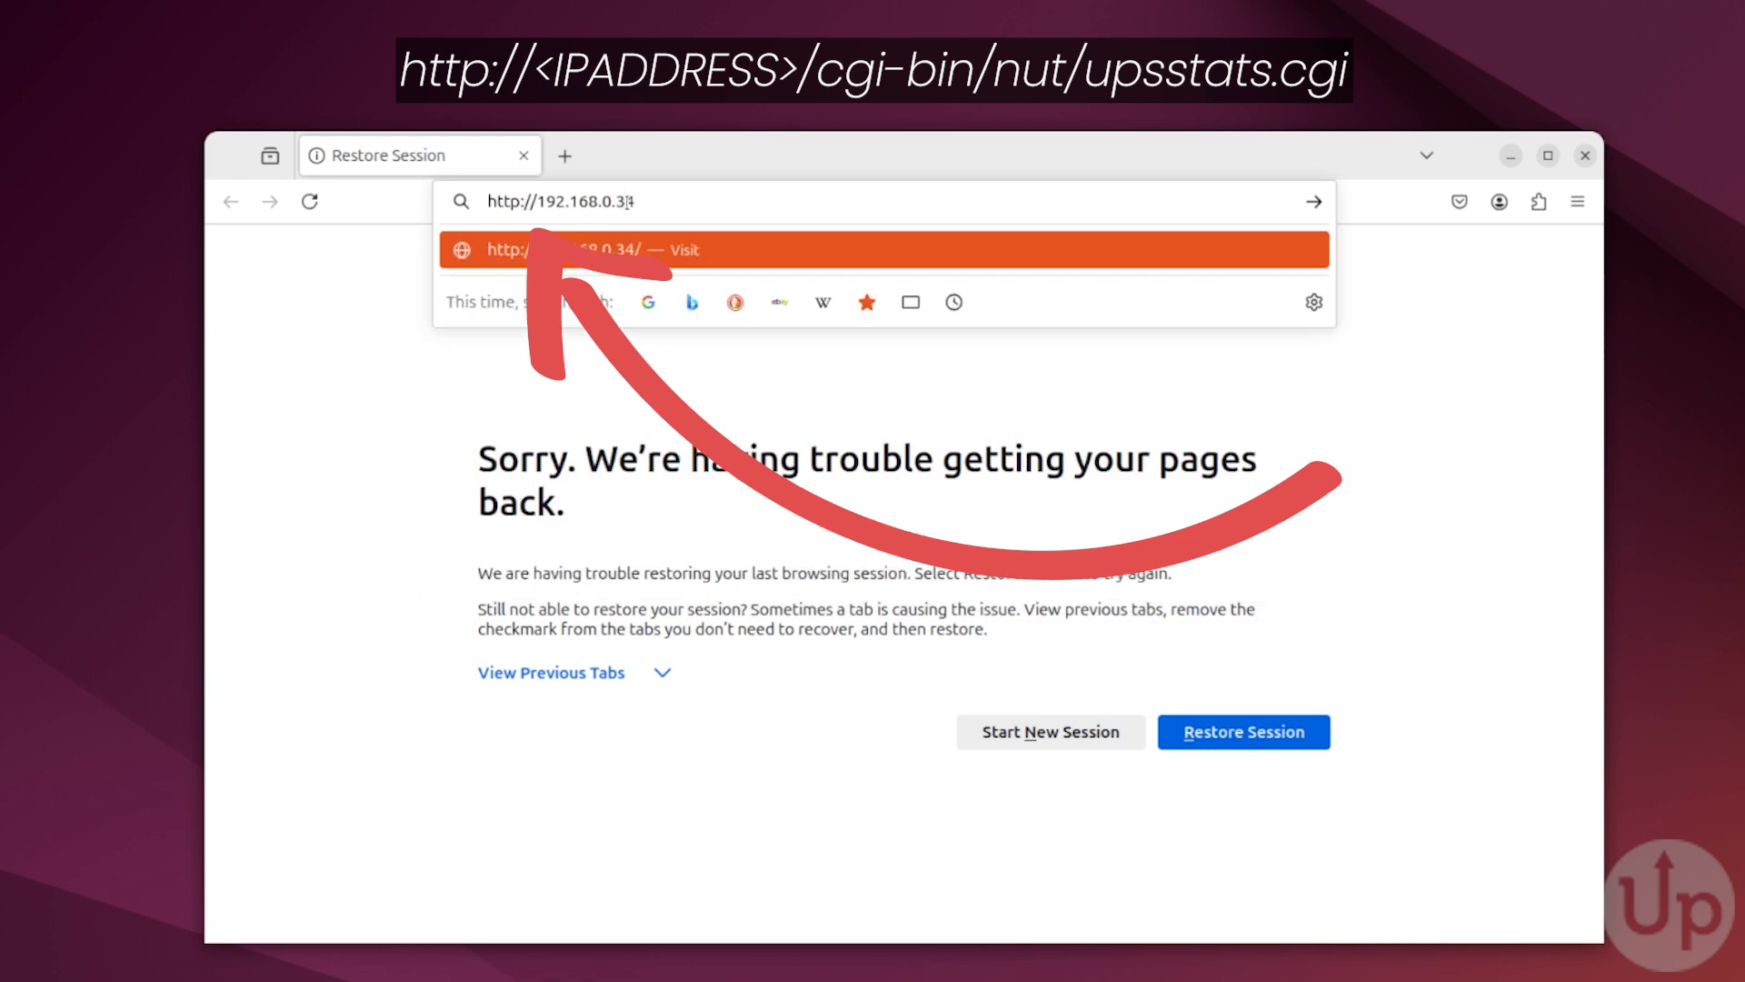
type("/c")
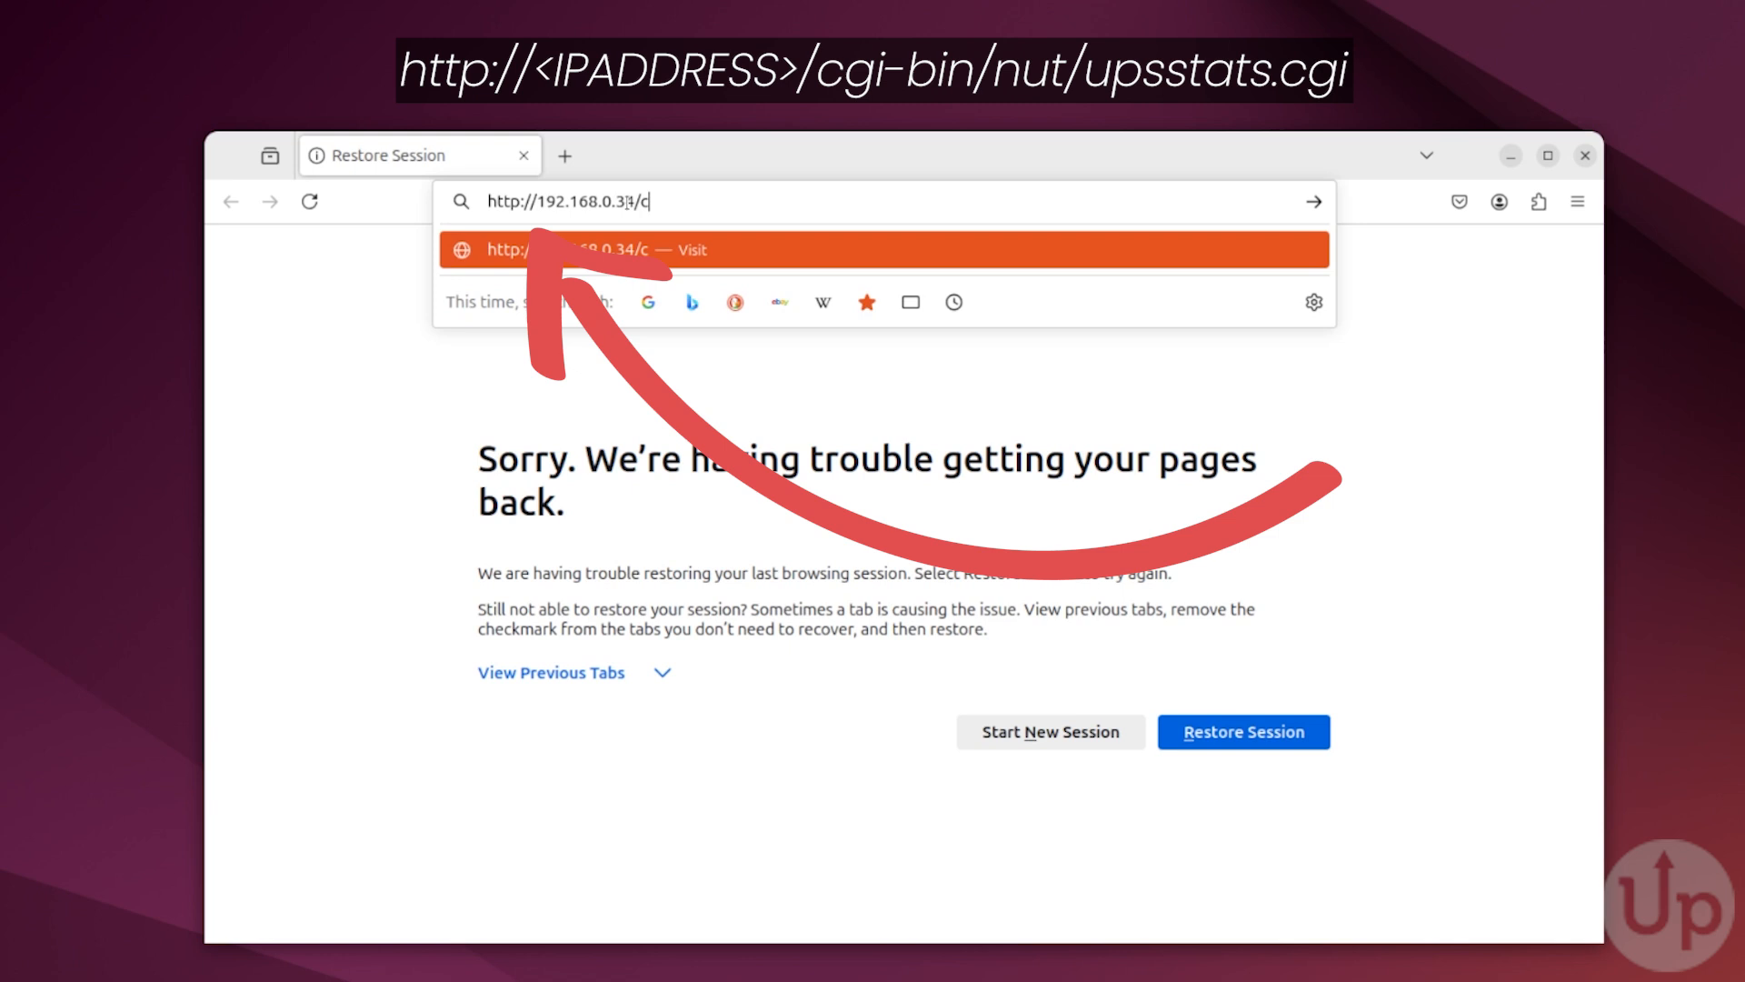
type("gi=")
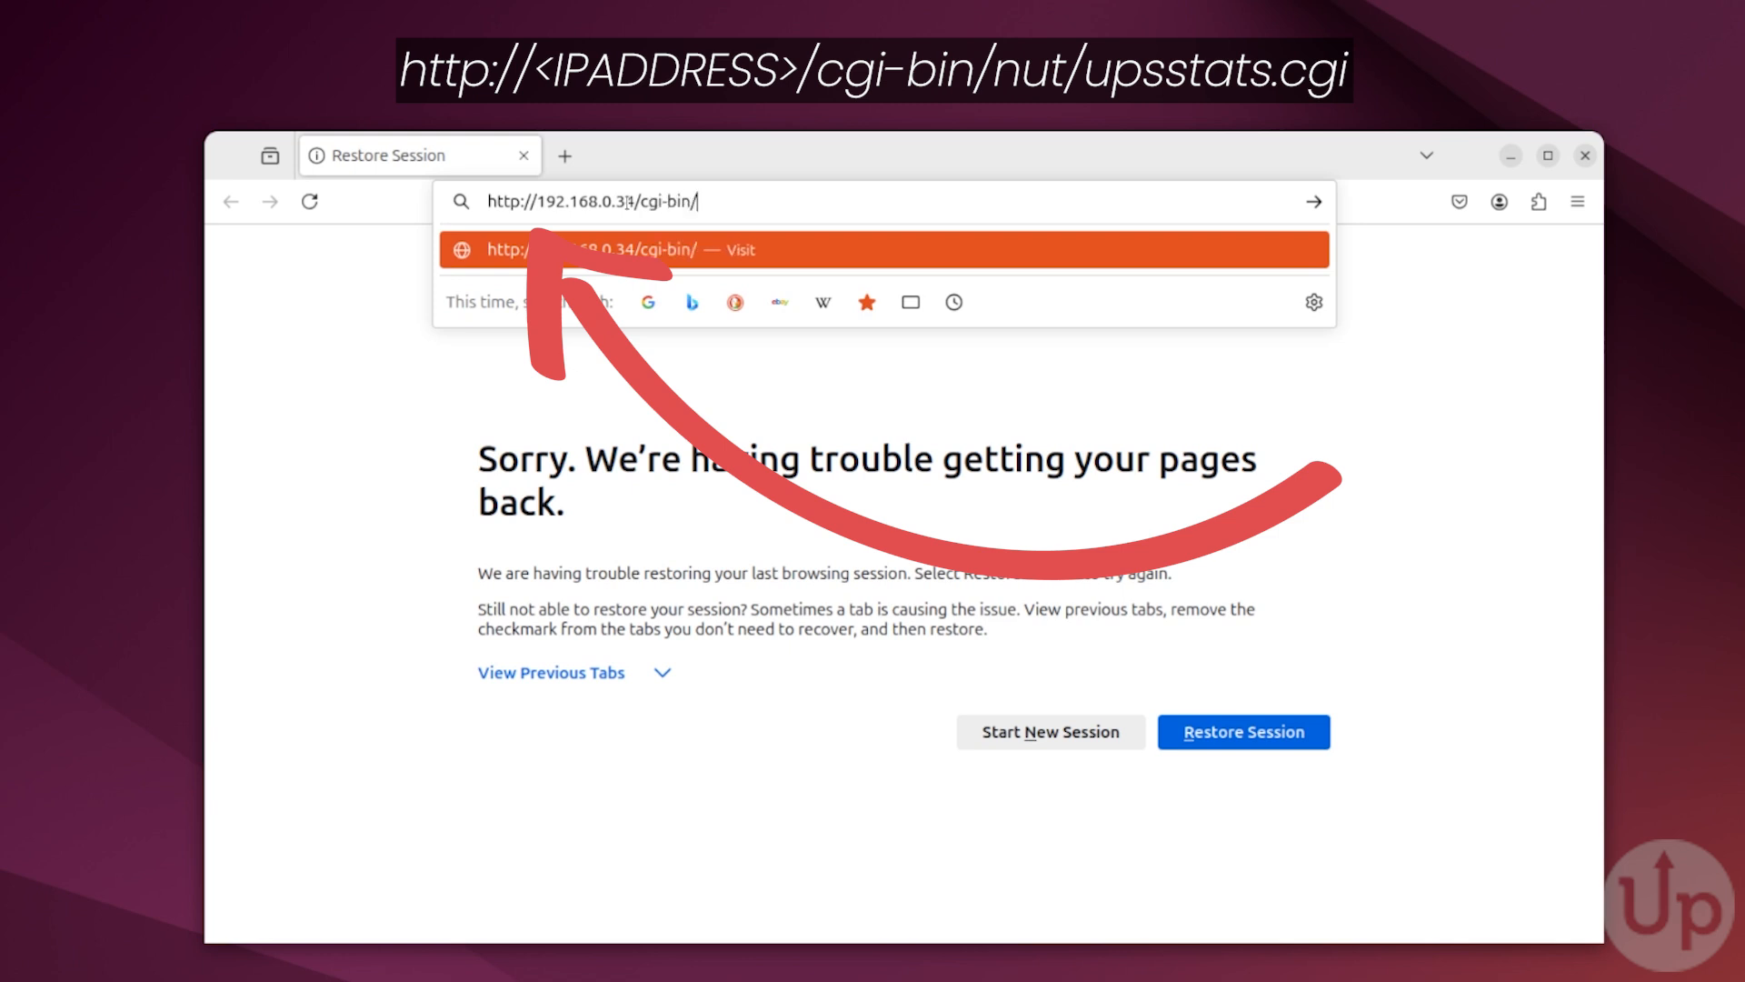
type("nut/")
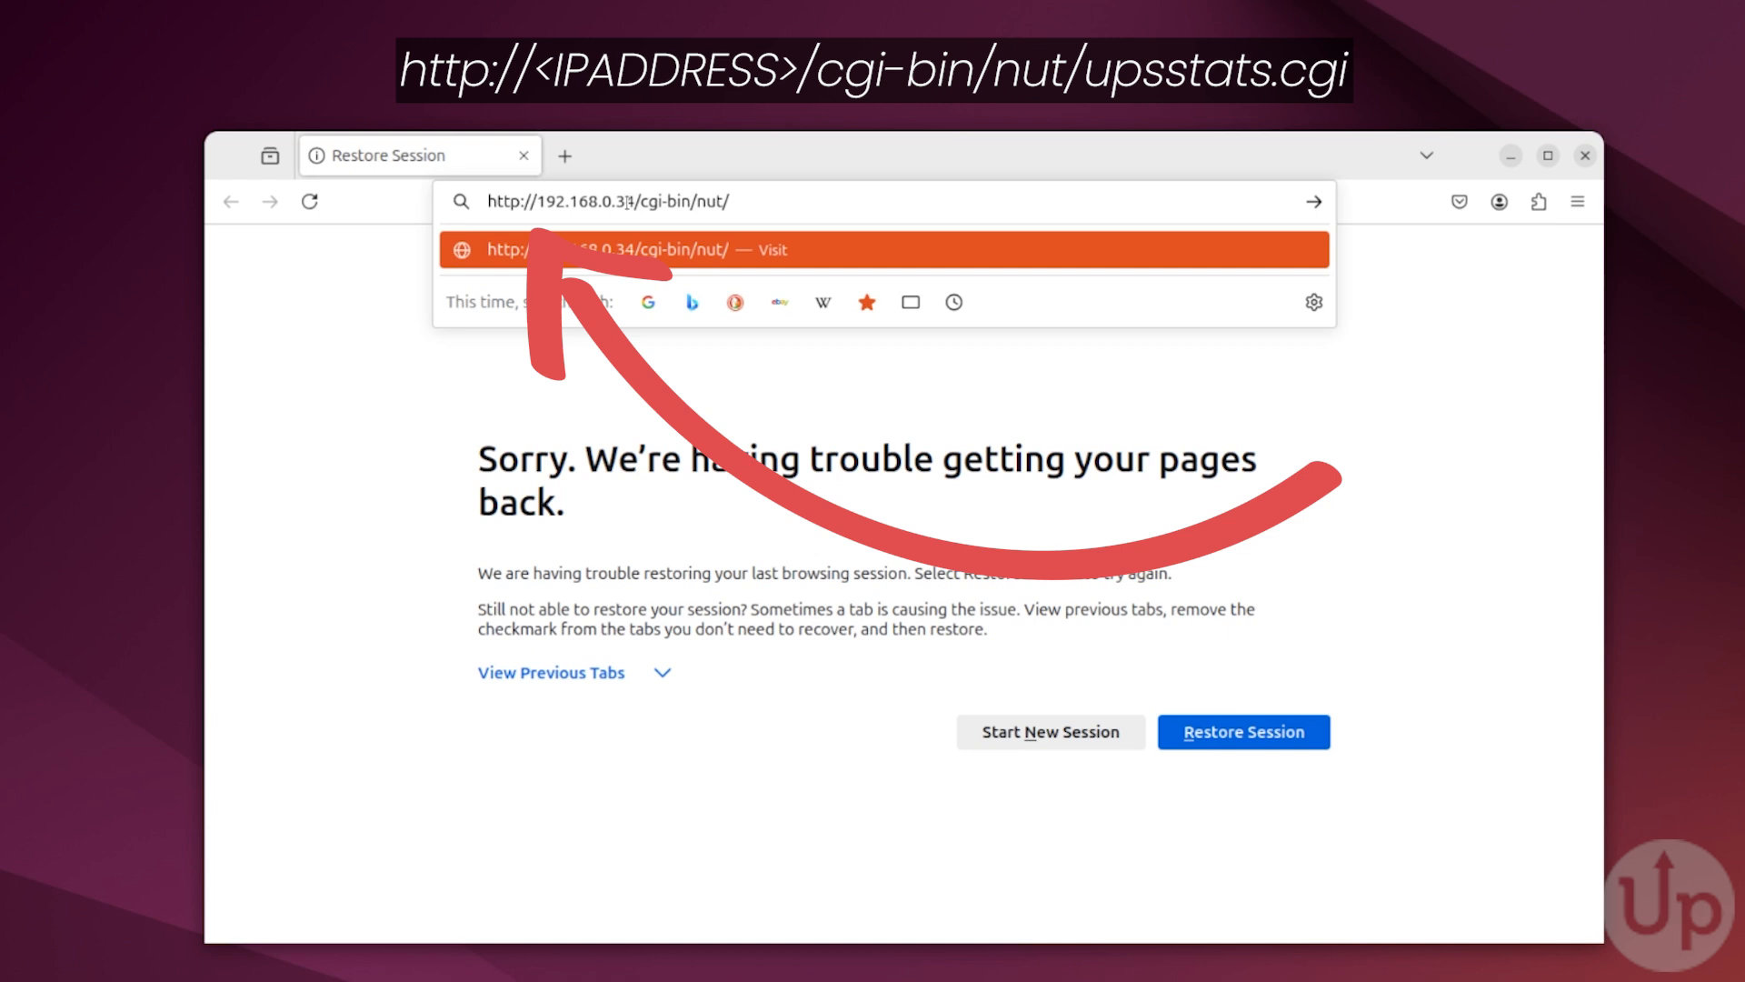
type("upsstats.cgi")
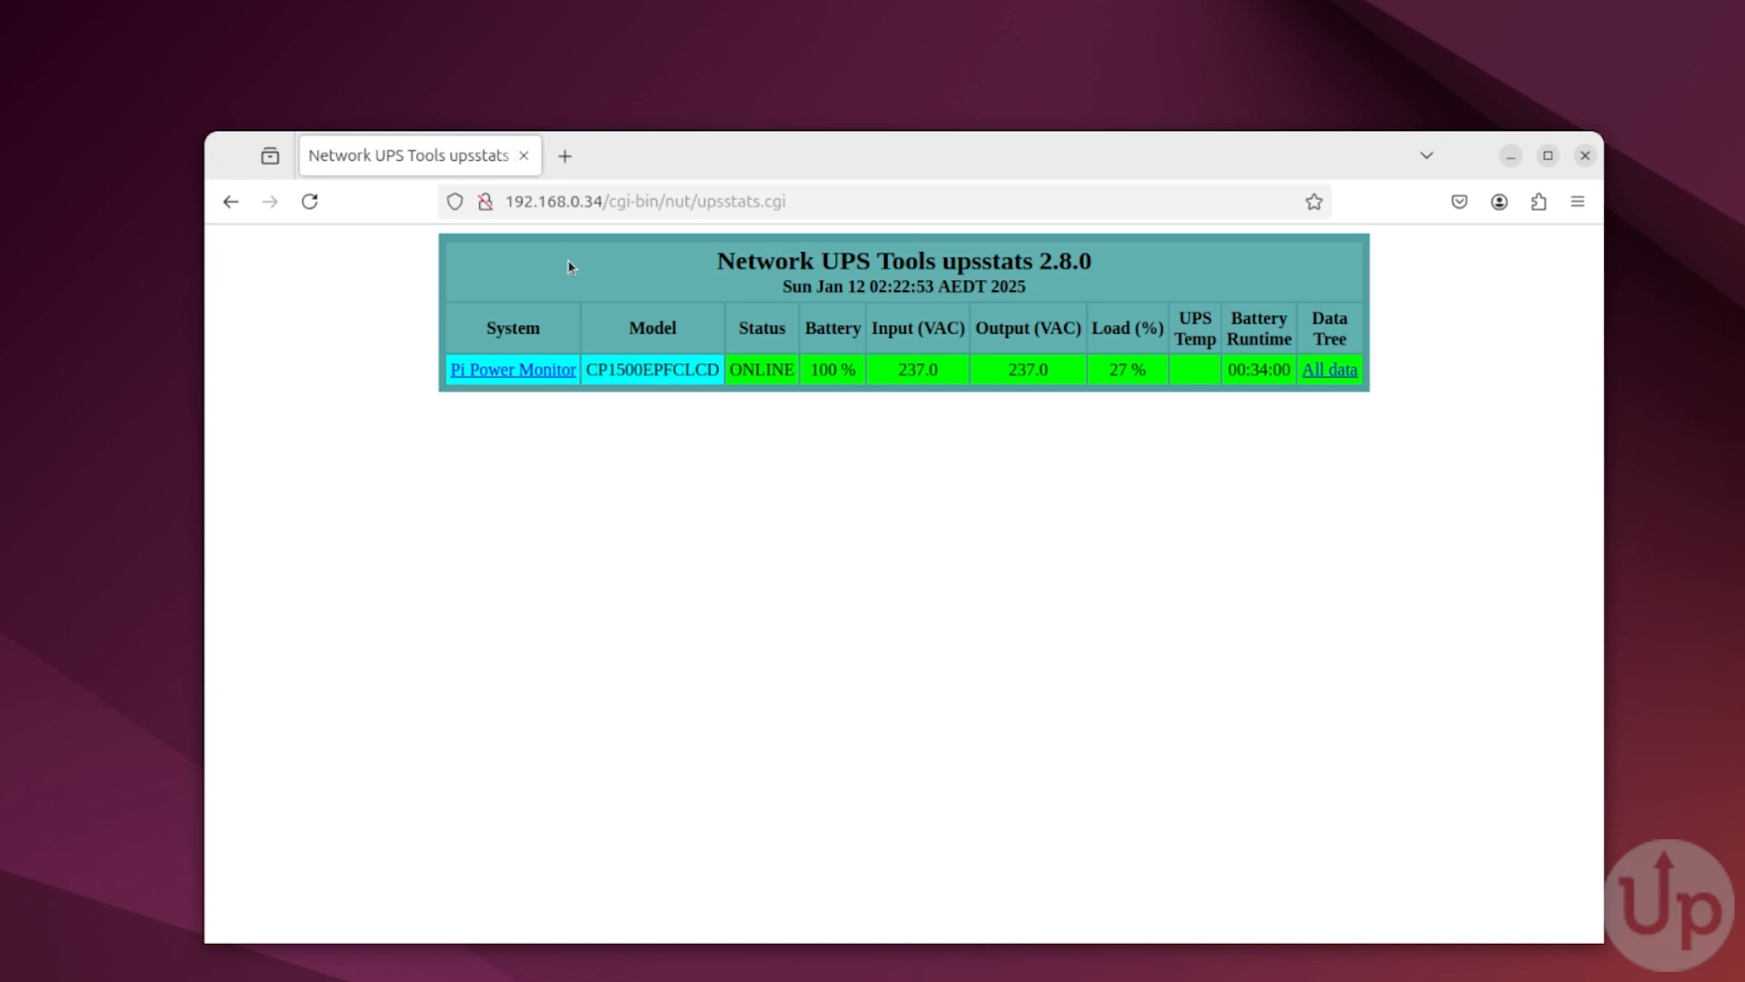
mouse_move(1163, 391)
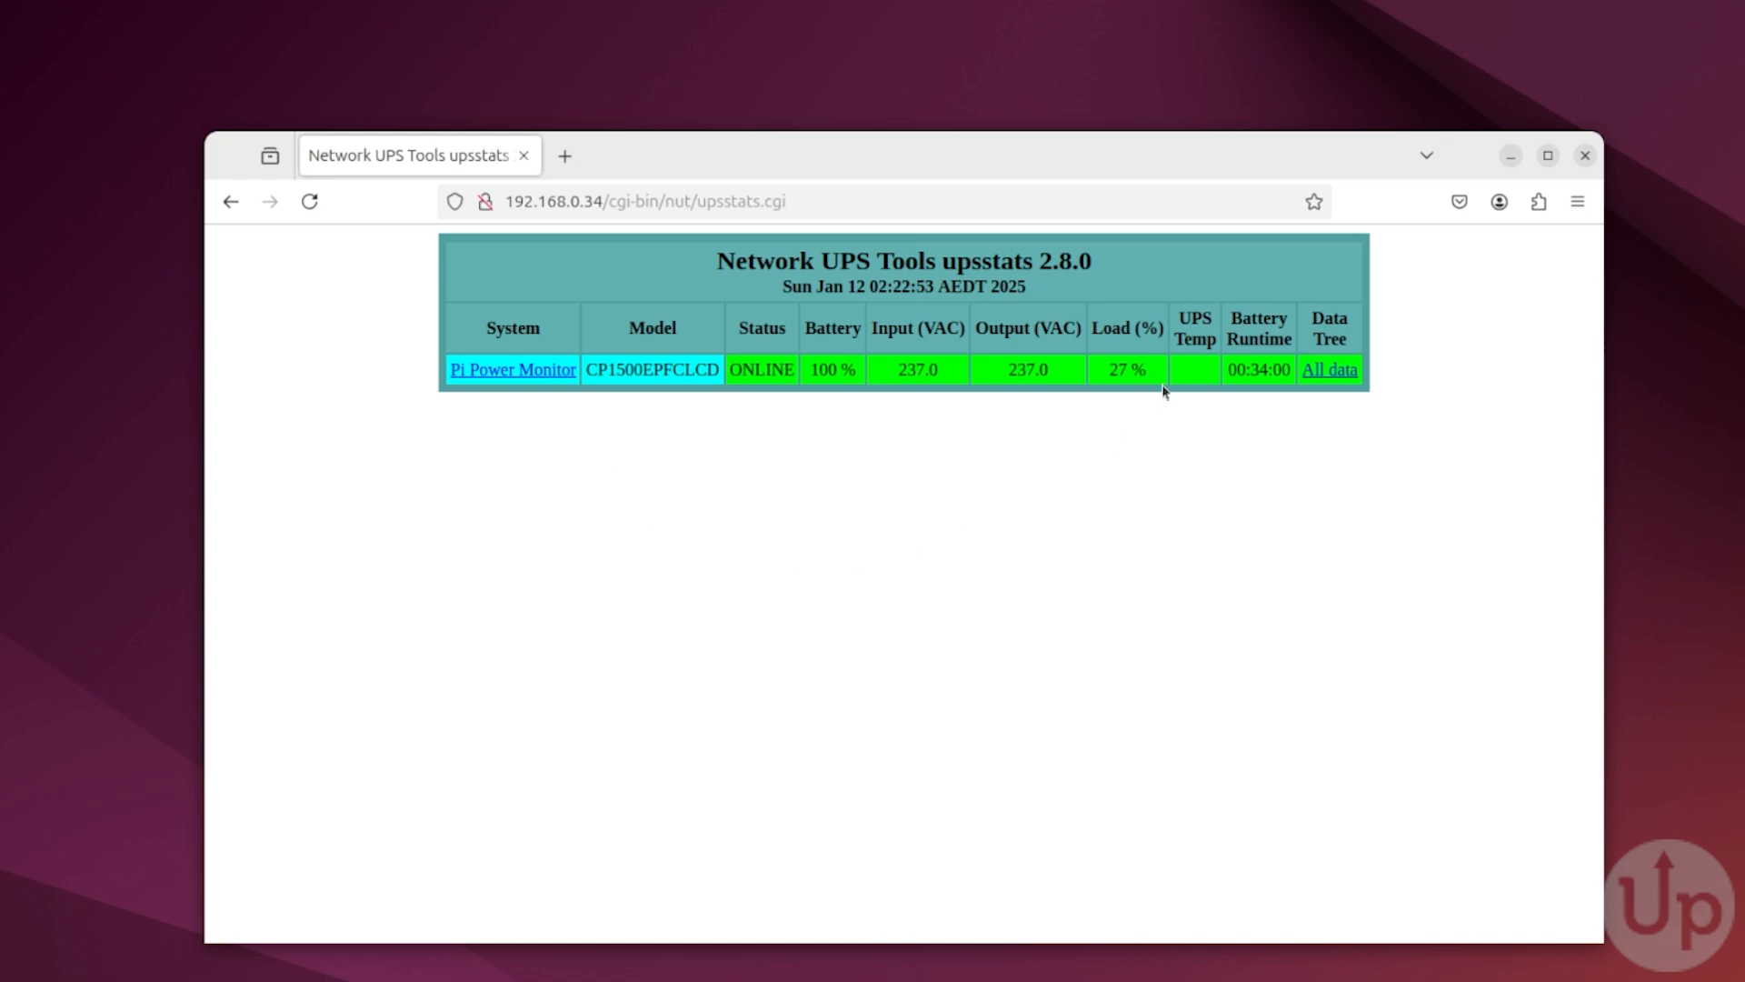
mouse_move(998, 425)
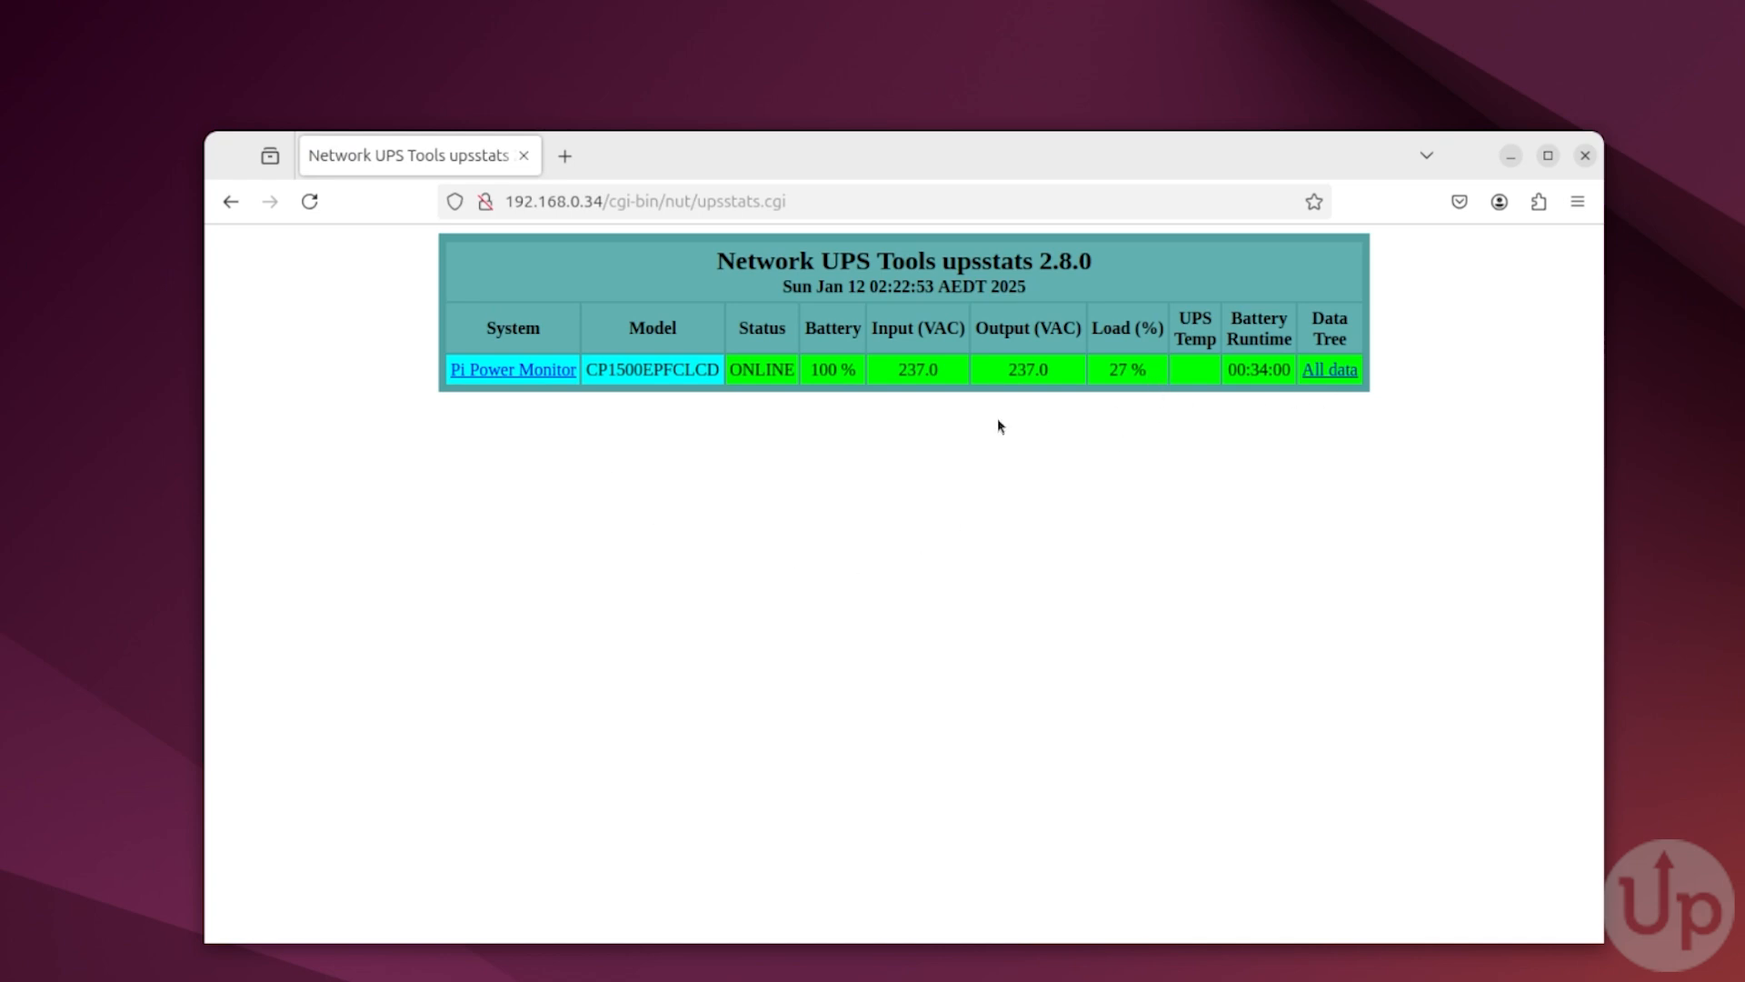
mouse_move(736, 413)
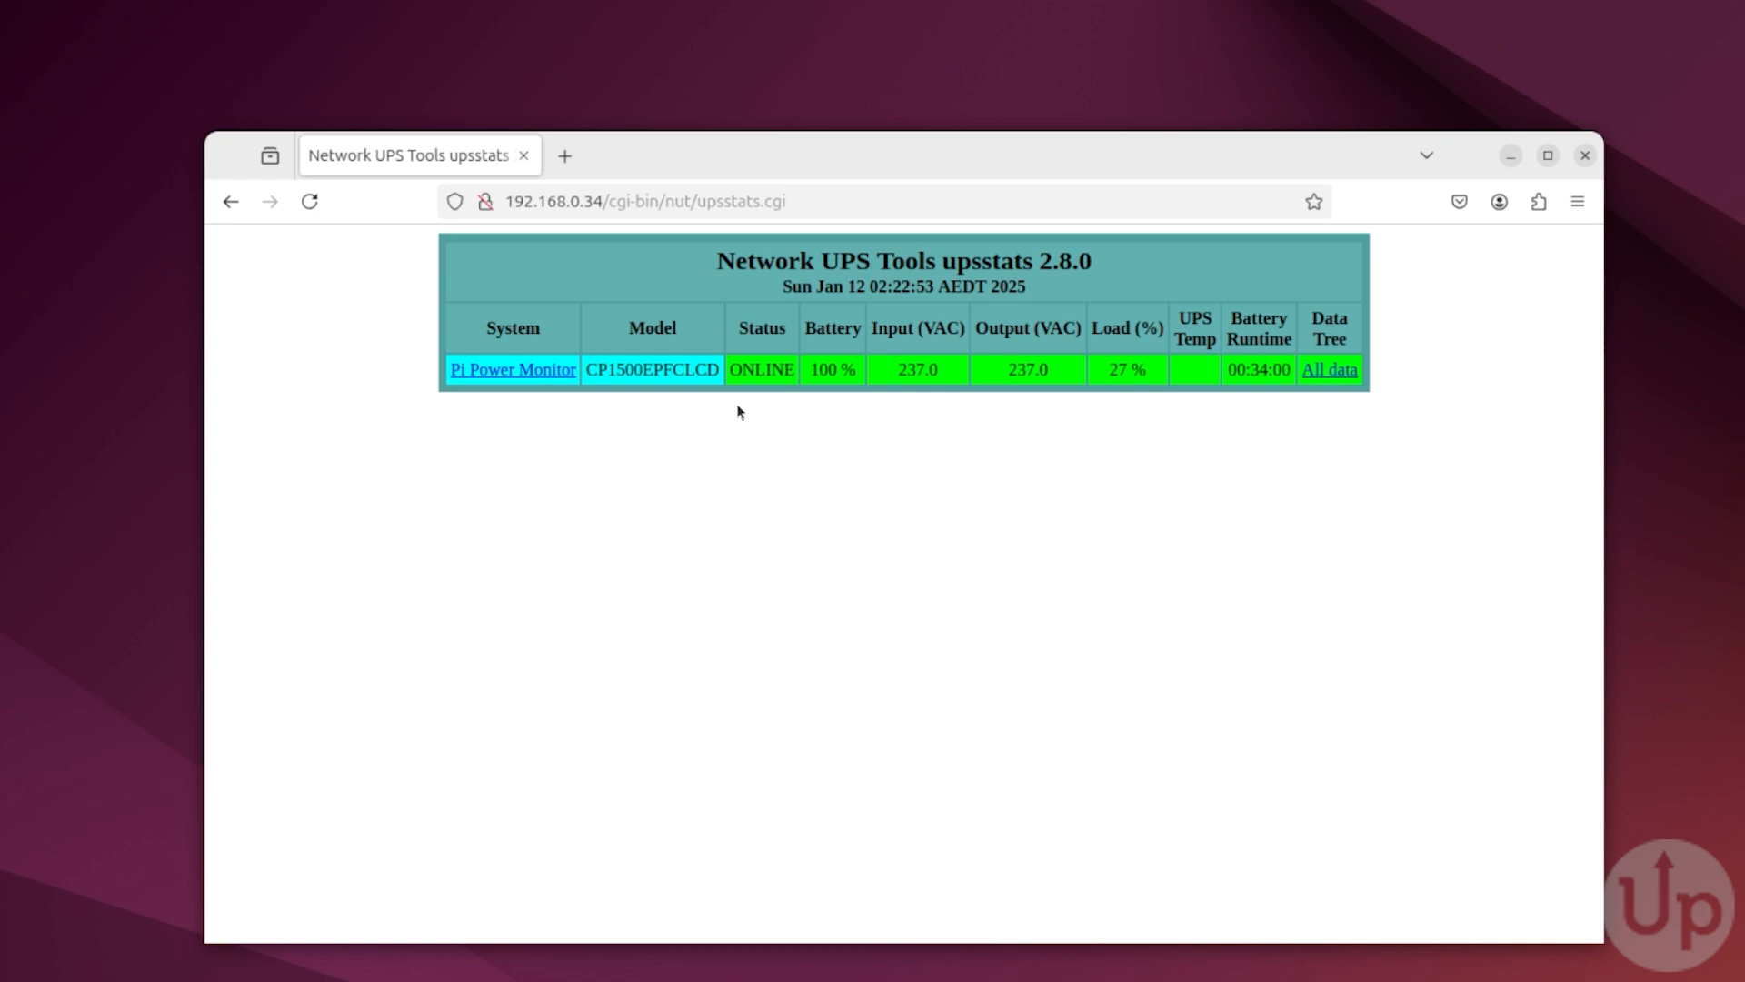
mouse_move(638, 407)
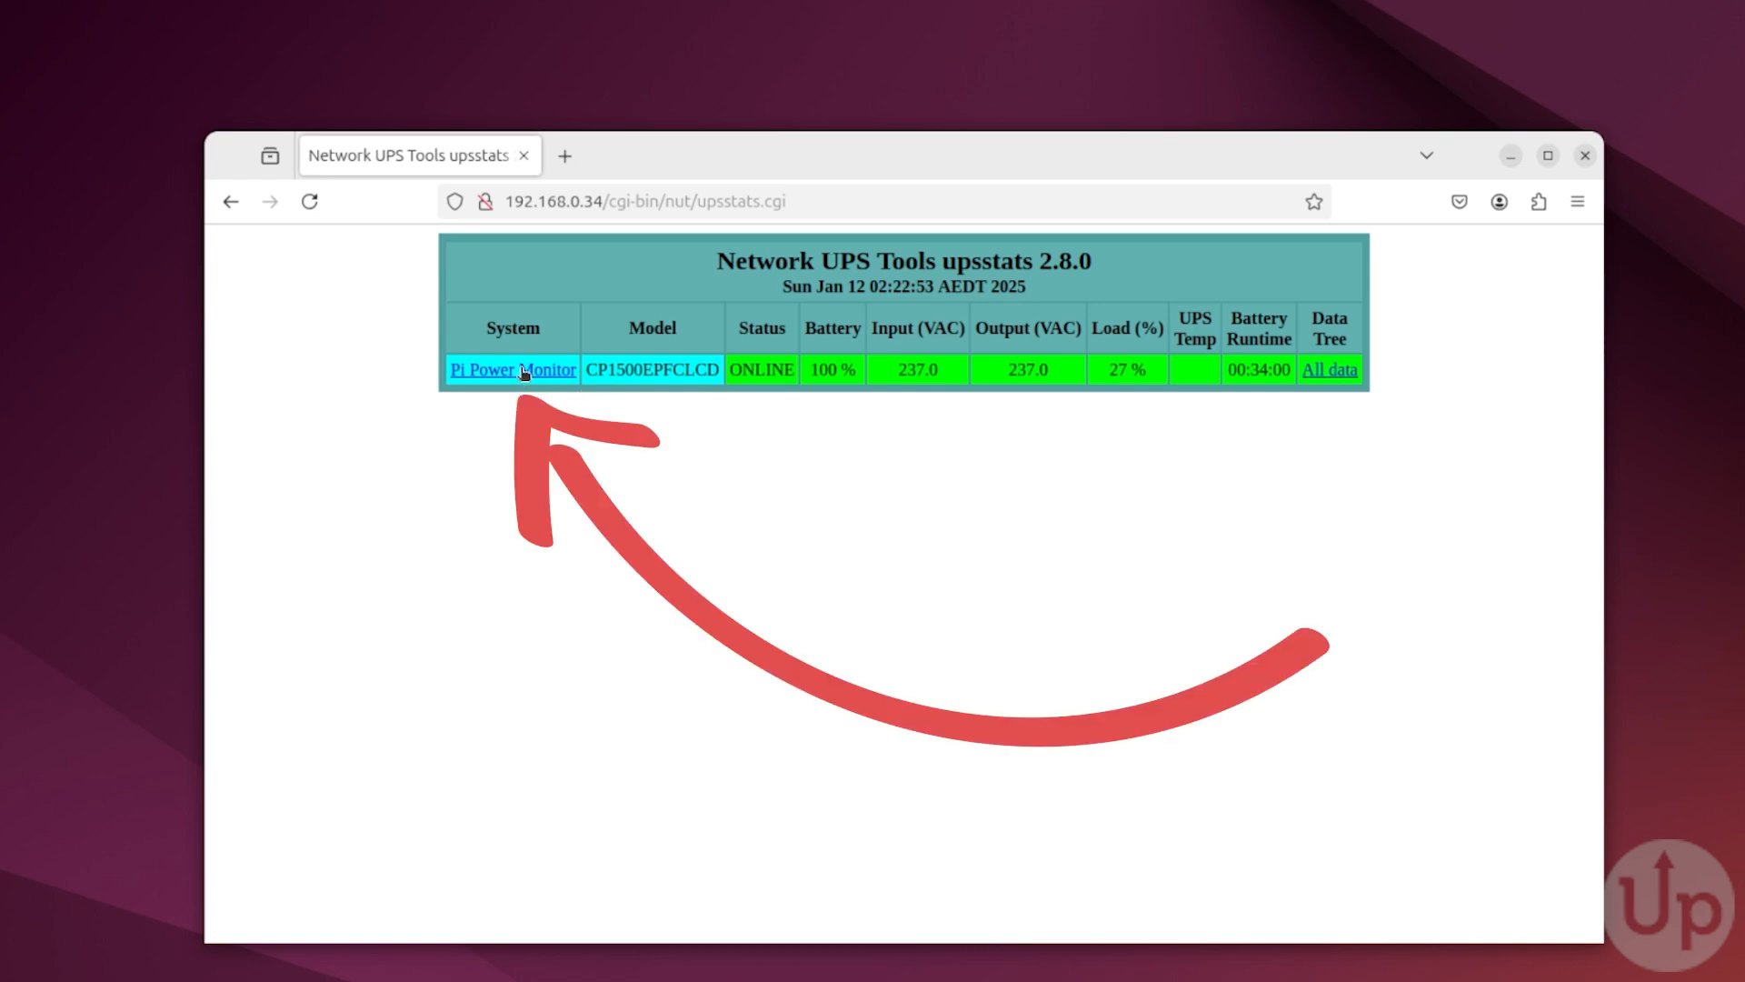
Open the detailed Pi Power Monitor page with battery, input, output and load gauges.
left_click(511, 369)
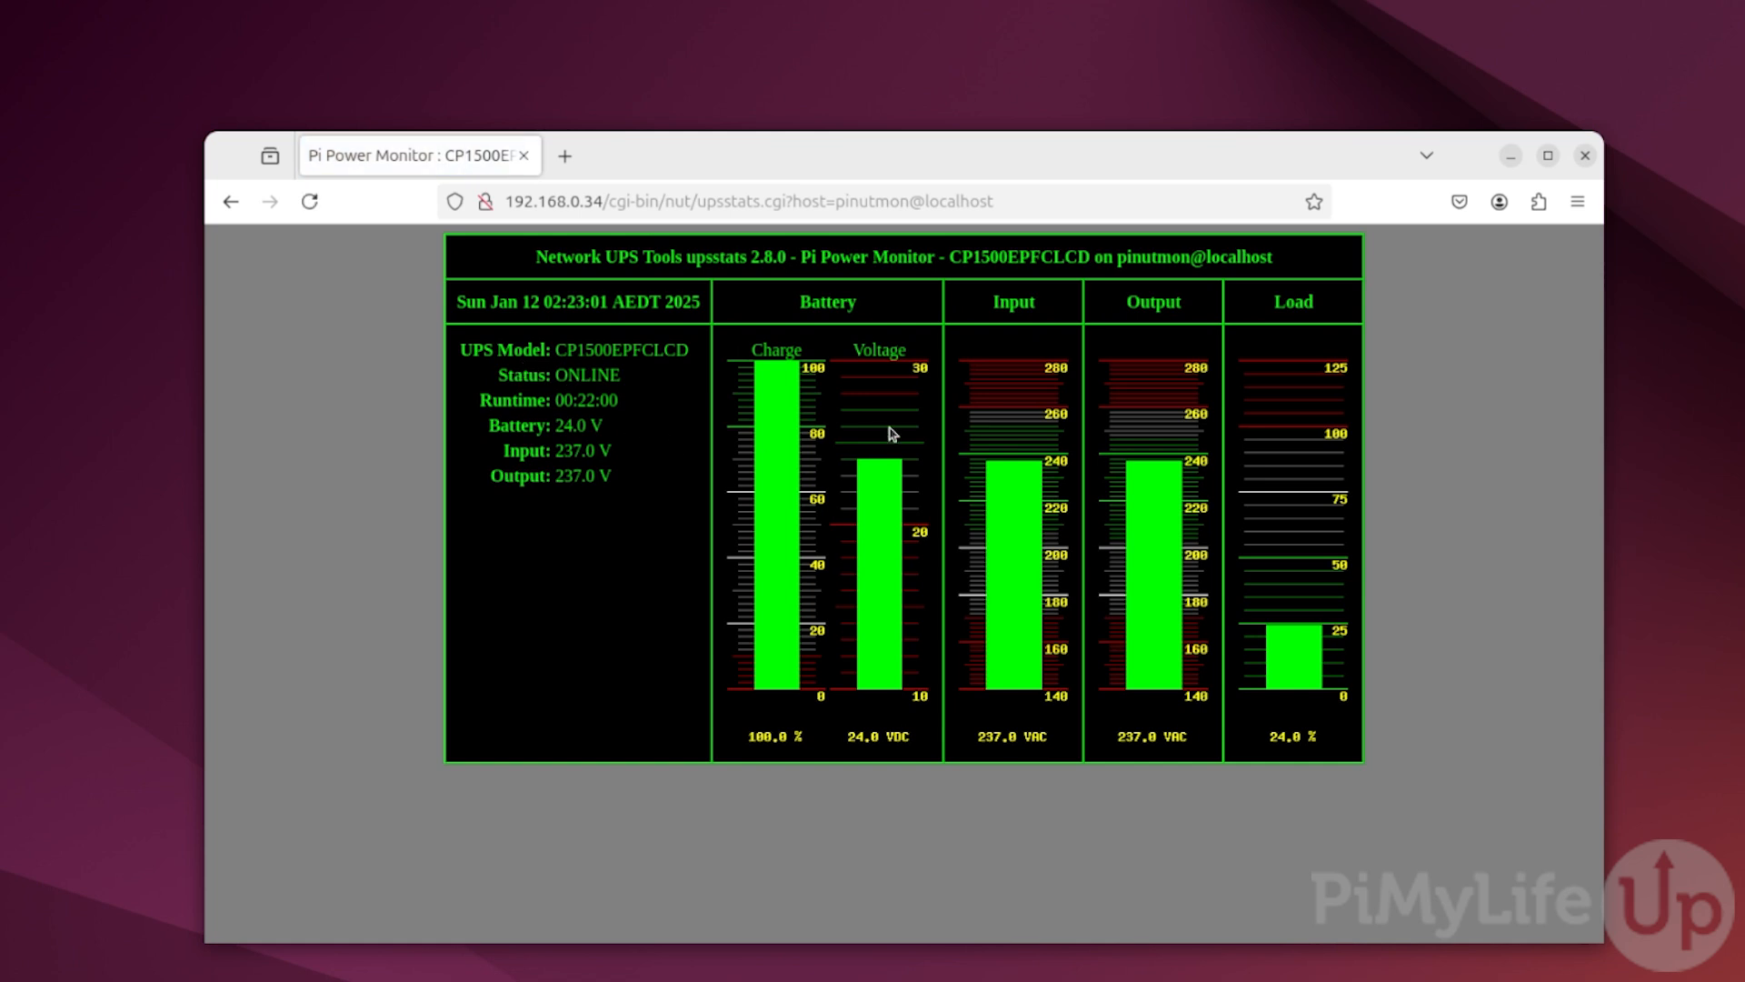
mouse_move(946, 527)
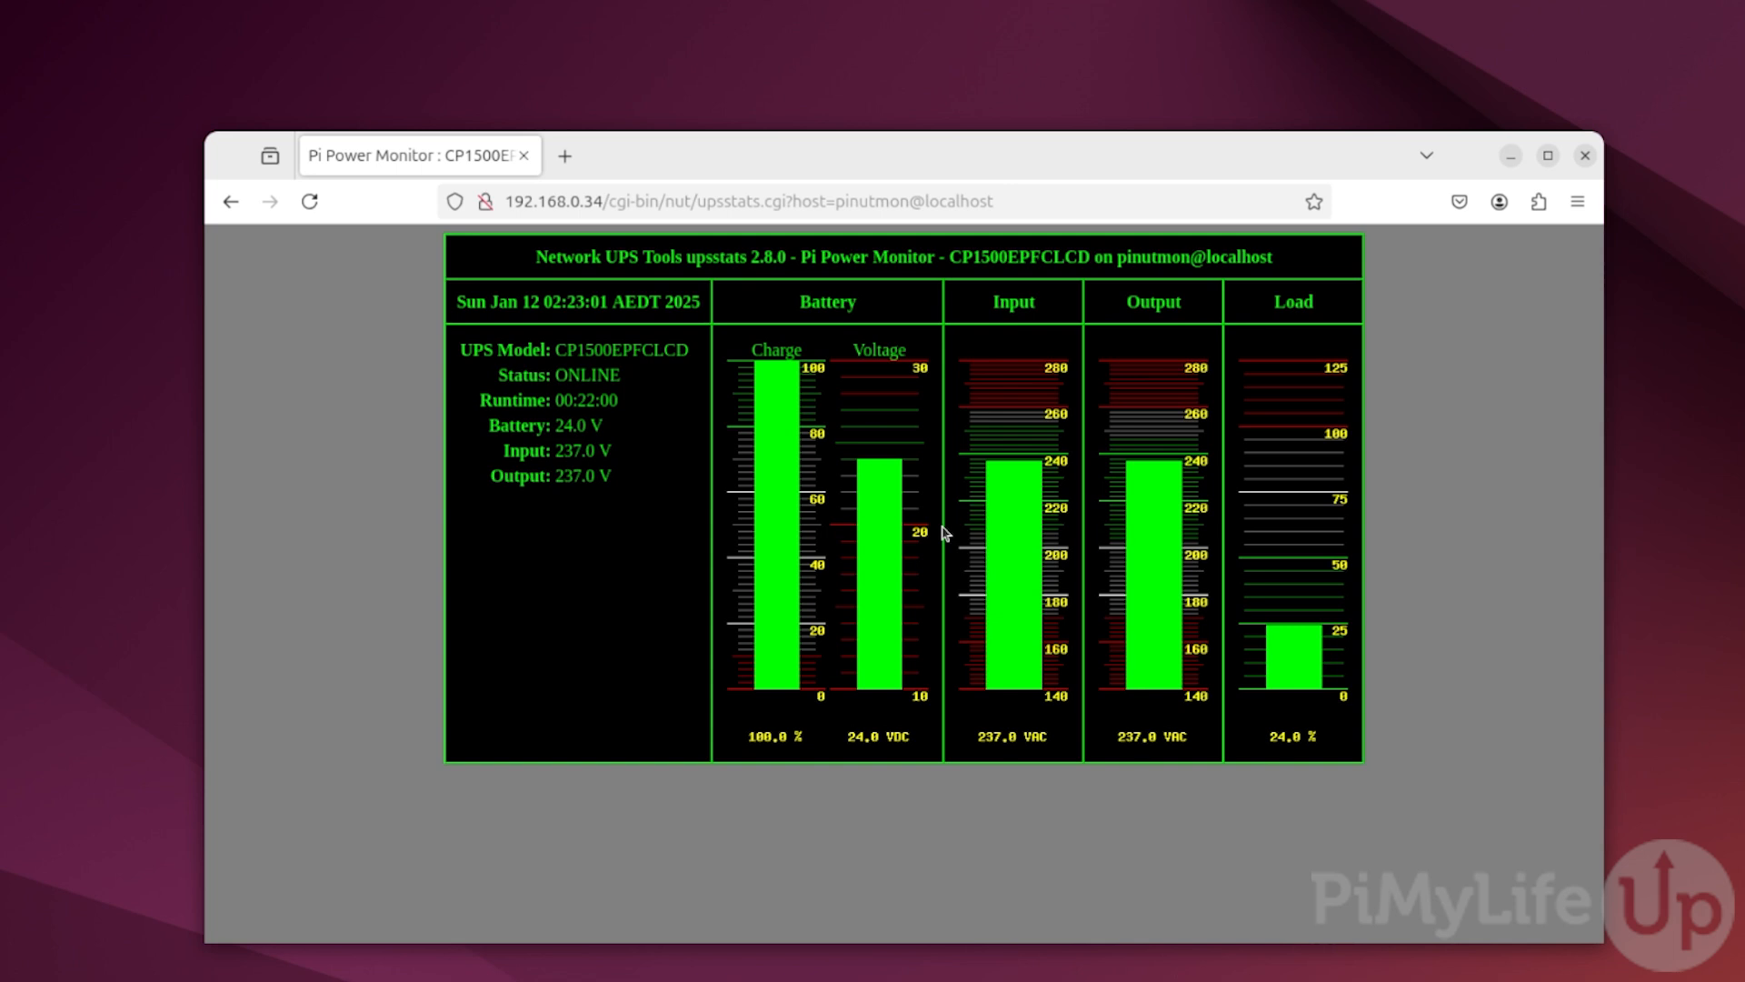
mouse_move(41, 938)
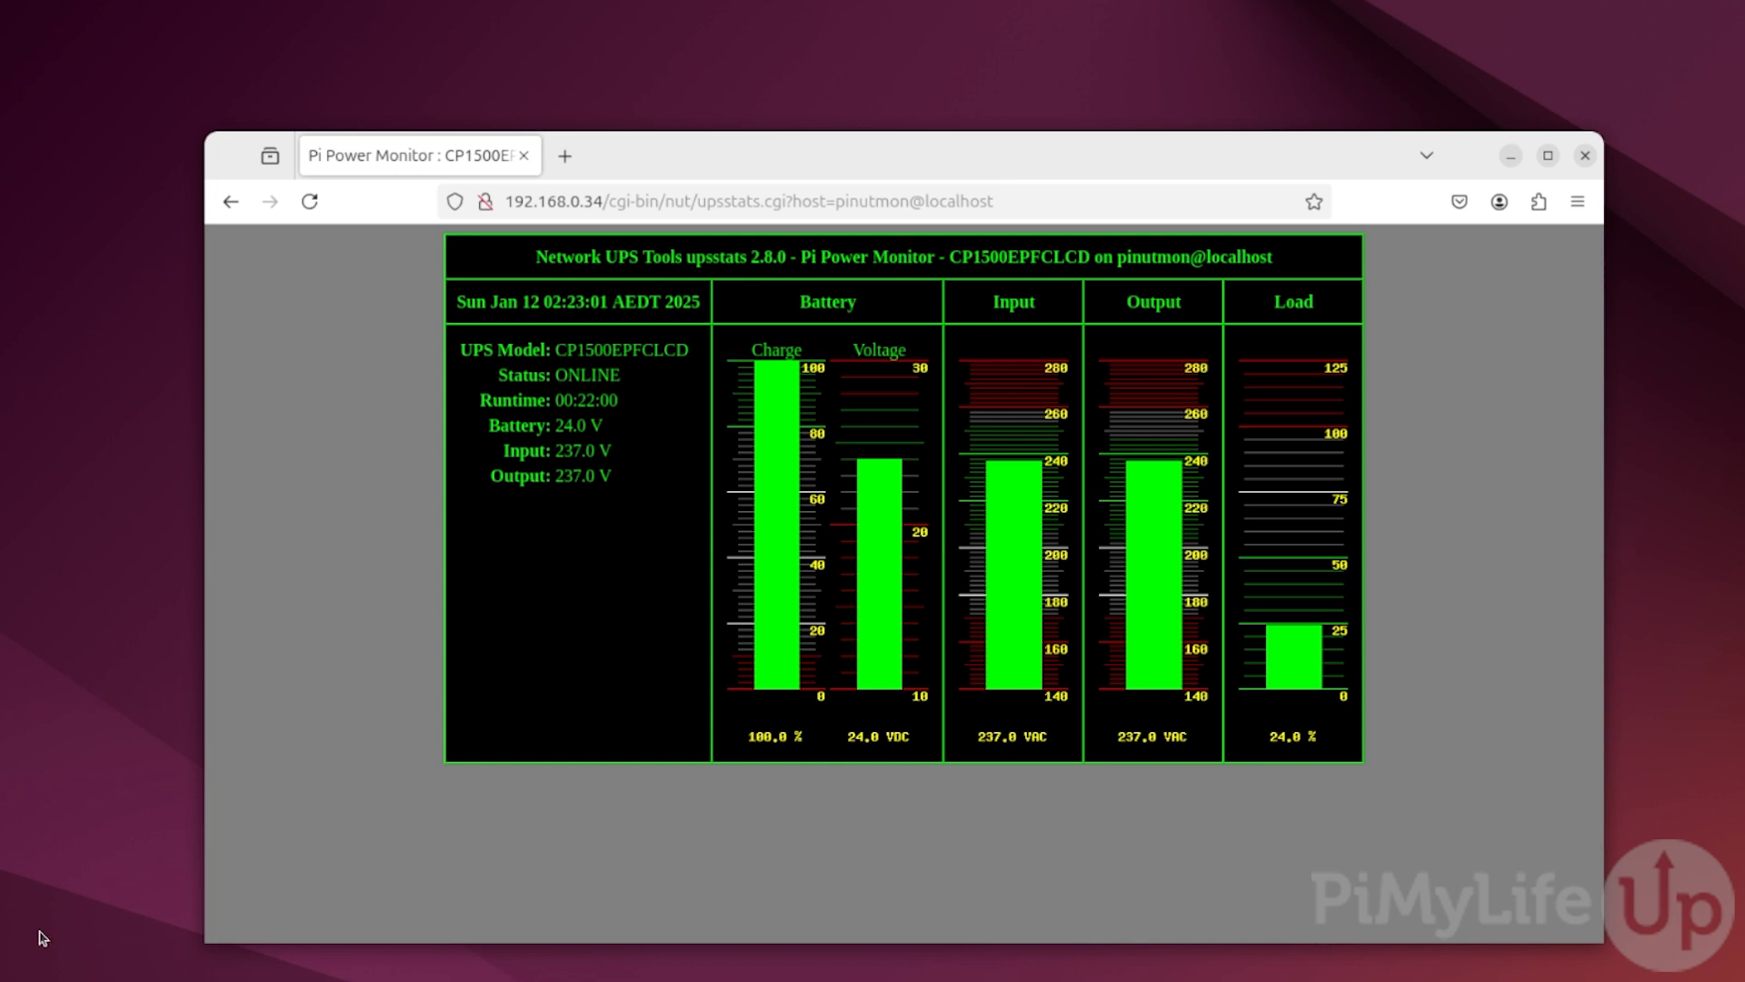